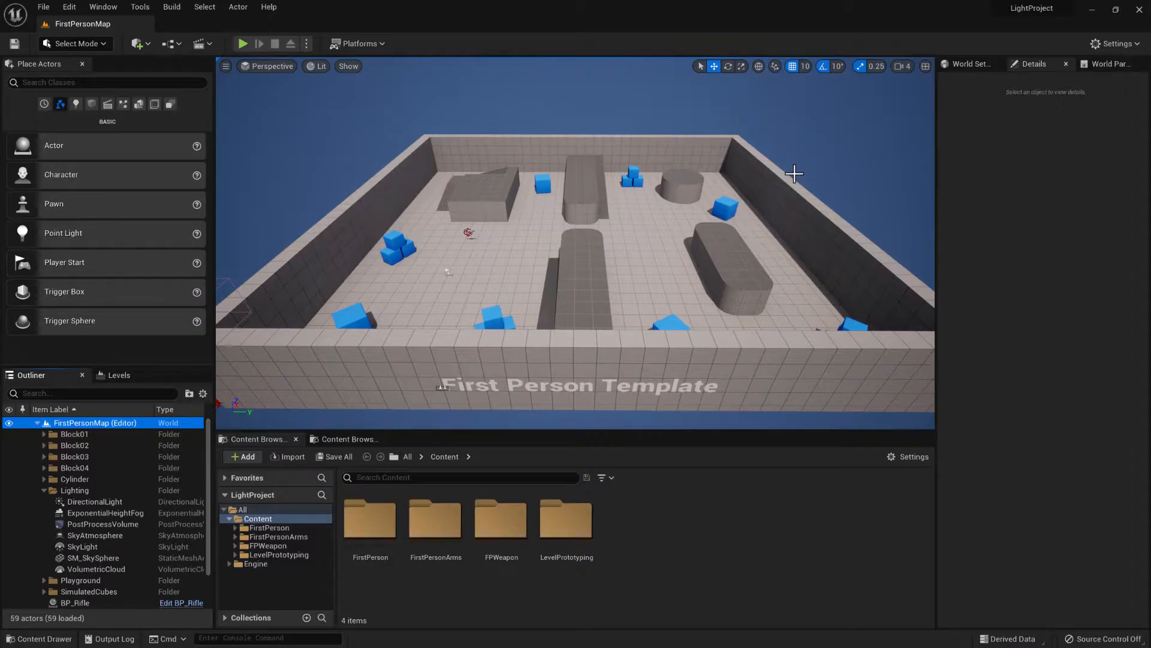
{"action": "mouse_move", "coordinate": [565, 520]}
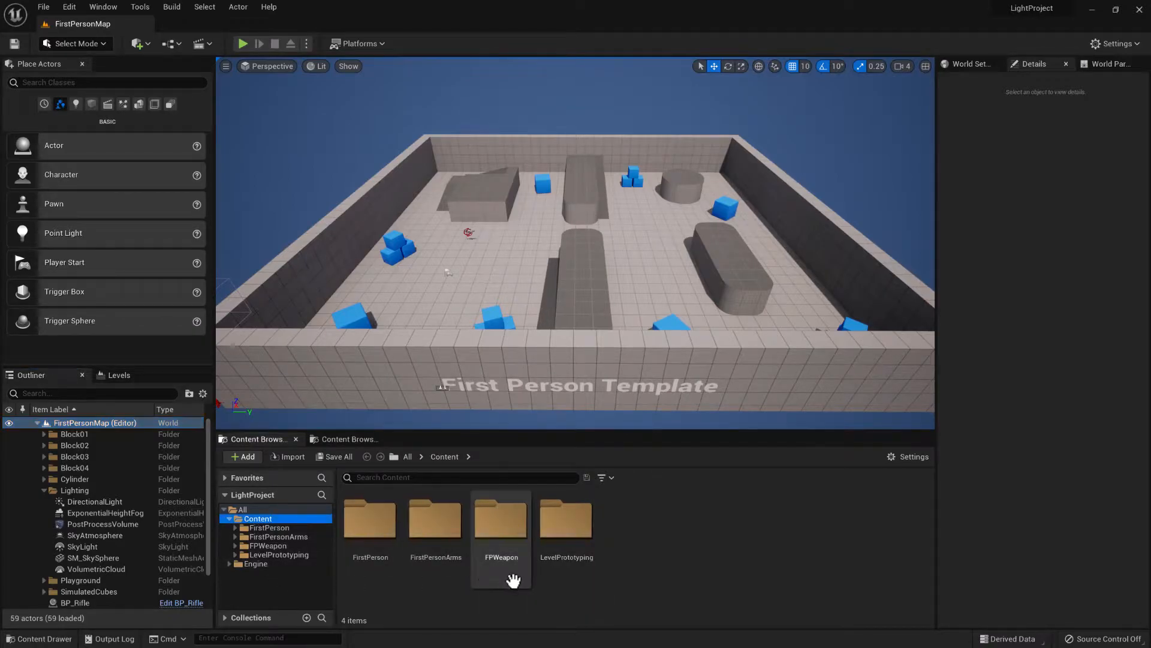
{"action": "mouse_move", "coordinate": [652, 540]}
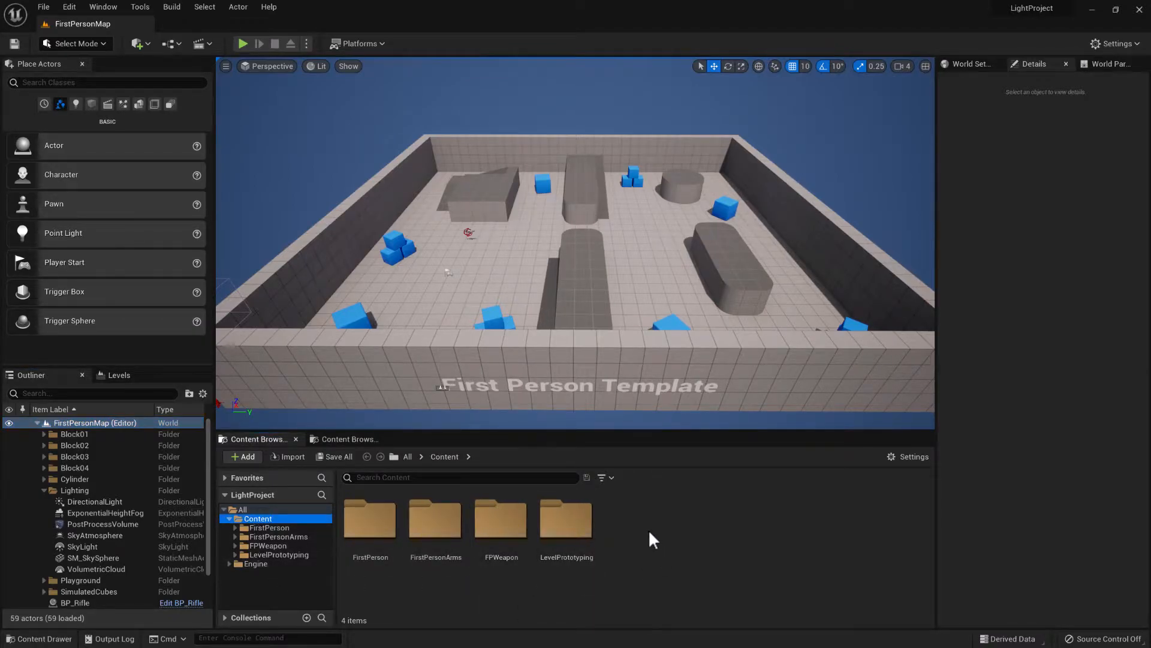
- Add a new folder named Blueprints to the Content directory and open it
{"action": "left_click", "coordinate": [242, 456]}
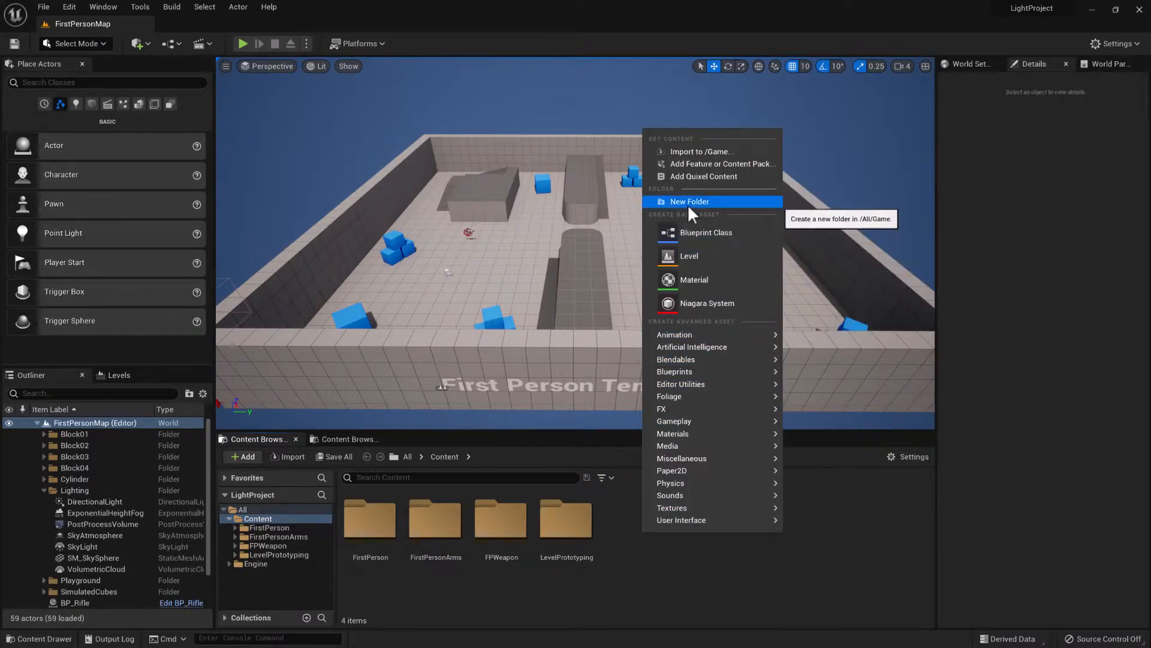
{"action": "left_click", "coordinate": [689, 202]}
{"action": "type", "text": "Bluepr"}
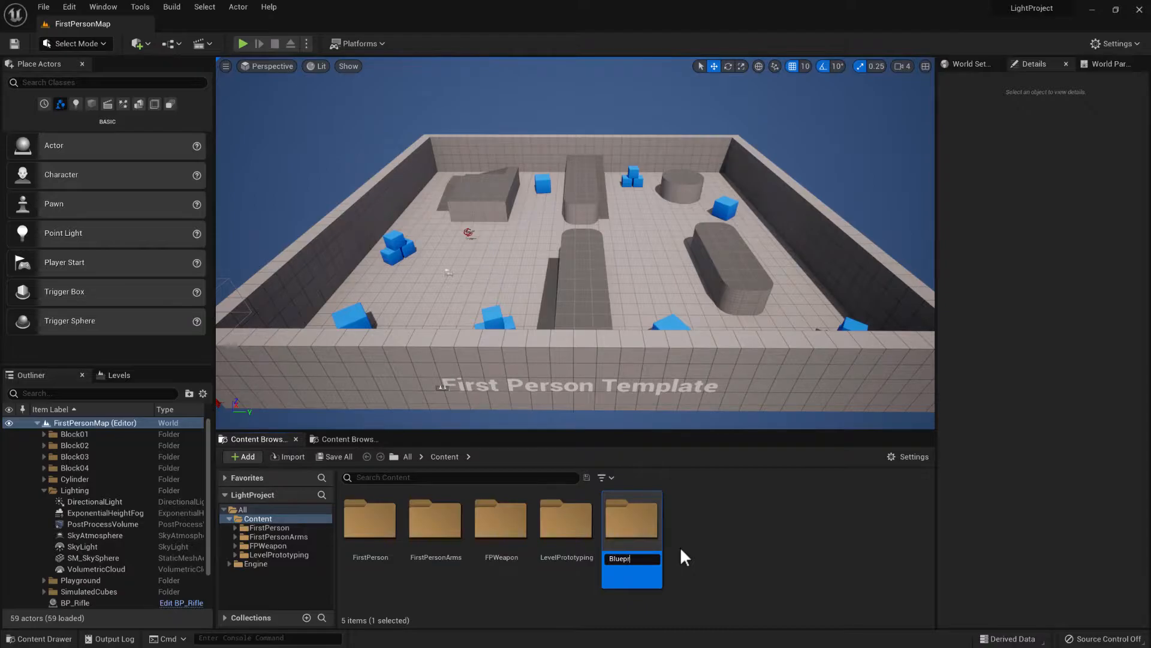
{"action": "key", "text": "Return"}
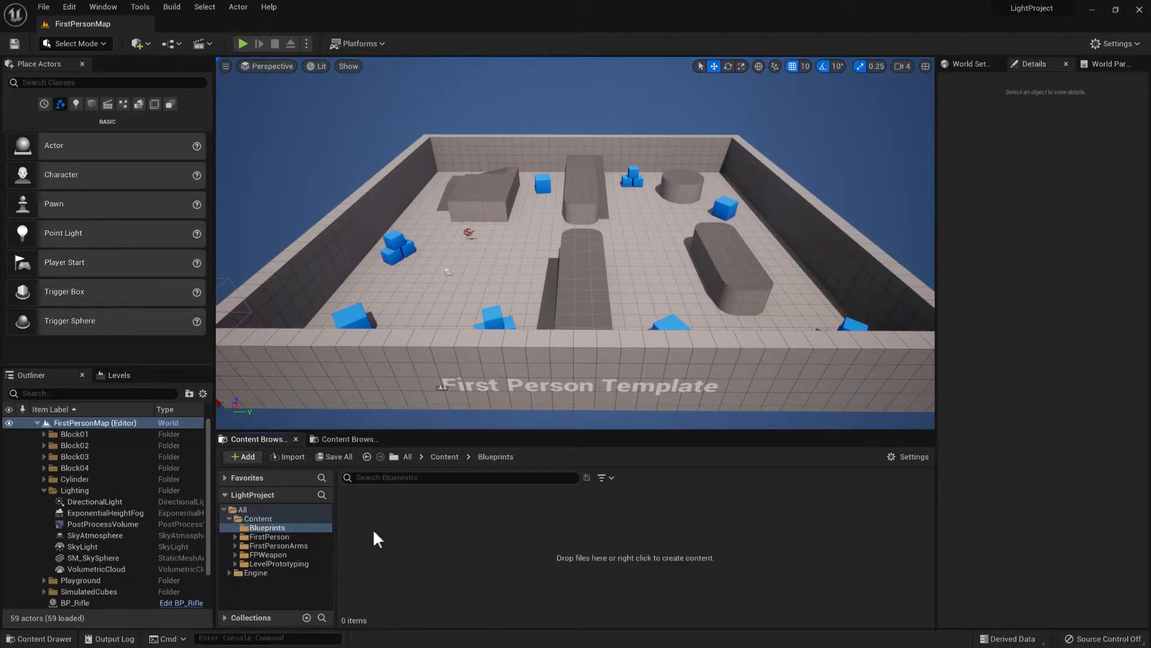
- Create an Actor Component blueprint class named BPC_LightBlinker in the Blueprints folder
{"action": "right_click", "coordinate": [374, 536]}
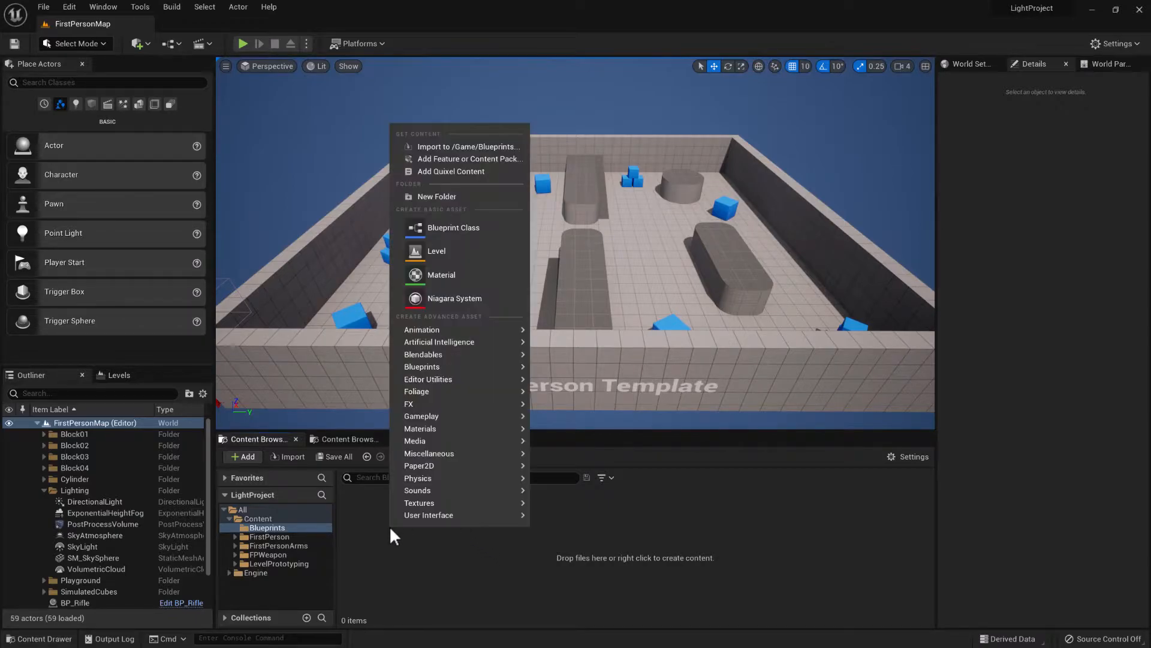
{"action": "mouse_move", "coordinate": [454, 228]}
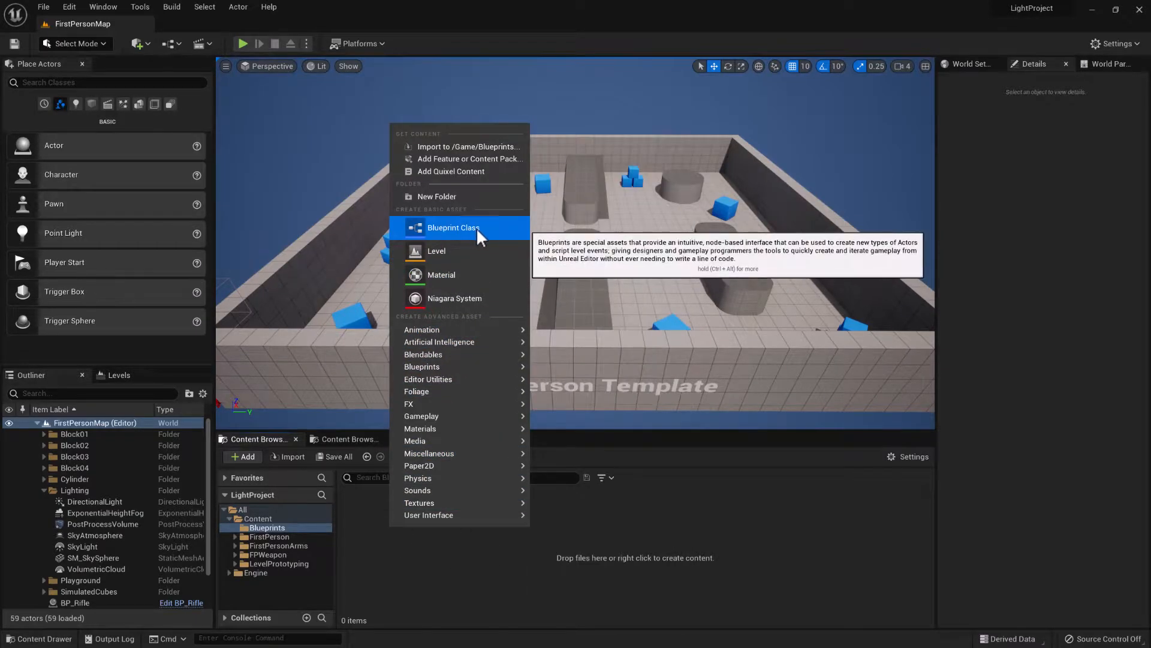
{"action": "left_click", "coordinate": [453, 226]}
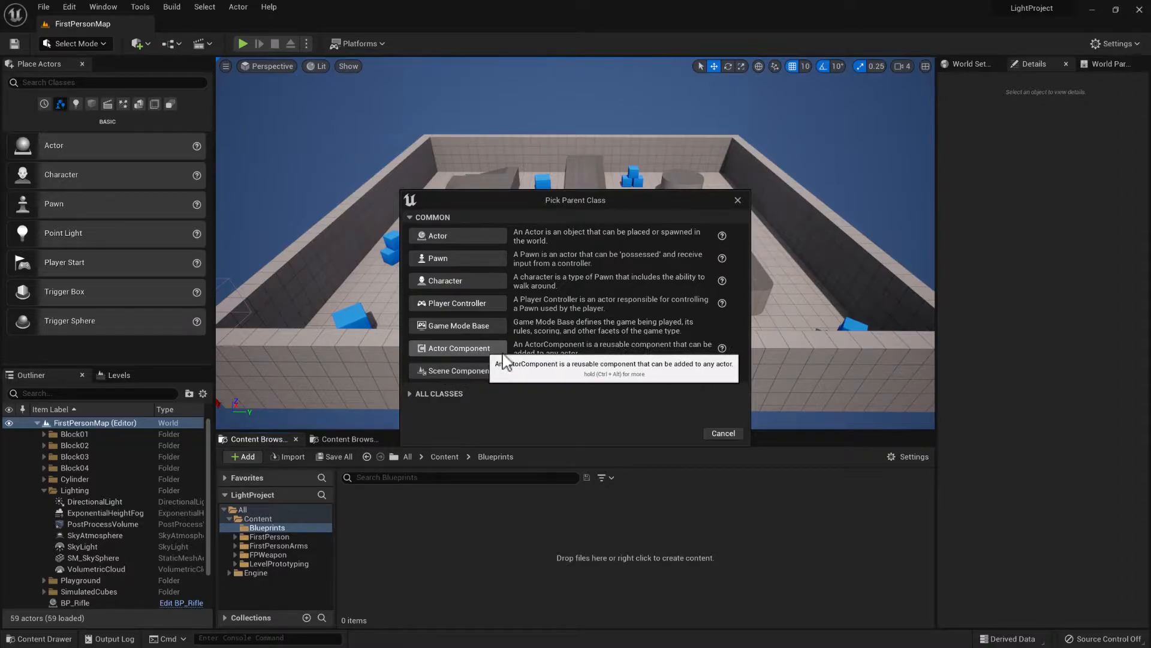
{"action": "mouse_move", "coordinate": [437, 360]}
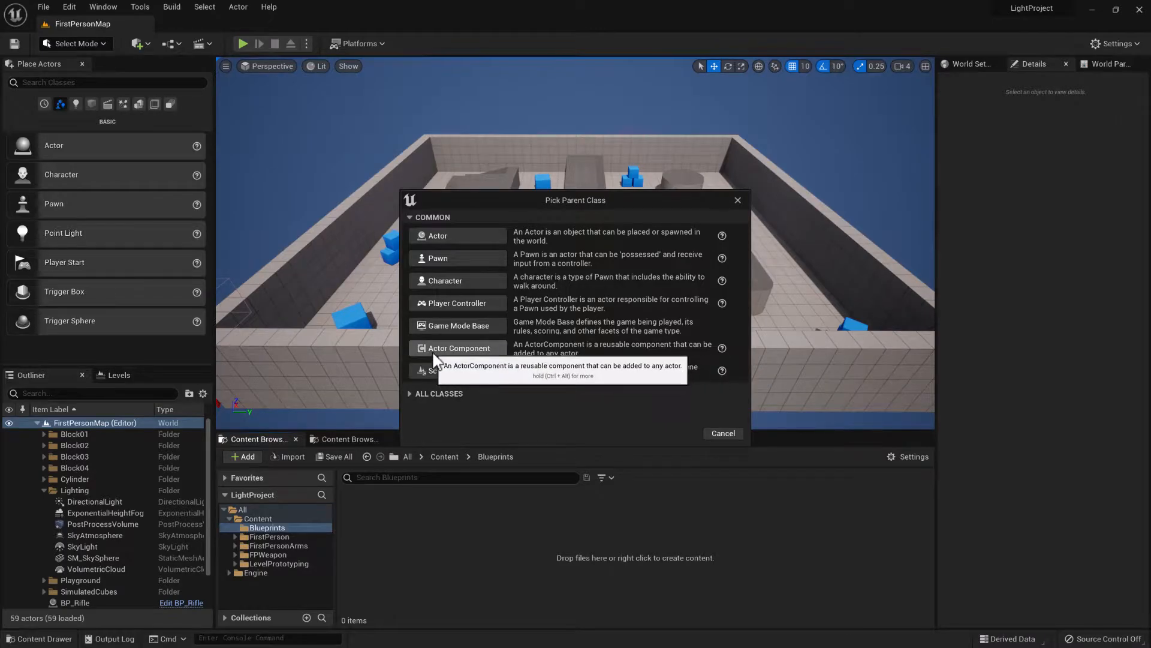
{"action": "mouse_move", "coordinate": [467, 360]}
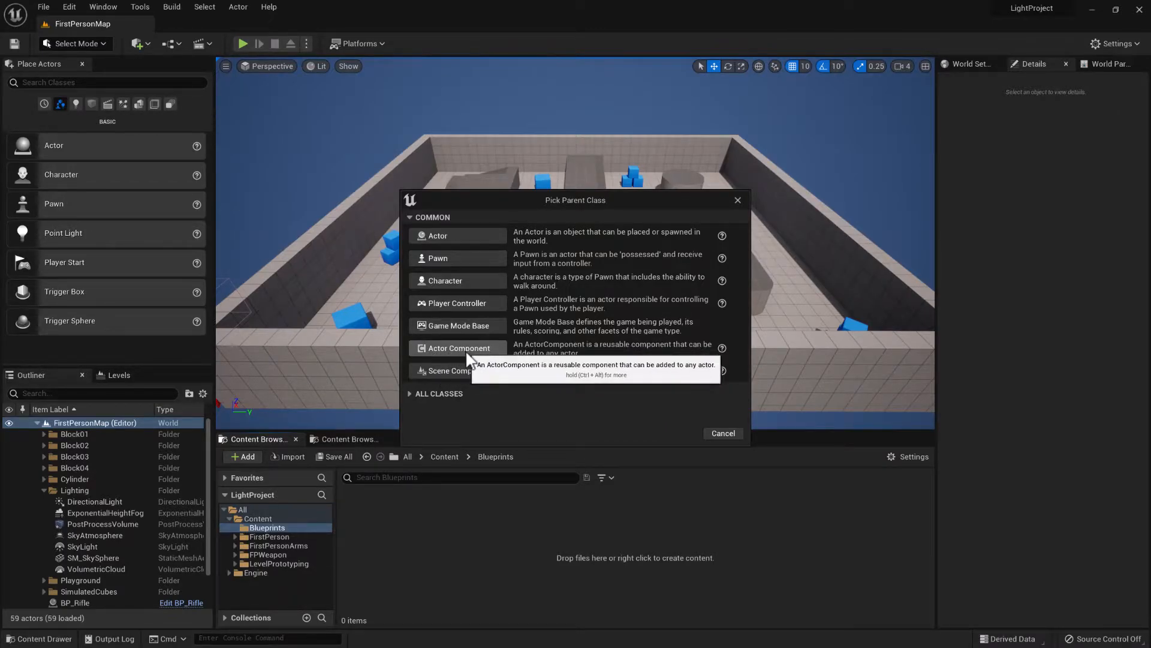
{"action": "mouse_move", "coordinate": [481, 379]}
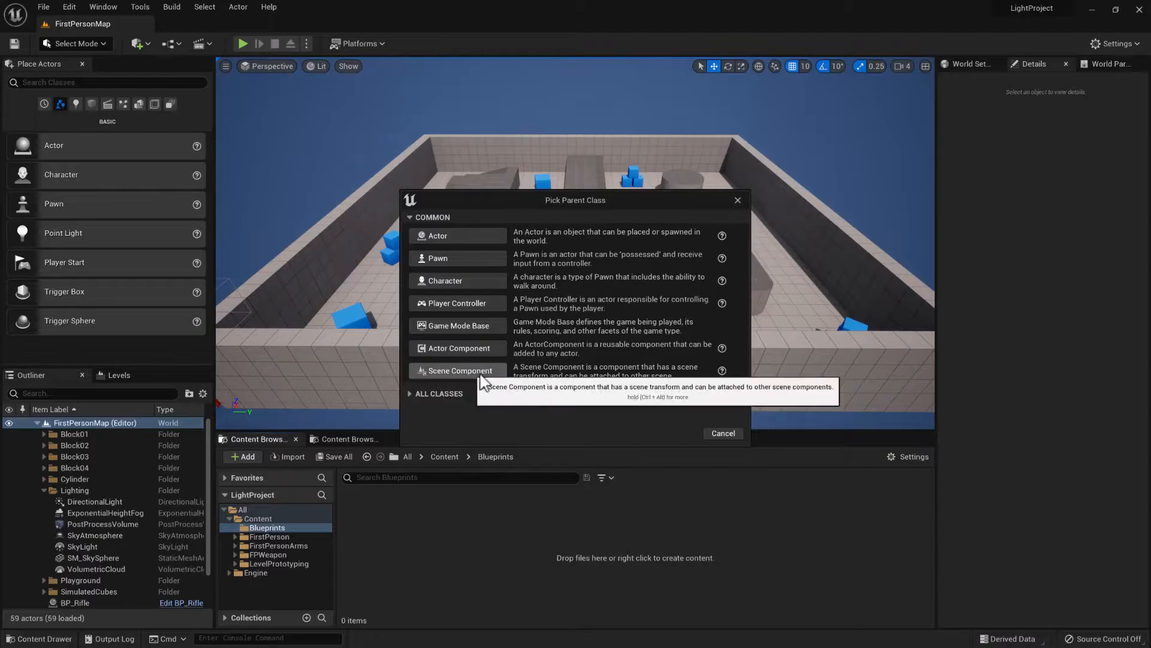
{"action": "mouse_move", "coordinate": [583, 389]}
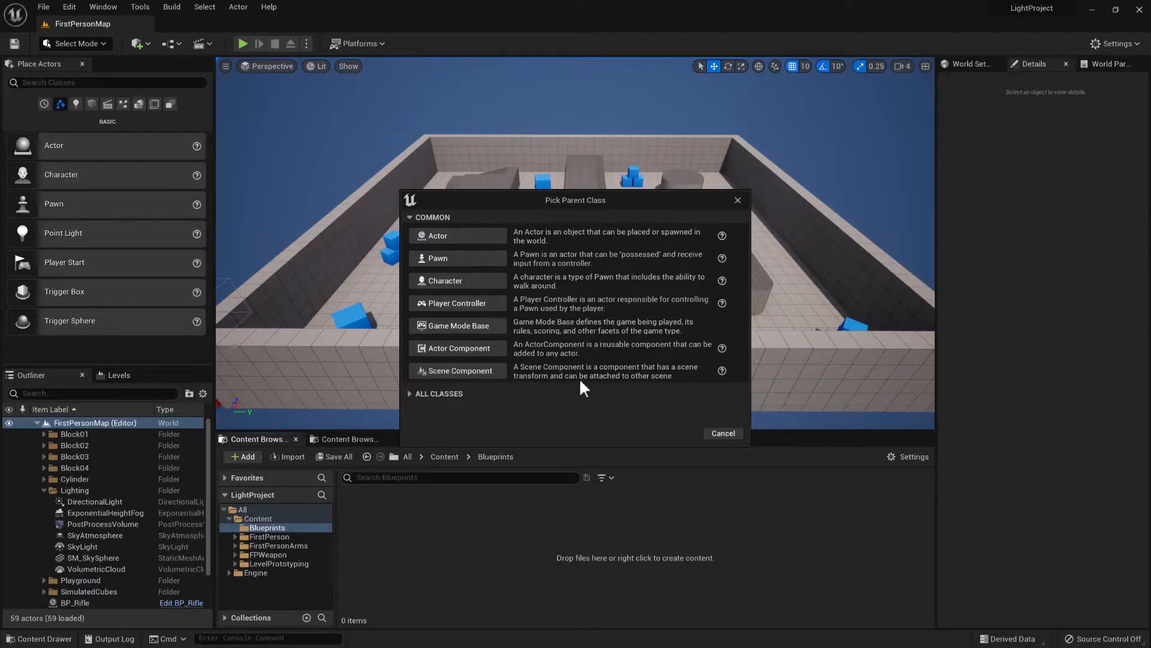
{"action": "mouse_move", "coordinate": [373, 360]}
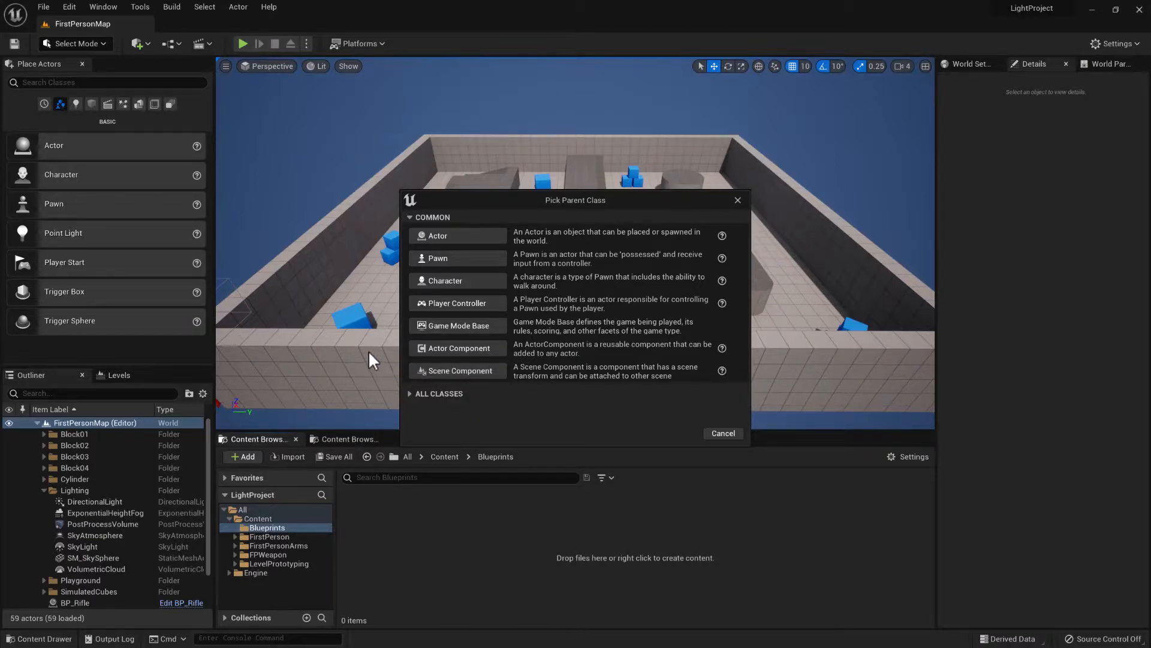
{"action": "mouse_move", "coordinate": [395, 356]}
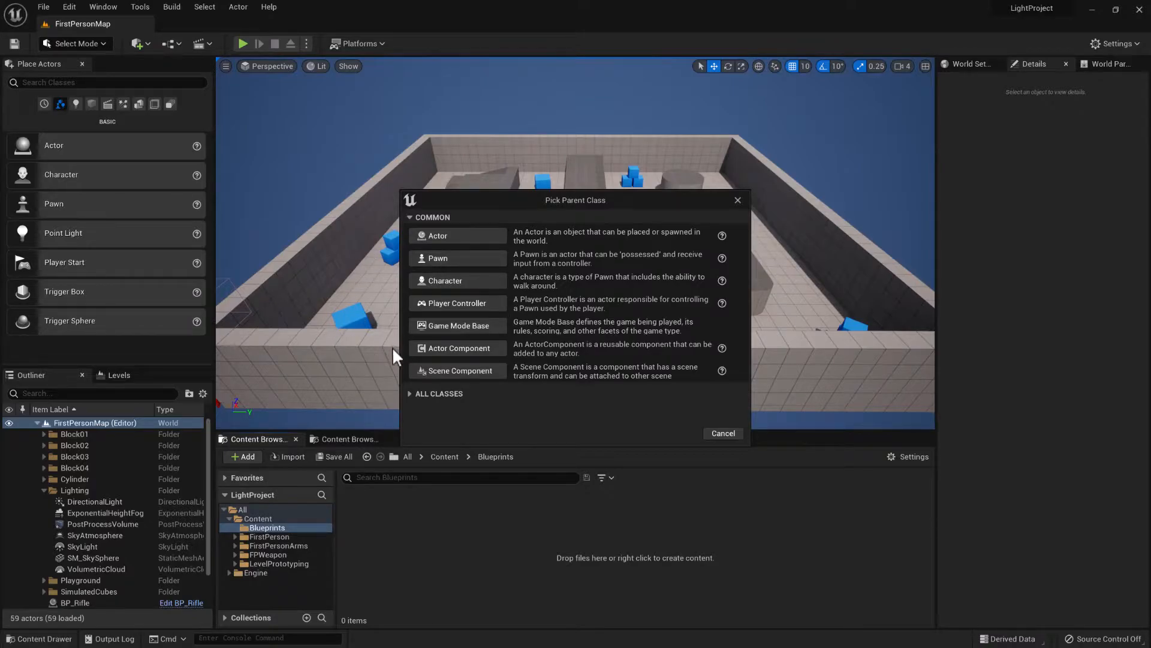
{"action": "mouse_move", "coordinate": [458, 347]}
{"action": "type", "text": "B"}
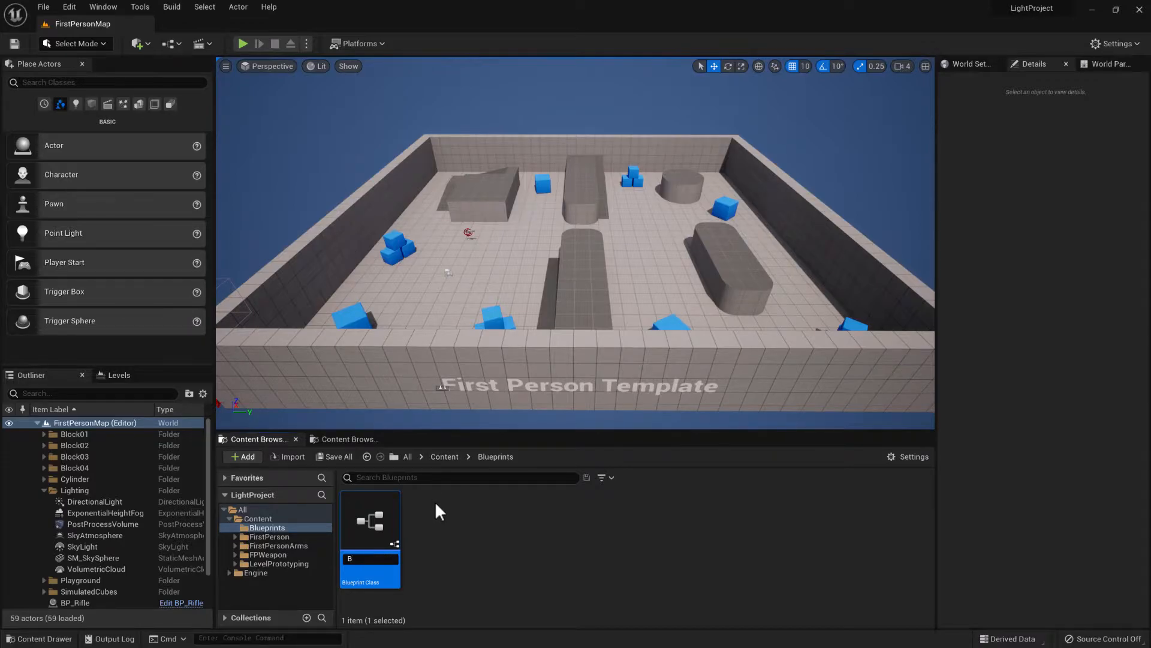
{"action": "type", "text": "PC_"}
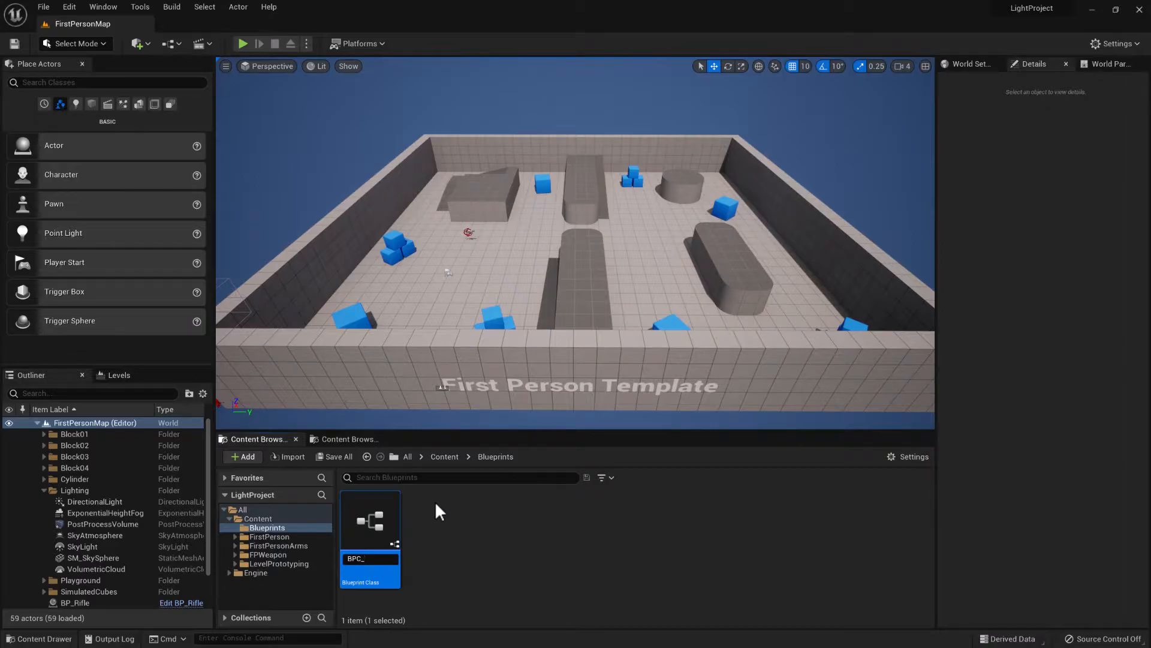
{"action": "type", "text": "Light"}
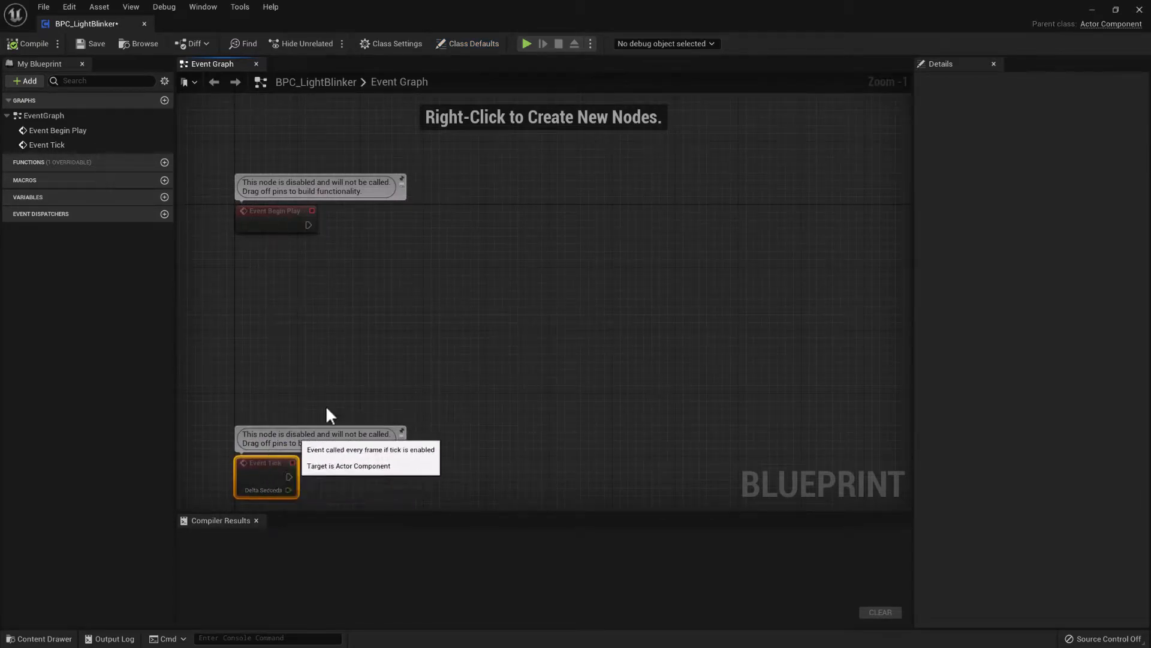
- Scroll the BPC_LightBlinker event graph to view the Event Begin Play and Event Tick nodes
{"action": "scroll", "scroll_direction": "down", "scroll_amount": 3}
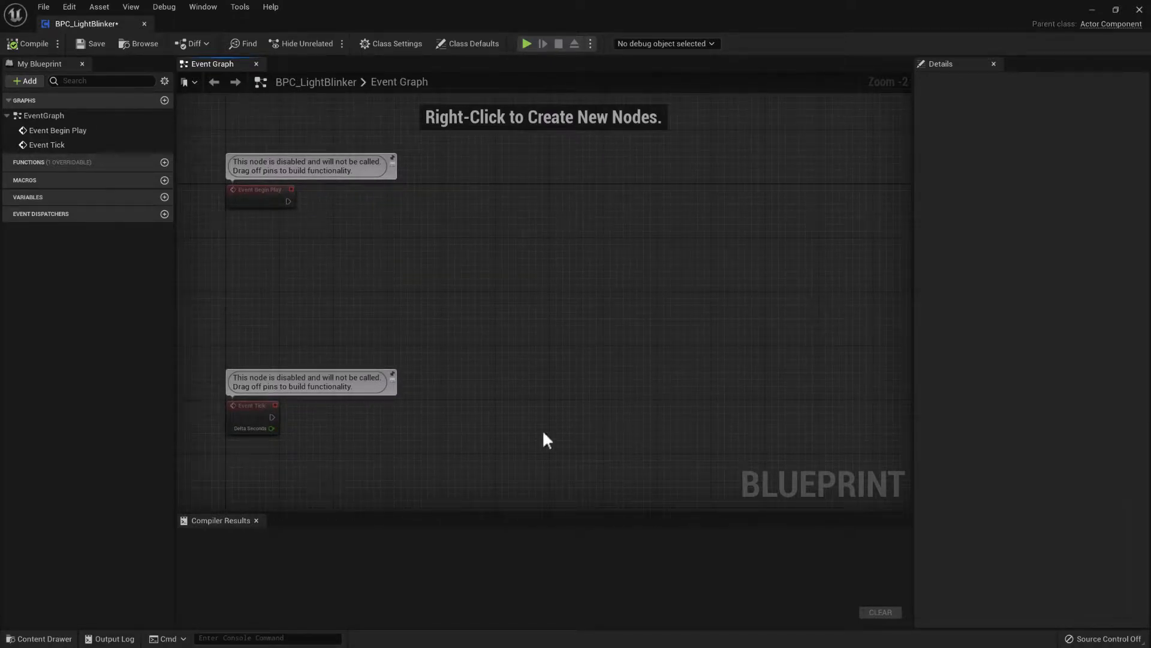
{"action": "mouse_move", "coordinate": [378, 240]}
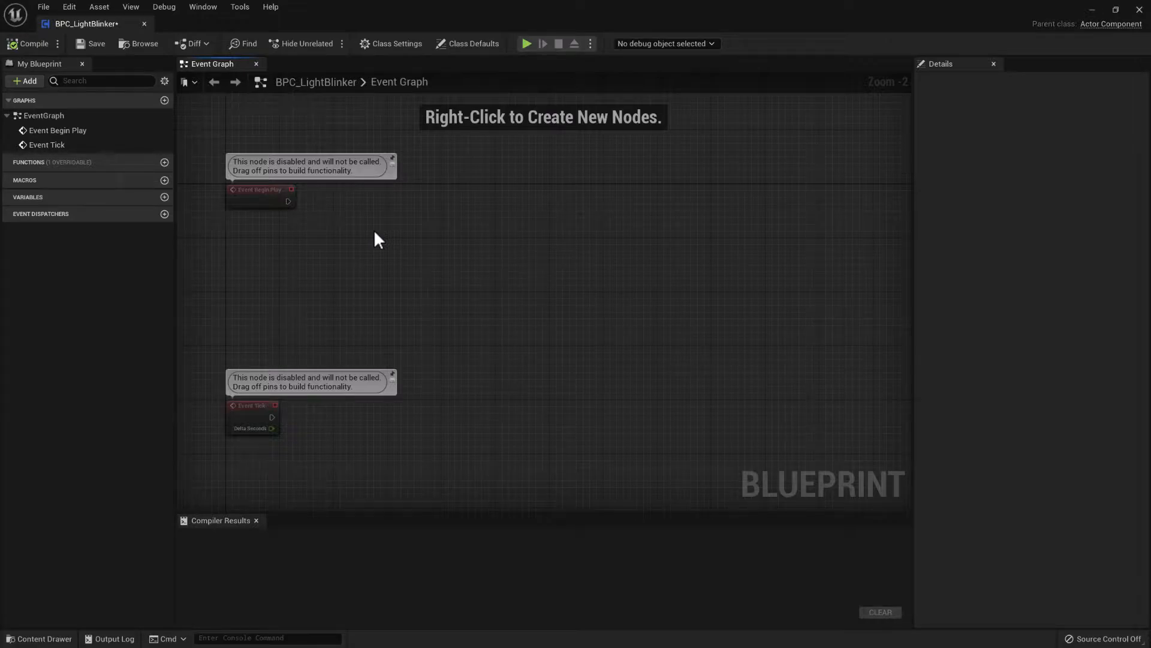
{"action": "mouse_move", "coordinate": [359, 255]}
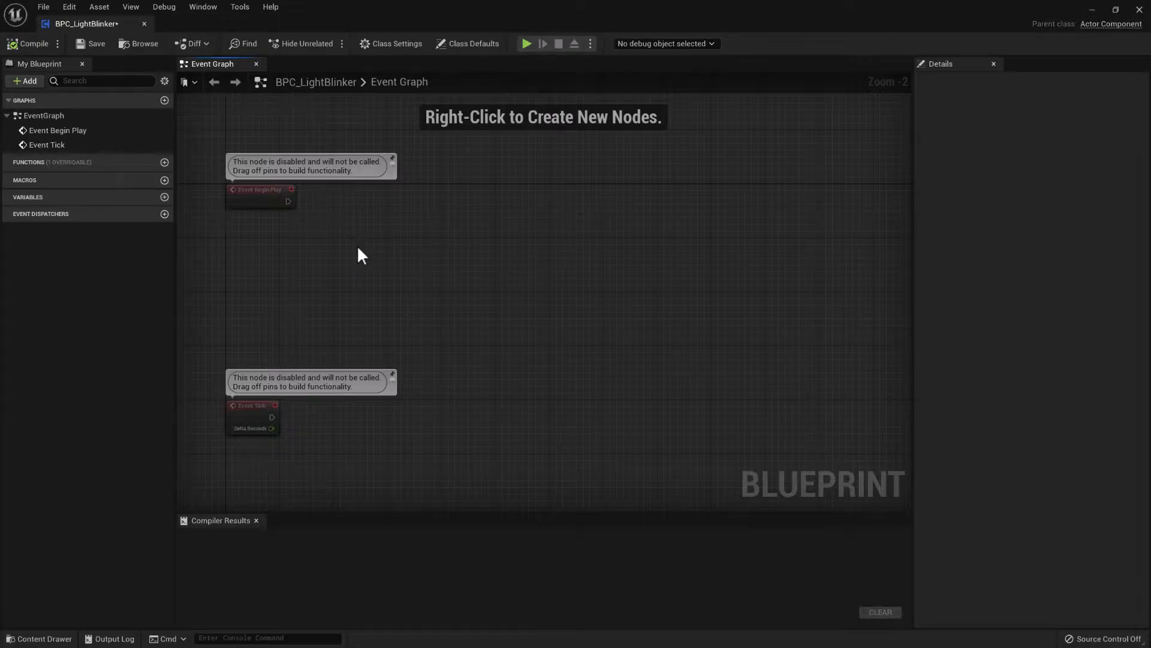
- Add a Get Owner node feeding Get Component by Class set to LightComponent
{"action": "right_click", "coordinate": [360, 255]}
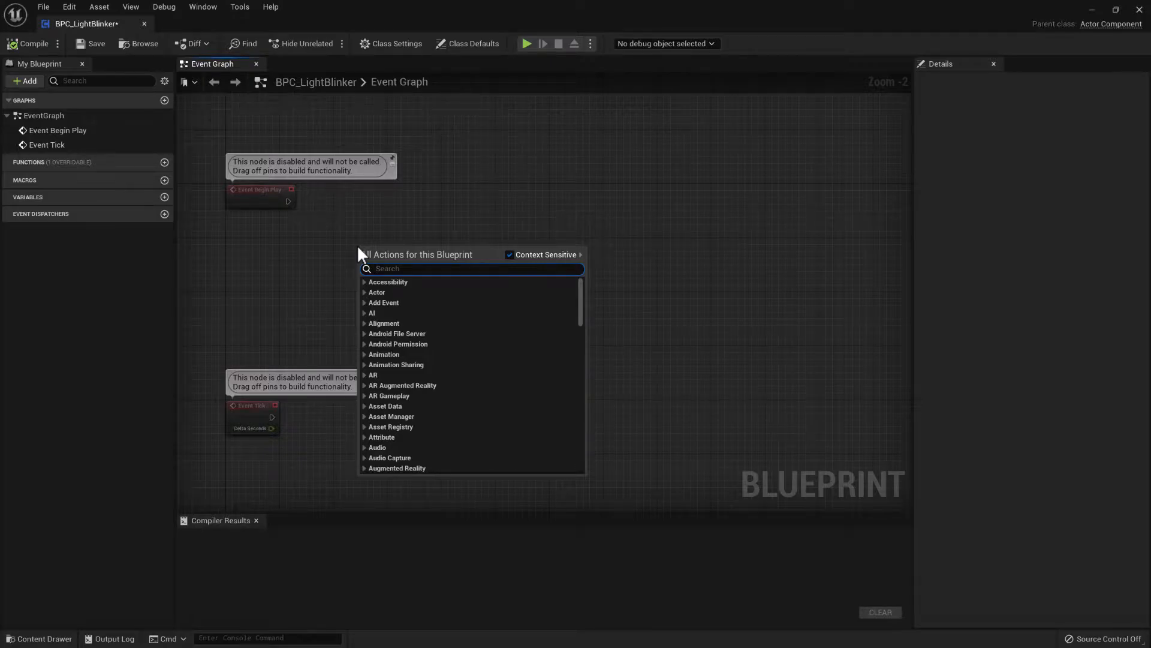
{"action": "type", "text": "getowne"}
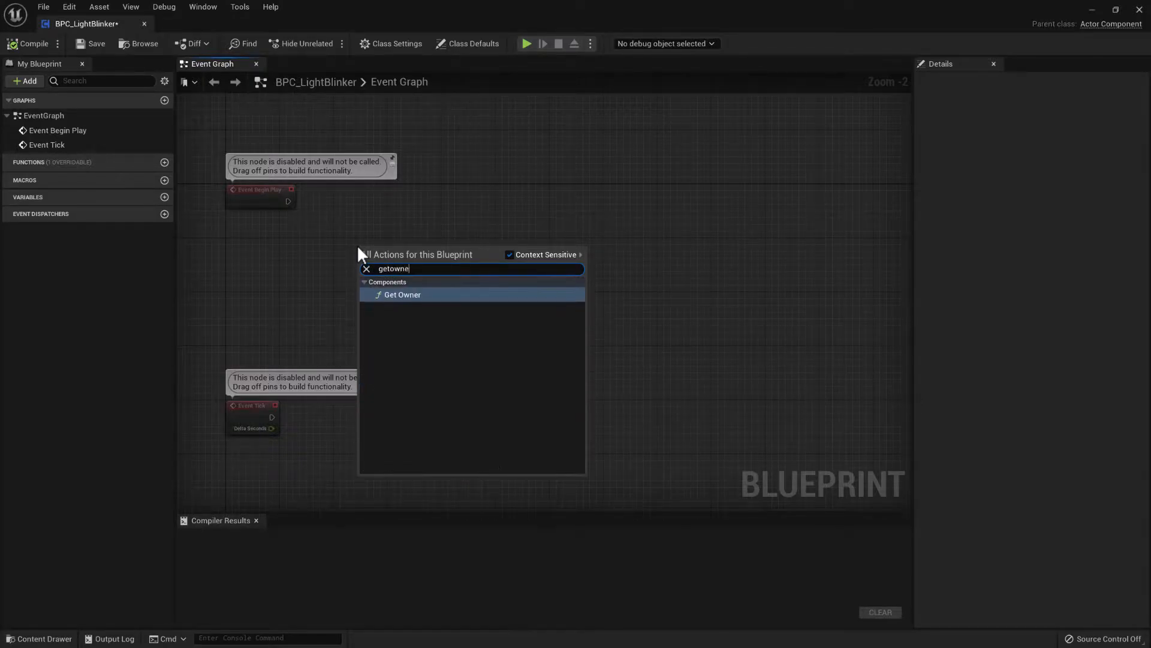
{"action": "left_click", "coordinate": [403, 294]}
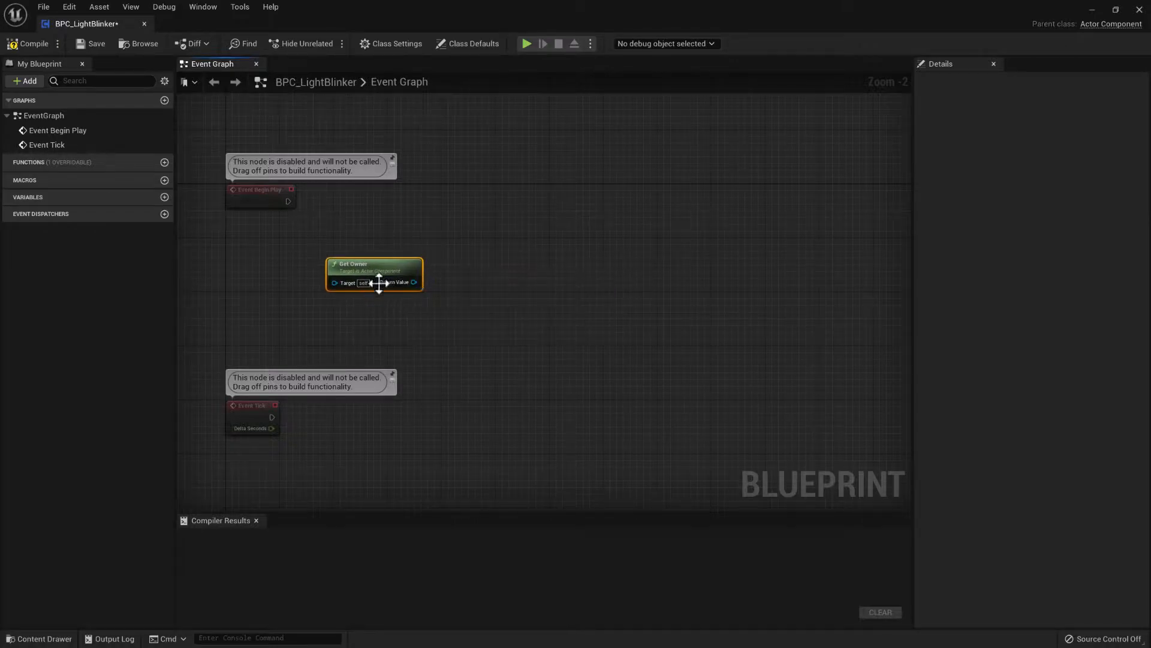
{"action": "mouse_move", "coordinate": [374, 275]}
{"action": "type", "text": "ge"}
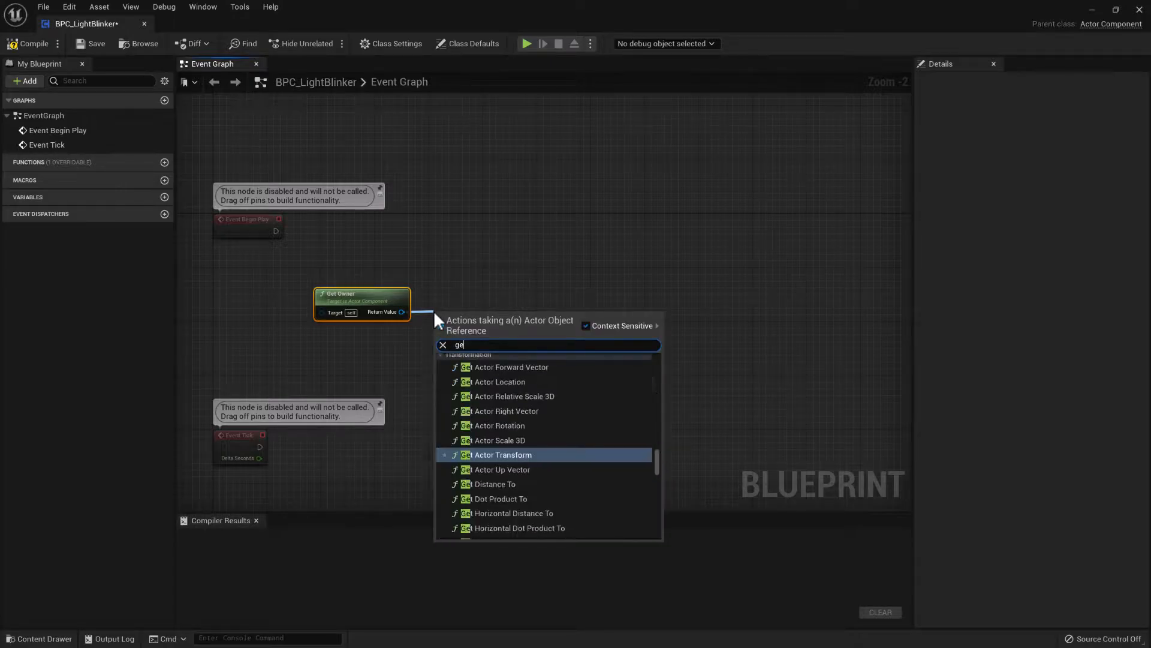
{"action": "type", "text": "tcompon"}
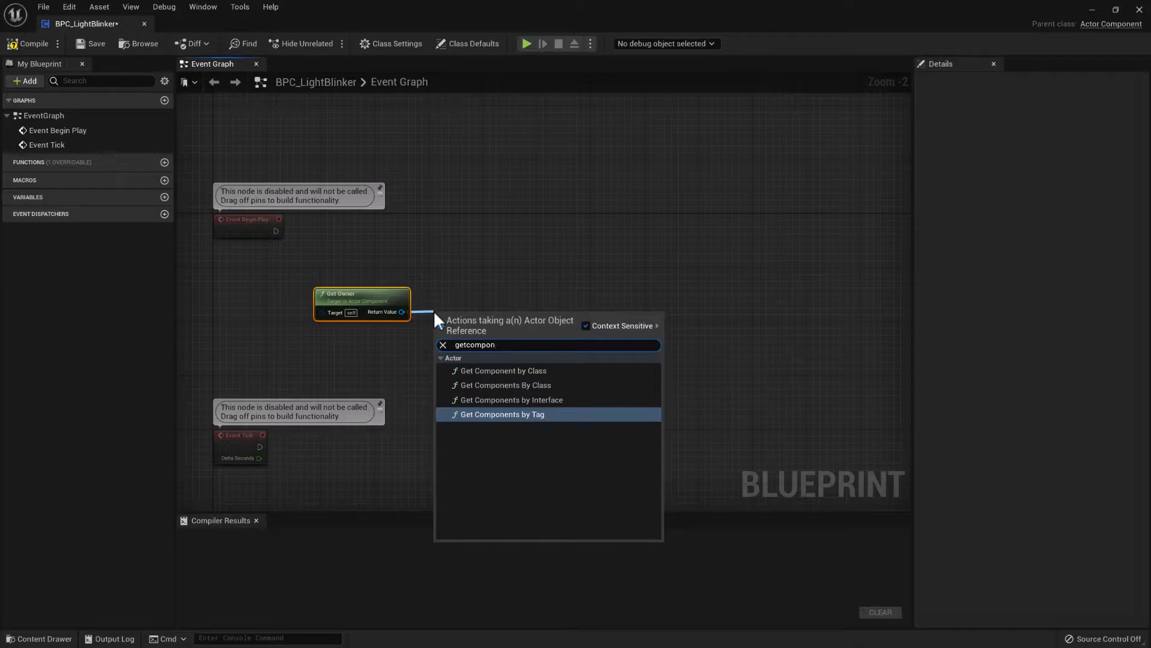
{"action": "mouse_move", "coordinate": [510, 365]}
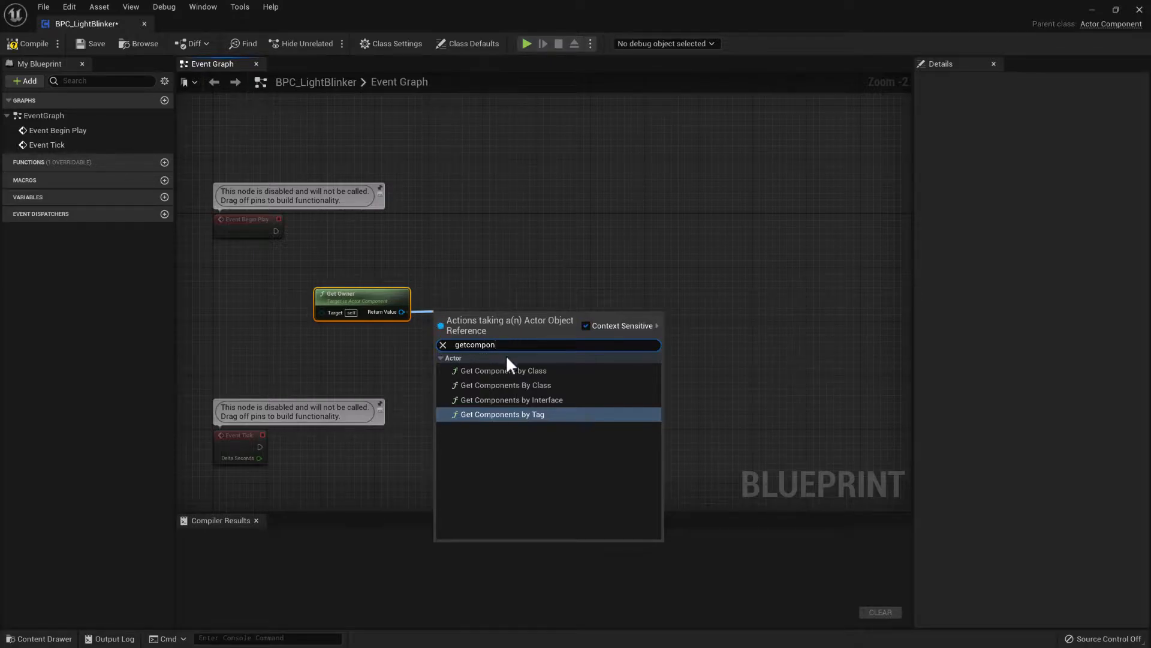
{"action": "mouse_move", "coordinate": [573, 402]}
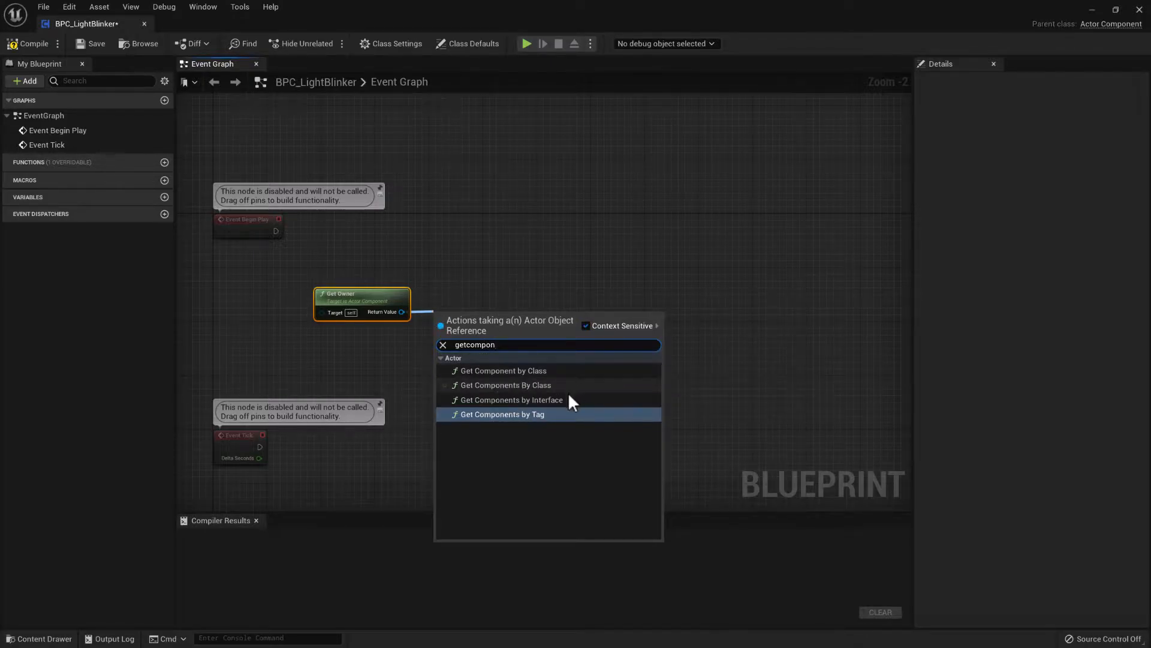
{"action": "mouse_move", "coordinate": [511, 380]}
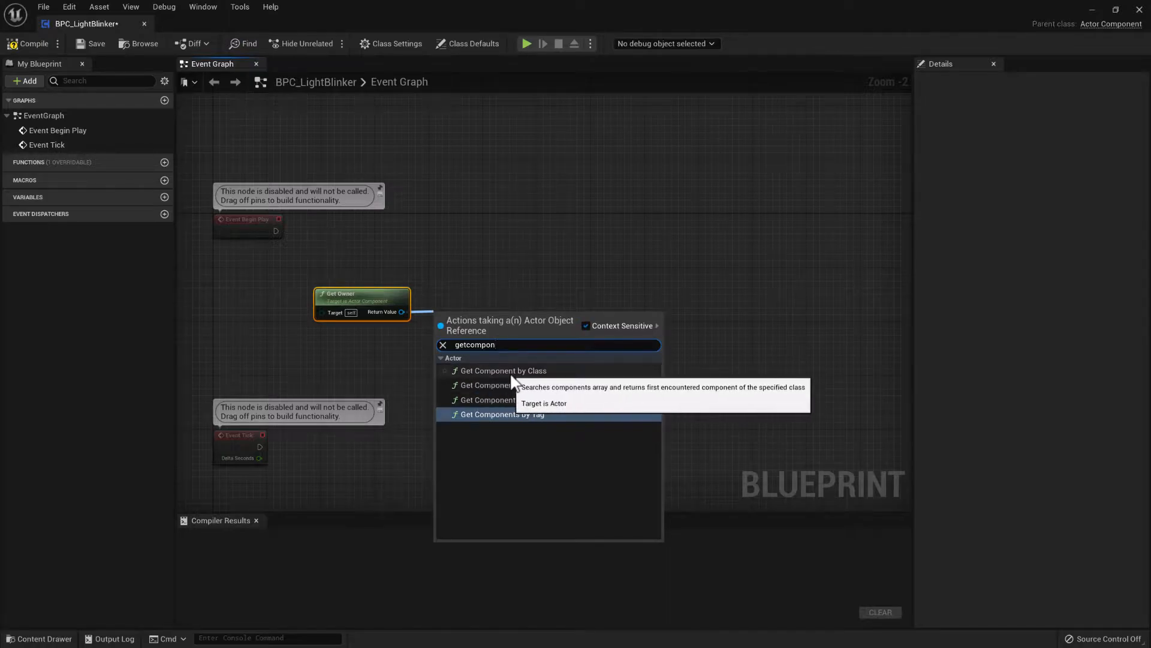
{"action": "left_click", "coordinate": [504, 370]}
{"action": "type", "text": "light"}
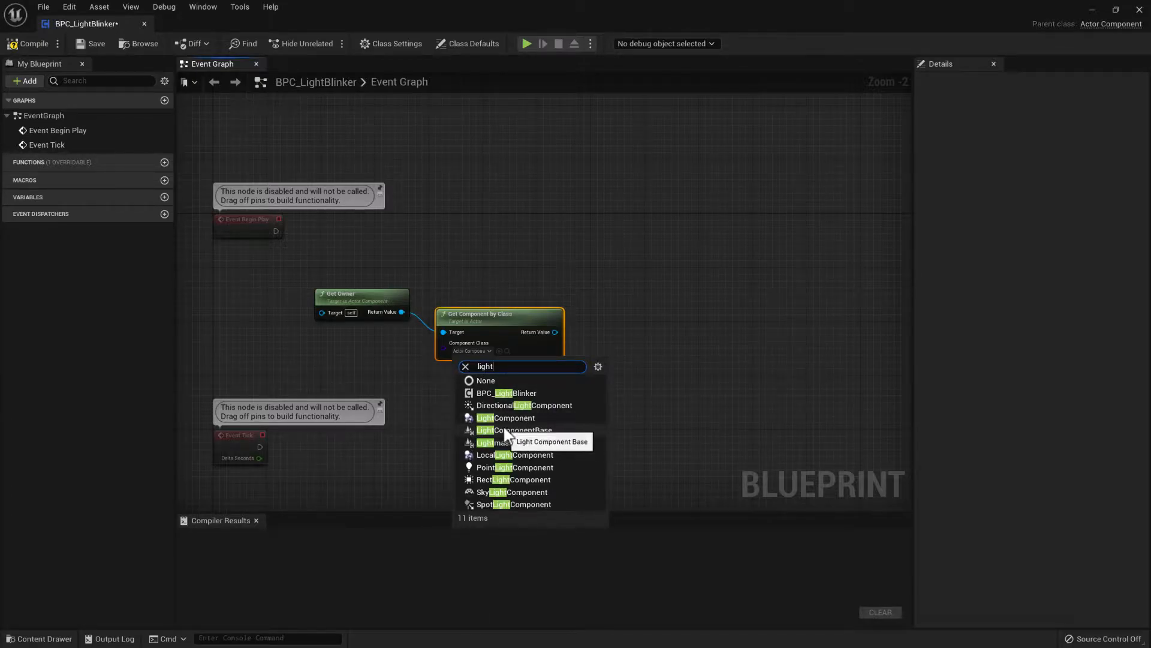
{"action": "left_click", "coordinate": [505, 418]}
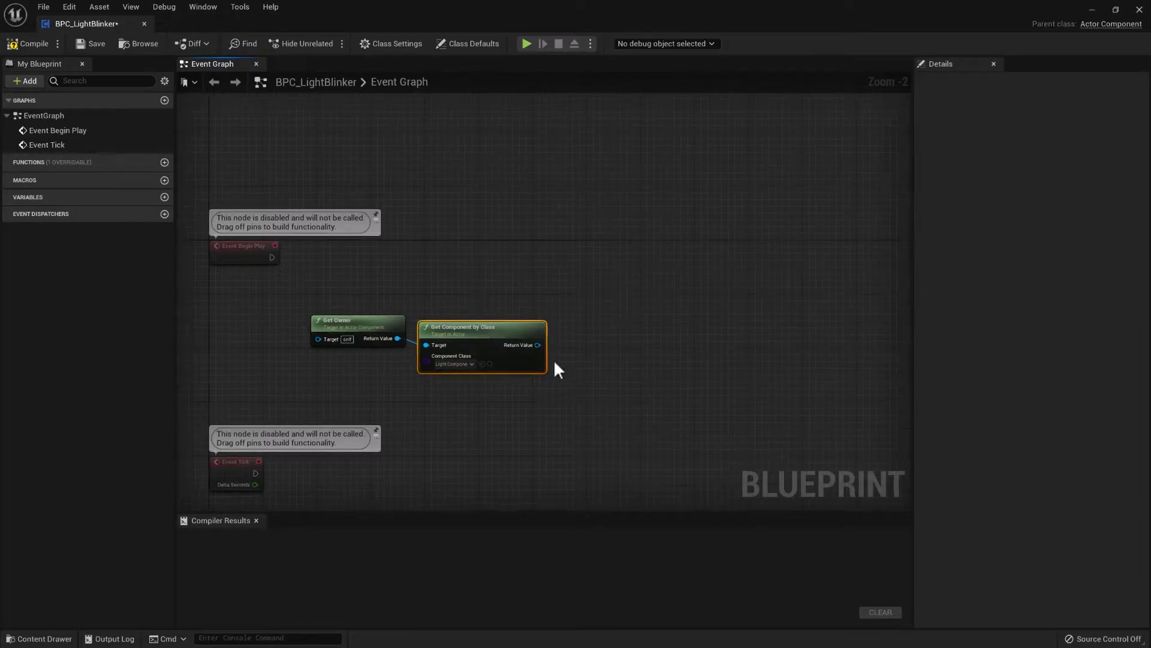
{"action": "mouse_move", "coordinate": [451, 362]}
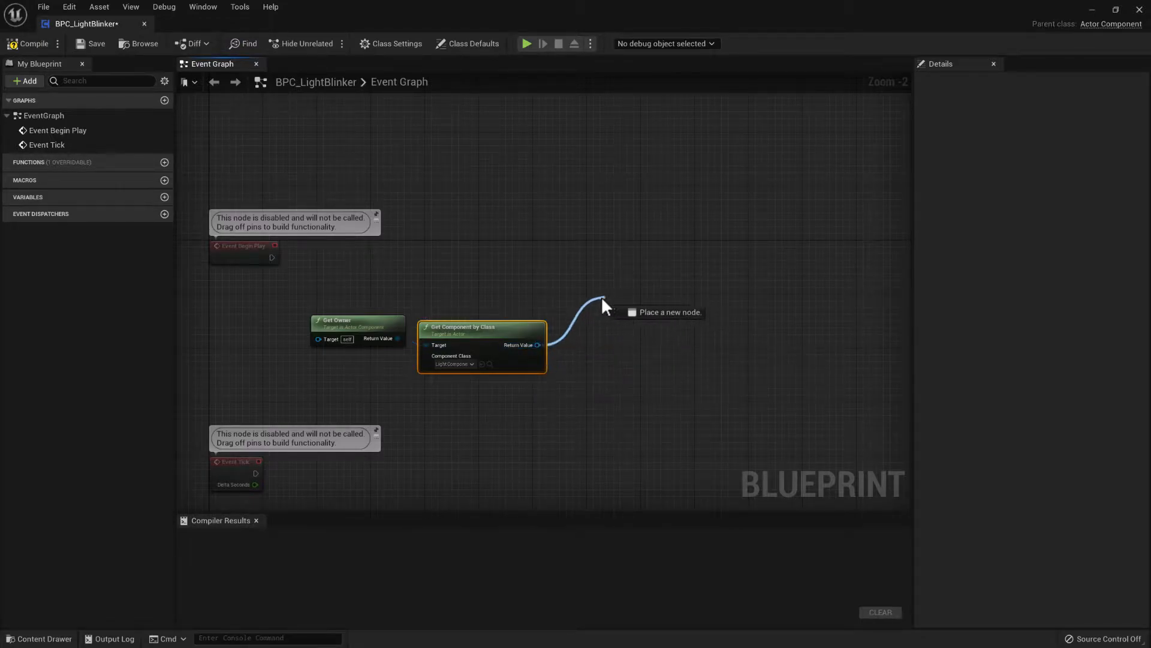
- Promote the found light component to a ControlLight variable on Begin Play
{"action": "left_click", "coordinate": [601, 305]}
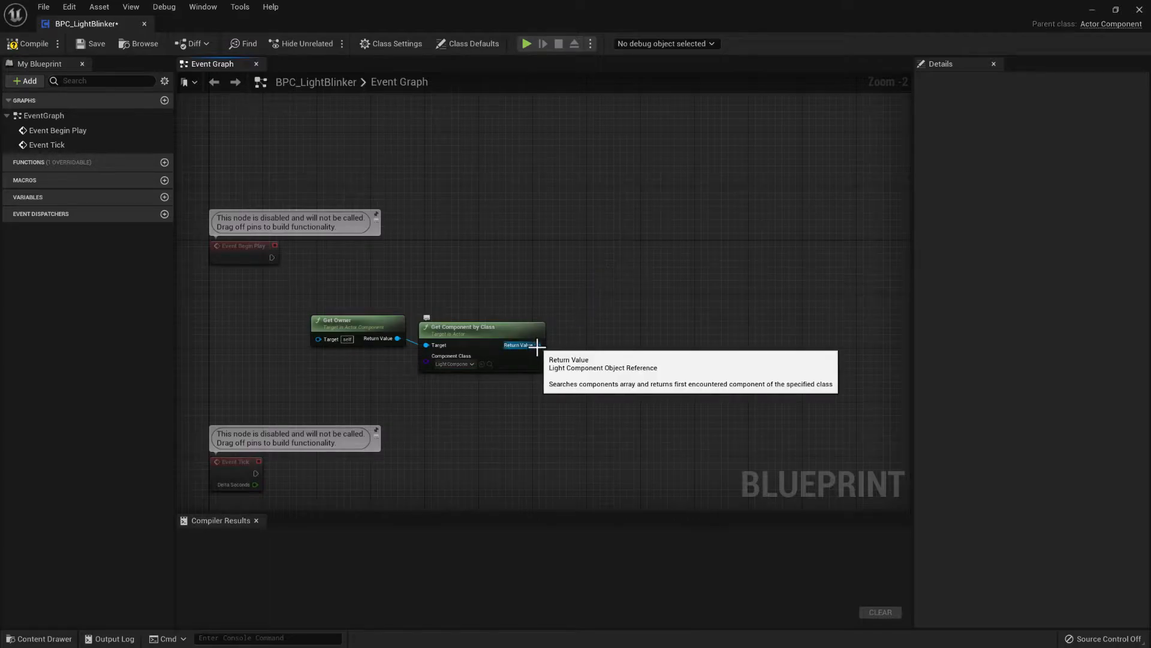
{"action": "right_click", "coordinate": [518, 344]}
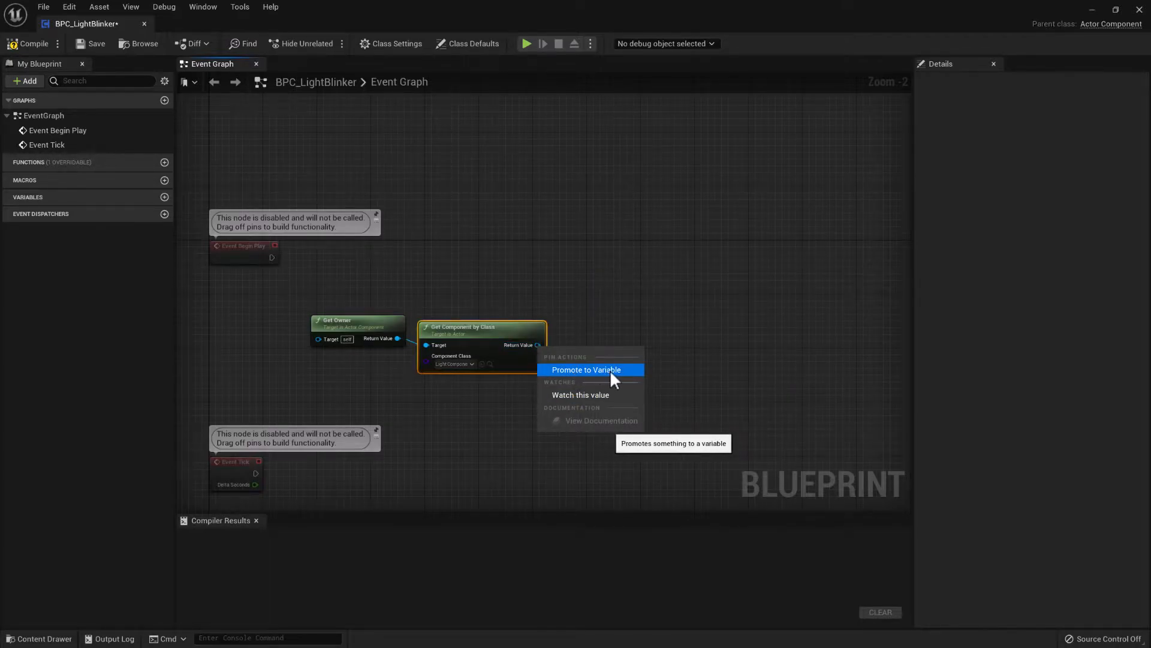
{"action": "left_click", "coordinate": [585, 369]}
{"action": "type", "text": "ControlLight"}
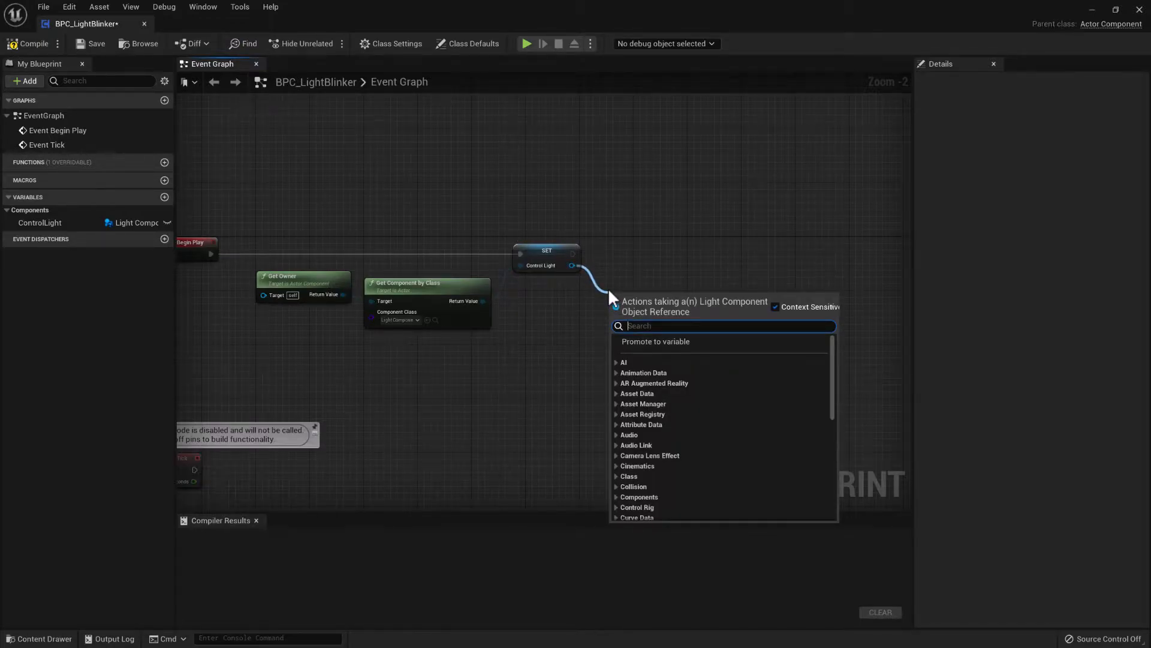
- Add an Is Valid check on ControlLight followed by a Set Intensity node
{"action": "type", "text": "isvalid"}
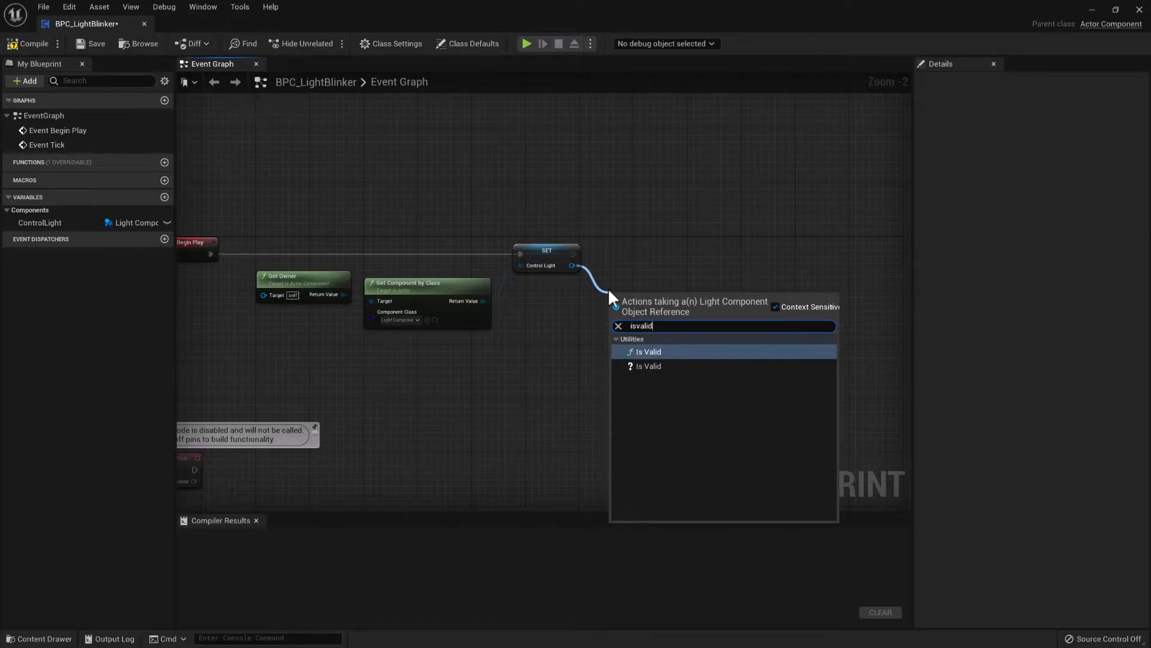
{"action": "left_click", "coordinate": [649, 351]}
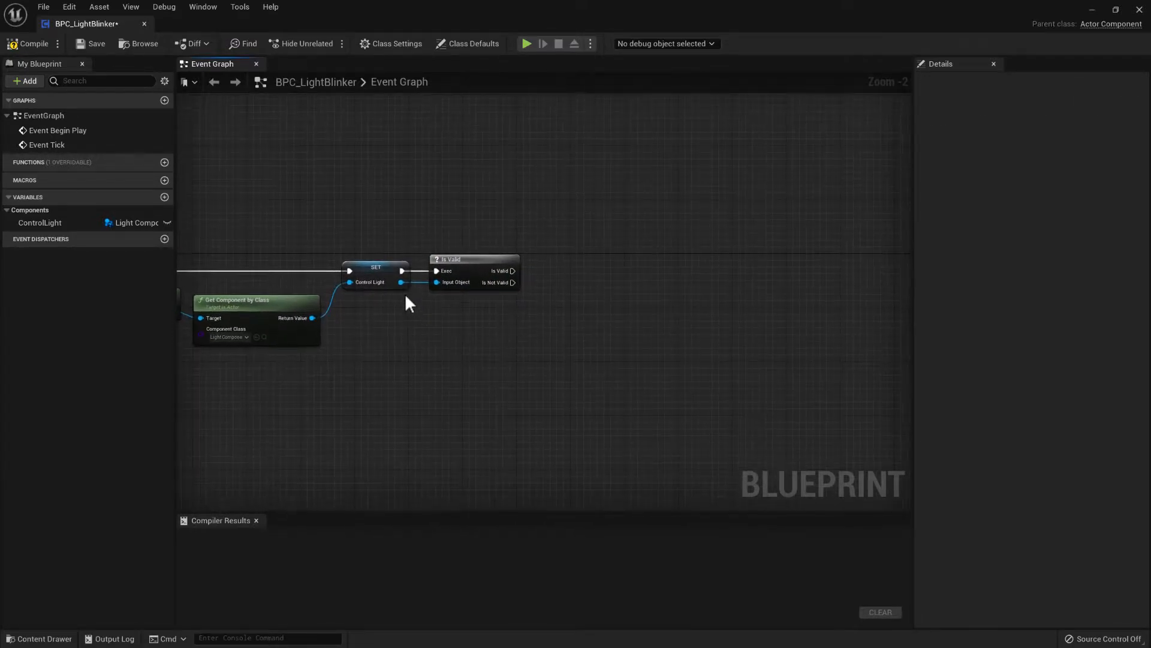
{"action": "mouse_move", "coordinate": [400, 285]}
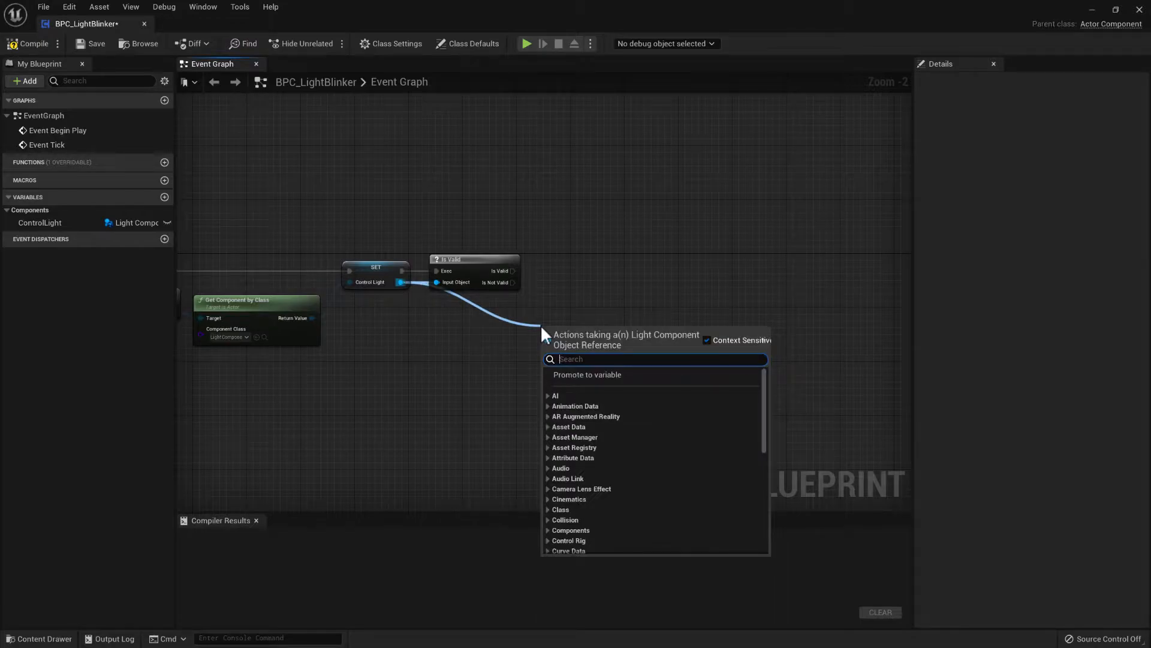
{"action": "type", "text": "set inten"}
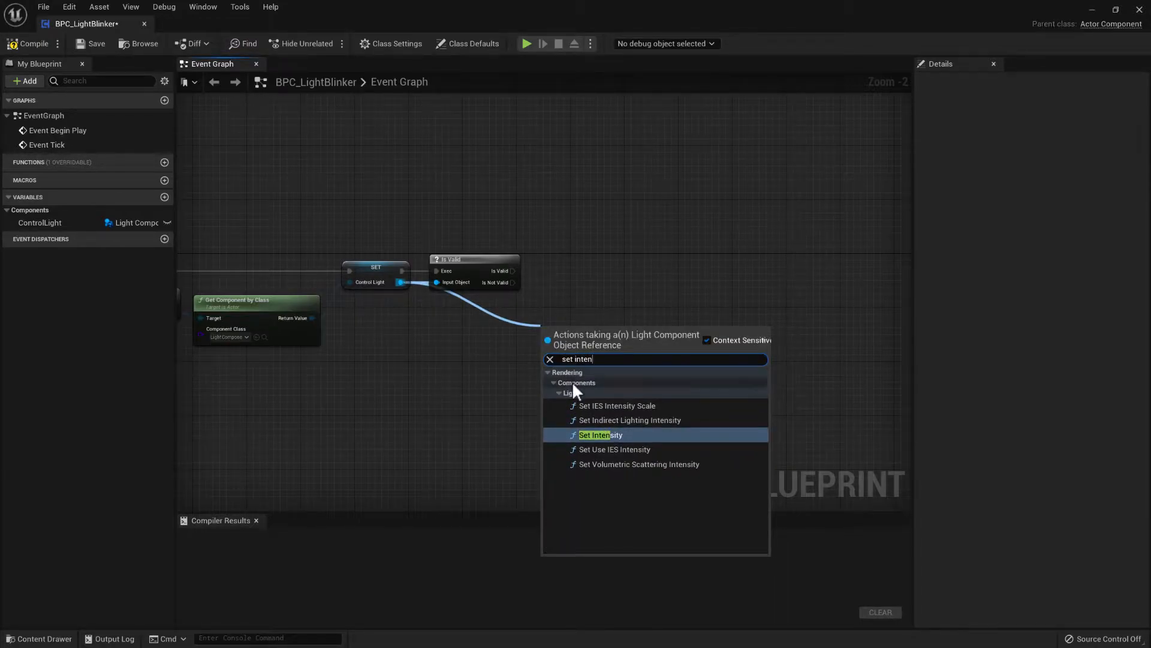
{"action": "left_click", "coordinate": [599, 434]}
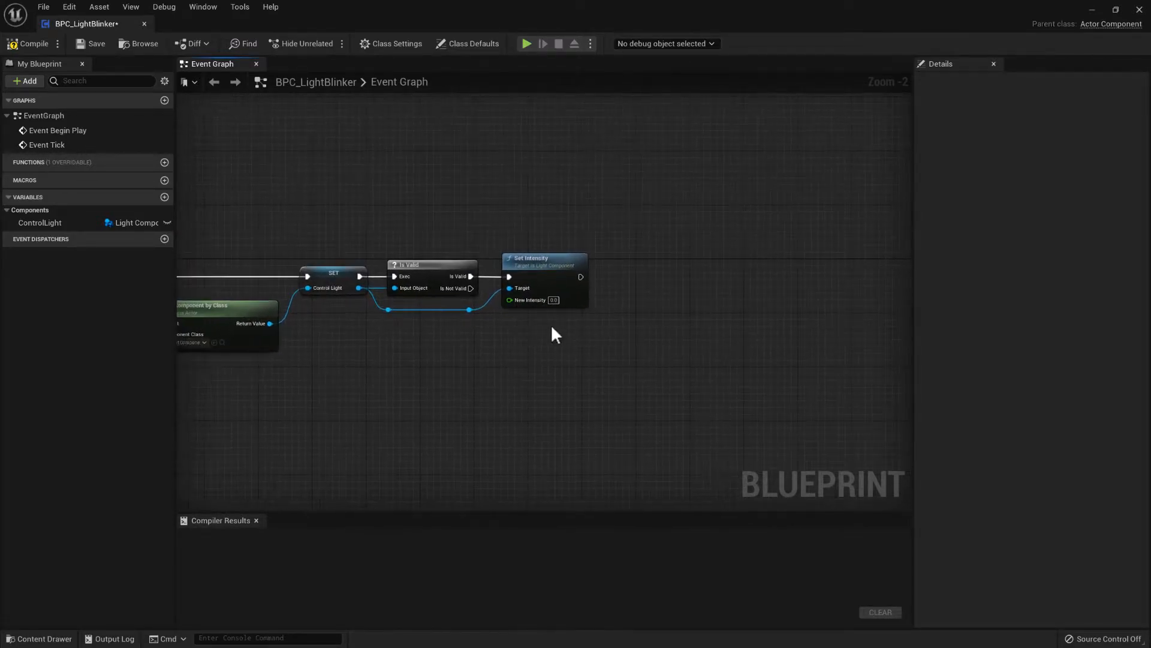
- Promote the Set Intensity node's New Intensity pin to a float variable named MinLightIntensity
{"action": "right_click", "coordinate": [553, 300]}
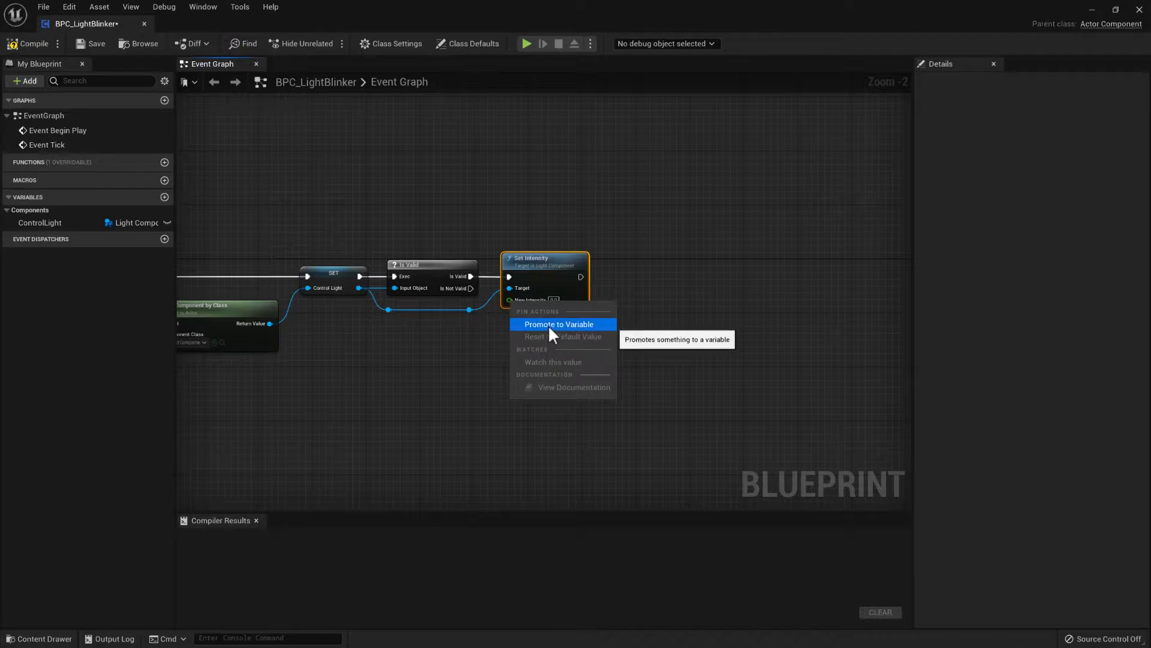
{"action": "left_click", "coordinate": [559, 324]}
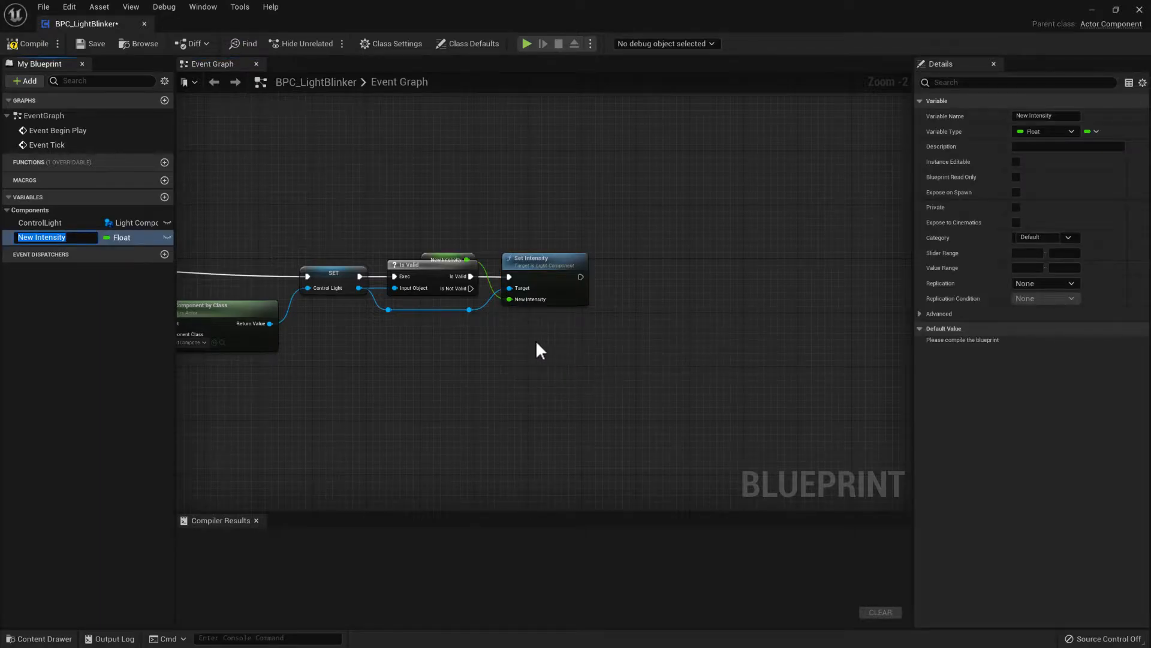
{"action": "type", "text": "MinLight"}
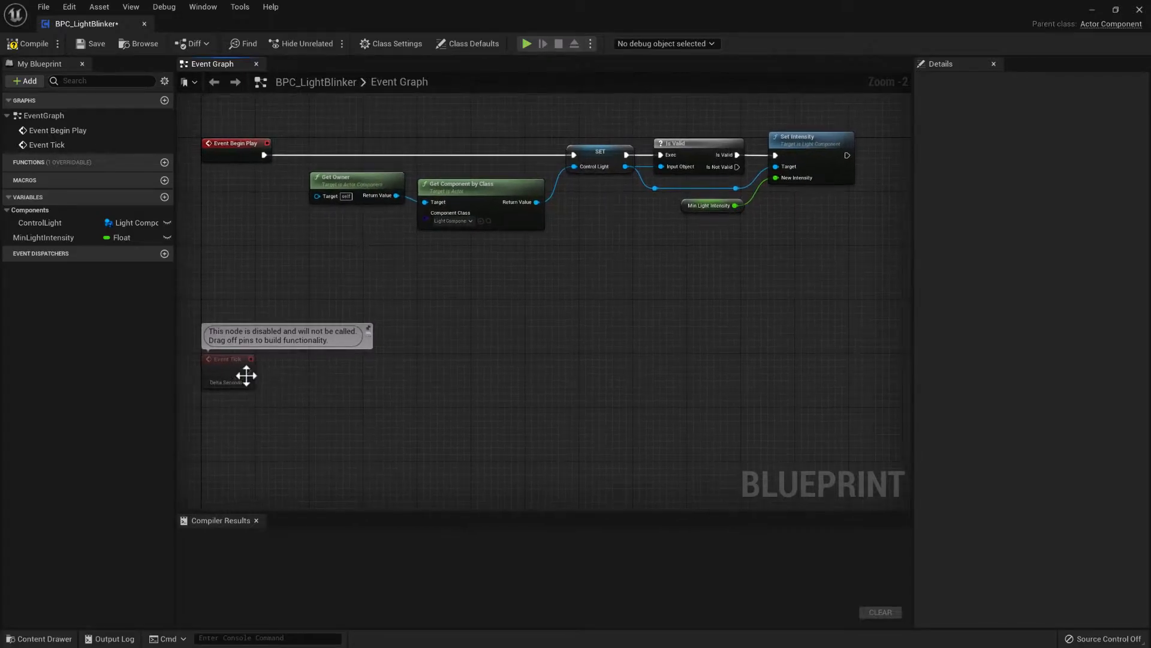
{"action": "mouse_move", "coordinate": [279, 381]}
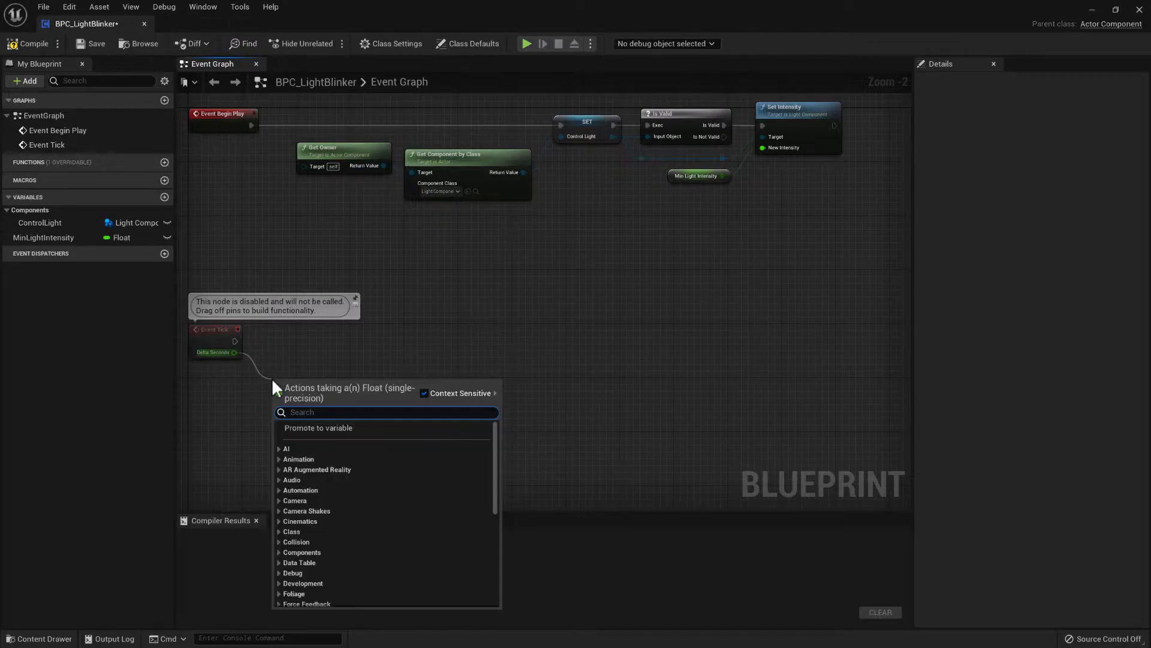
- Feed Delta Seconds into a + node whose B pin is promoted to ProgressTime
{"action": "type", "text": "+"}
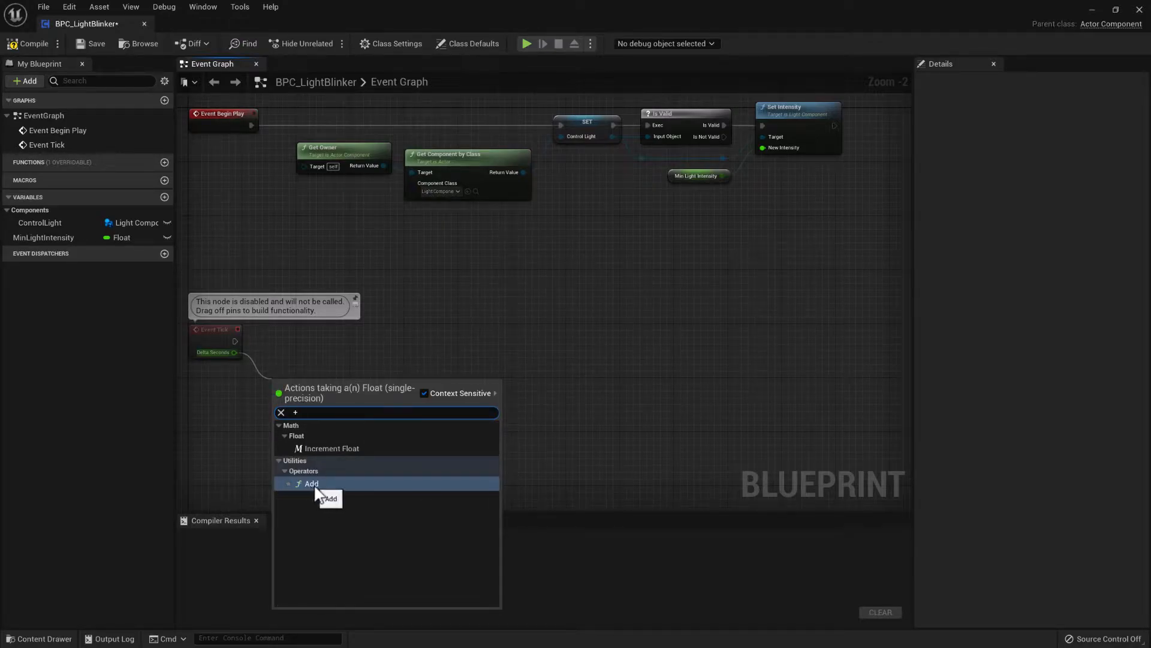
{"action": "left_click", "coordinate": [311, 483]}
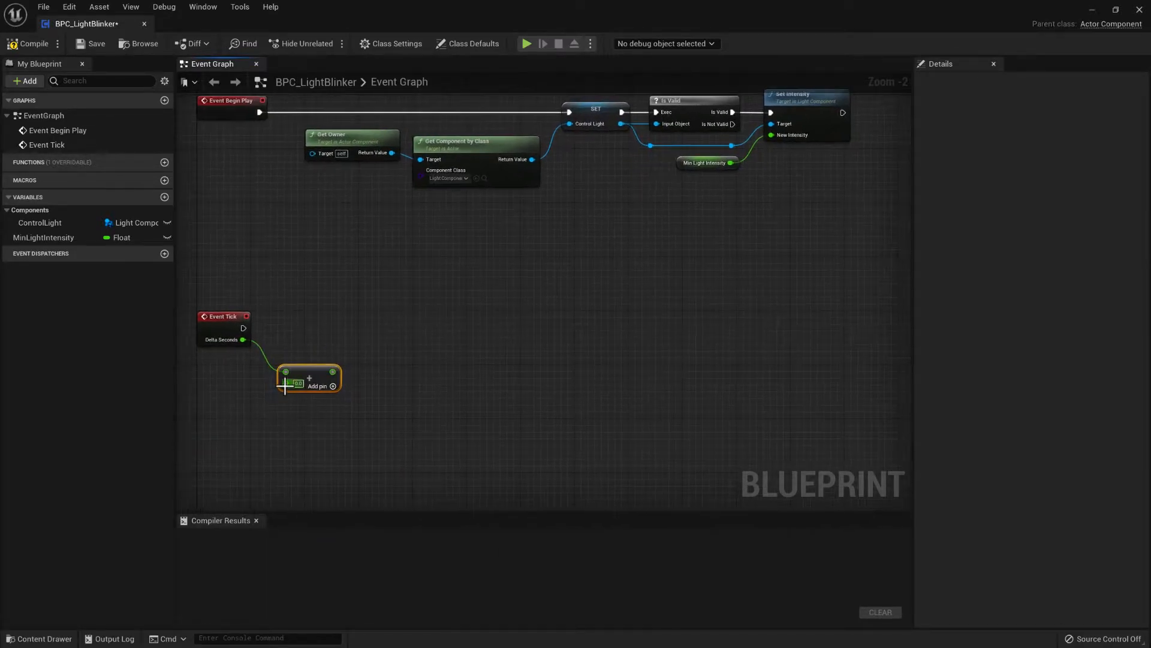
{"action": "right_click", "coordinate": [297, 382]}
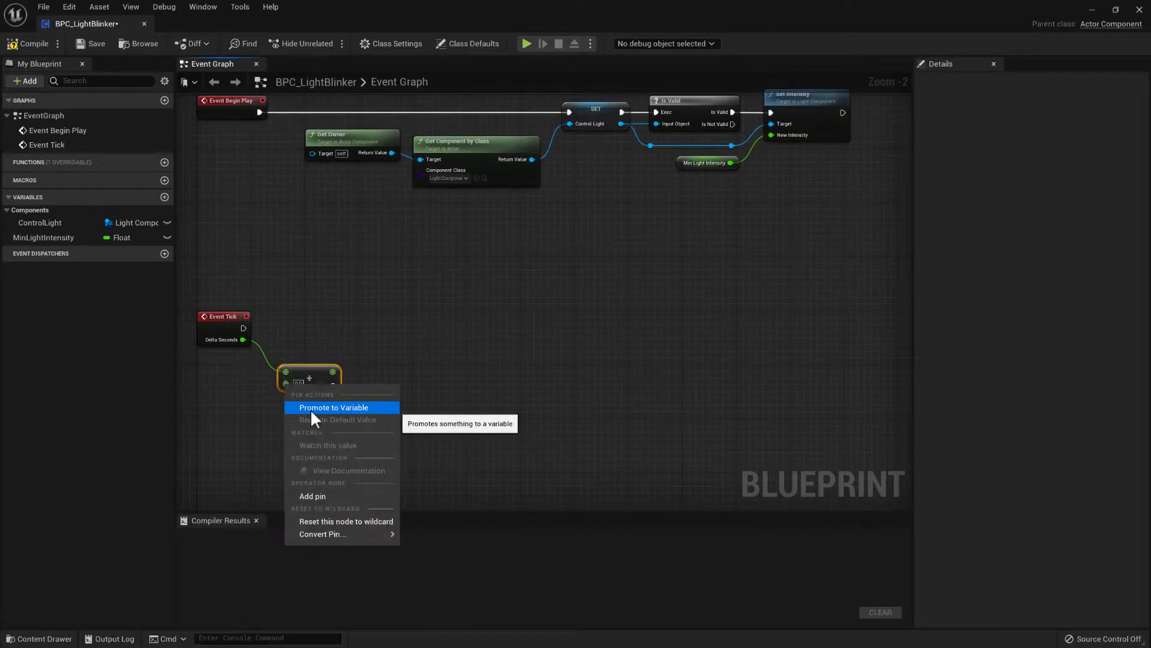
{"action": "mouse_move", "coordinate": [328, 418]}
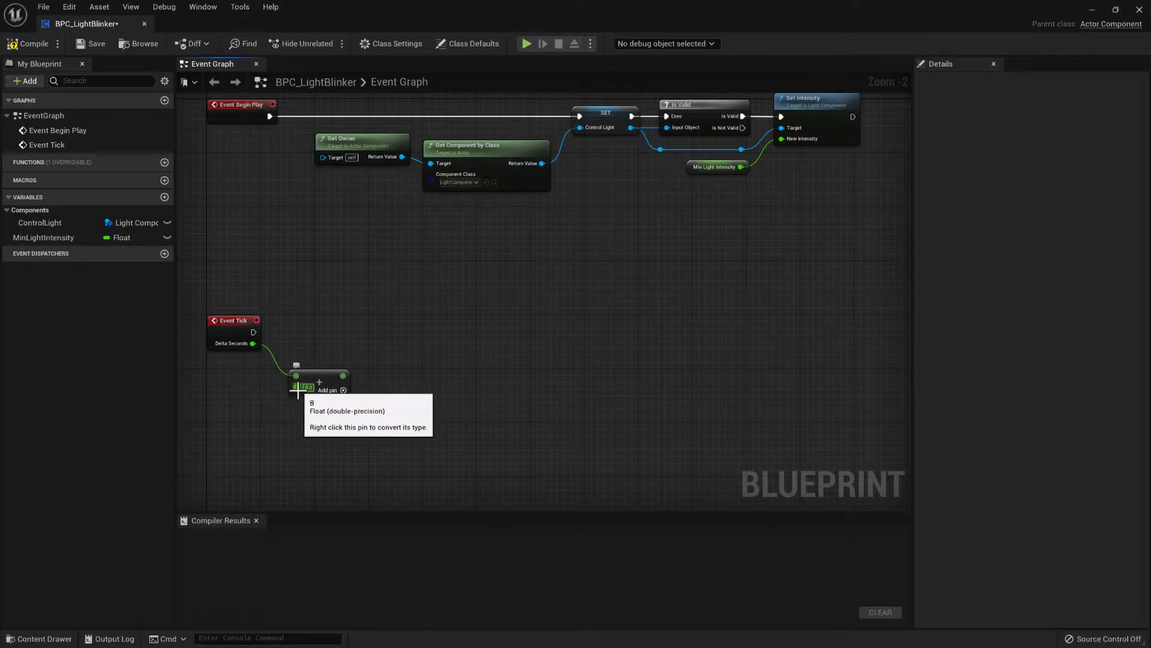
{"action": "right_click", "coordinate": [297, 387]}
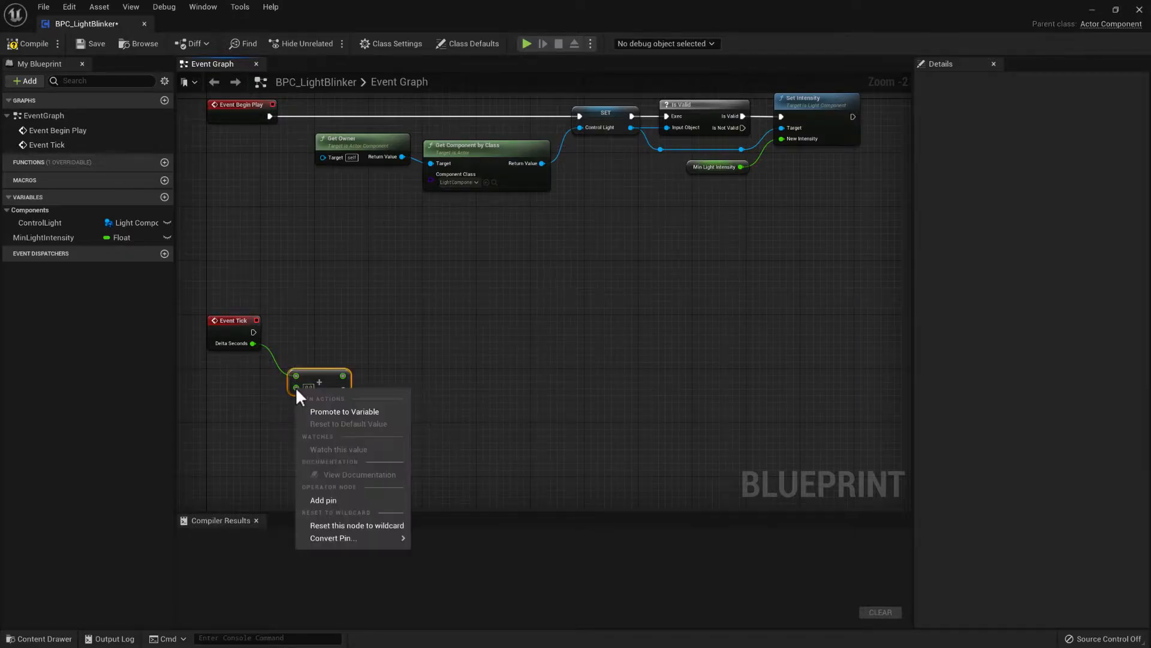
{"action": "left_click", "coordinate": [345, 412]}
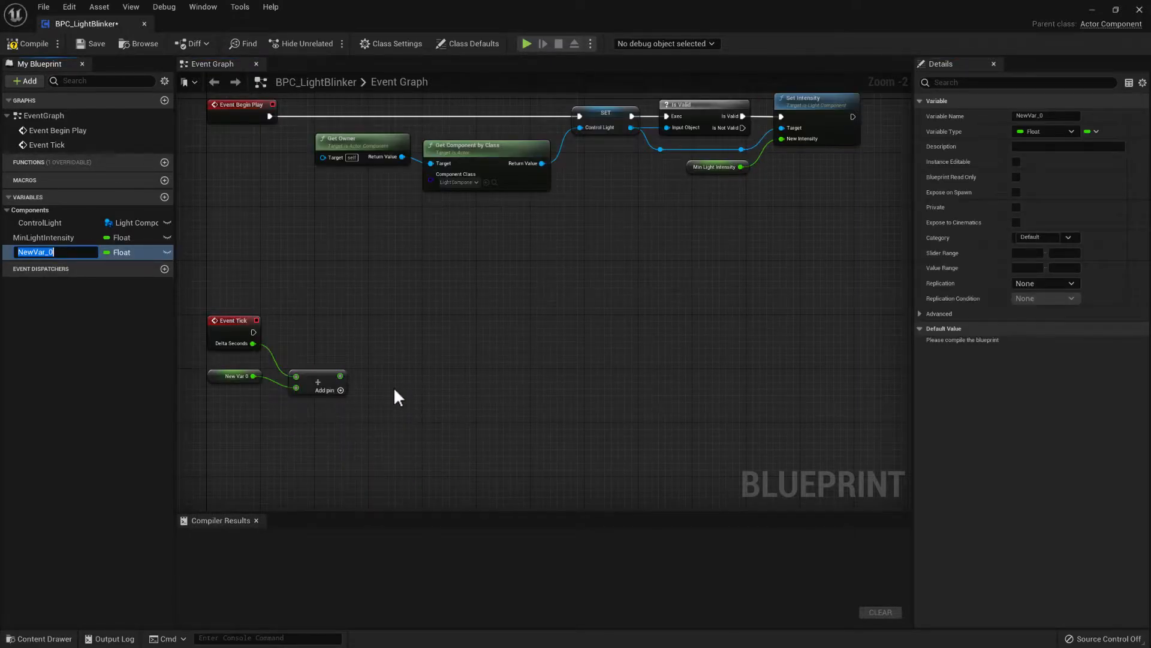
{"action": "type", "text": "ProgressTime"}
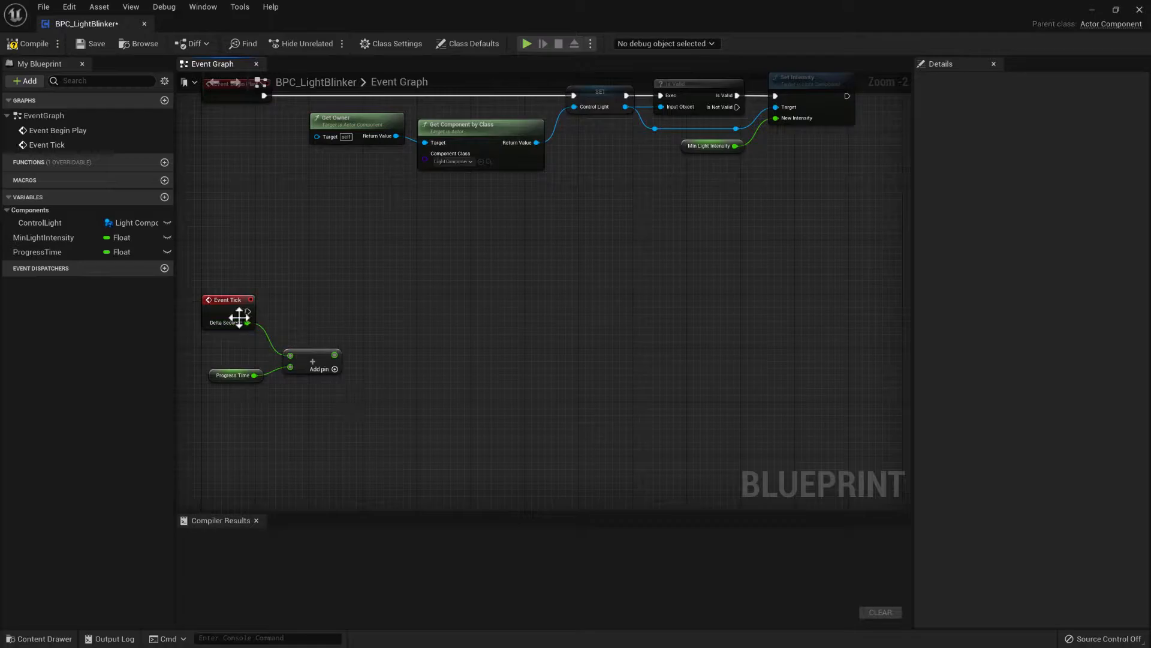
{"action": "mouse_move", "coordinate": [316, 361]}
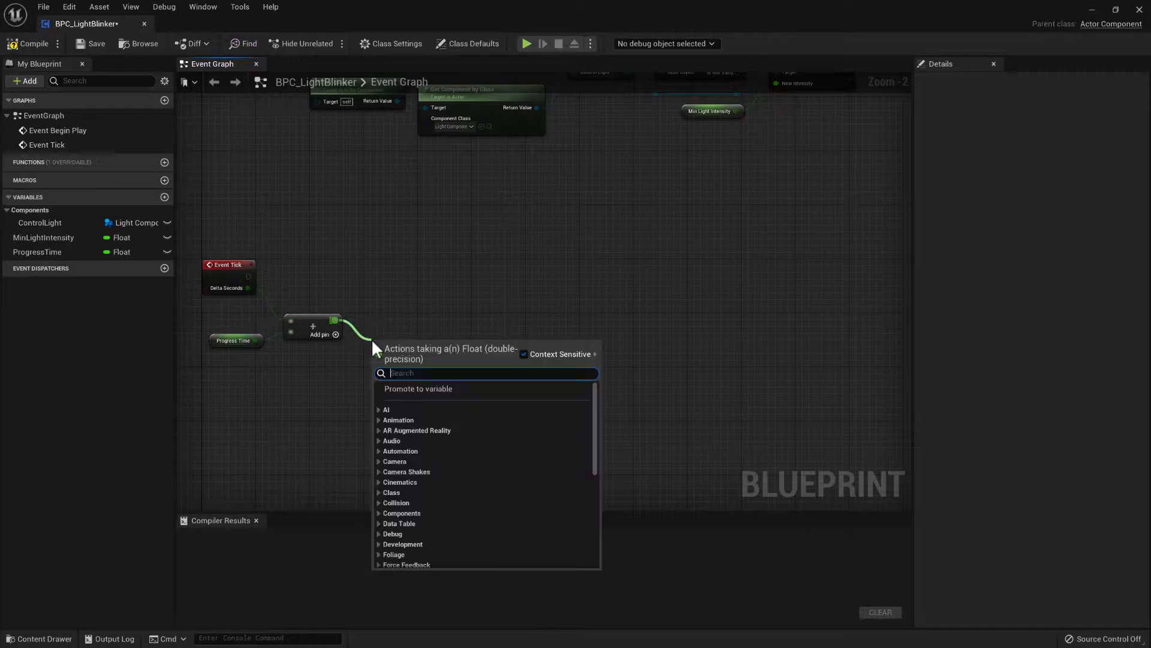
- Feed the Add result into a % (Float) node with its divisor promoted to PulseRate
{"action": "type", "text": "mod"}
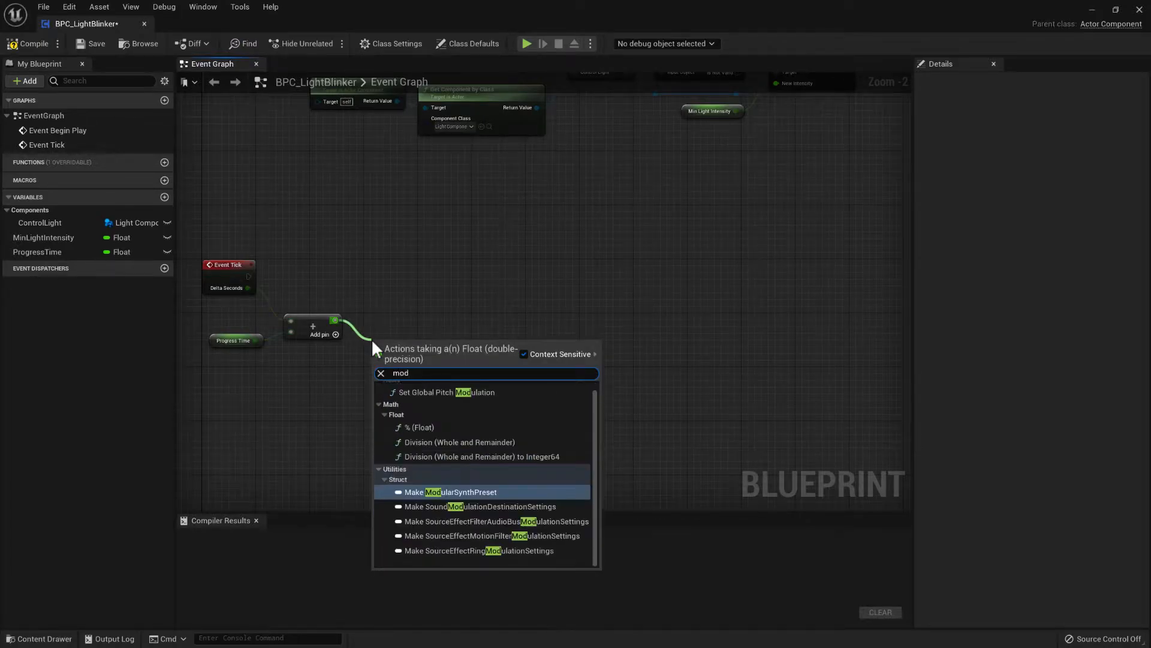
{"action": "mouse_move", "coordinate": [418, 426]}
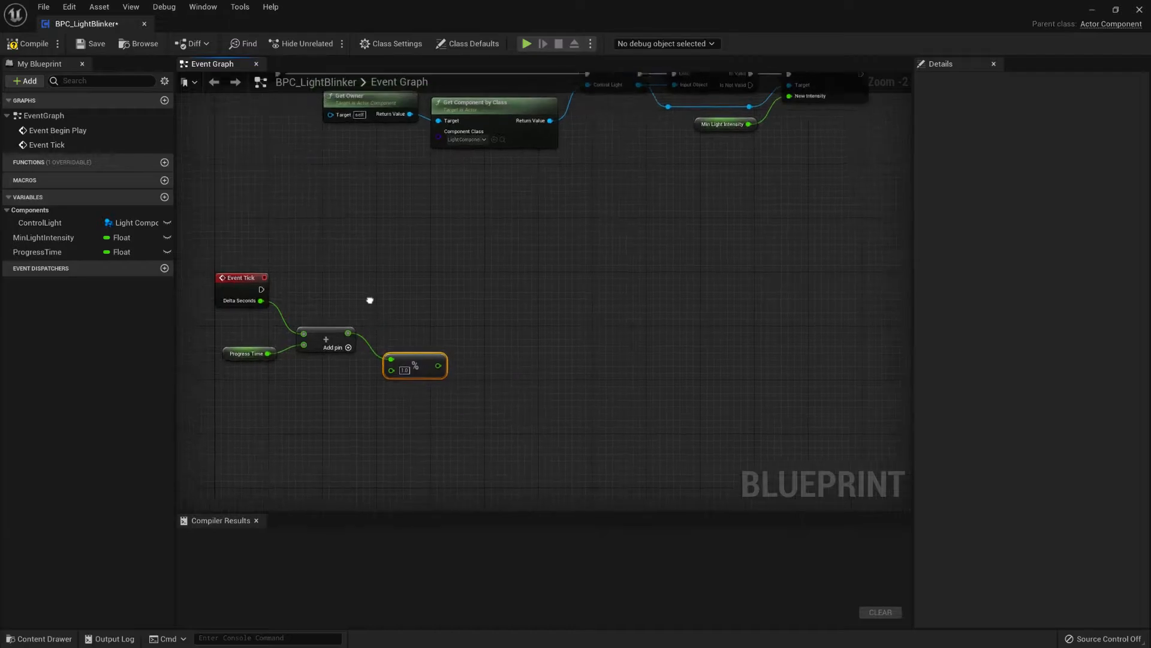
{"action": "mouse_move", "coordinate": [418, 366]}
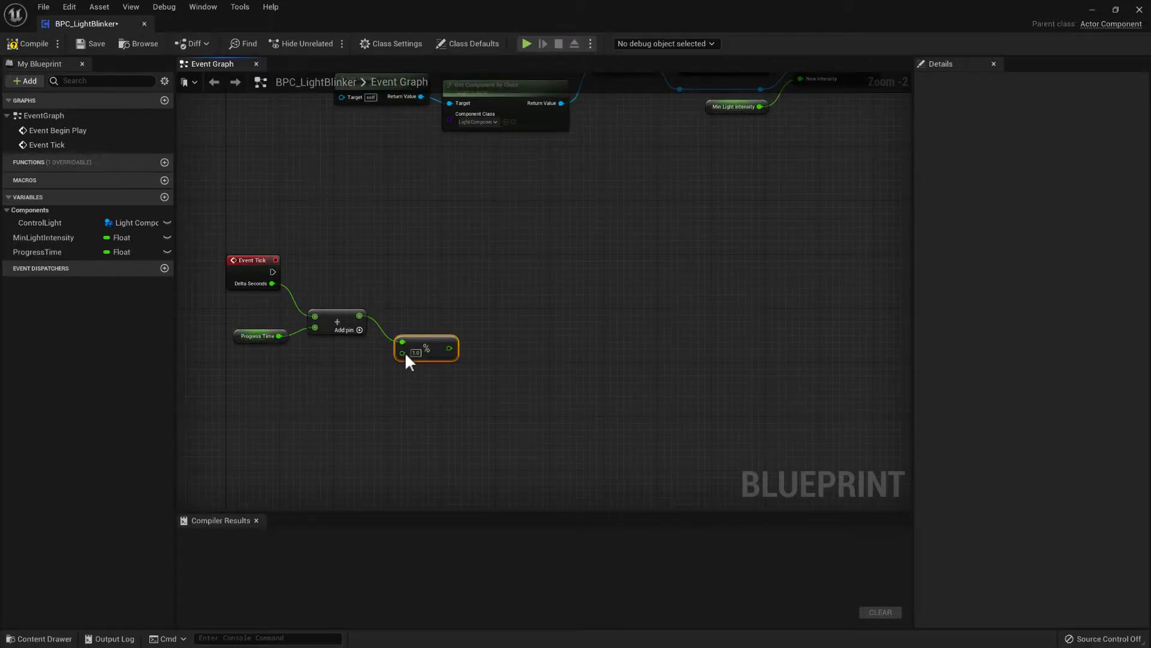
{"action": "mouse_move", "coordinate": [402, 360]}
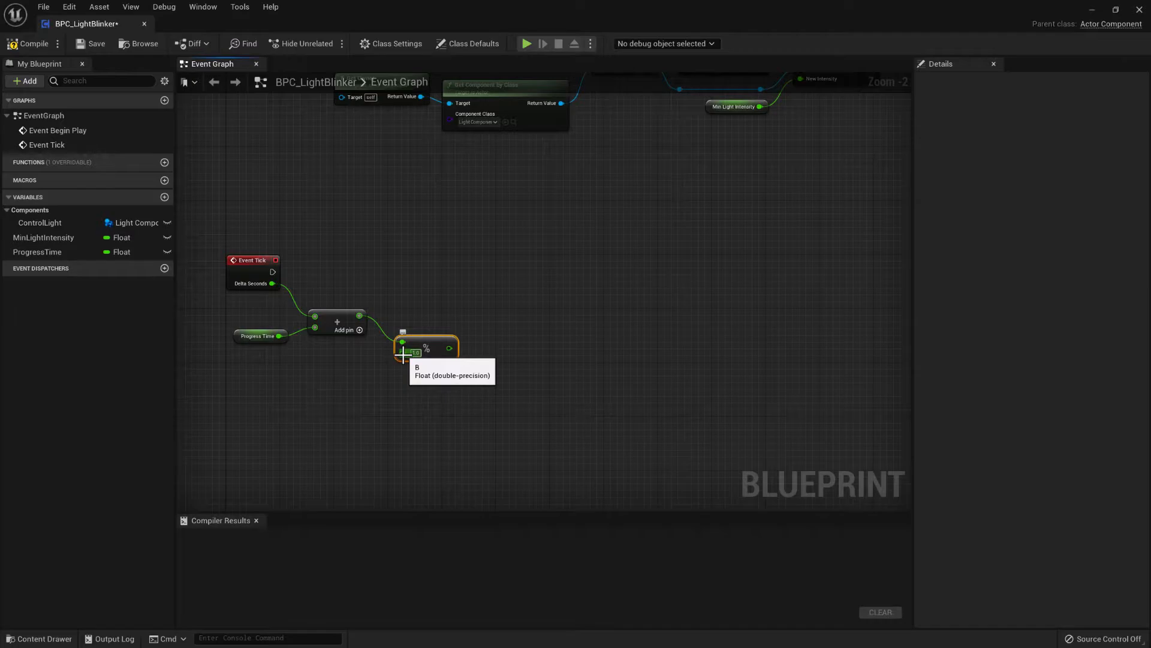
{"action": "mouse_move", "coordinate": [395, 363]}
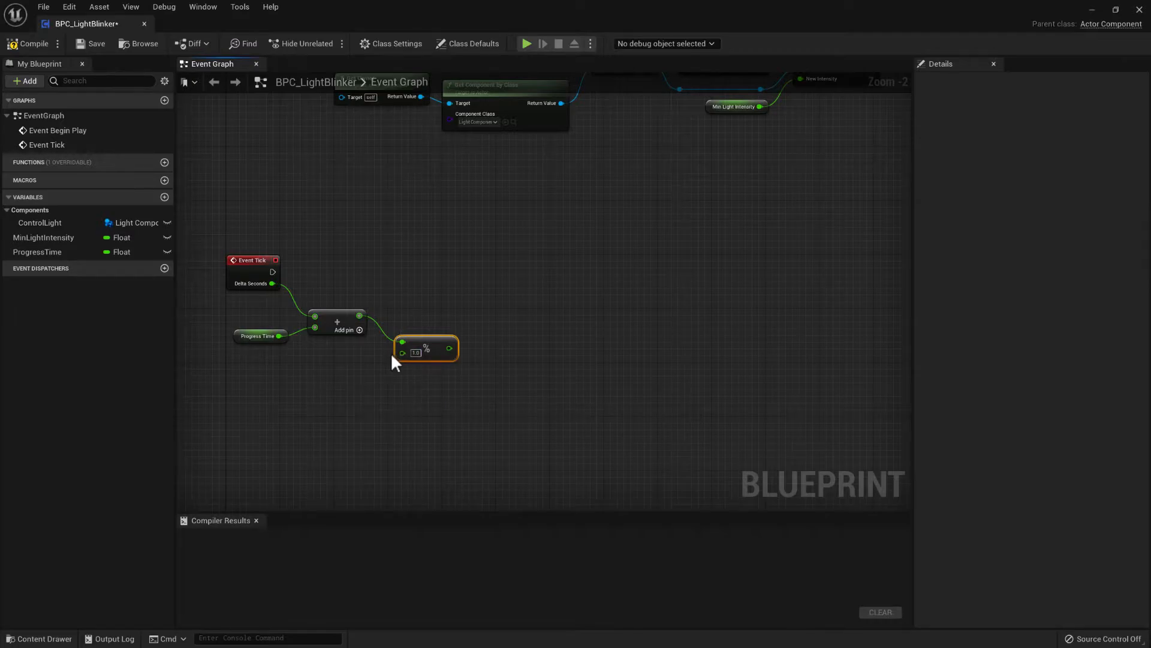
{"action": "mouse_move", "coordinate": [403, 352]}
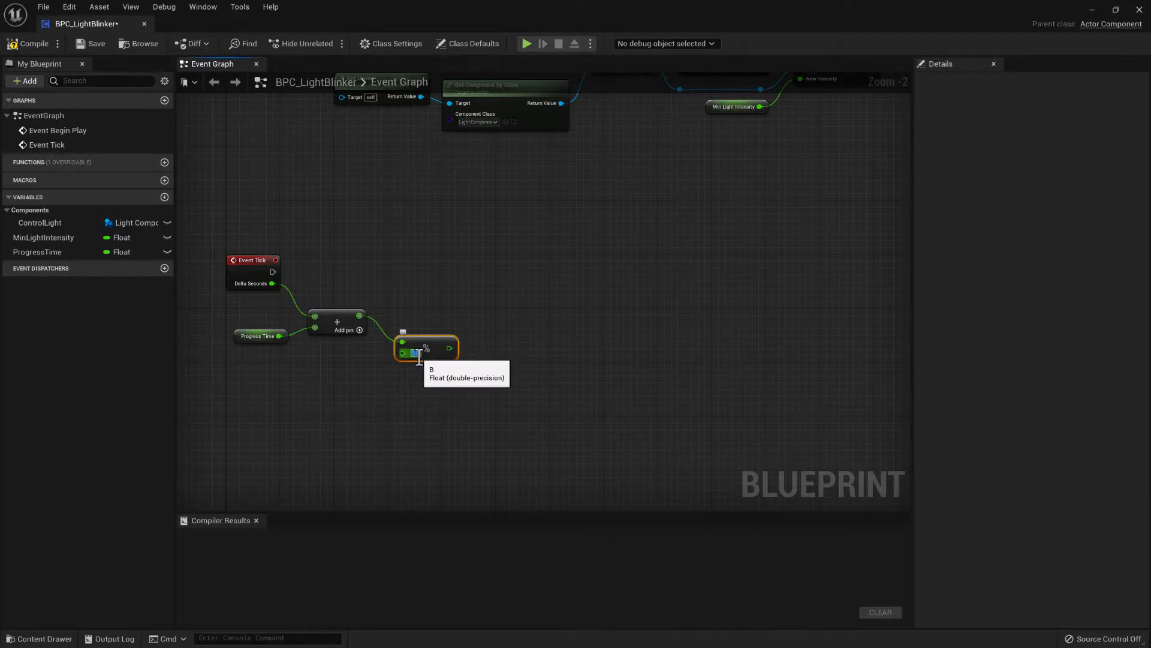
{"action": "right_click", "coordinate": [403, 352]}
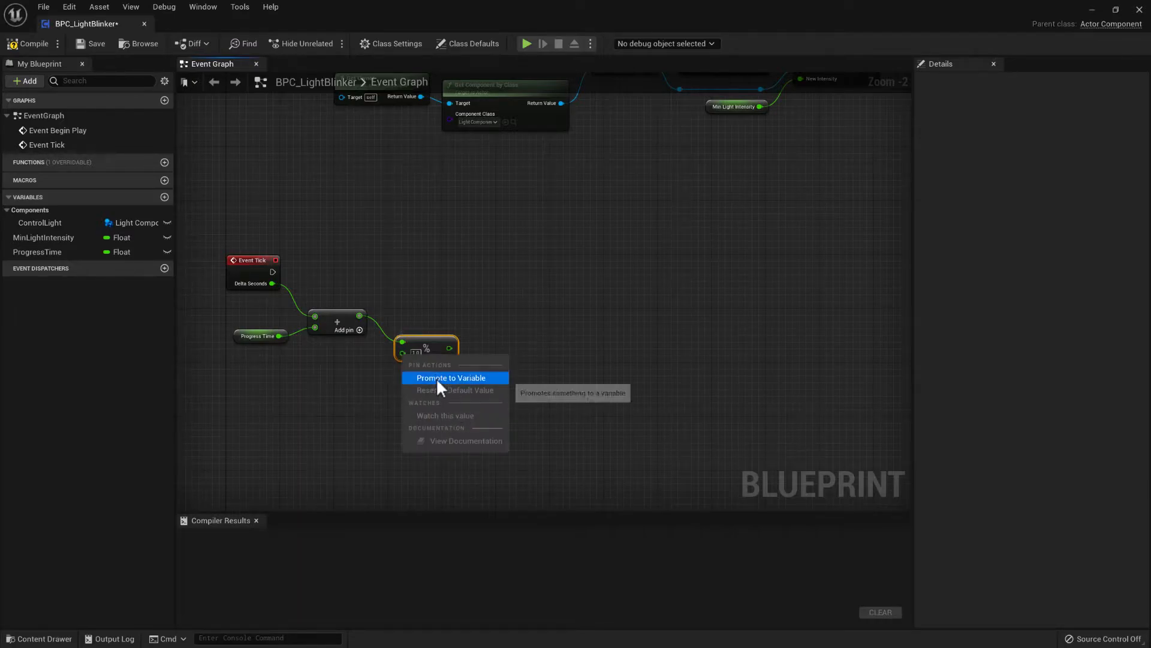
{"action": "left_click", "coordinate": [451, 377]}
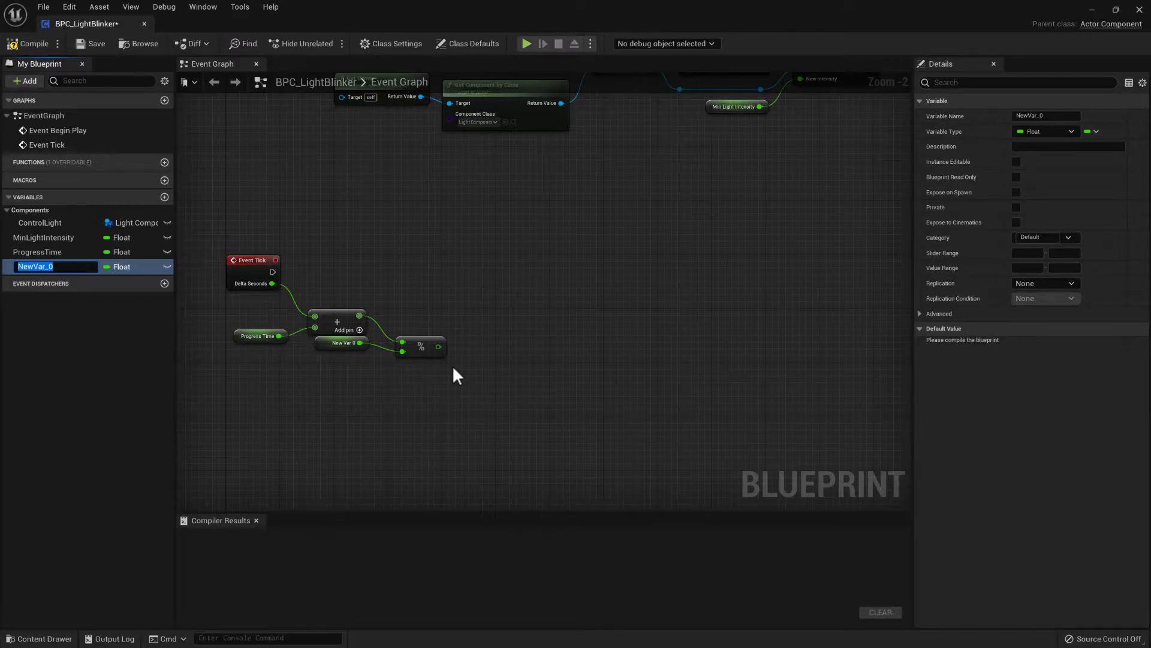
{"action": "type", "text": "PulseRate"}
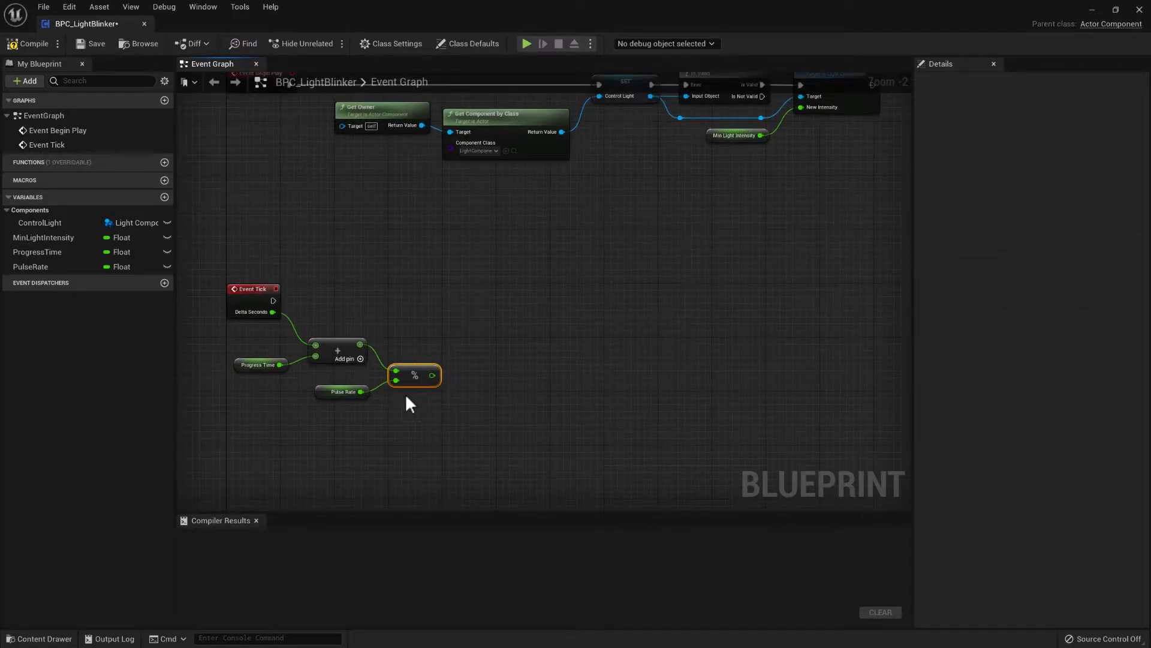
{"action": "mouse_move", "coordinate": [257, 340]}
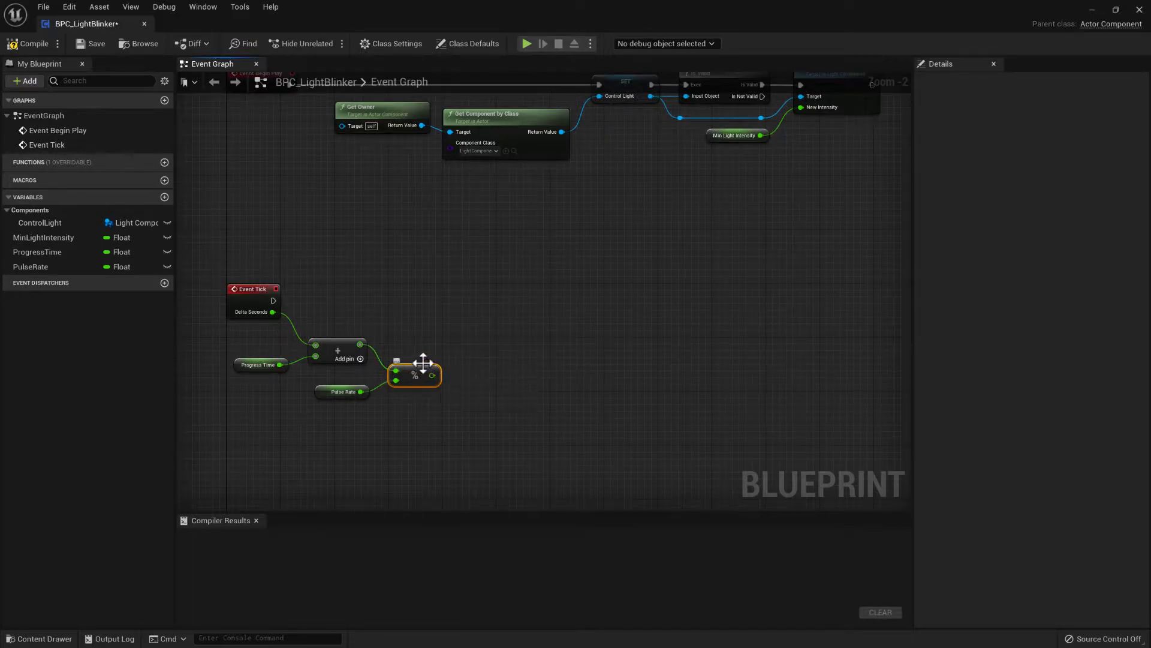
{"action": "mouse_move", "coordinate": [492, 373]}
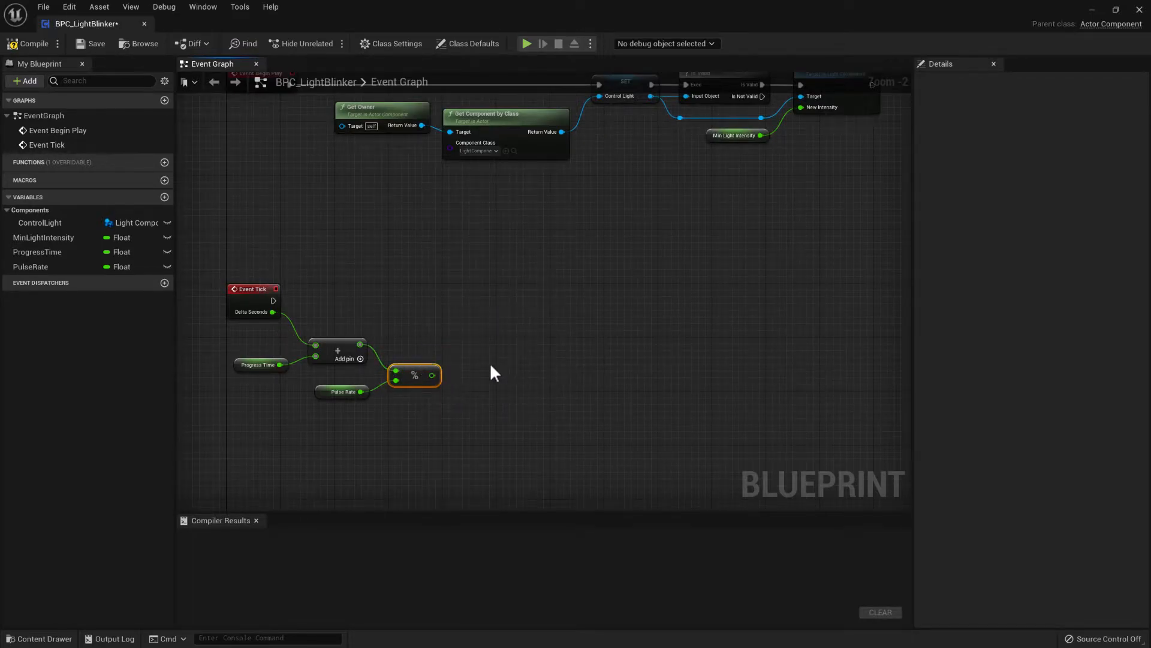
{"action": "mouse_move", "coordinate": [470, 361]}
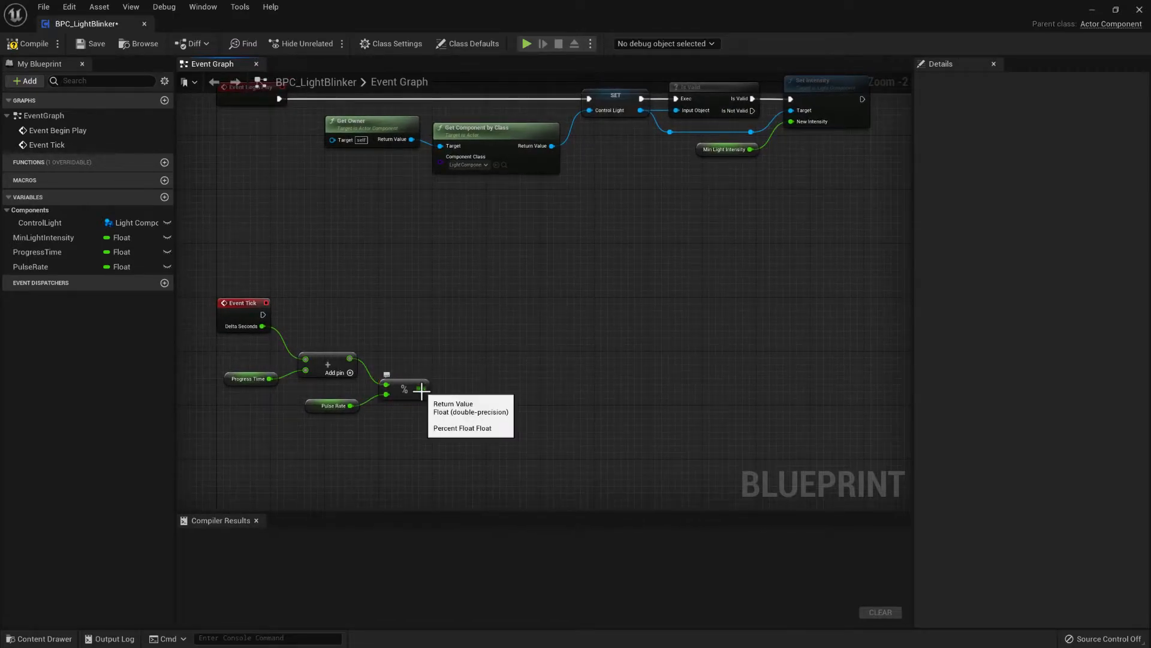
- Select the SET Progress Time node and drag a connection from its output pin
{"action": "left_click", "coordinate": [36, 251]}
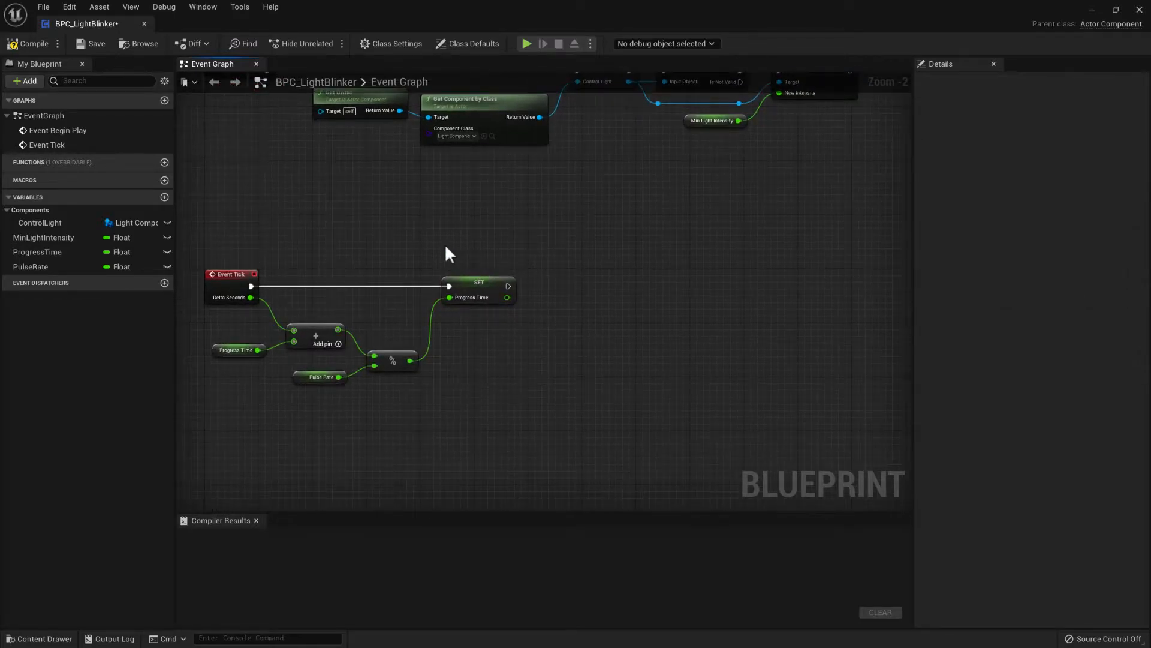
{"action": "left_click", "coordinate": [478, 282]}
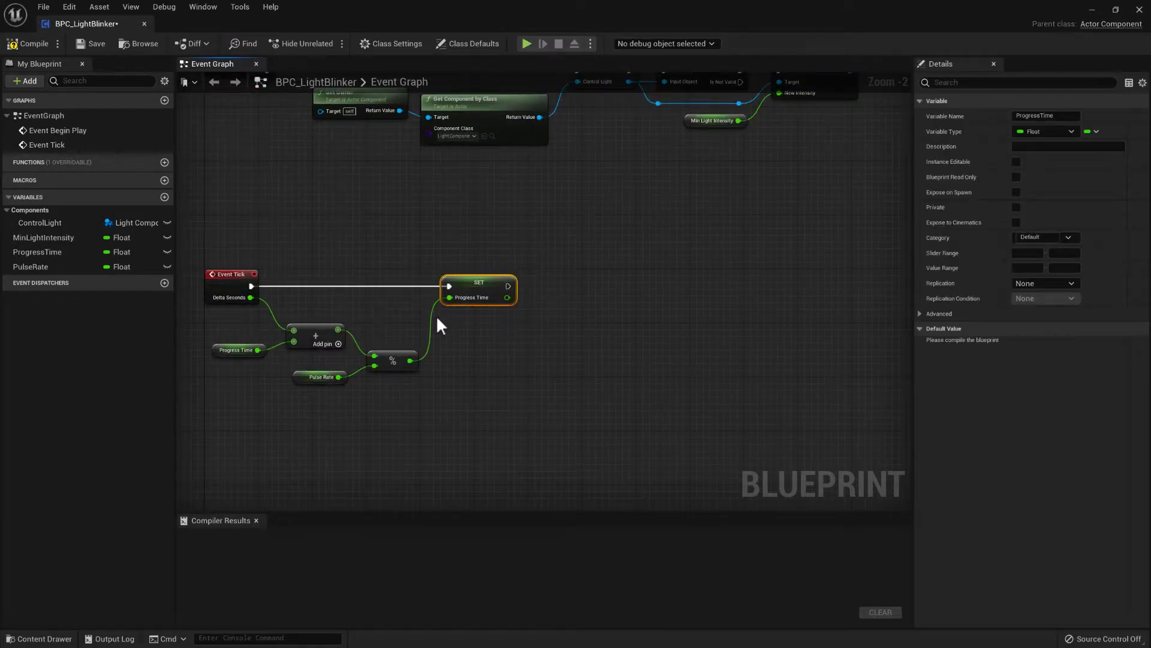
{"action": "left_click", "coordinate": [319, 376]}
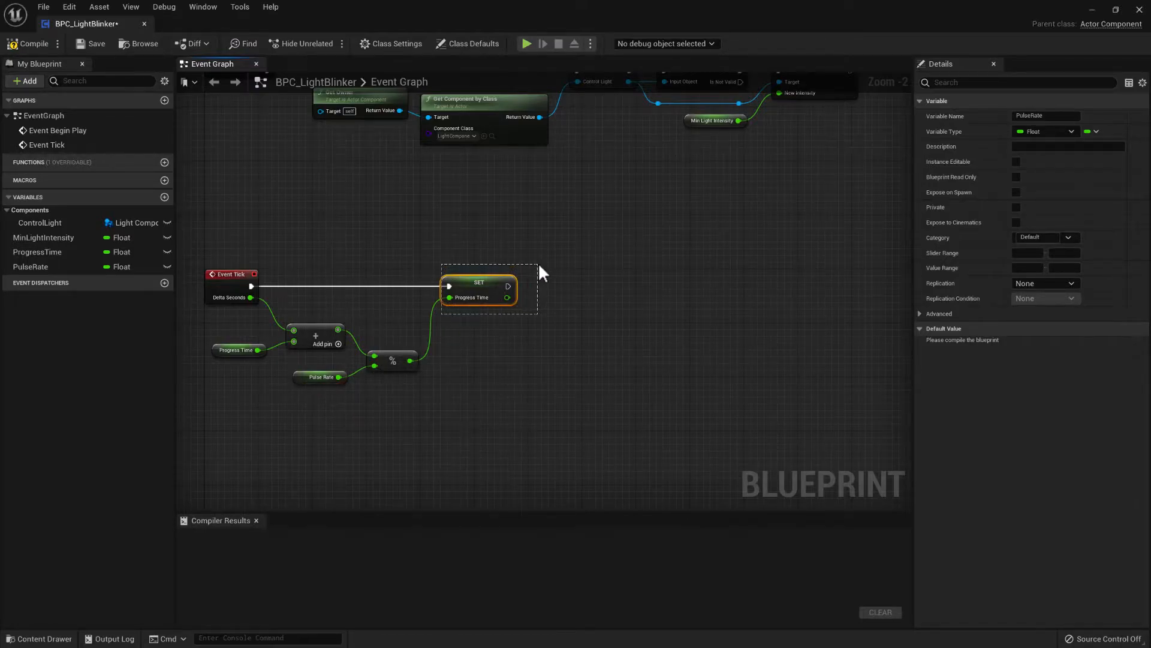
{"action": "left_click", "coordinate": [478, 289]}
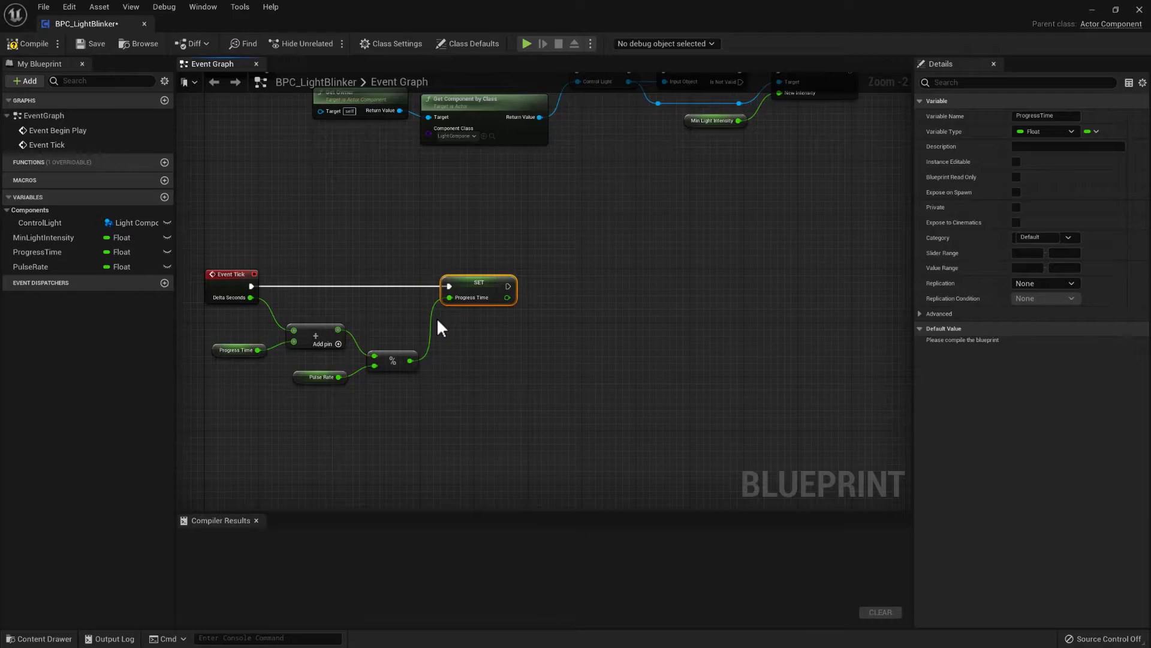
{"action": "mouse_move", "coordinate": [536, 341]}
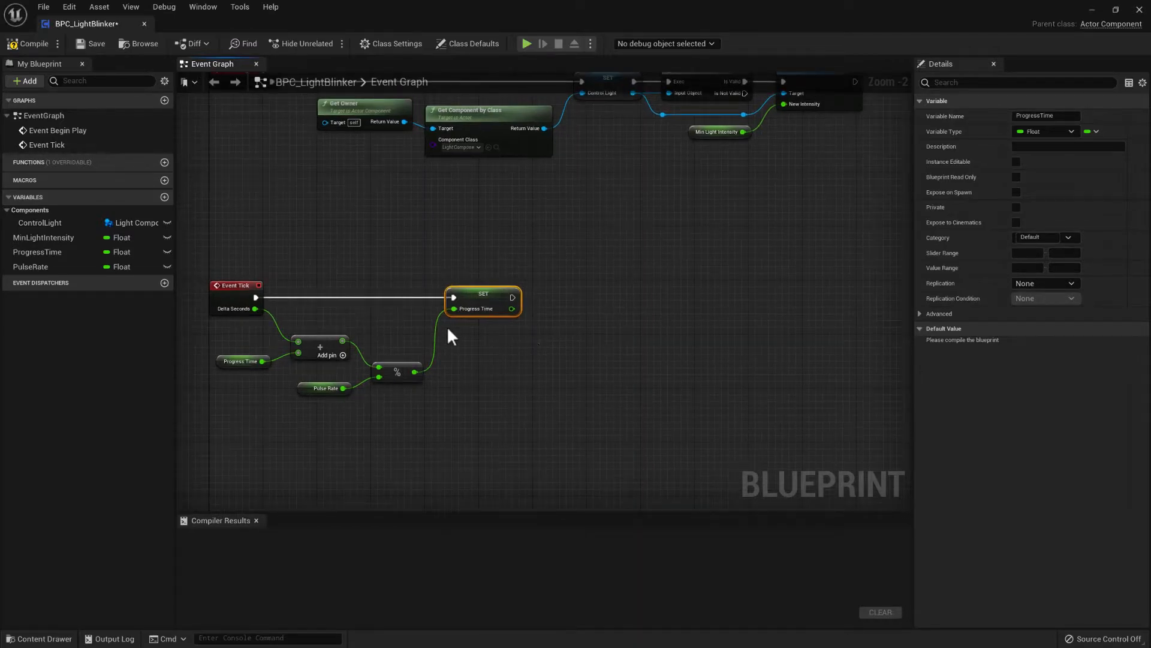
{"action": "left_click", "coordinate": [543, 327]}
{"action": "type", "text": "/"}
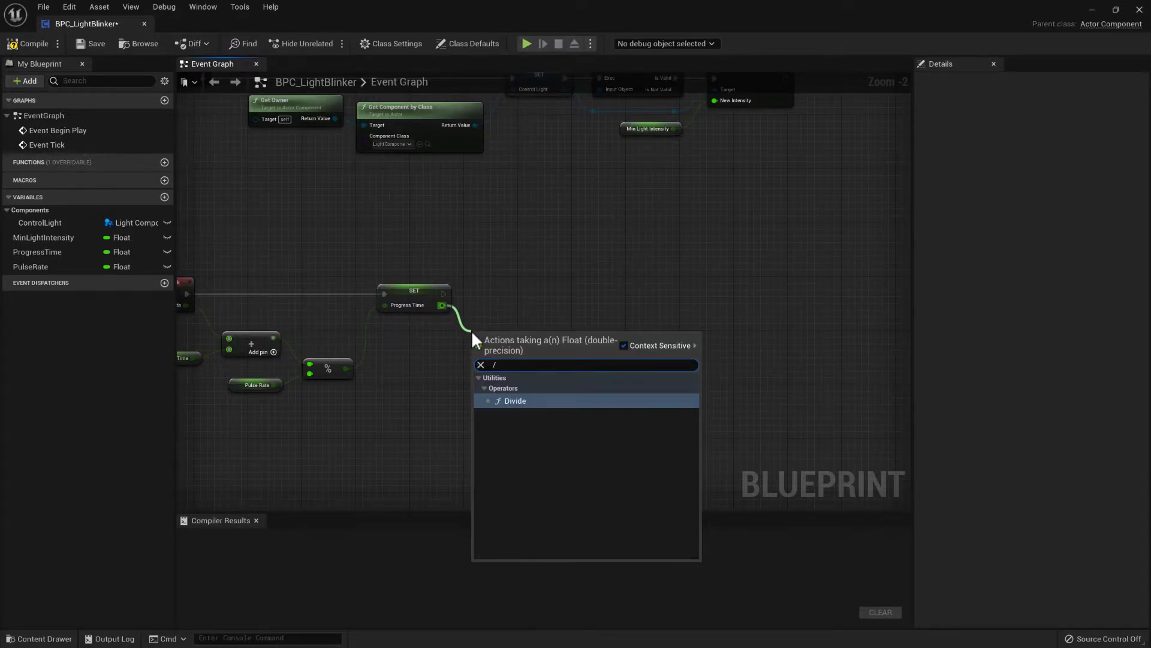
- Divide Progress Time by PulseRate into a new ProgressAlpha variable, moving PulseRate to the top
{"action": "left_click", "coordinate": [515, 400]}
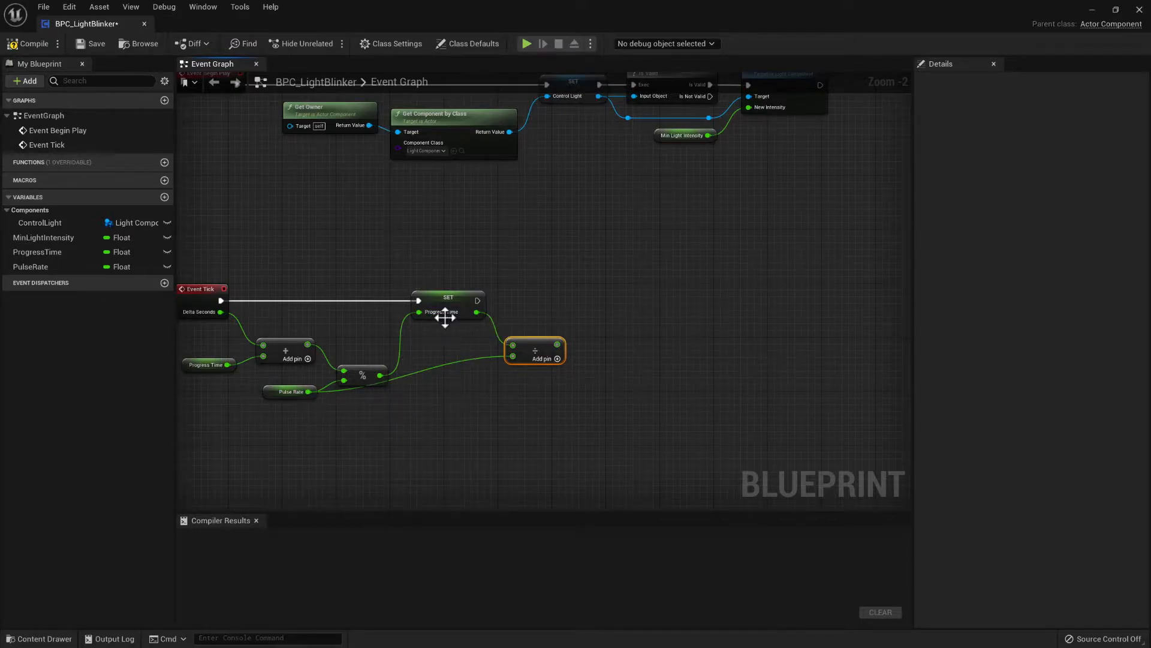
{"action": "mouse_move", "coordinate": [472, 316]}
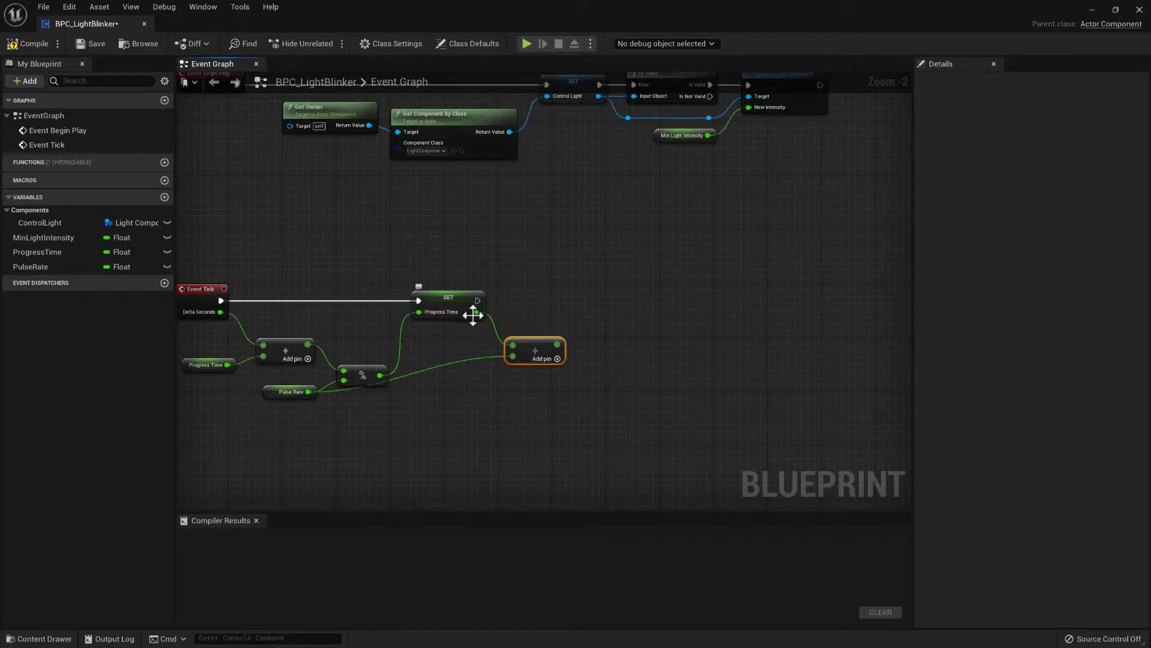
{"action": "mouse_move", "coordinate": [311, 399]}
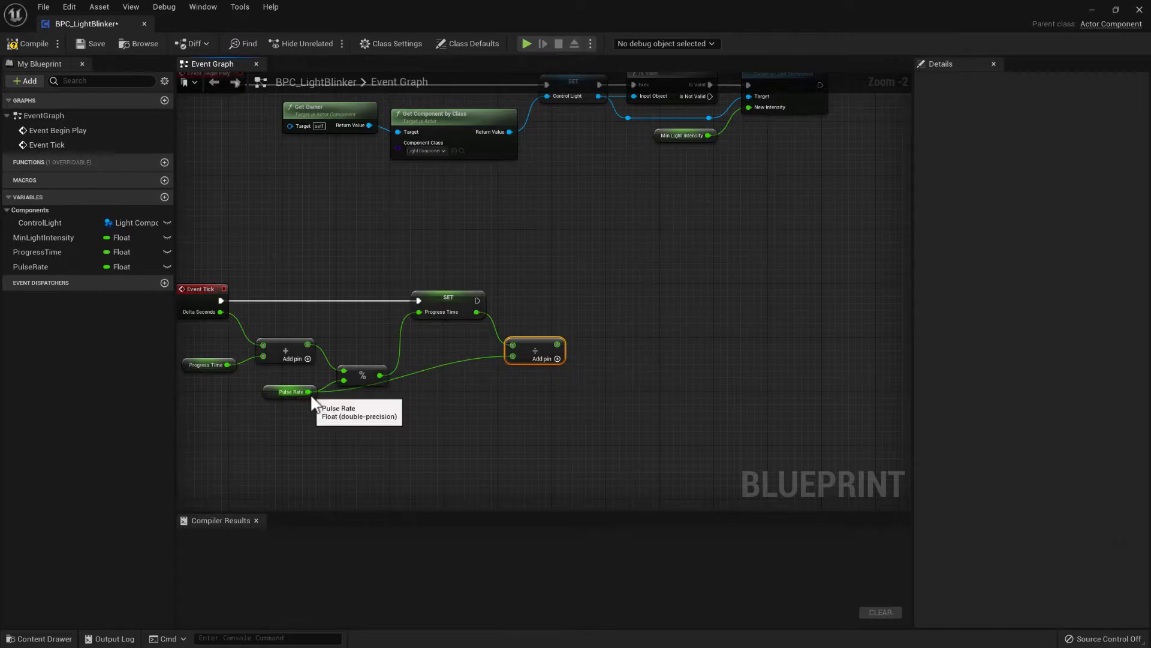
{"action": "mouse_move", "coordinate": [470, 334]}
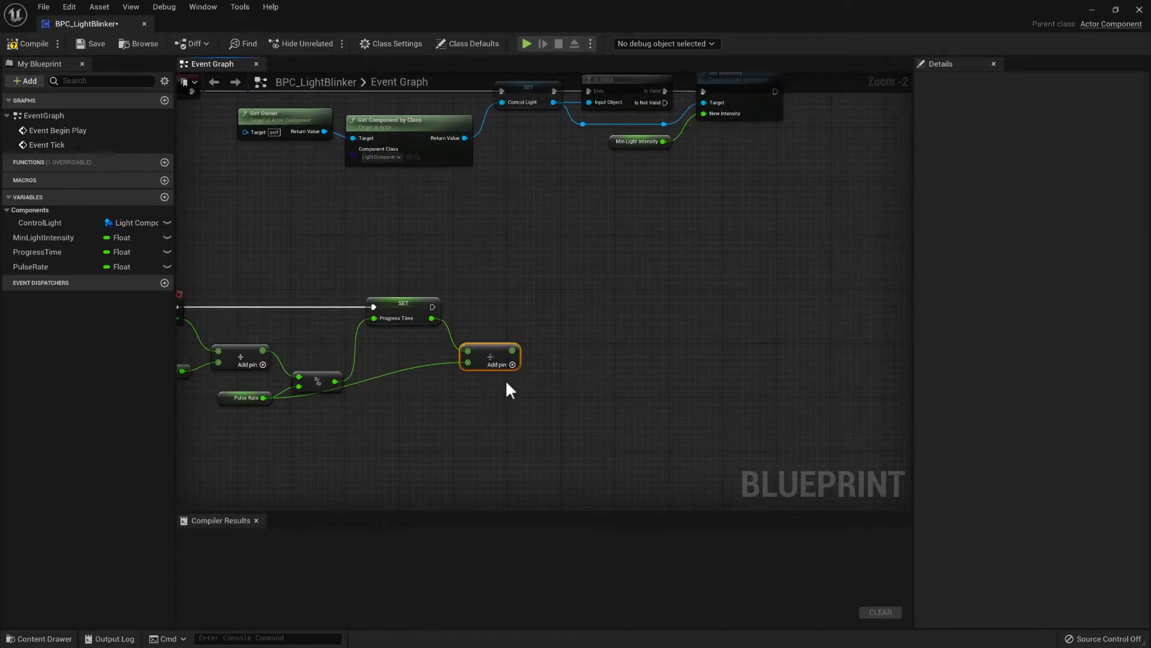
{"action": "right_click", "coordinate": [511, 363]}
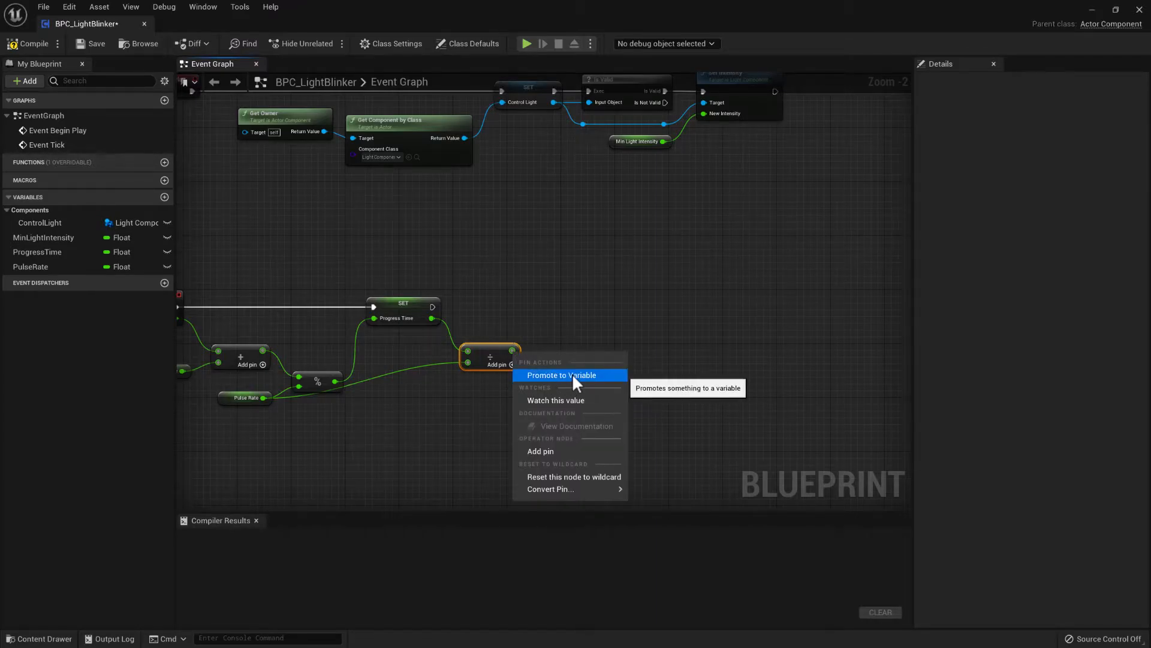
{"action": "left_click", "coordinate": [560, 374]}
{"action": "type", "text": "ProgressAlpha"}
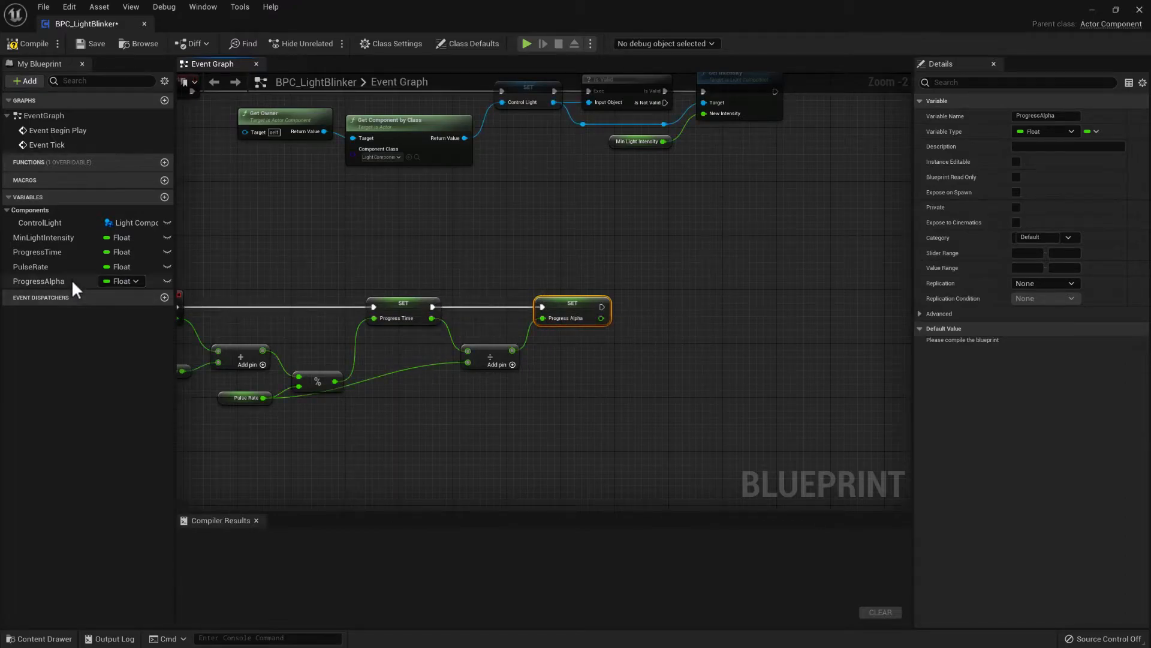
{"action": "left_click", "coordinate": [39, 266]}
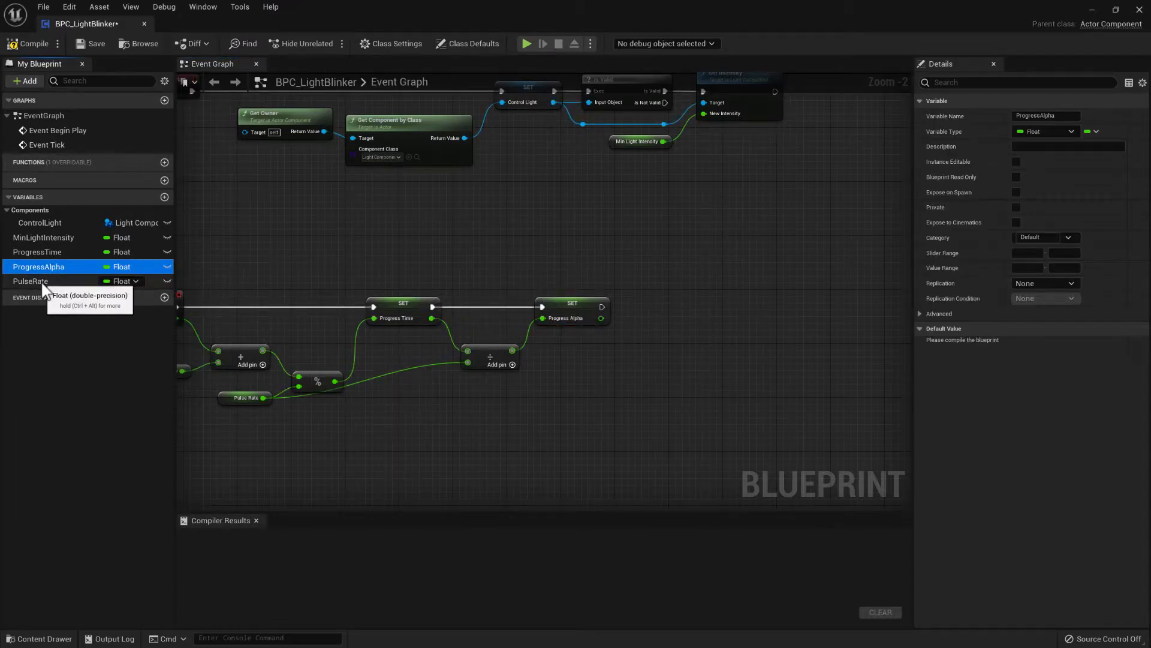
{"action": "left_click", "coordinate": [30, 281]}
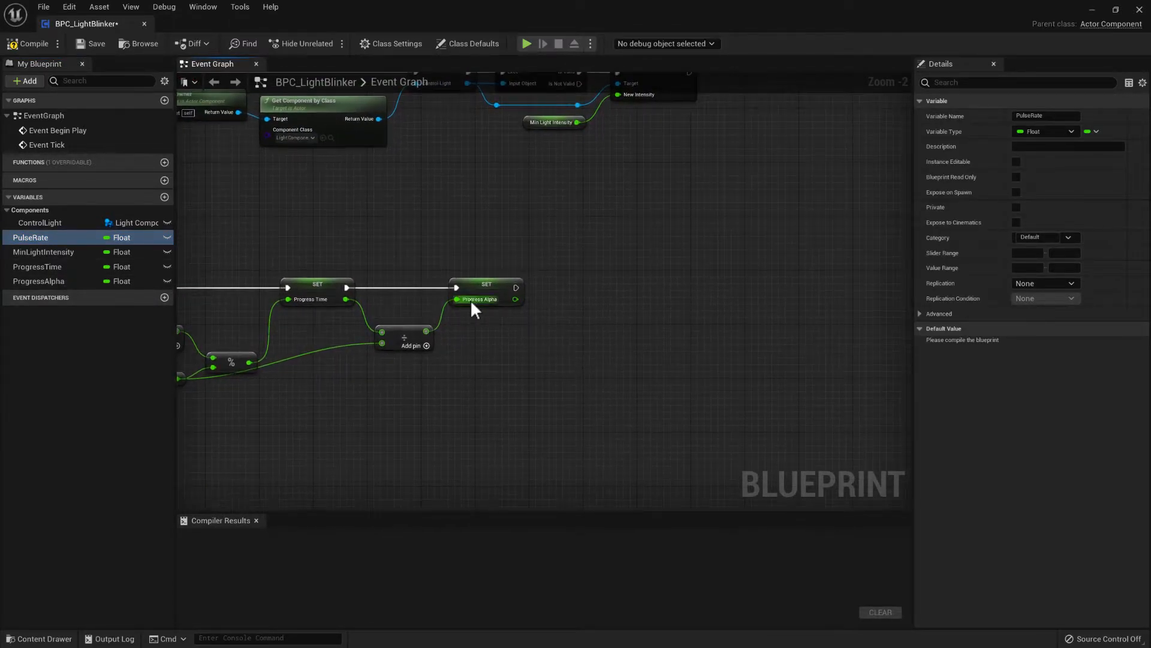
{"action": "mouse_move", "coordinate": [478, 301]}
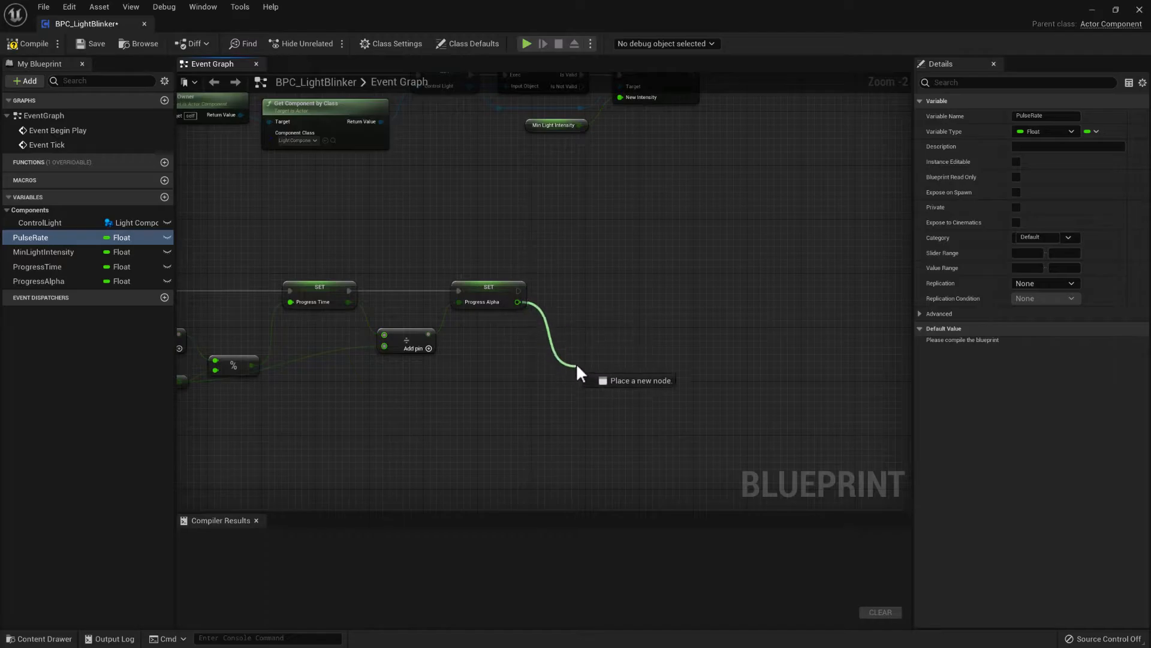
- Add a Sin (Degrees) node and a Multiply node from the Progress Alpha output
{"action": "left_click", "coordinate": [573, 371]}
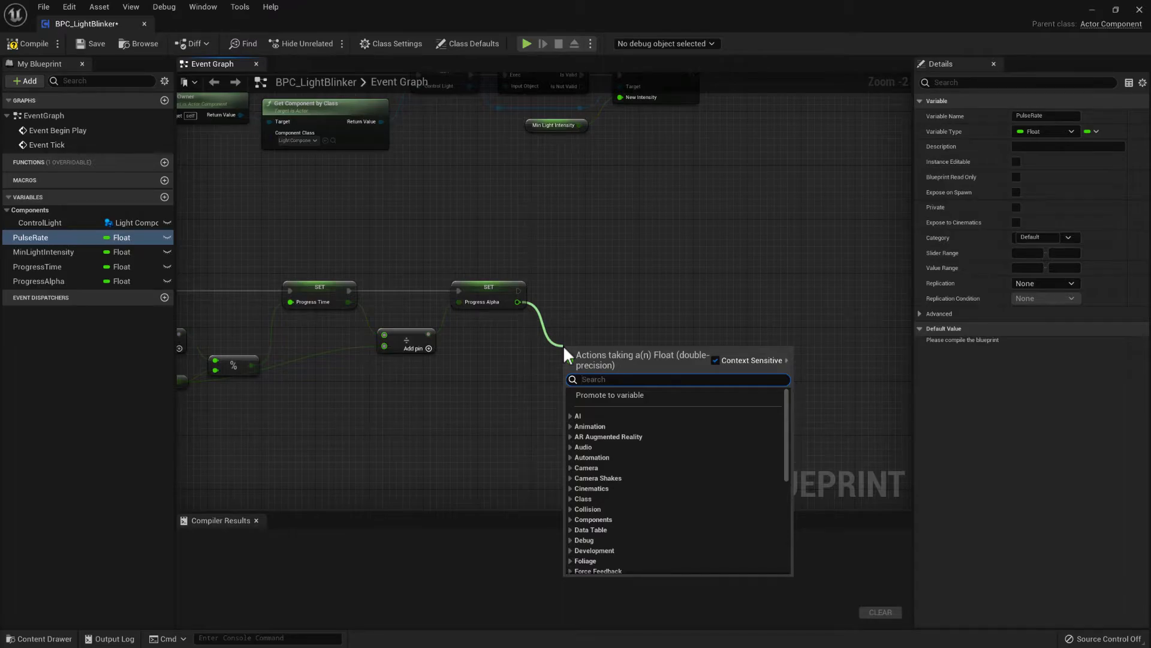
{"action": "type", "text": "sine"}
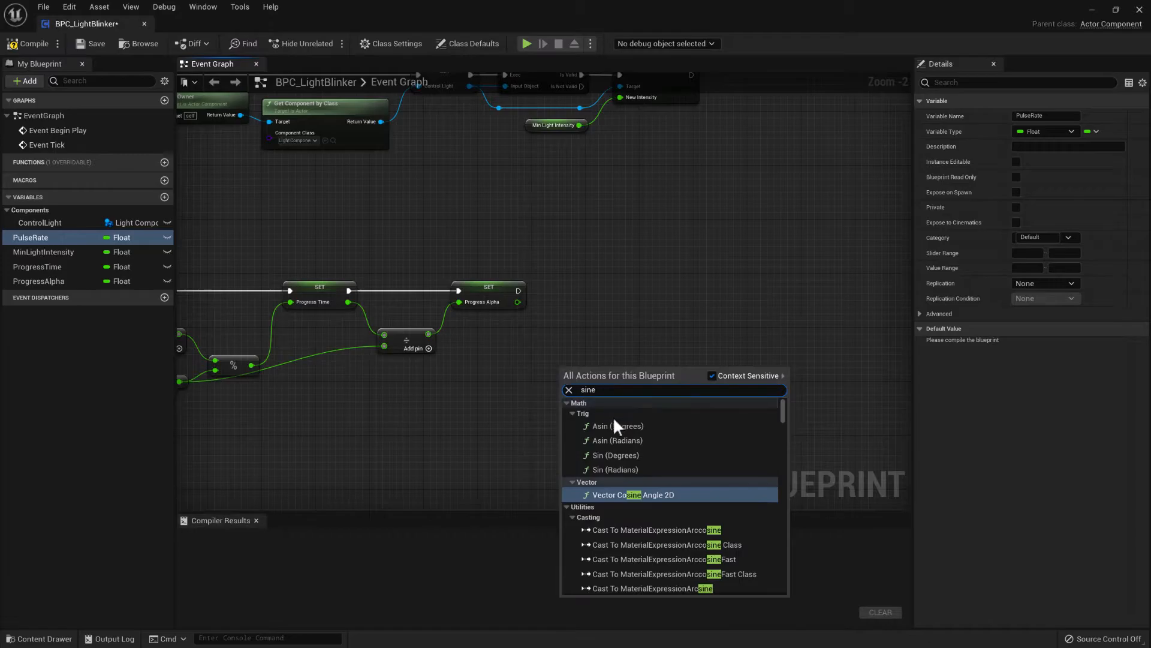
{"action": "mouse_move", "coordinate": [608, 459]}
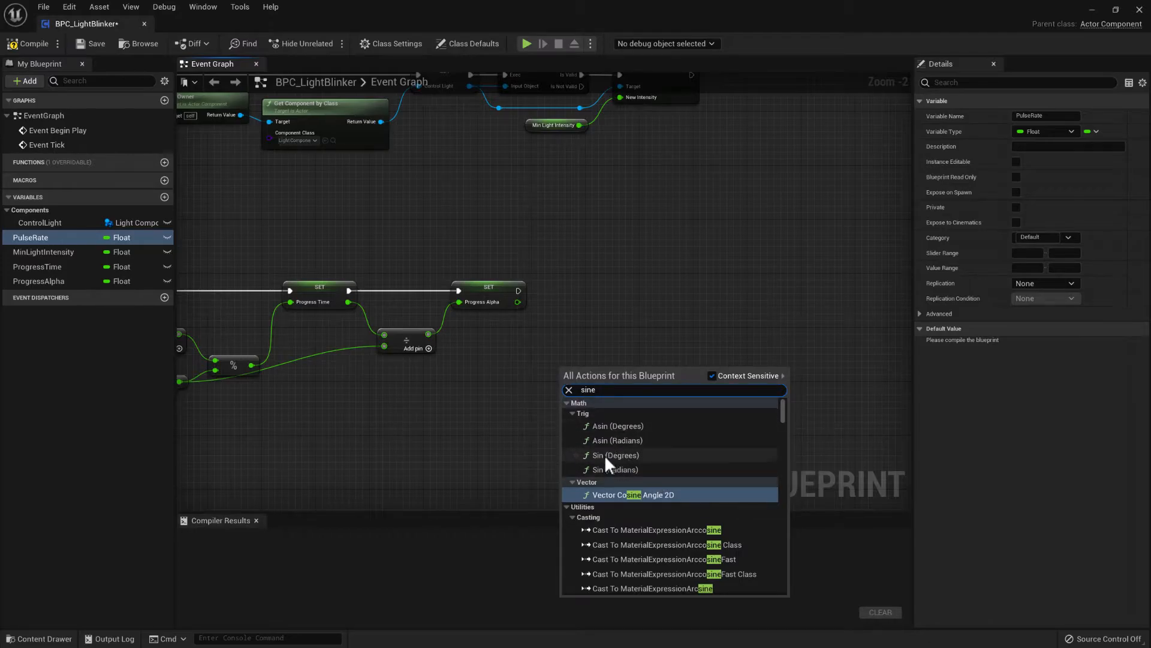
{"action": "left_click", "coordinate": [614, 455]}
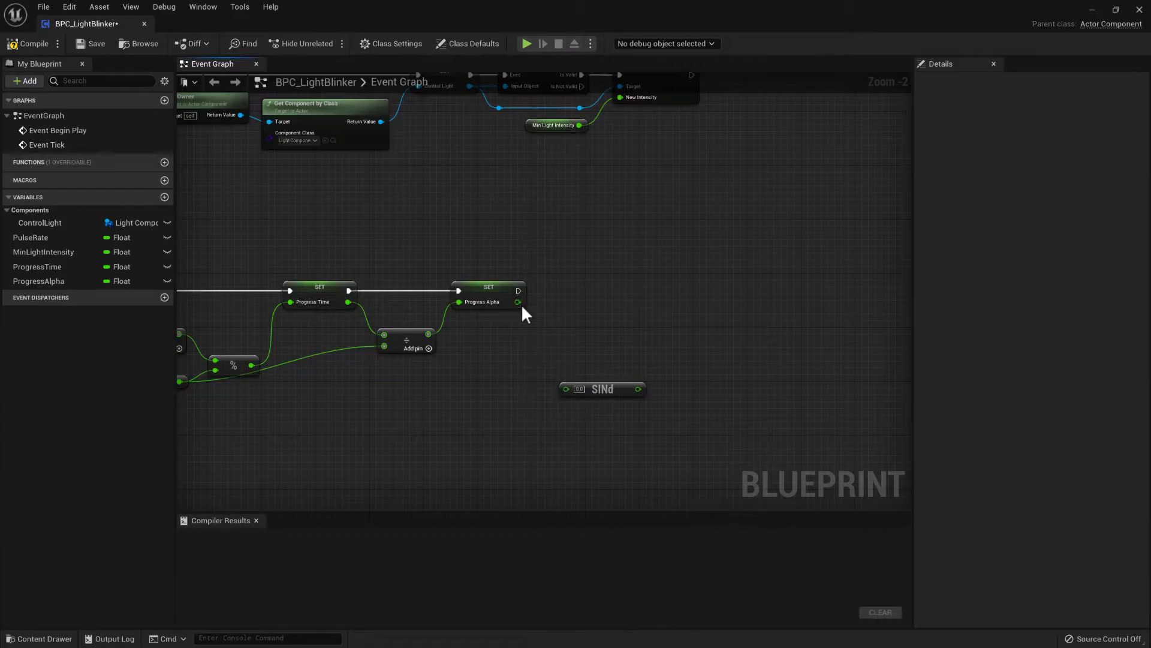
{"action": "mouse_move", "coordinate": [519, 303]}
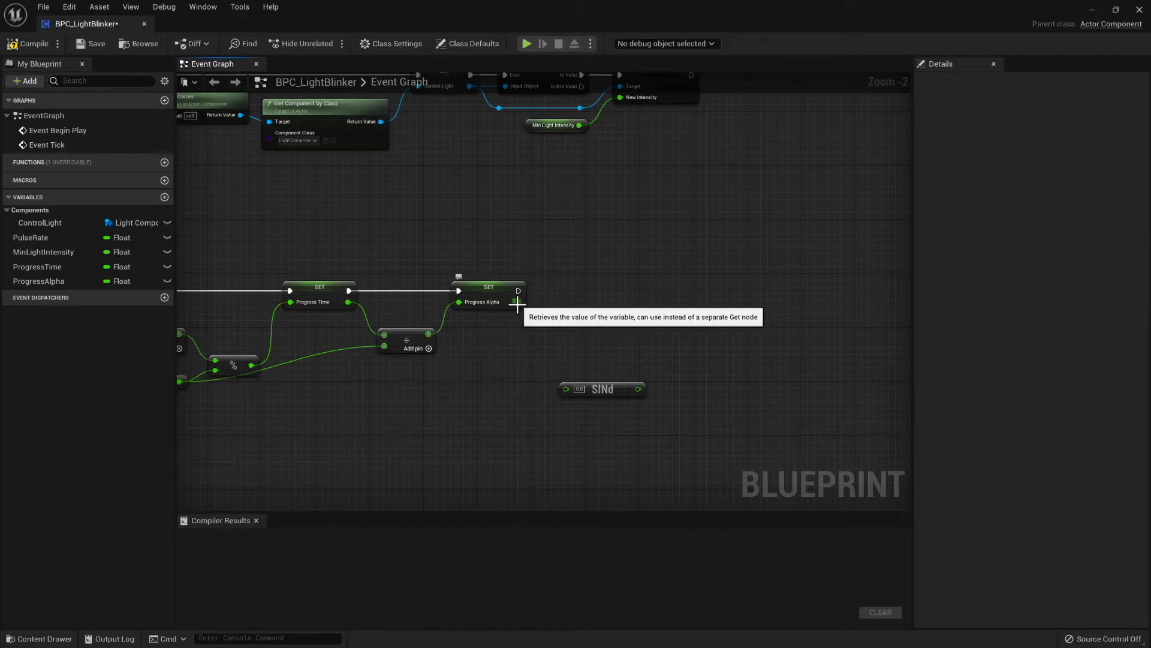
{"action": "mouse_move", "coordinate": [543, 319]}
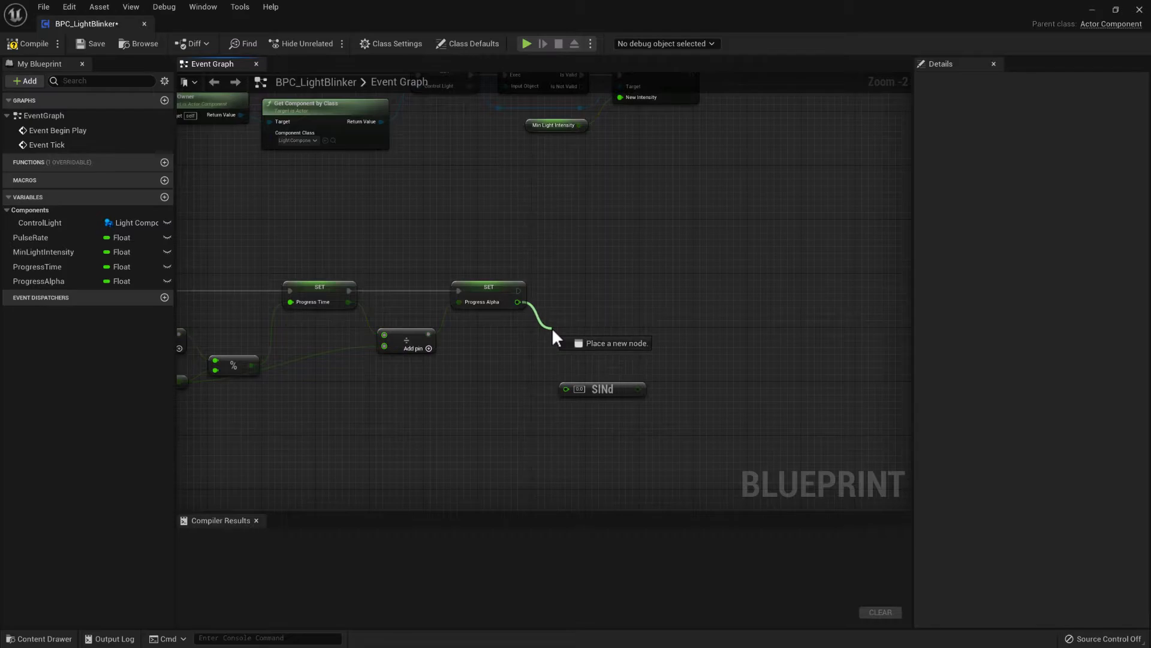
{"action": "left_click", "coordinate": [554, 340]}
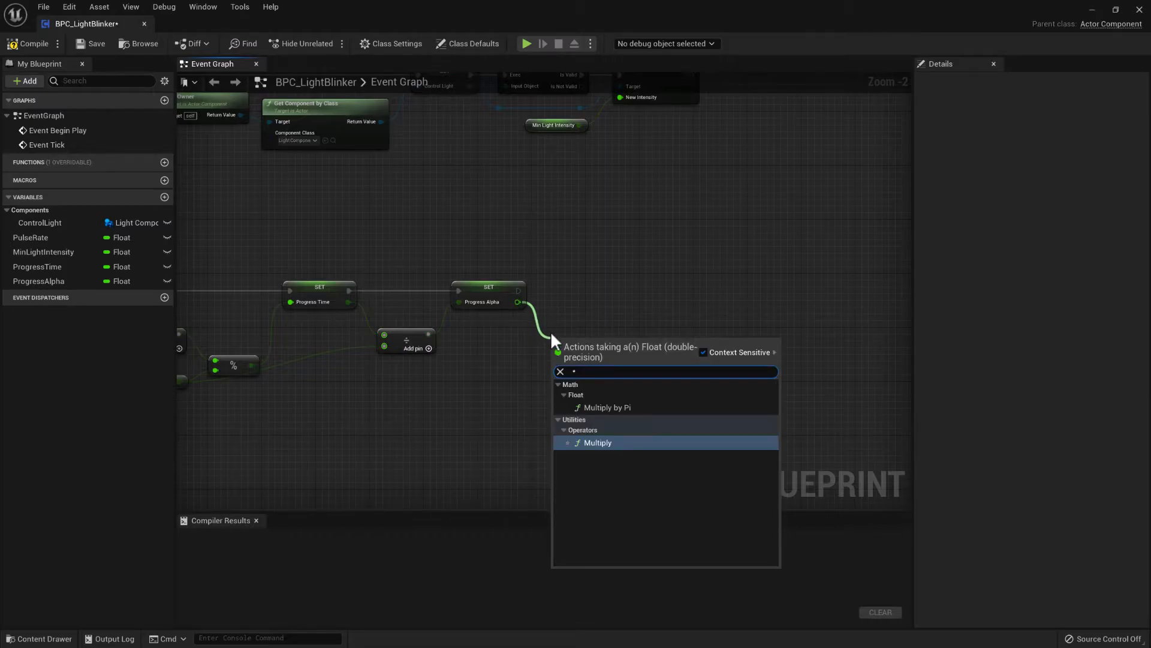
{"action": "left_click", "coordinate": [598, 442]}
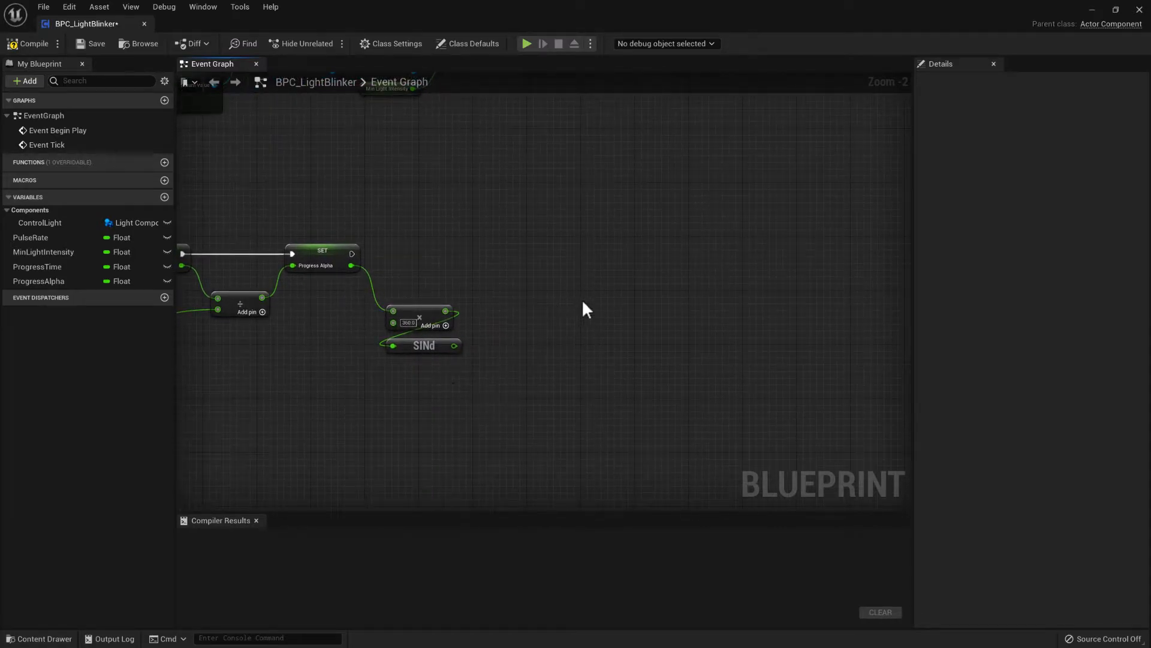
{"action": "mouse_move", "coordinate": [689, 429]}
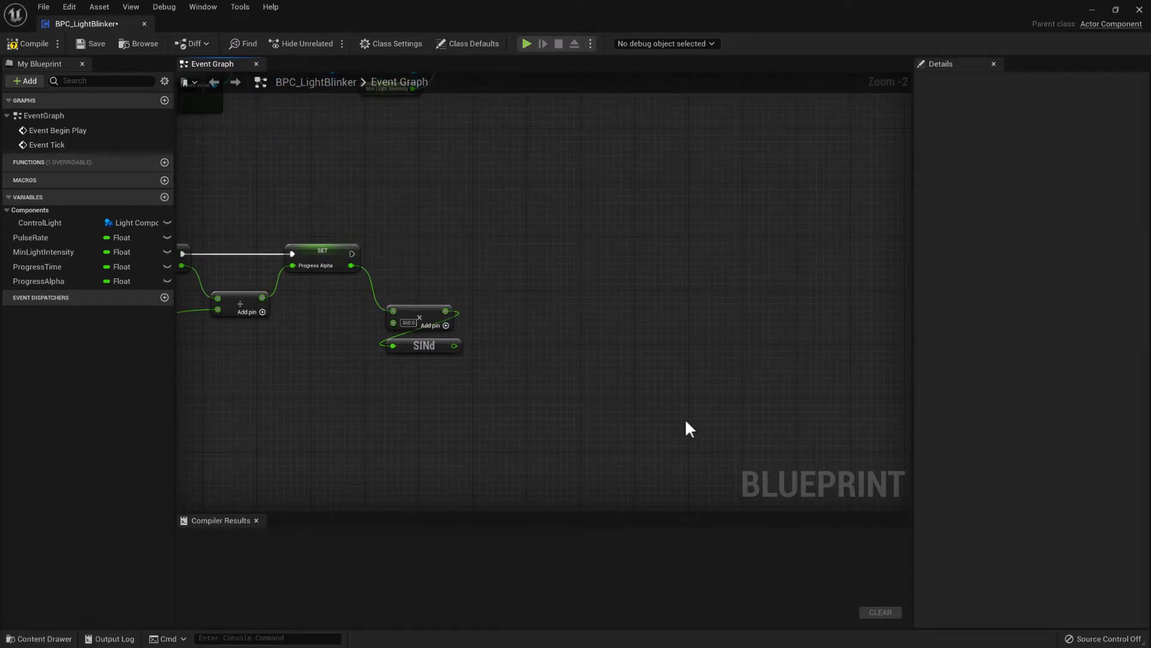
{"action": "mouse_move", "coordinate": [519, 307]}
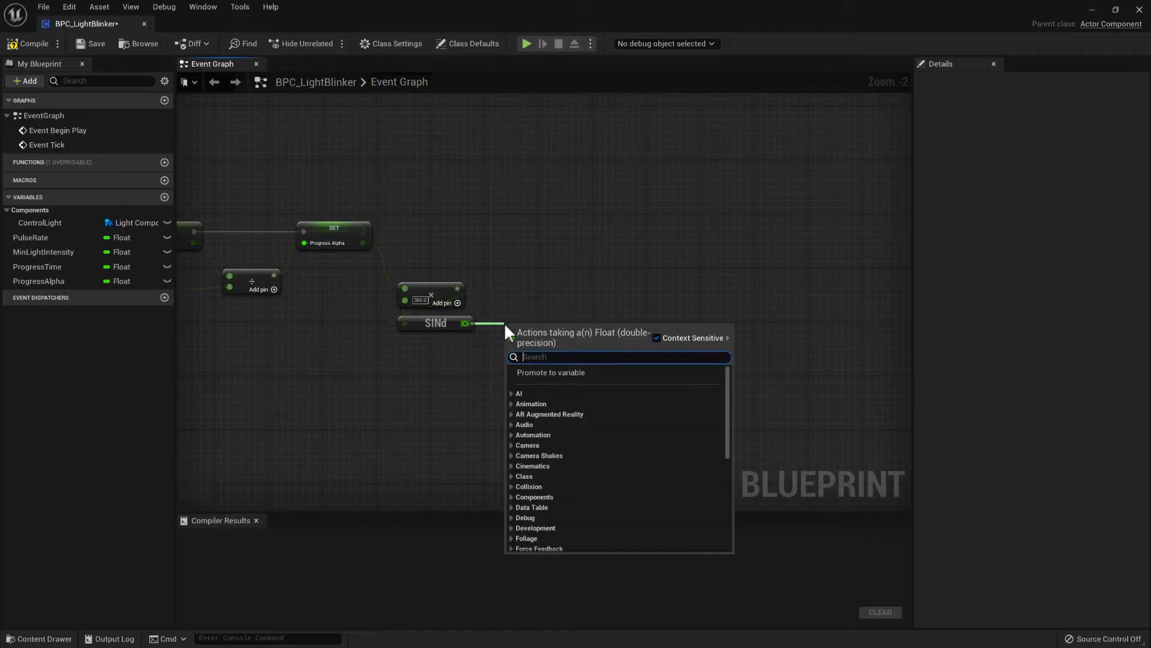
- Add Map Range Clamped after the sine, using MinLightIntensity and a new MaxLightIntensity variable
{"action": "type", "text": "mape"}
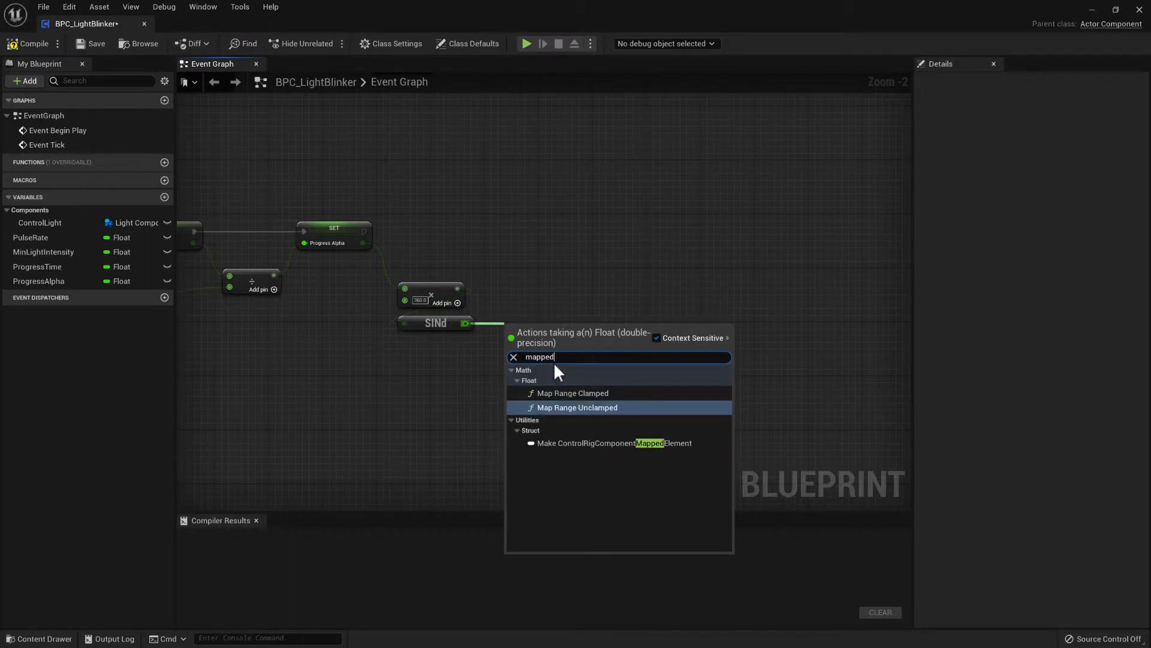
{"action": "left_click", "coordinate": [574, 393]}
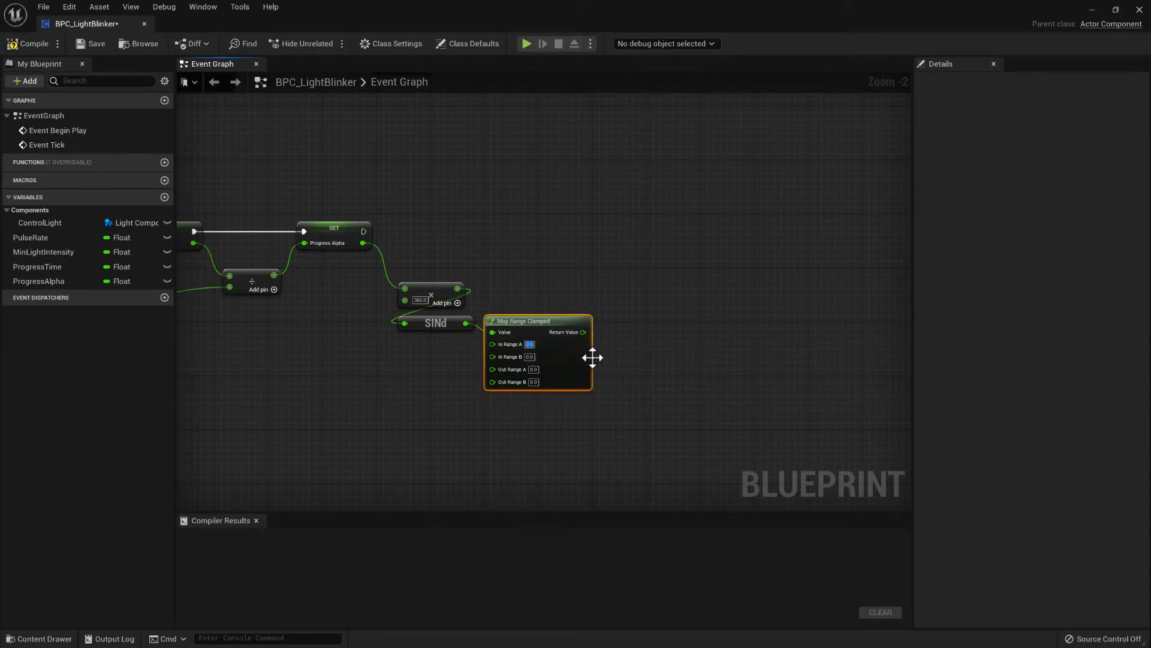
{"action": "mouse_move", "coordinate": [514, 356]}
{"action": "type", "text": "-1"}
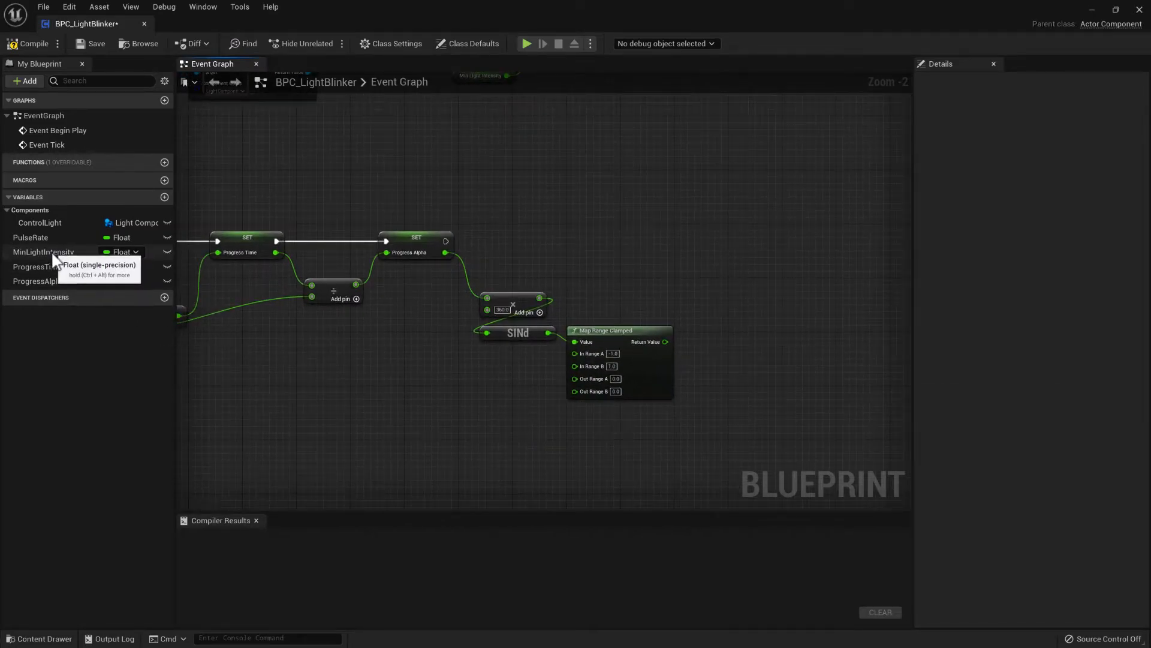
{"action": "left_click", "coordinate": [43, 251]}
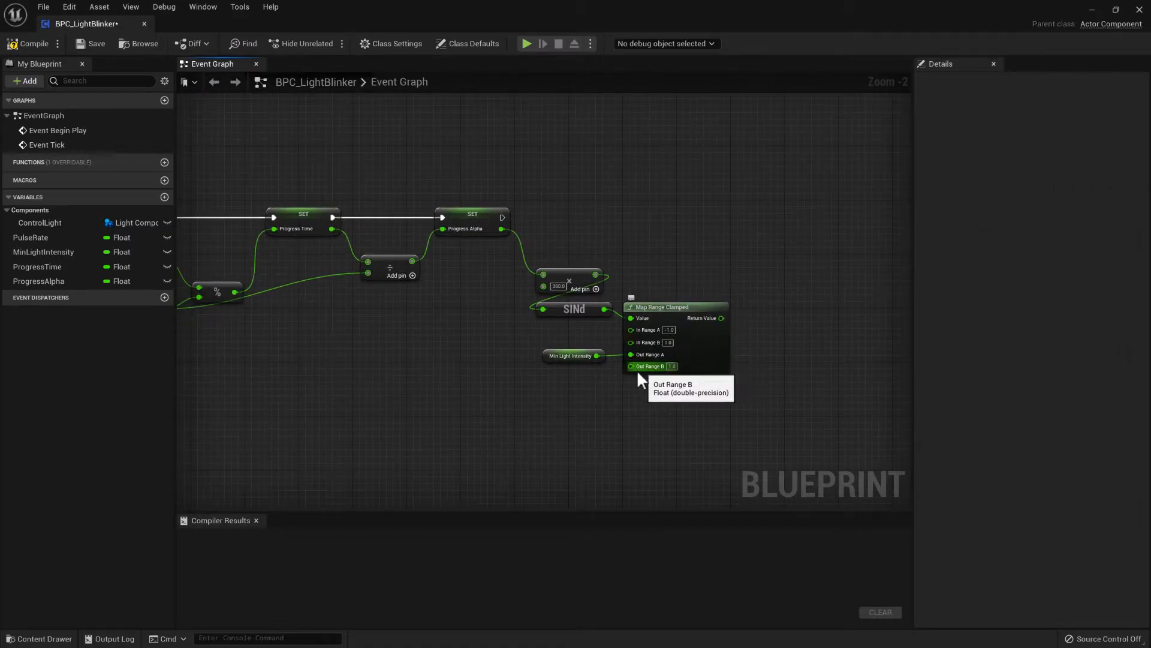
{"action": "right_click", "coordinate": [656, 365]}
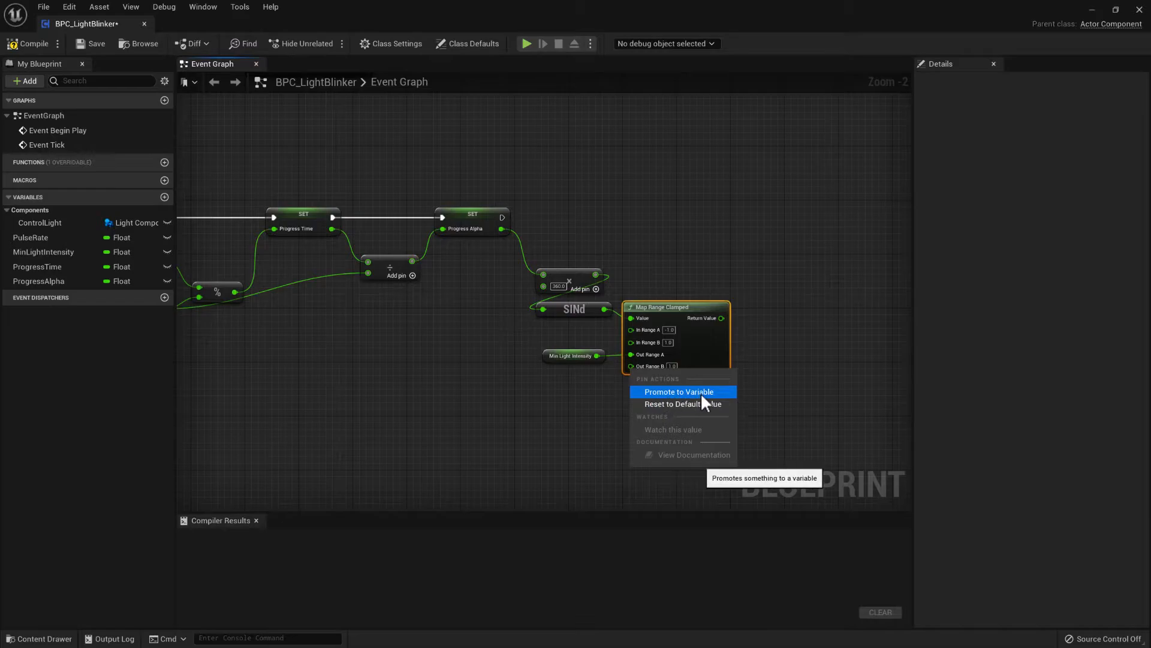
{"action": "left_click", "coordinate": [677, 391]}
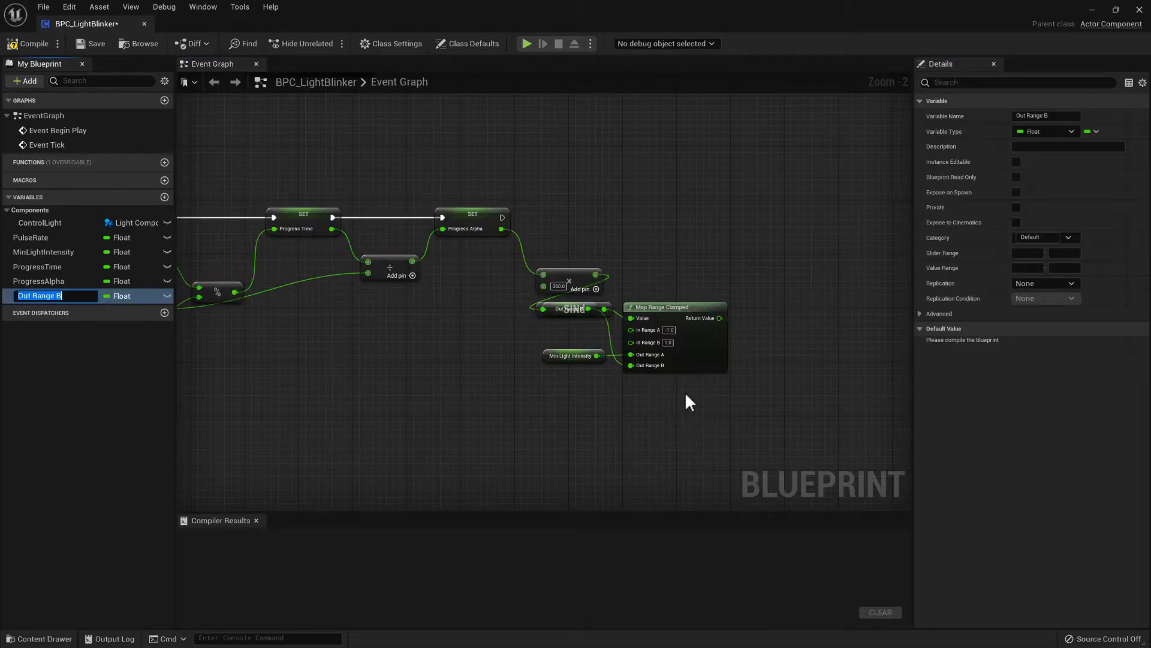
{"action": "type", "text": "MaxLightIntensity"}
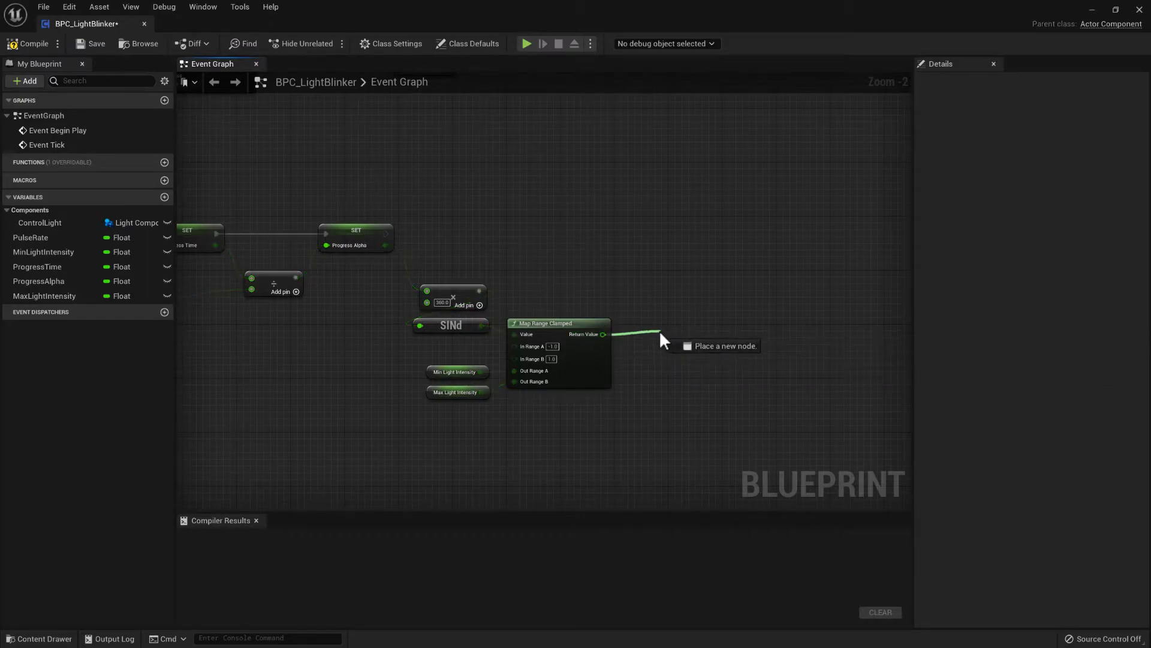
{"action": "mouse_move", "coordinate": [633, 337]}
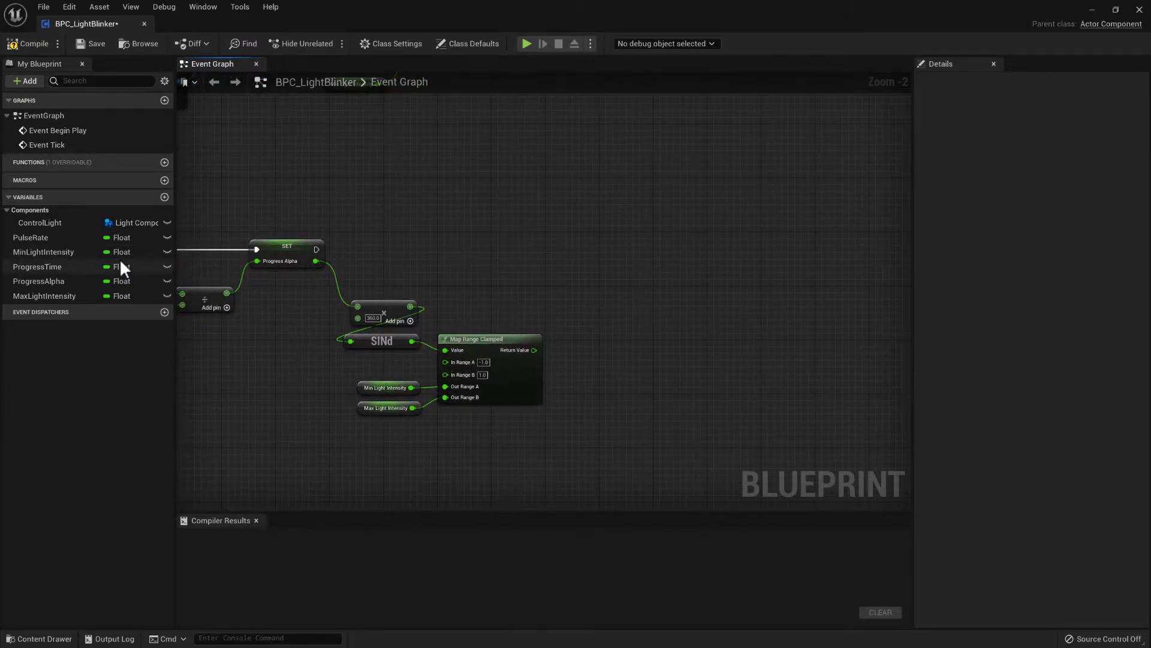
- Place a ControlLight getter and convert it to a validated get
{"action": "left_click", "coordinate": [40, 223]}
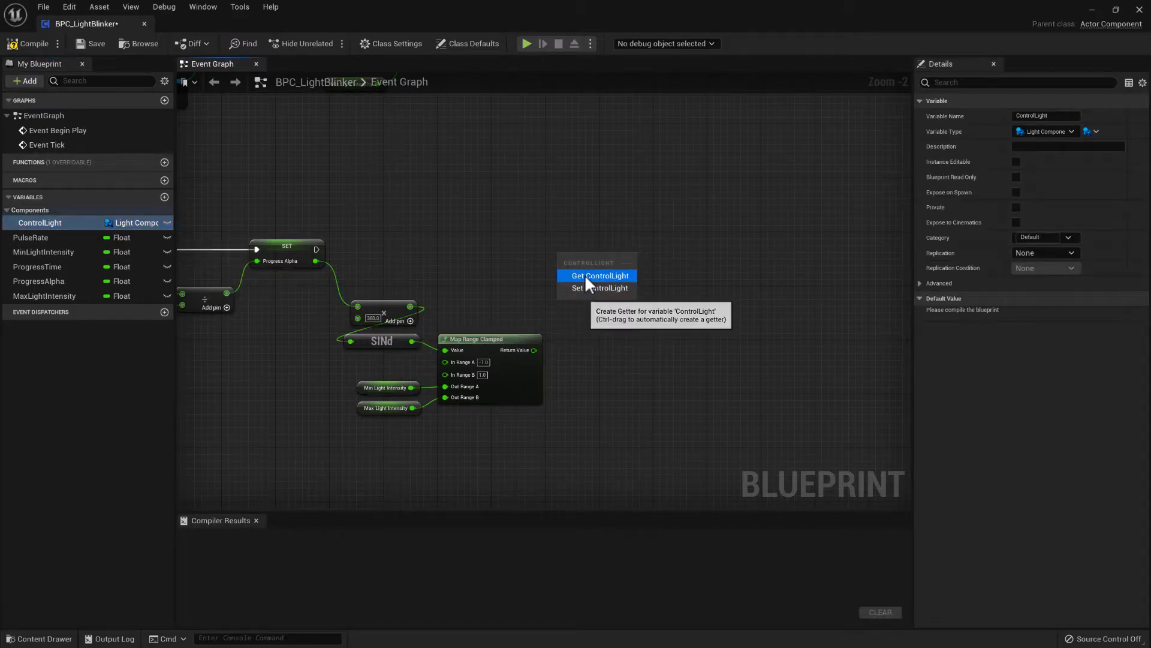
{"action": "left_click", "coordinate": [600, 275]}
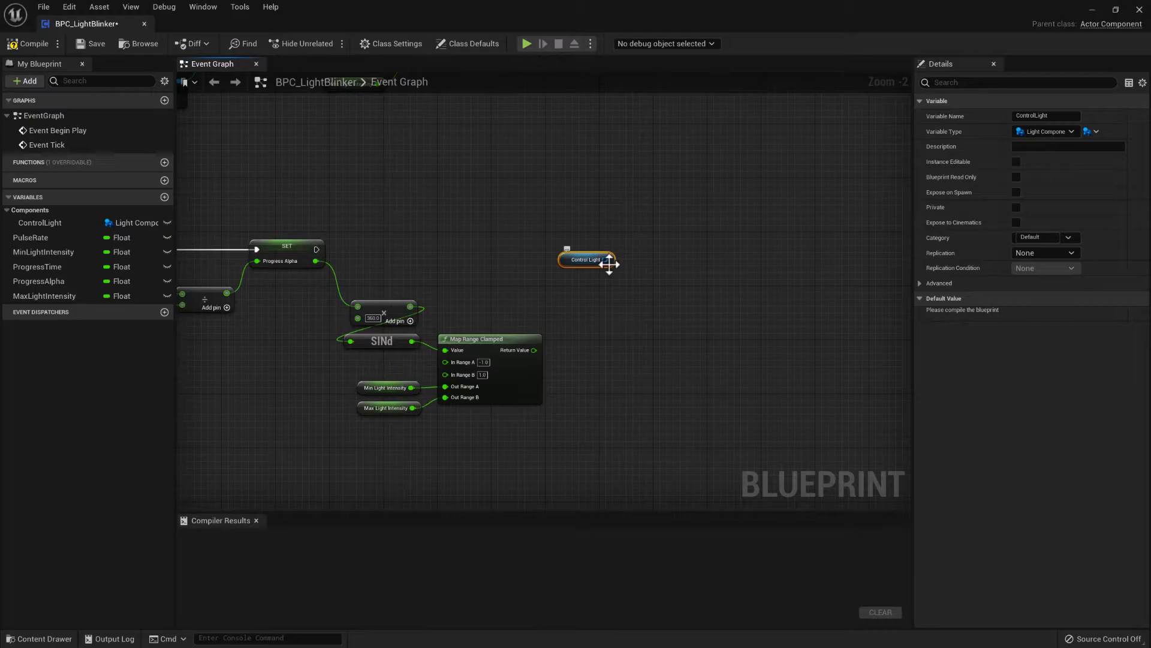
{"action": "right_click", "coordinate": [585, 258]}
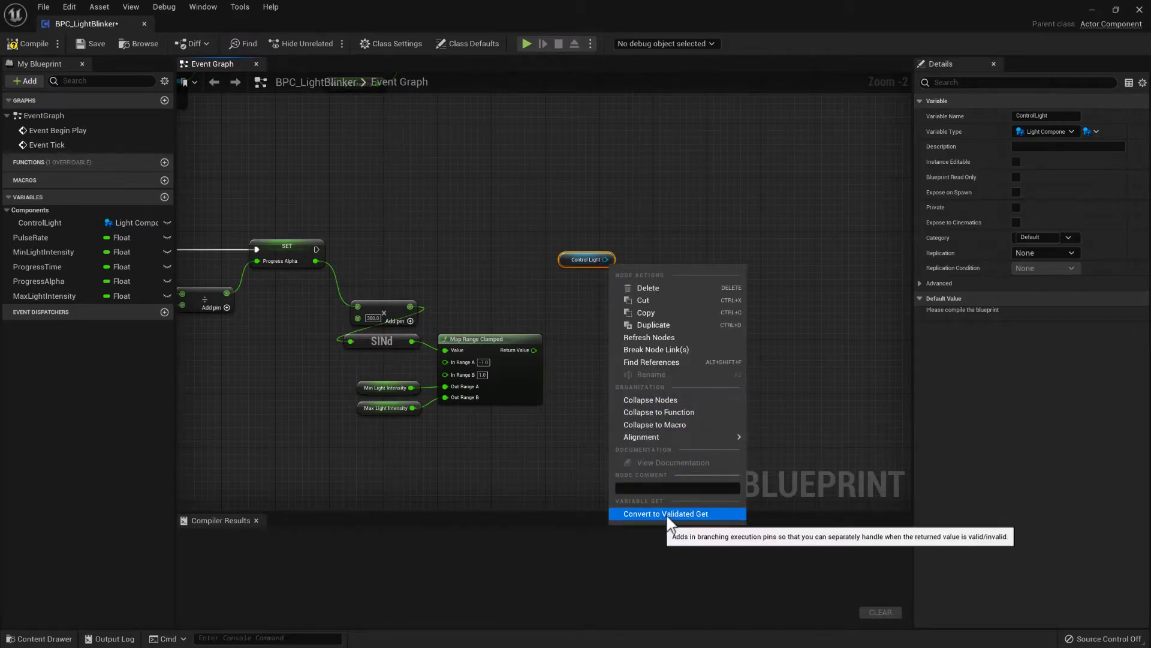
{"action": "left_click", "coordinate": [665, 514]}
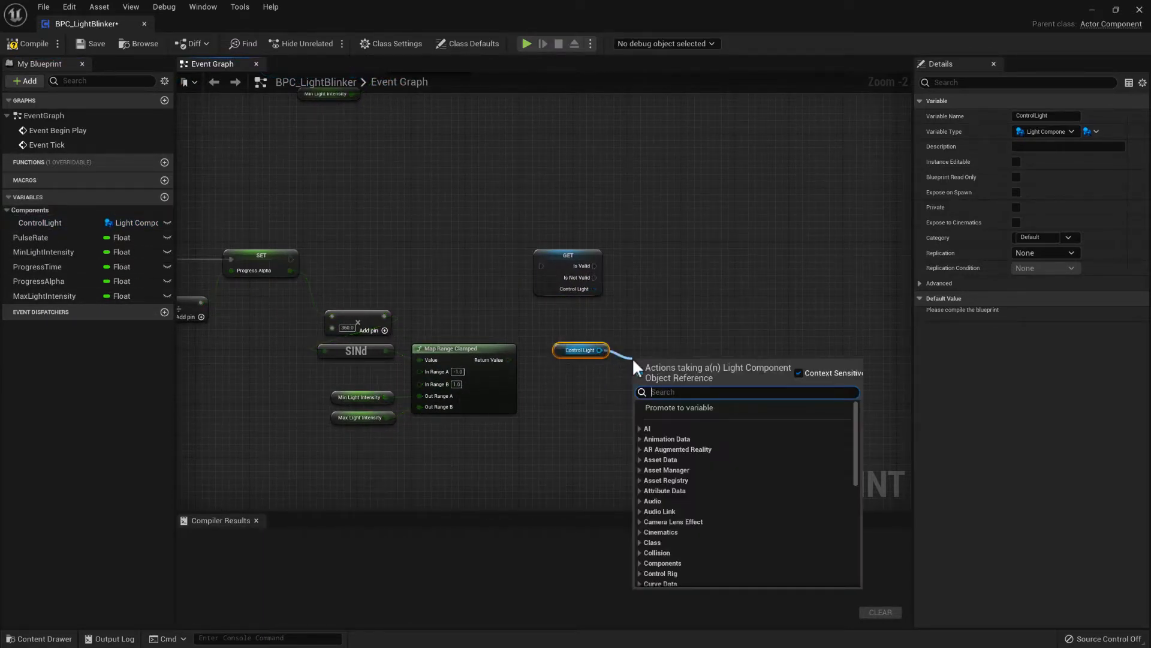
- Add an Is Valid check on the ControlLight reference
{"action": "type", "text": "isvali"}
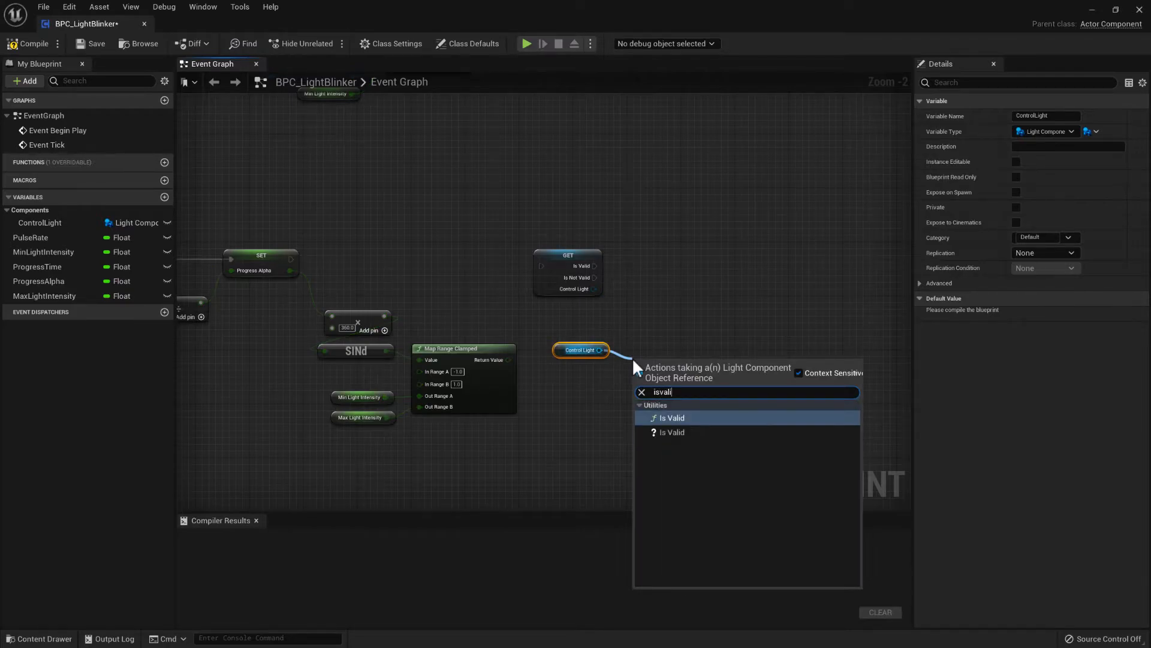
{"action": "left_click", "coordinate": [672, 432]}
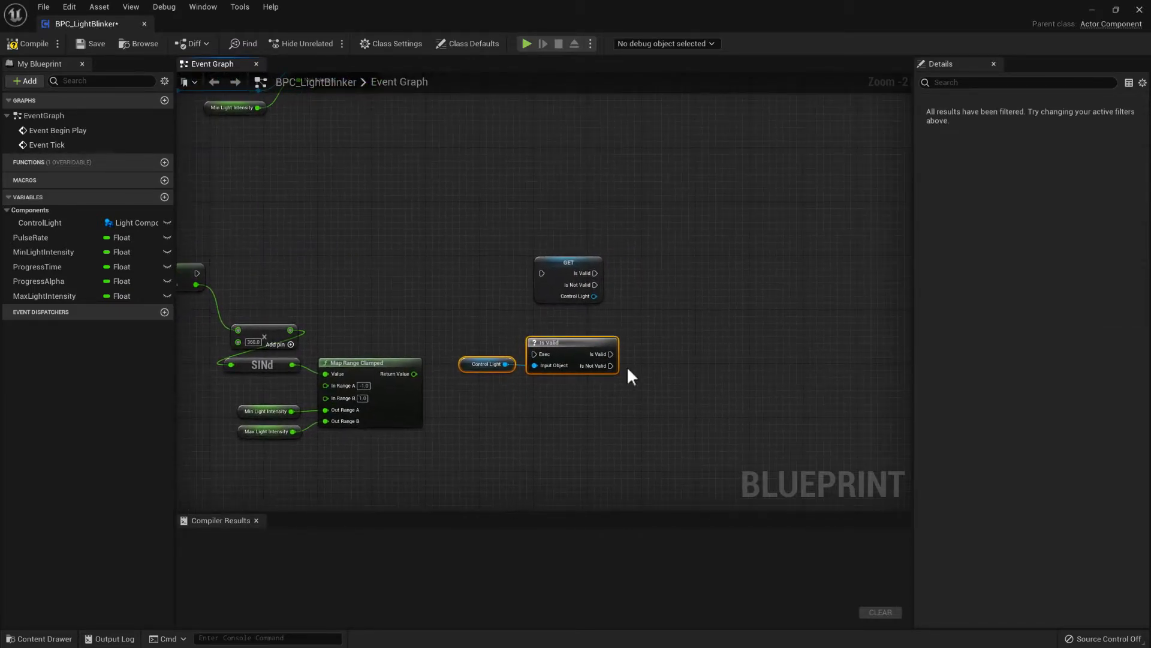
{"action": "left_click", "coordinate": [595, 246]}
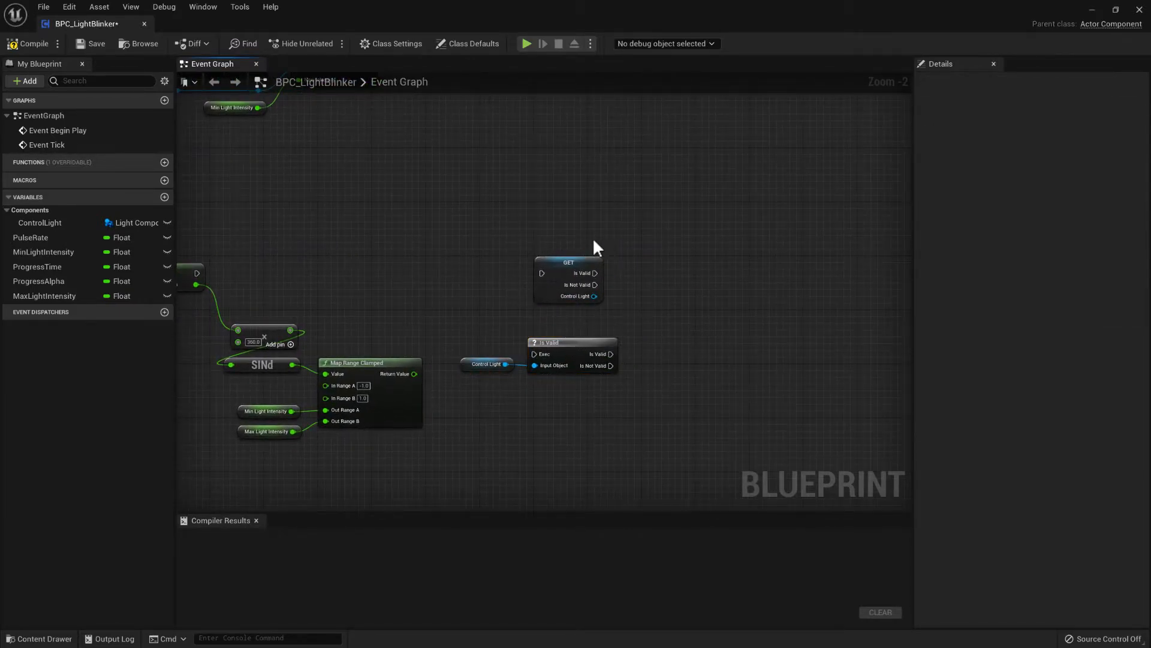
{"action": "left_click", "coordinate": [572, 343]}
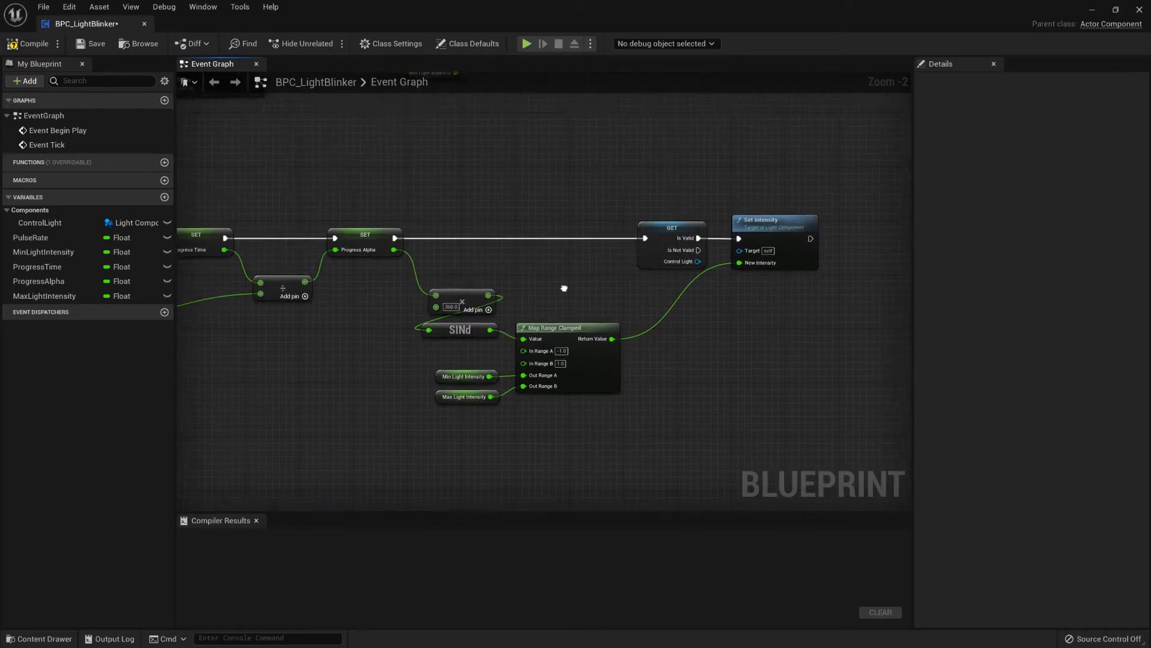
- Compile BPC_LightBlinker and save all modified assets
{"action": "scroll", "scroll_direction": "down", "scroll_amount": 3}
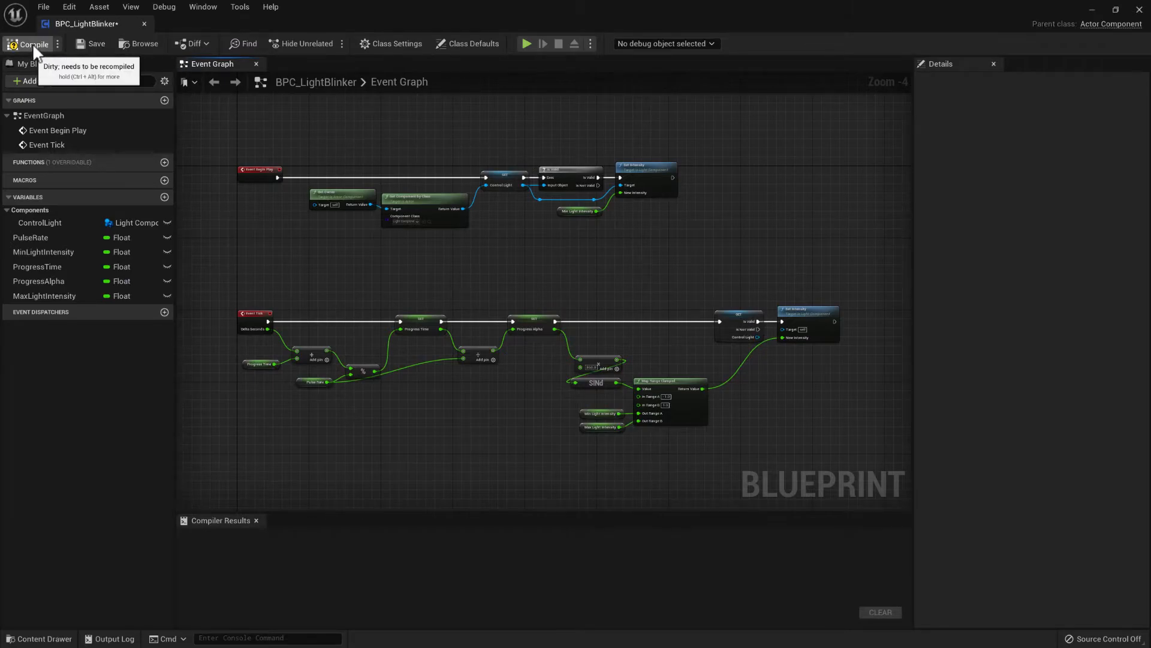
{"action": "left_click", "coordinate": [34, 43]}
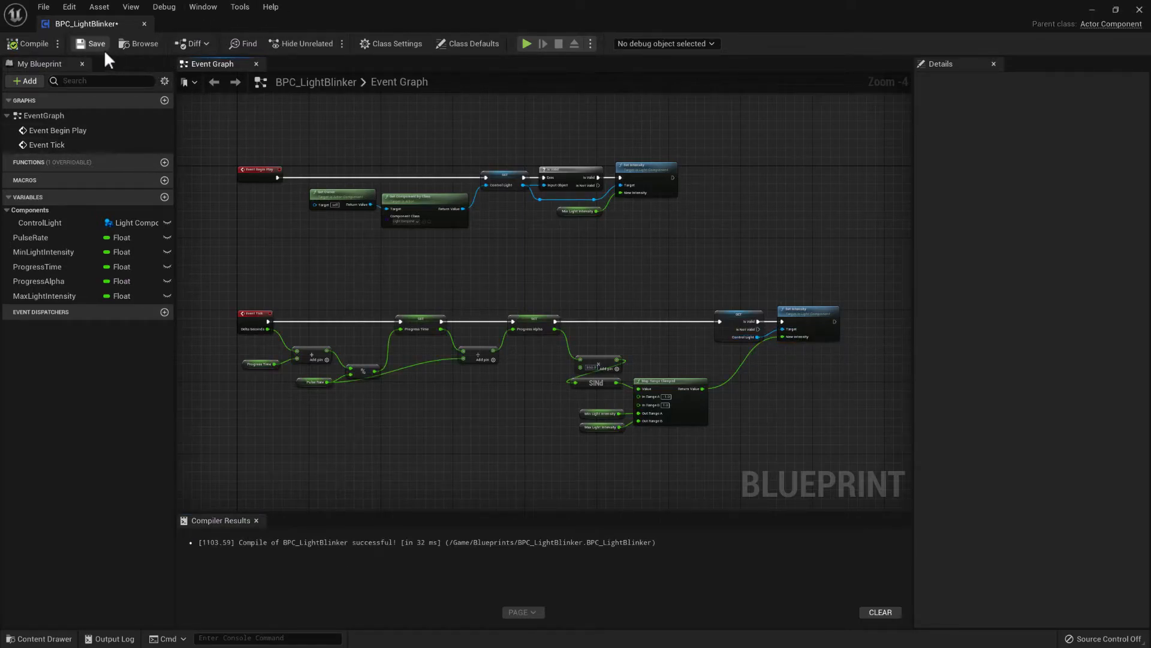
{"action": "left_click", "coordinate": [42, 7]}
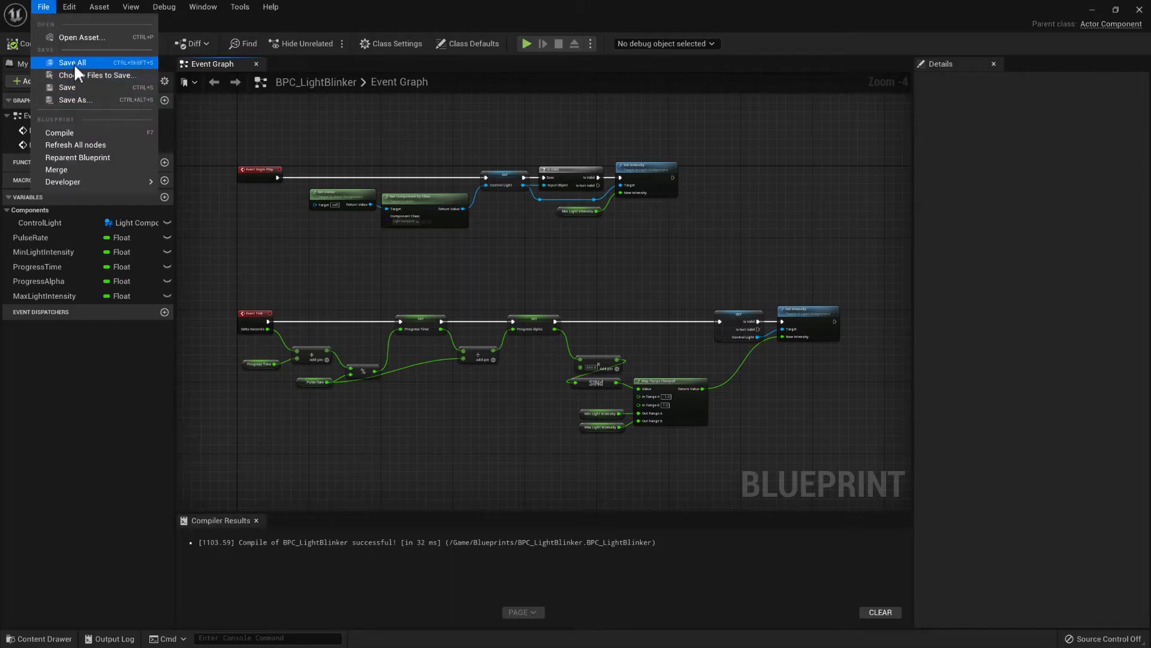
{"action": "left_click", "coordinate": [72, 62]}
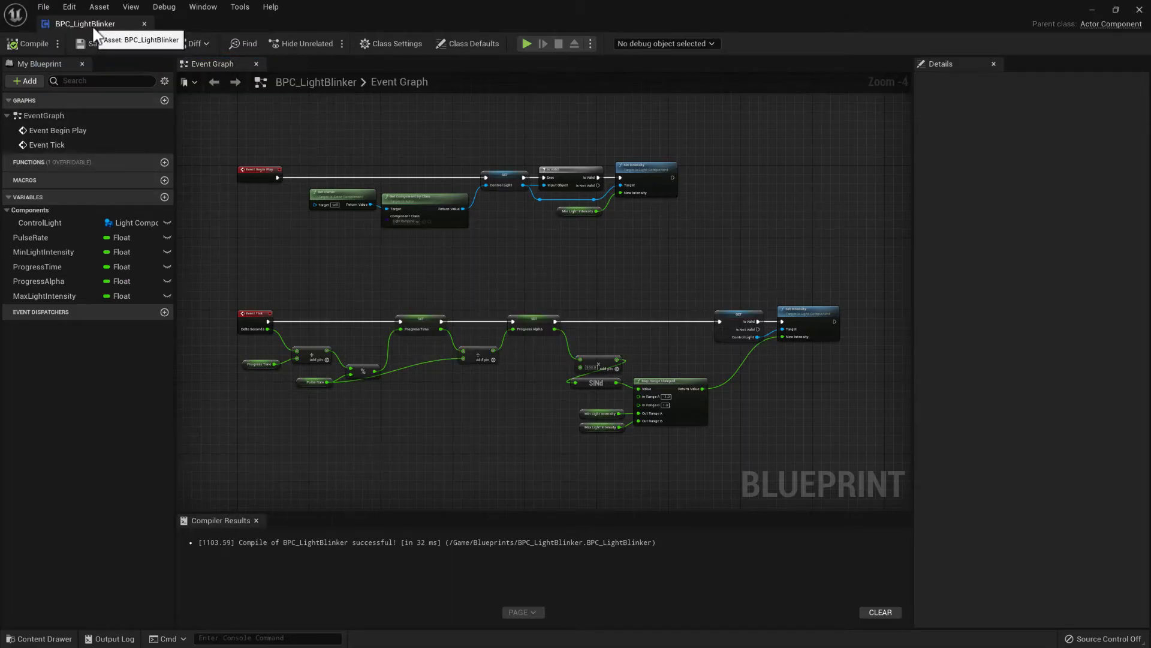
{"action": "left_click", "coordinate": [82, 24]}
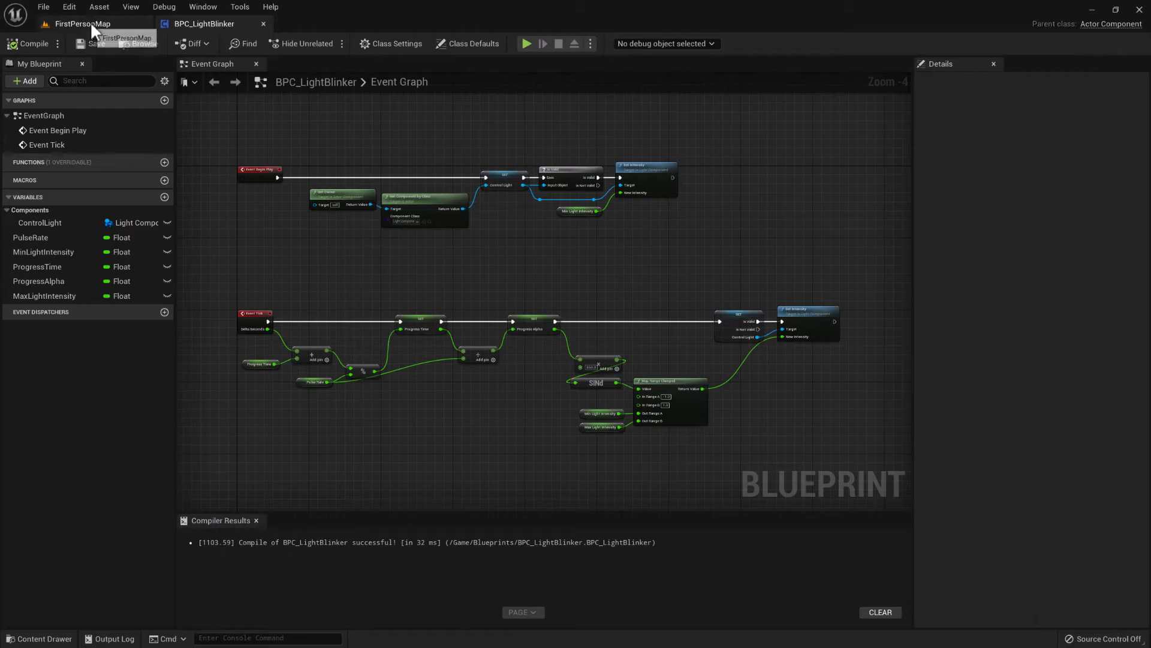
- In FirstPersonMap, lower the DirectionalLight intensity and drop a blue Point Light on the floor
{"action": "left_click", "coordinate": [82, 23]}
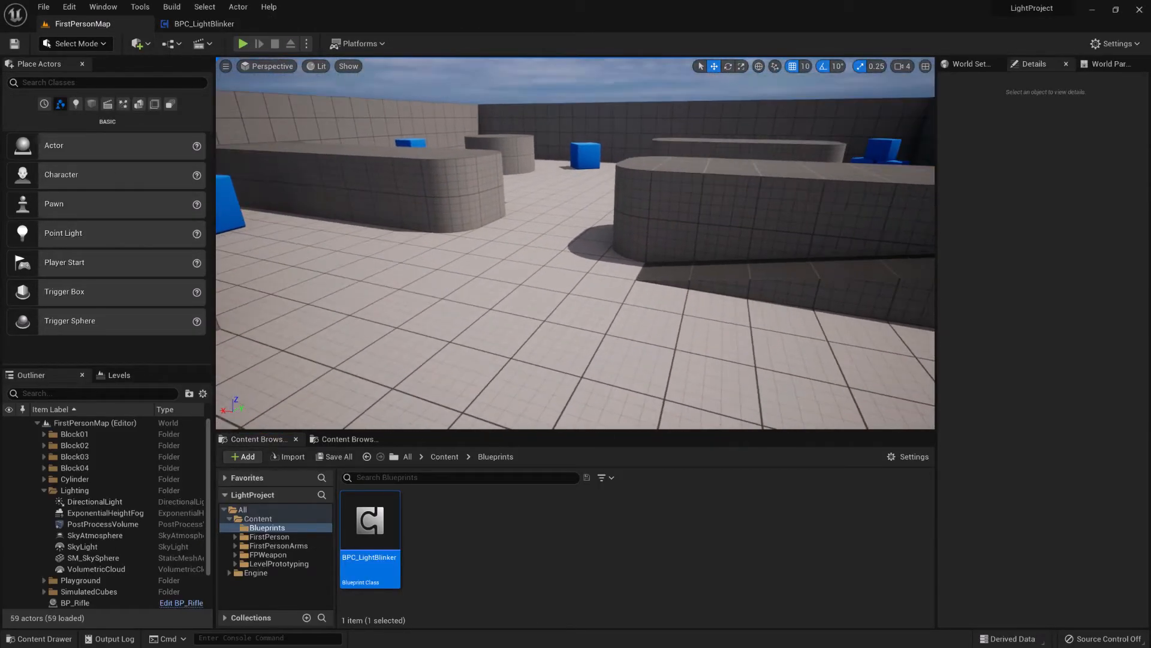
{"action": "left_click", "coordinate": [94, 500]}
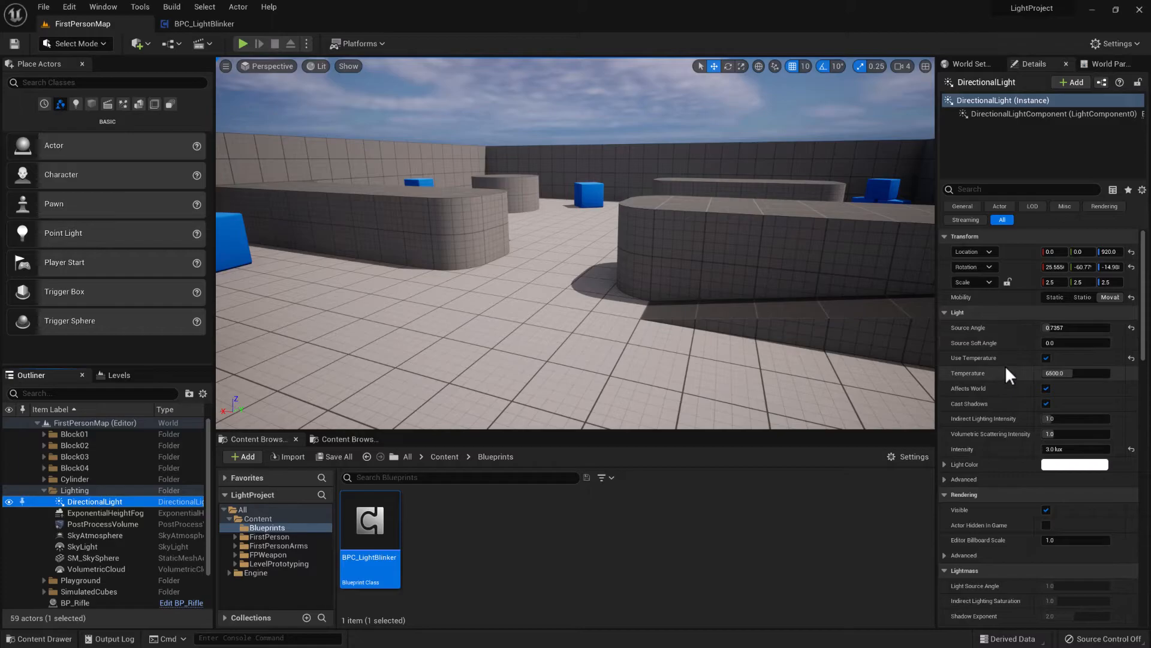
{"action": "mouse_move", "coordinate": [1027, 426]}
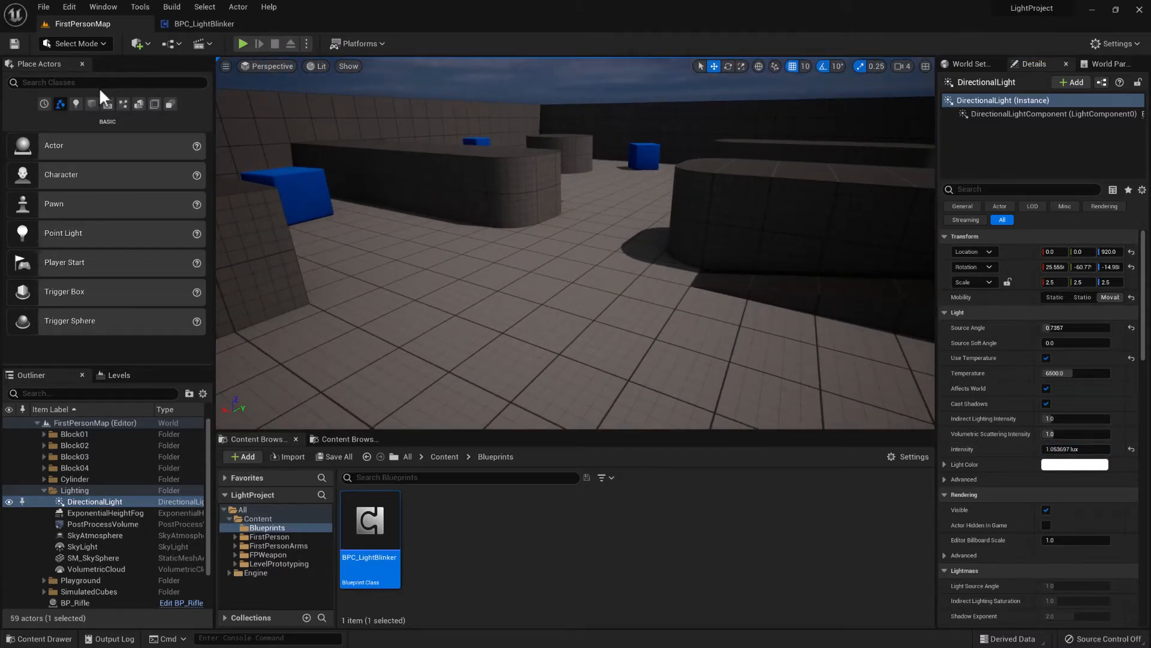
{"action": "left_click", "coordinate": [75, 104]}
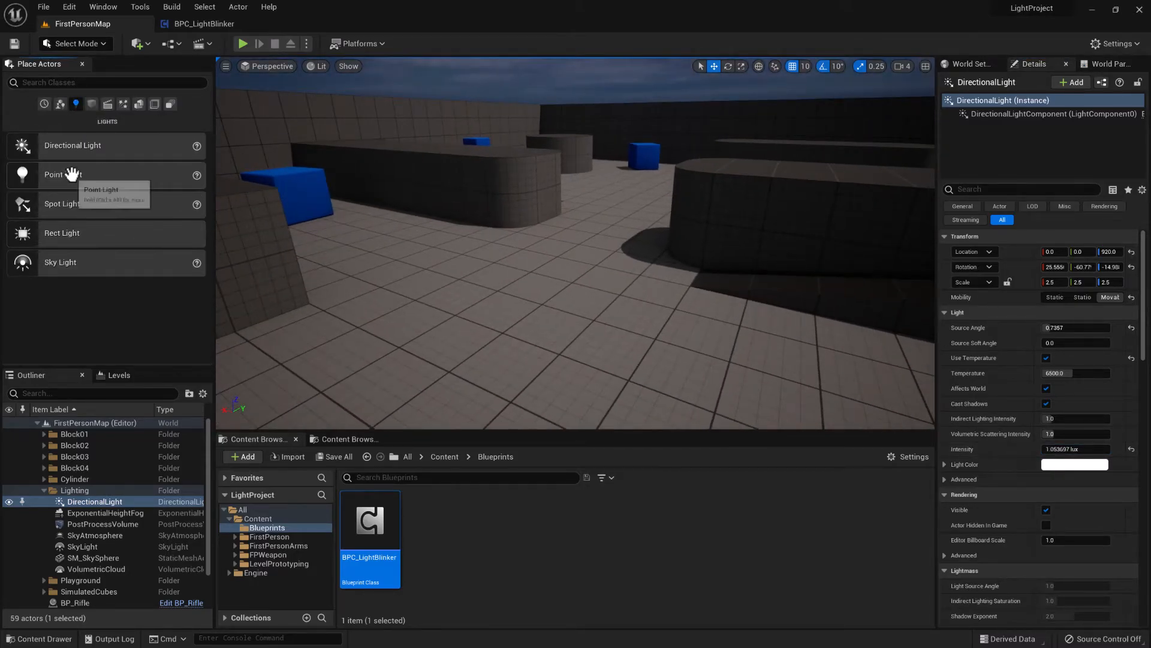
{"action": "left_click_drag", "start_coordinate": [70, 174], "coordinate": [477, 279]}
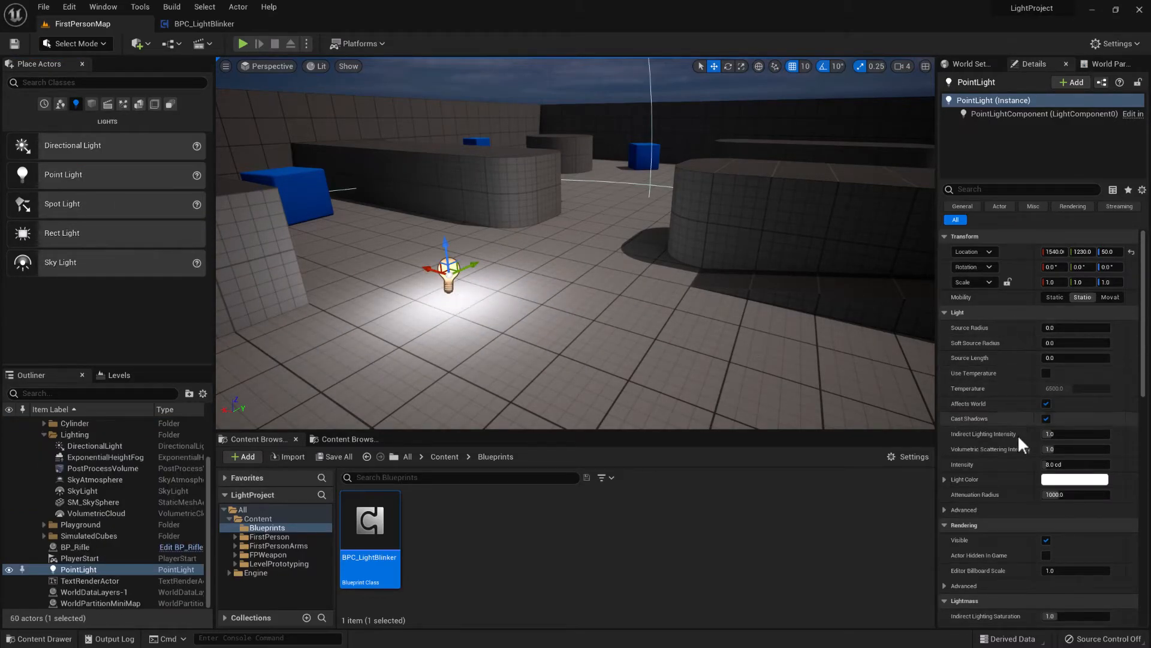
{"action": "left_click", "coordinate": [1074, 479]}
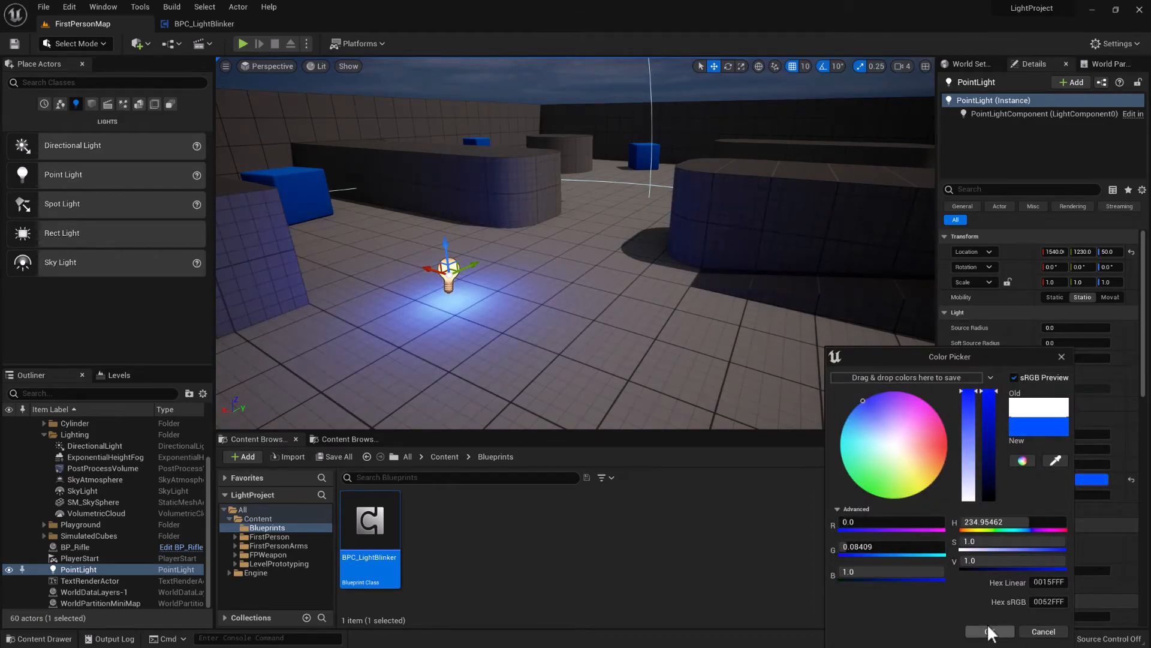
{"action": "left_click", "coordinate": [987, 630]}
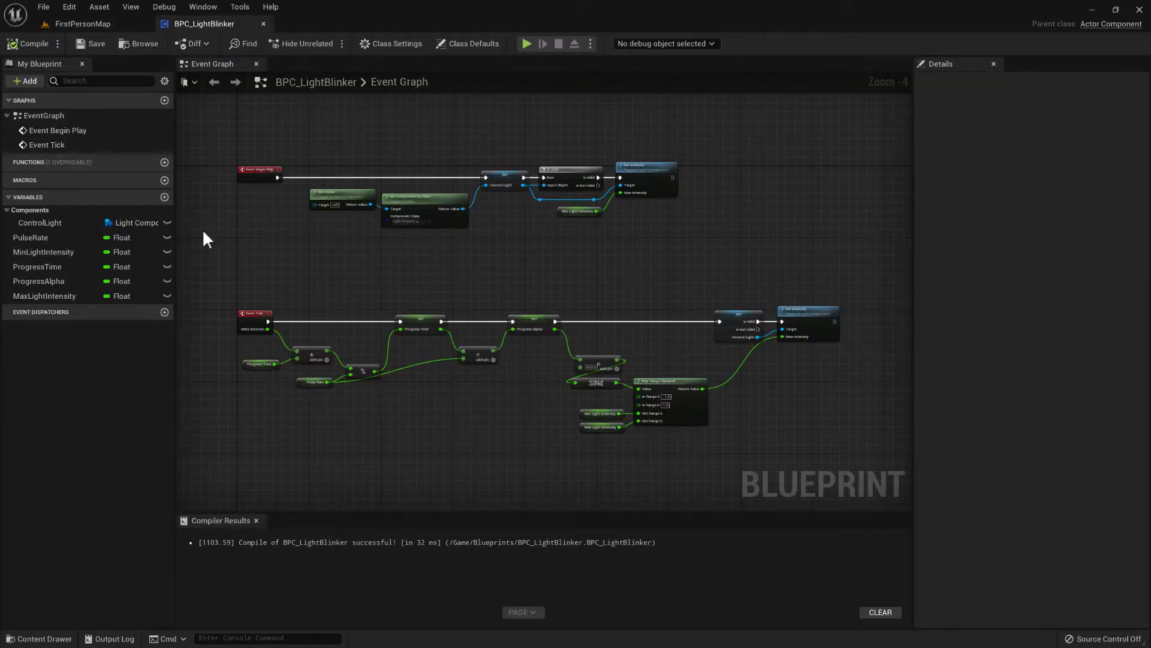
{"action": "mouse_move", "coordinate": [83, 24]}
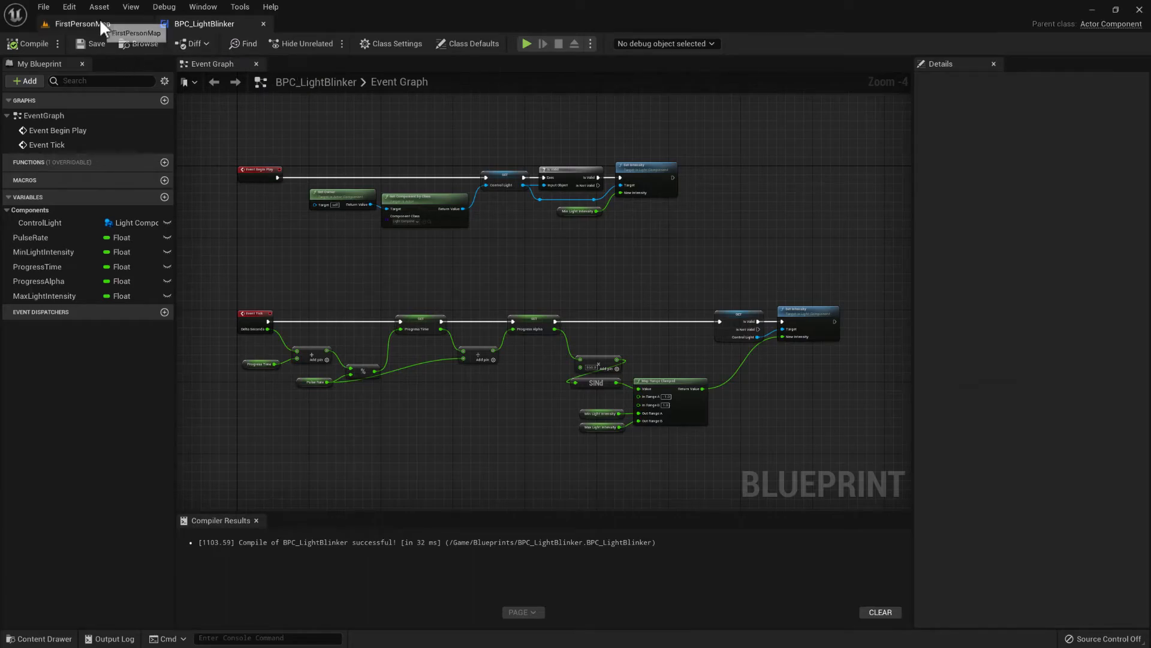
- Add the BPC_LightBlinker component to the selected PointLight from Details
{"action": "left_click", "coordinate": [81, 24]}
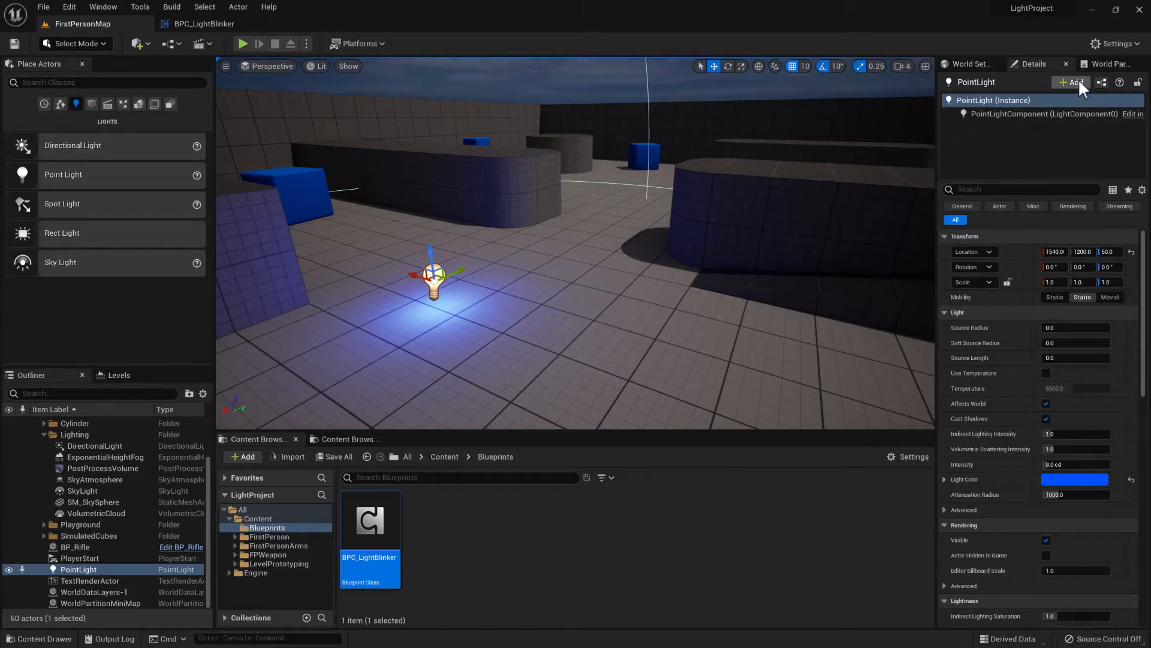
{"action": "mouse_move", "coordinate": [1116, 78]}
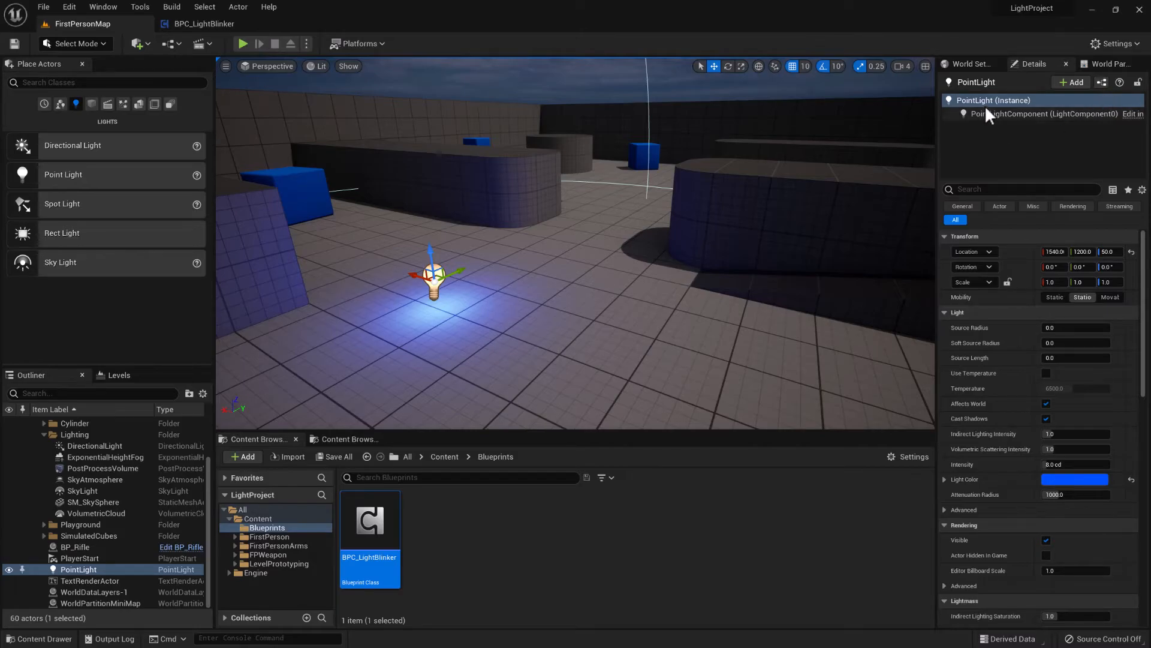
{"action": "left_click", "coordinate": [1069, 81]}
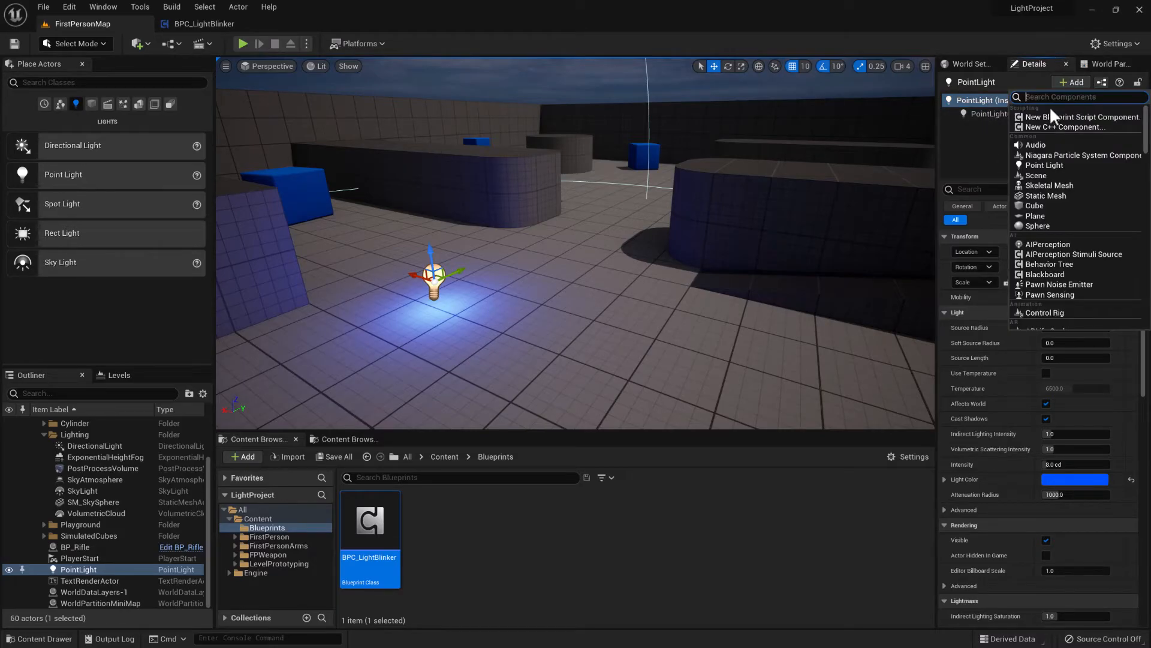
{"action": "type", "text": "blinker"}
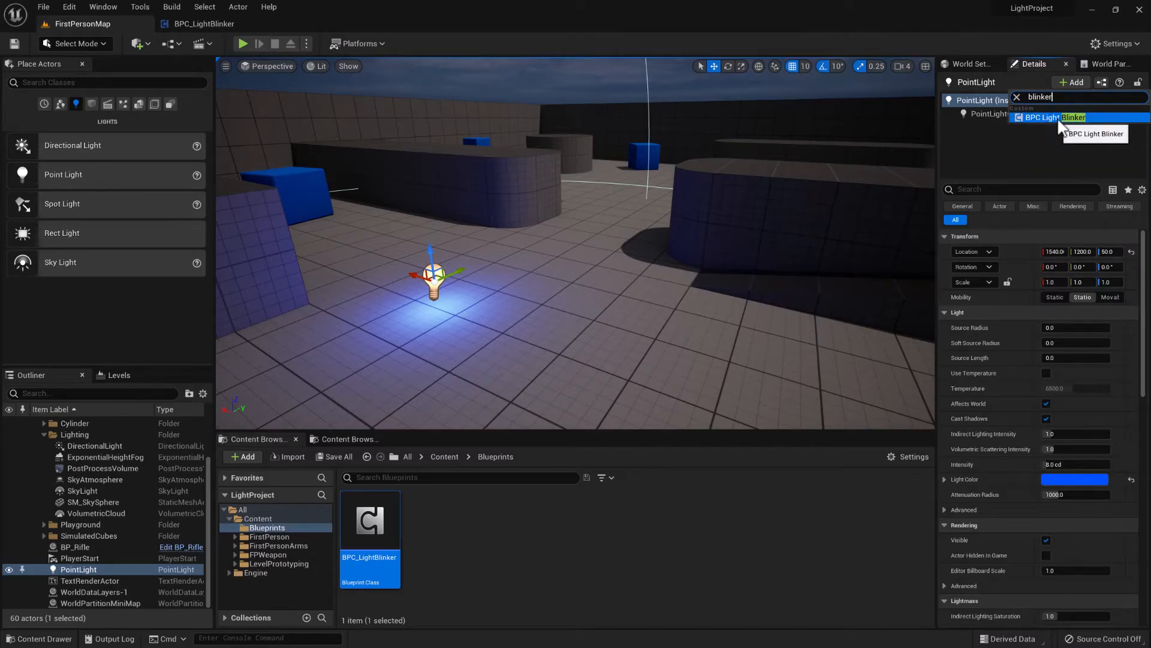
{"action": "left_click", "coordinate": [1074, 117]}
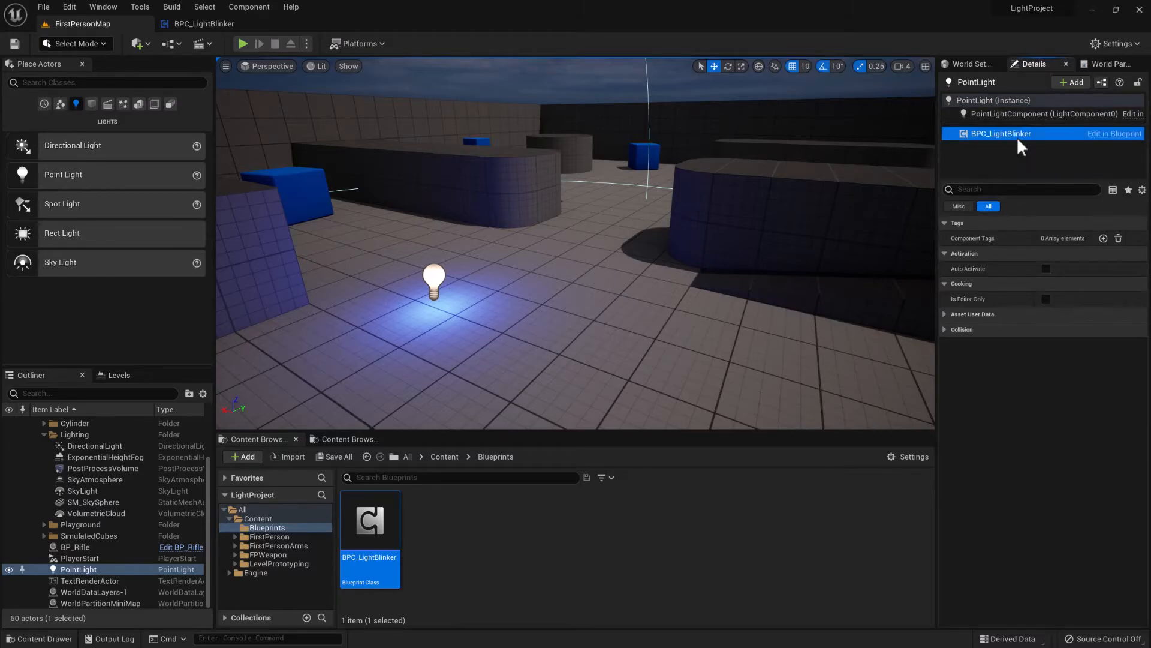
{"action": "mouse_move", "coordinate": [1033, 203]}
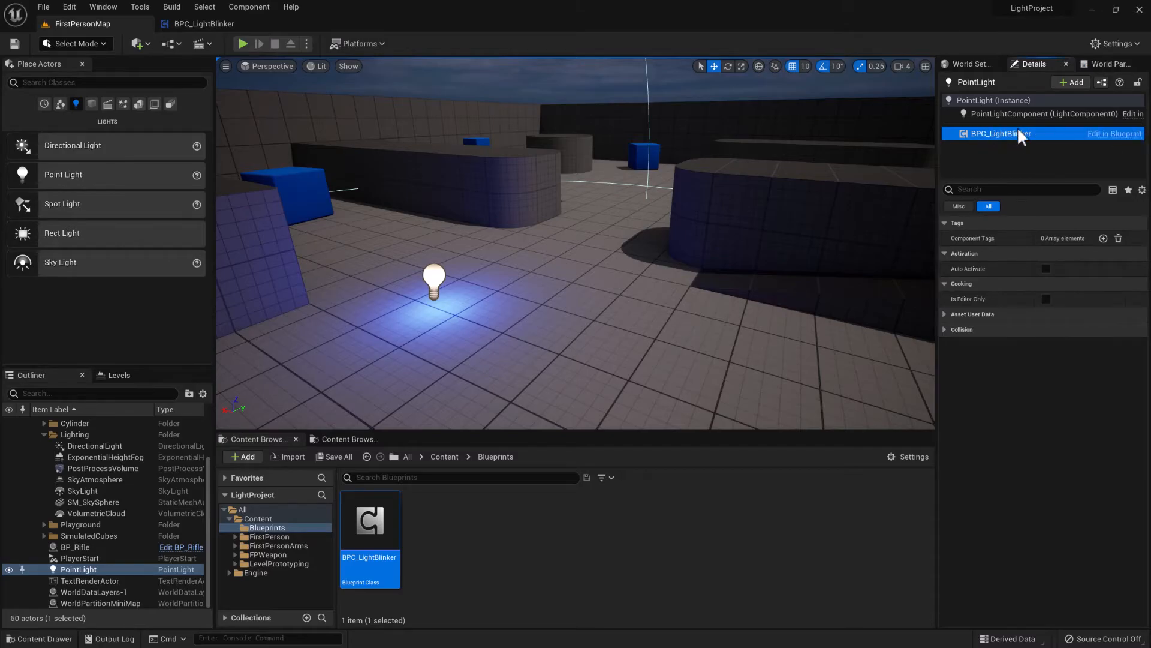
{"action": "mouse_move", "coordinate": [984, 244]}
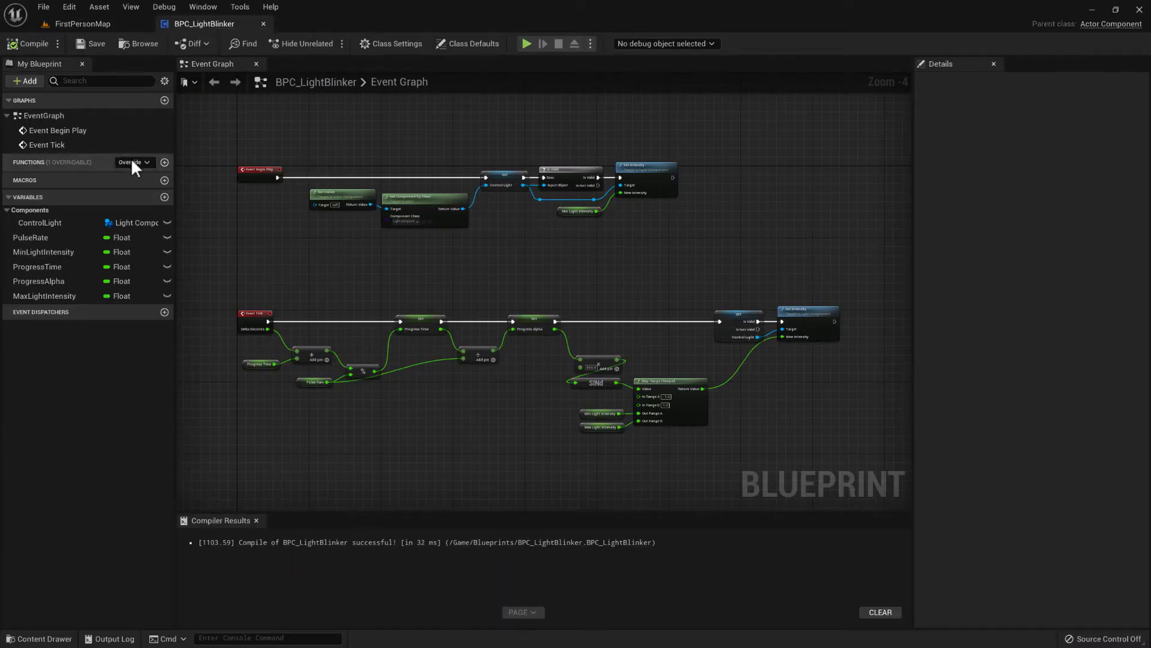
{"action": "mouse_move", "coordinate": [43, 296]}
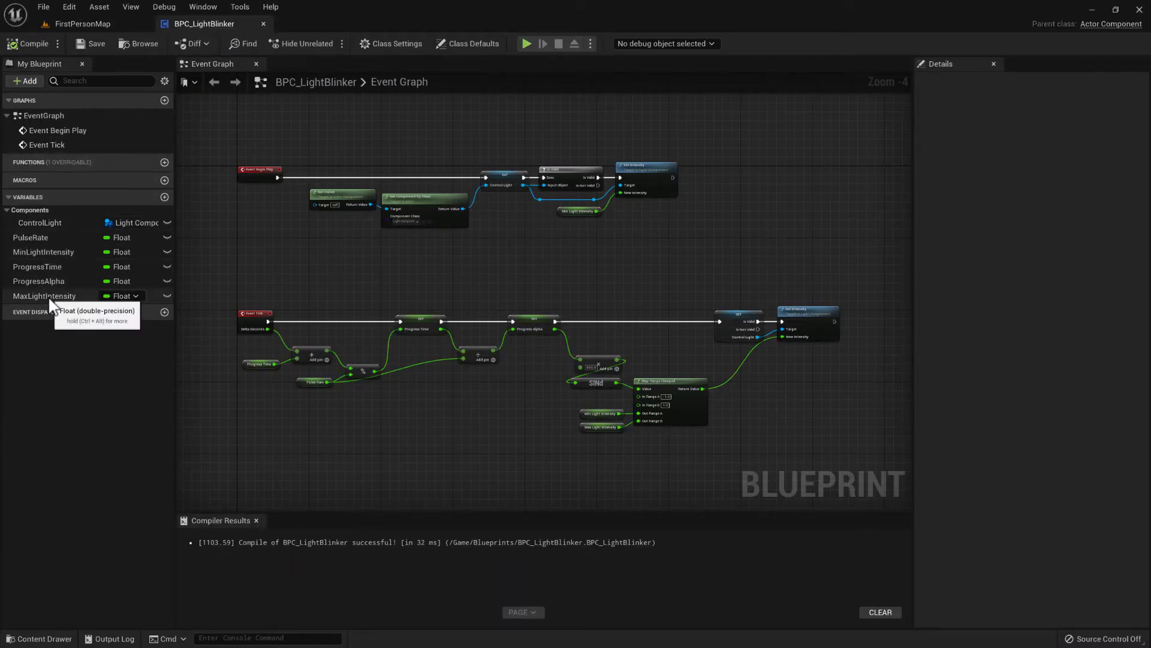
- Select the PulseRate variable to view its details
{"action": "left_click", "coordinate": [30, 238]}
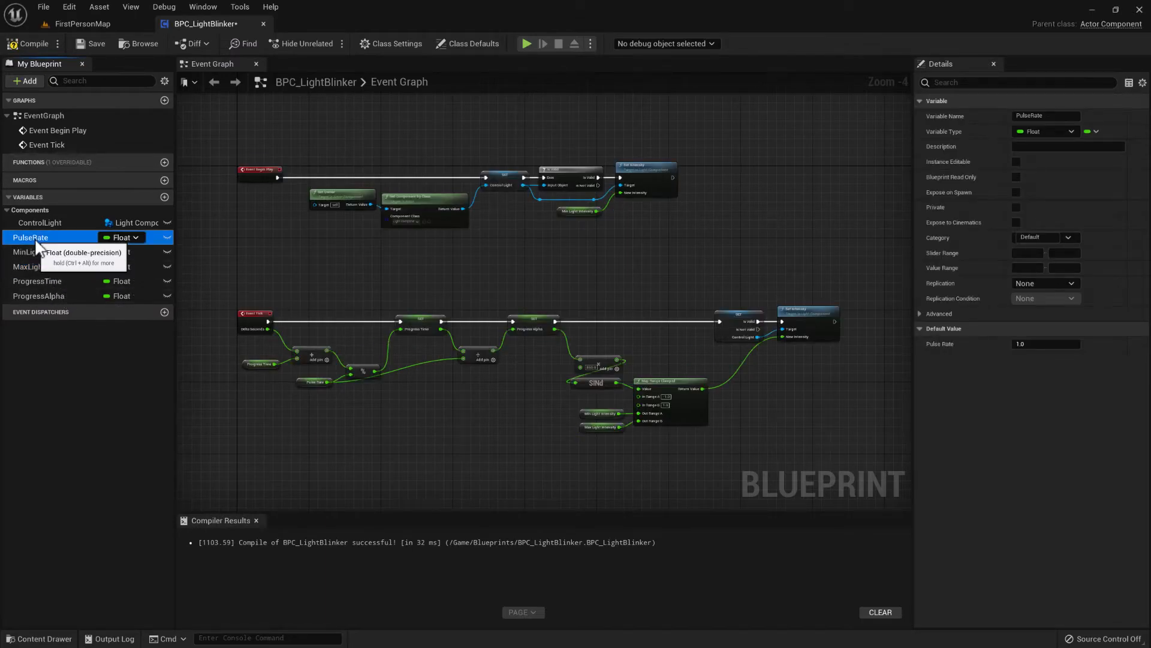
{"action": "left_click", "coordinate": [1016, 161]}
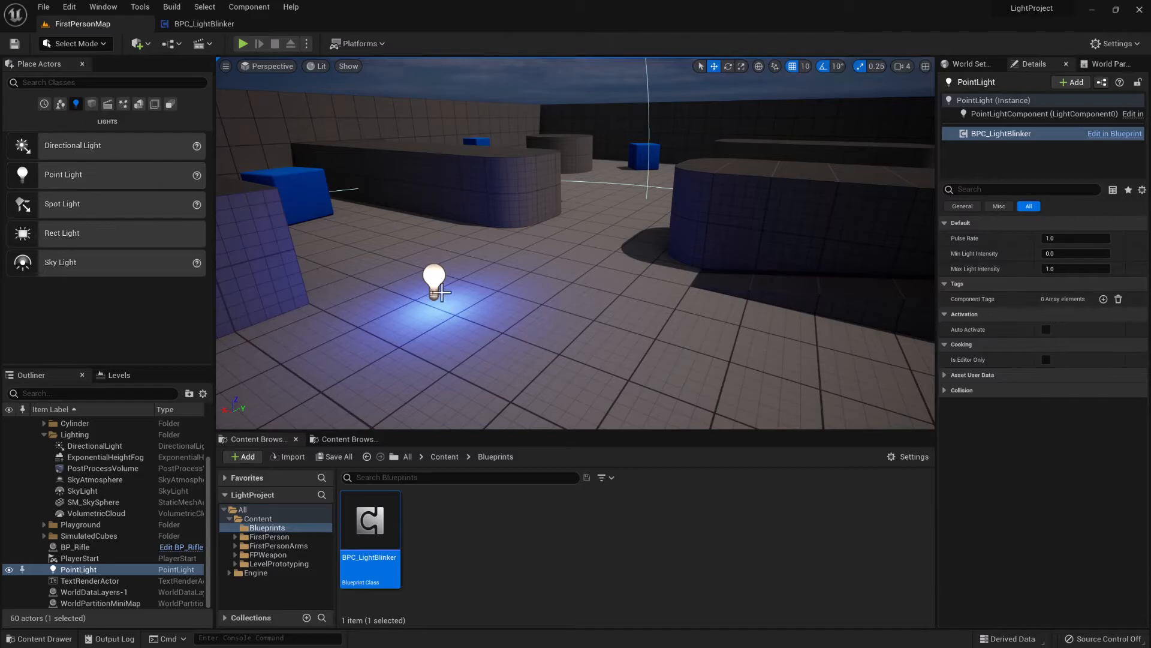
- Set the blue light's blinker Pulse Rate to 3.0 and play the level
{"action": "left_click", "coordinate": [1040, 114]}
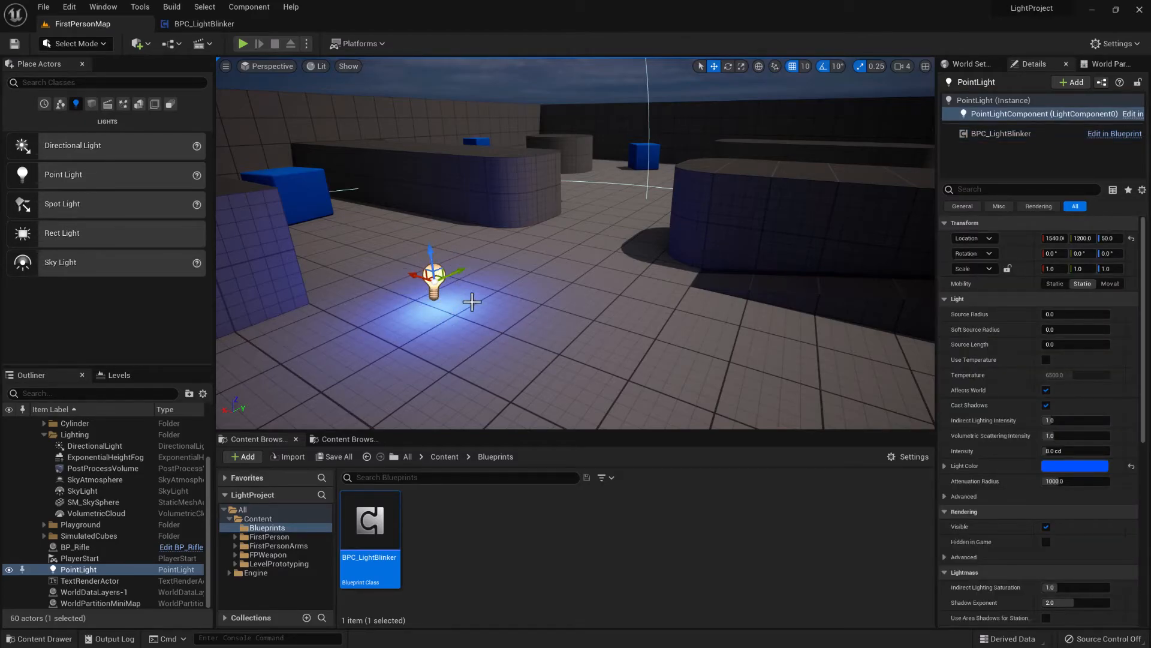
{"action": "mouse_move", "coordinate": [1000, 134]}
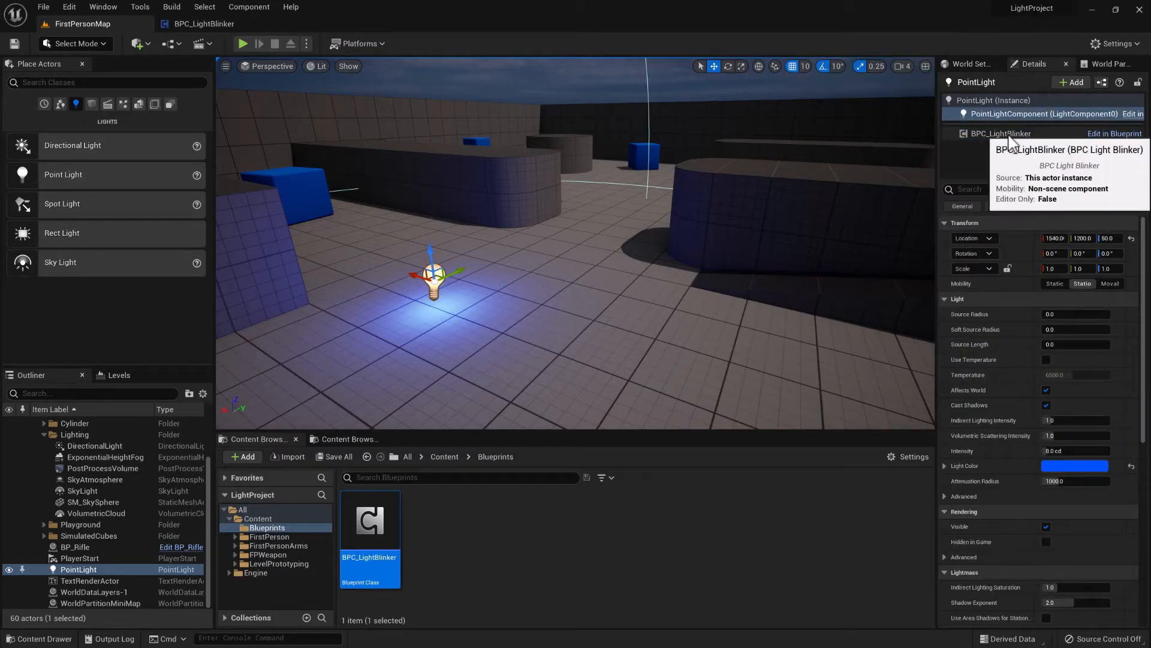
{"action": "left_click", "coordinate": [1000, 133]}
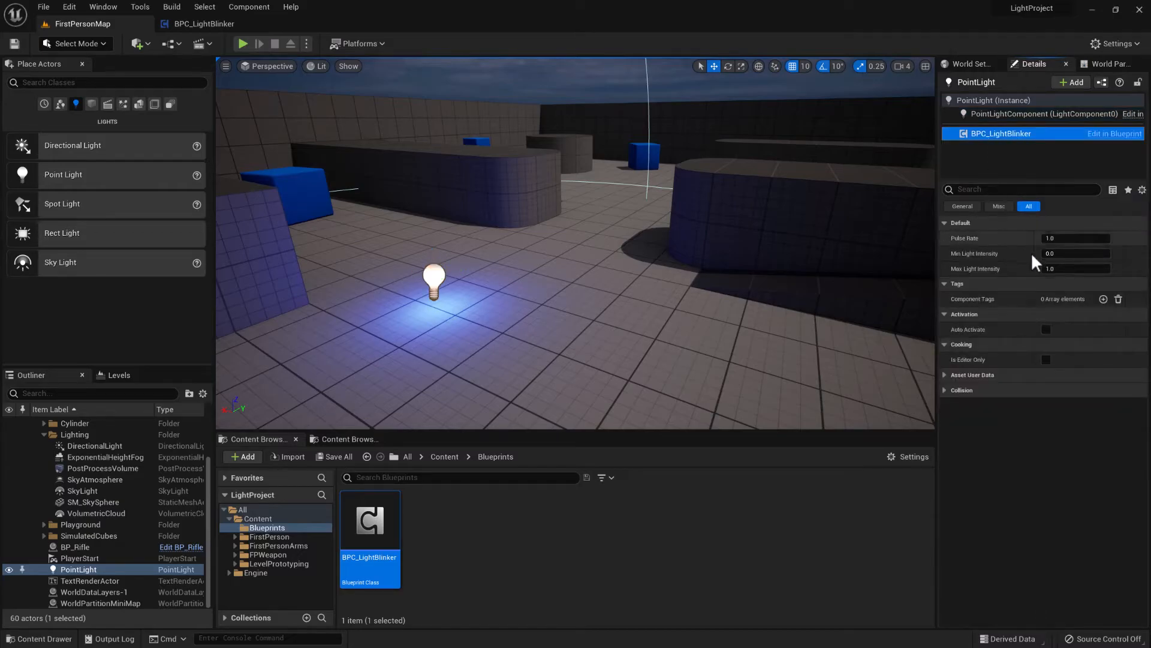
{"action": "mouse_move", "coordinate": [984, 256]}
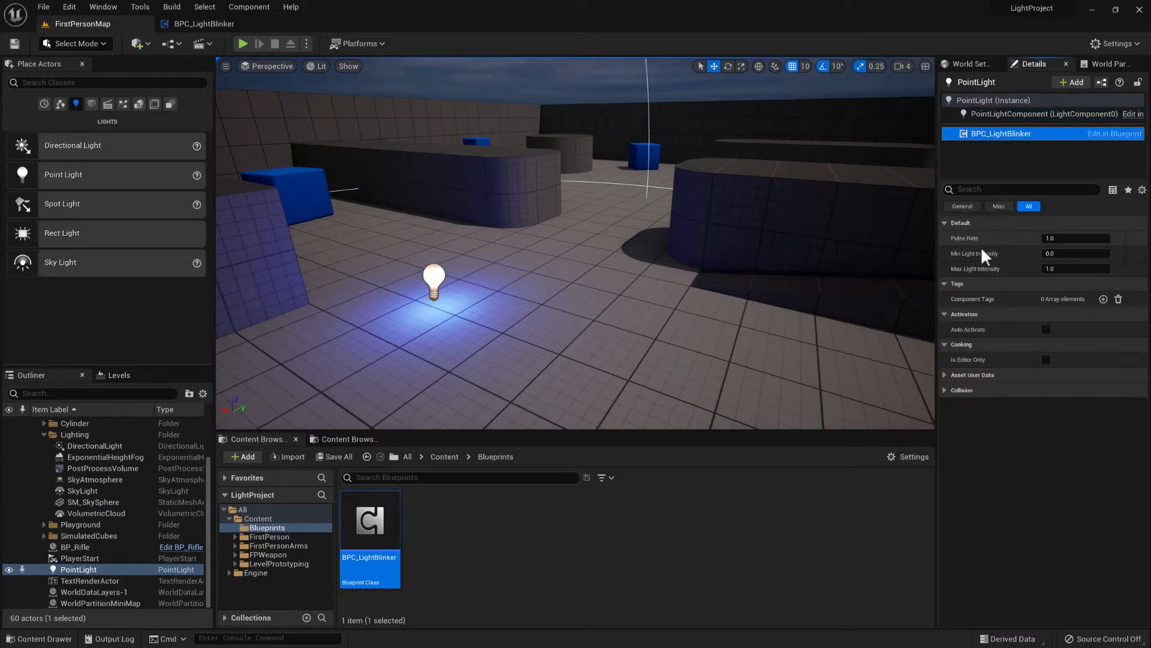
{"action": "left_click", "coordinate": [1075, 238]}
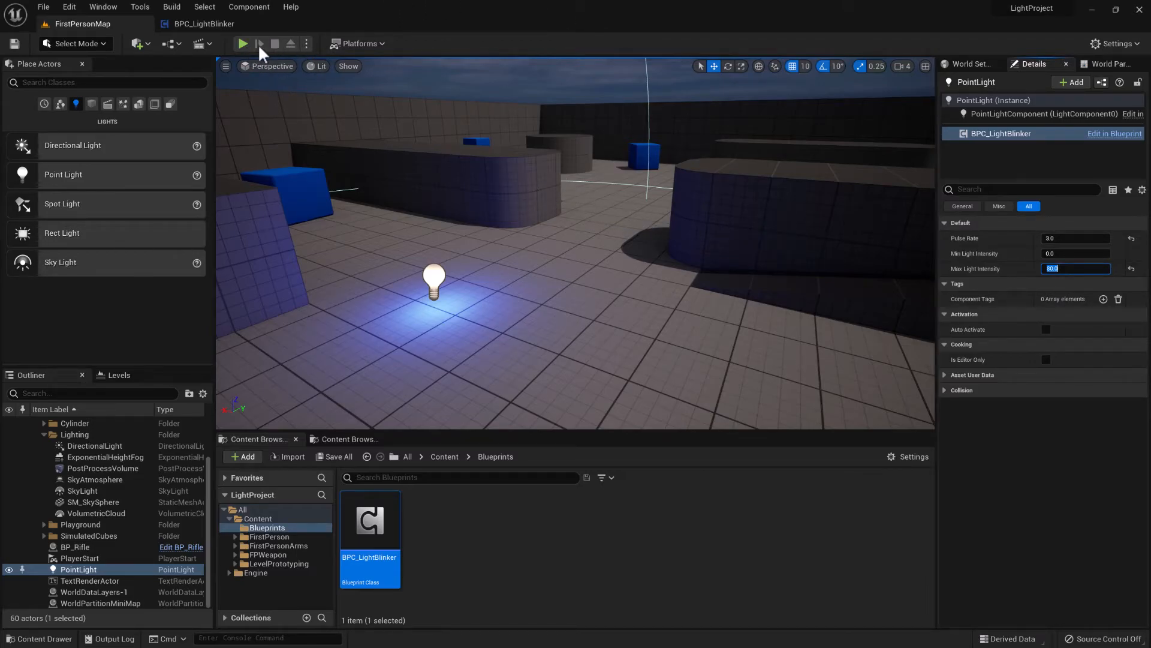
{"action": "left_click", "coordinate": [242, 43]}
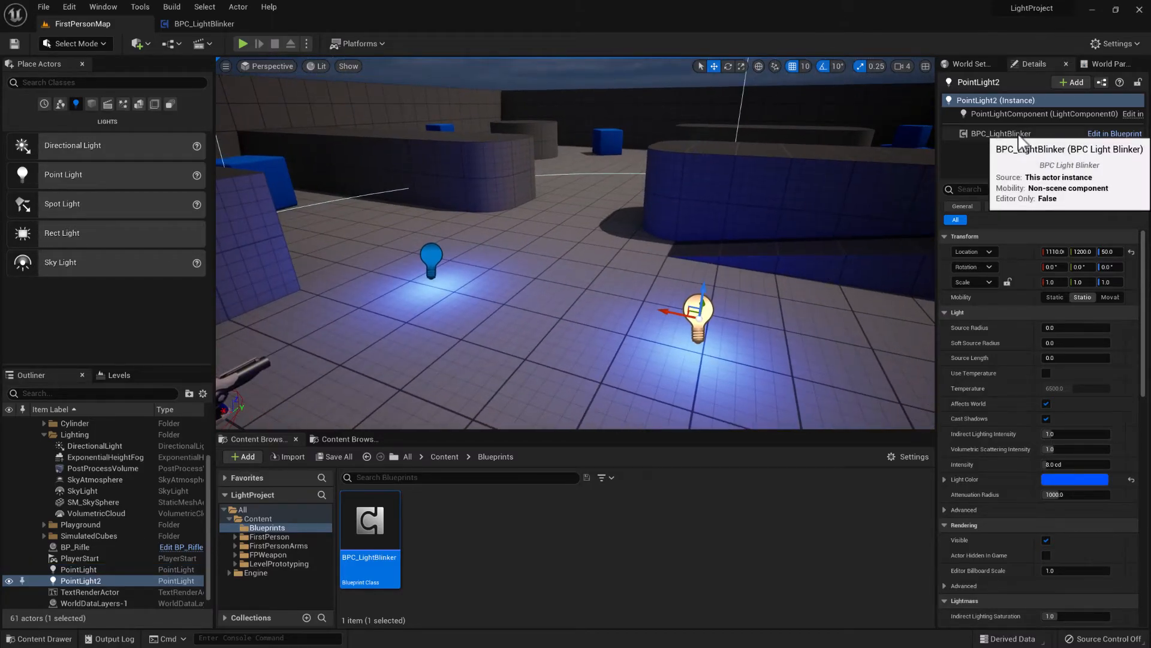
- Make PointLight2 red, check its blinker's Max Light Intensity of 80.0, and play
{"action": "left_click", "coordinate": [1074, 479]}
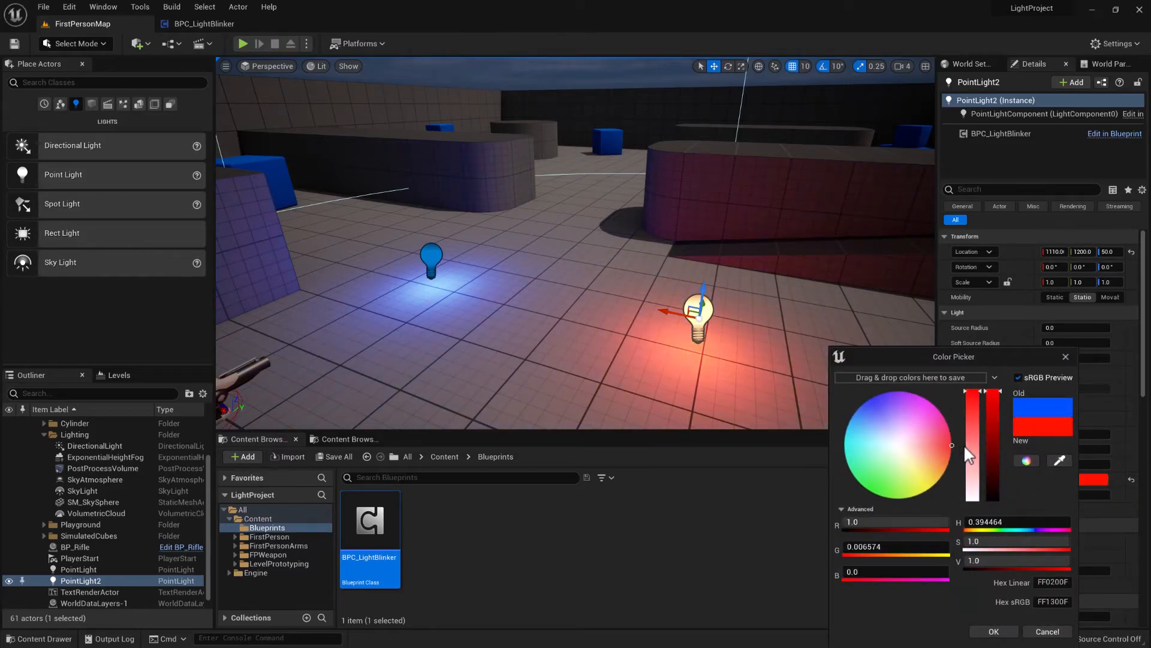
{"action": "left_click", "coordinate": [993, 631]}
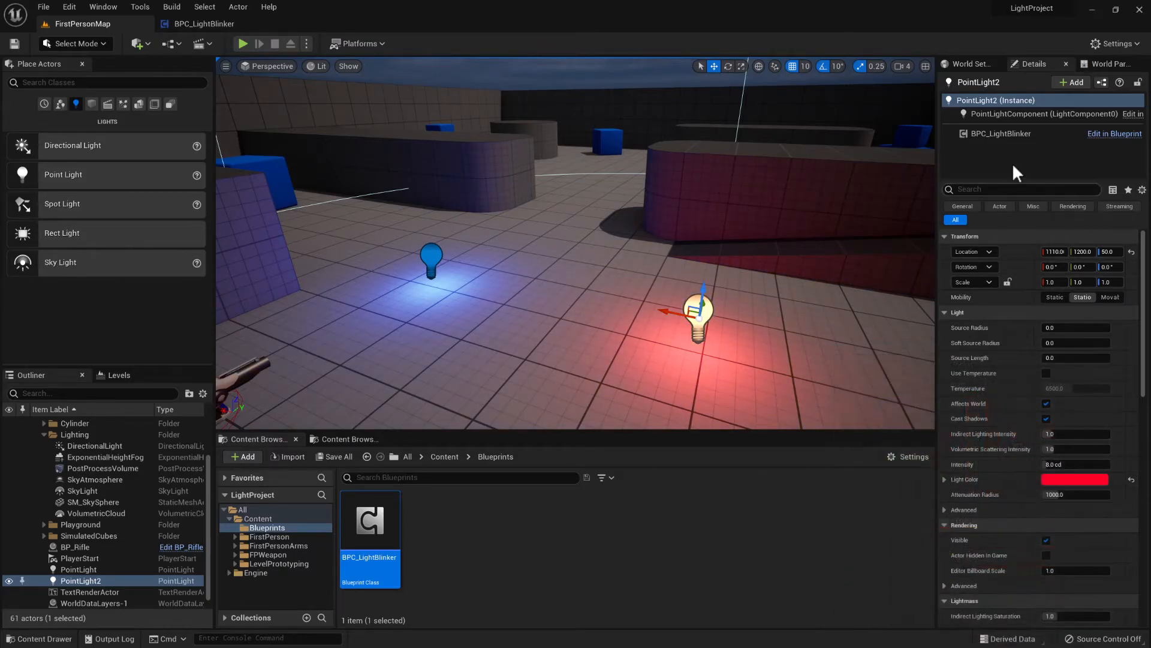
{"action": "left_click", "coordinate": [1000, 133]}
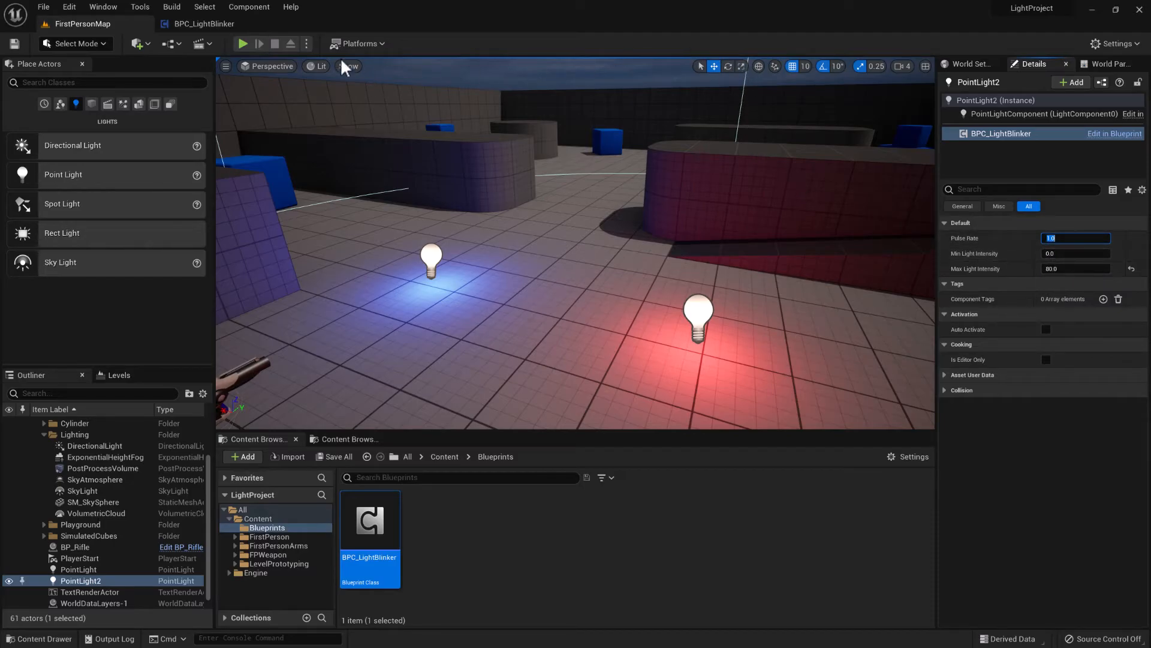
{"action": "left_click", "coordinate": [242, 44]}
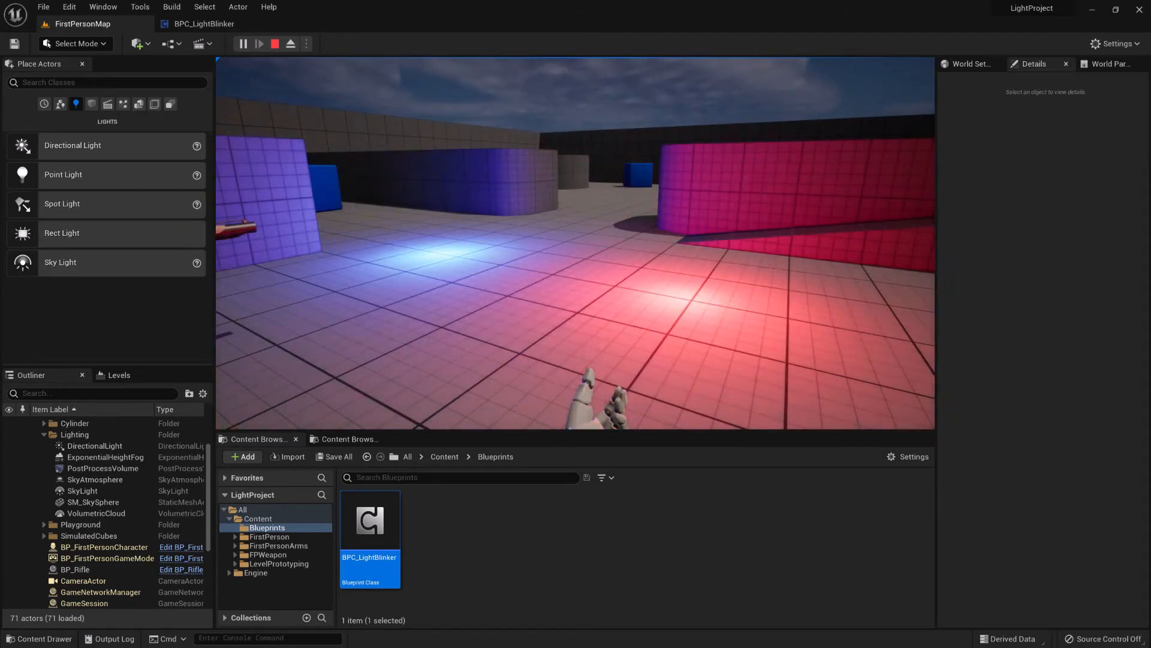
- Stop play, edit the blue PointLight's blinker Pulse Rate, and replay the level
{"action": "left_click", "coordinate": [274, 43]}
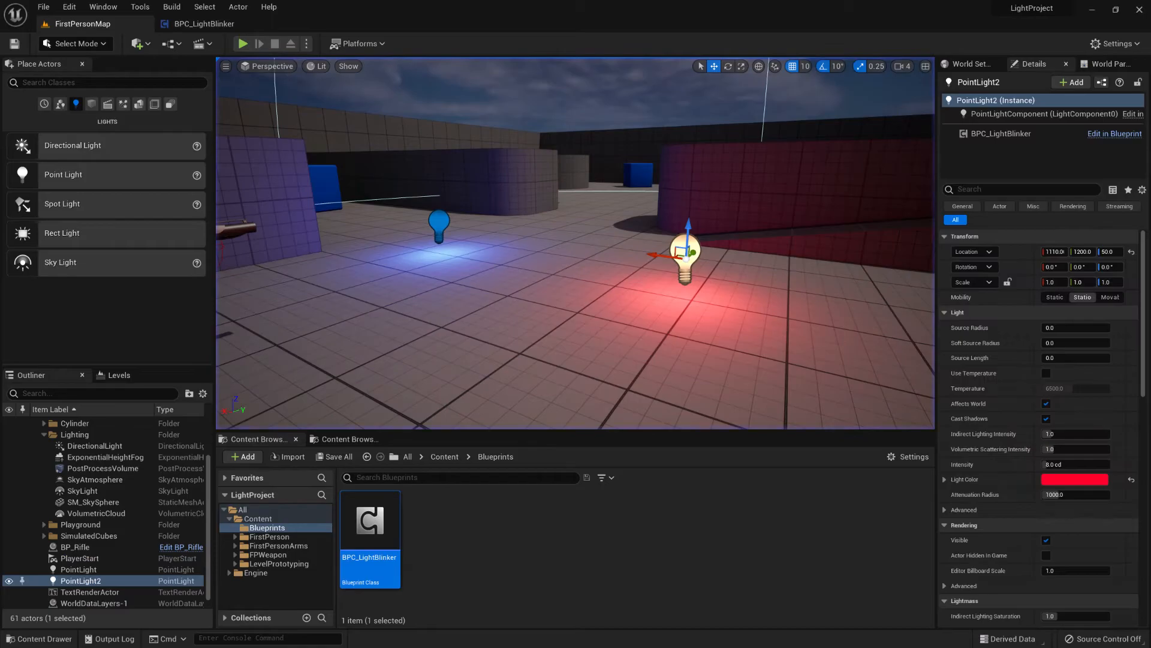
{"action": "left_click", "coordinate": [1000, 133]}
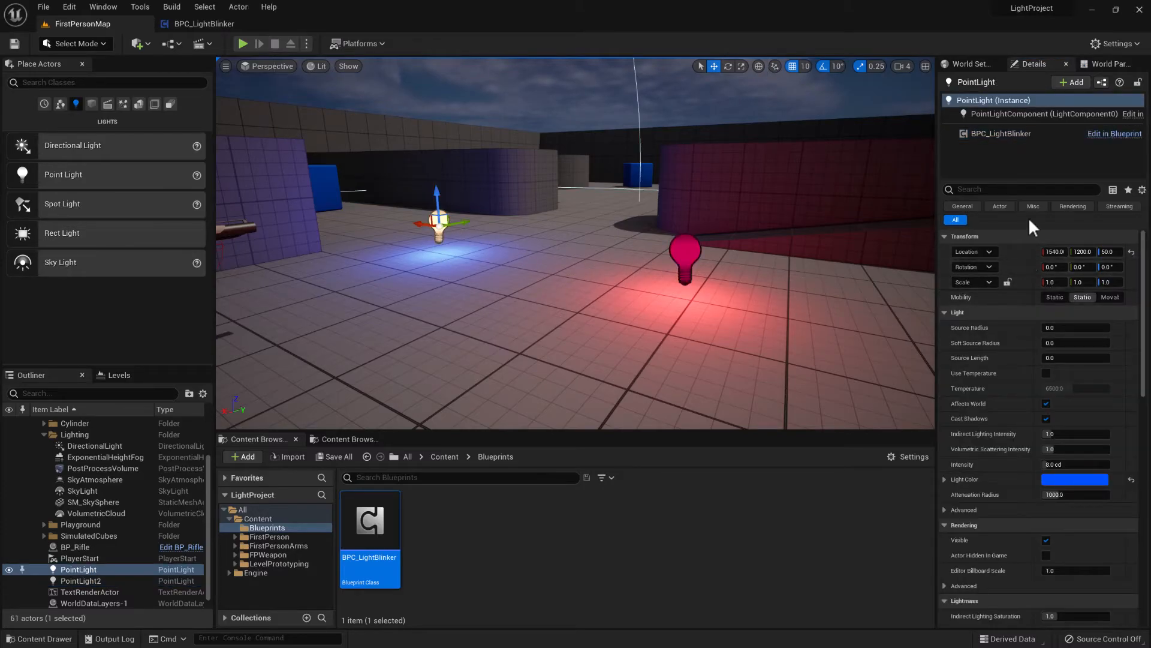
{"action": "left_click", "coordinate": [1000, 133]}
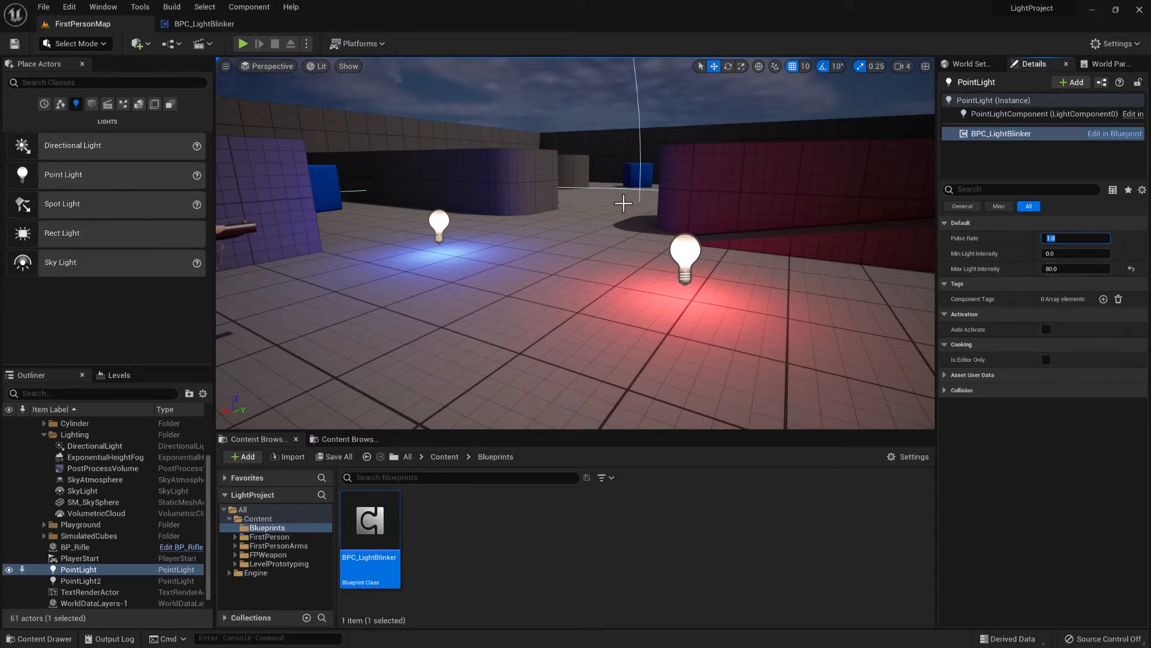
{"action": "left_click", "coordinate": [243, 43]}
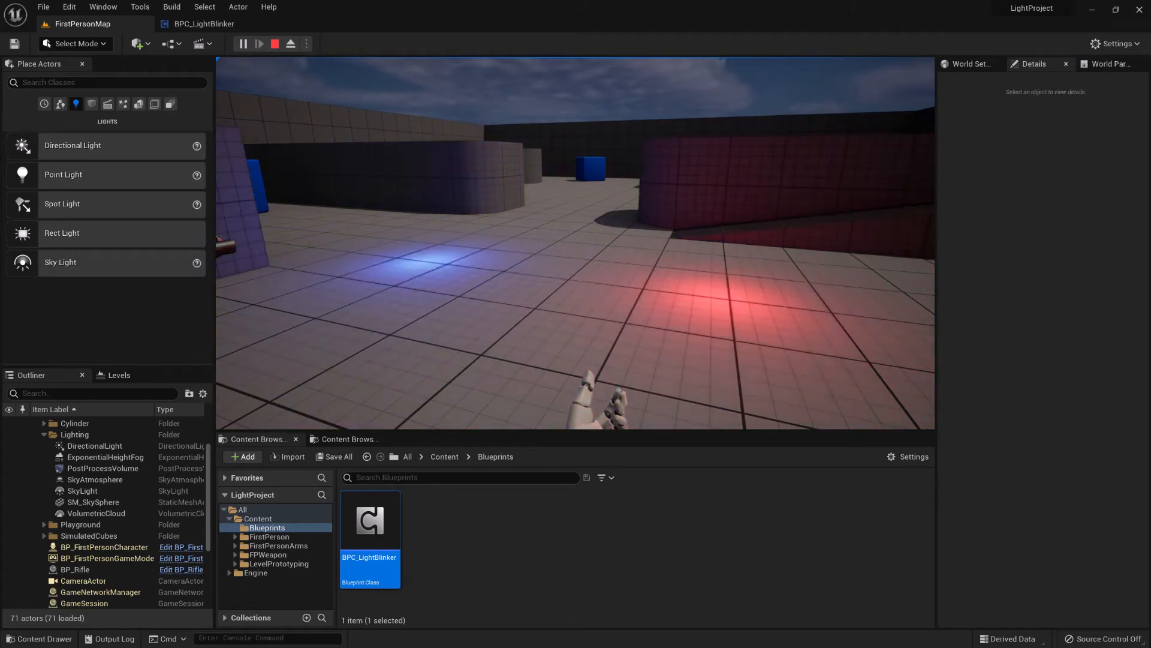
{"action": "left_click", "coordinate": [422, 223]}
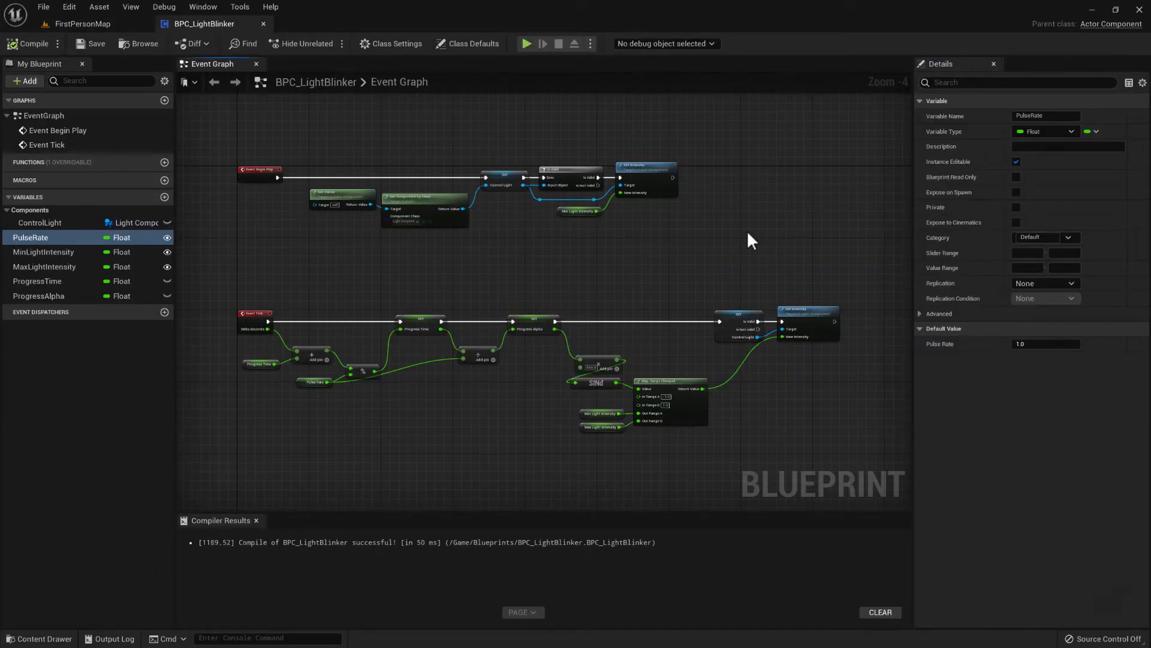
{"action": "mouse_move", "coordinate": [217, 248]}
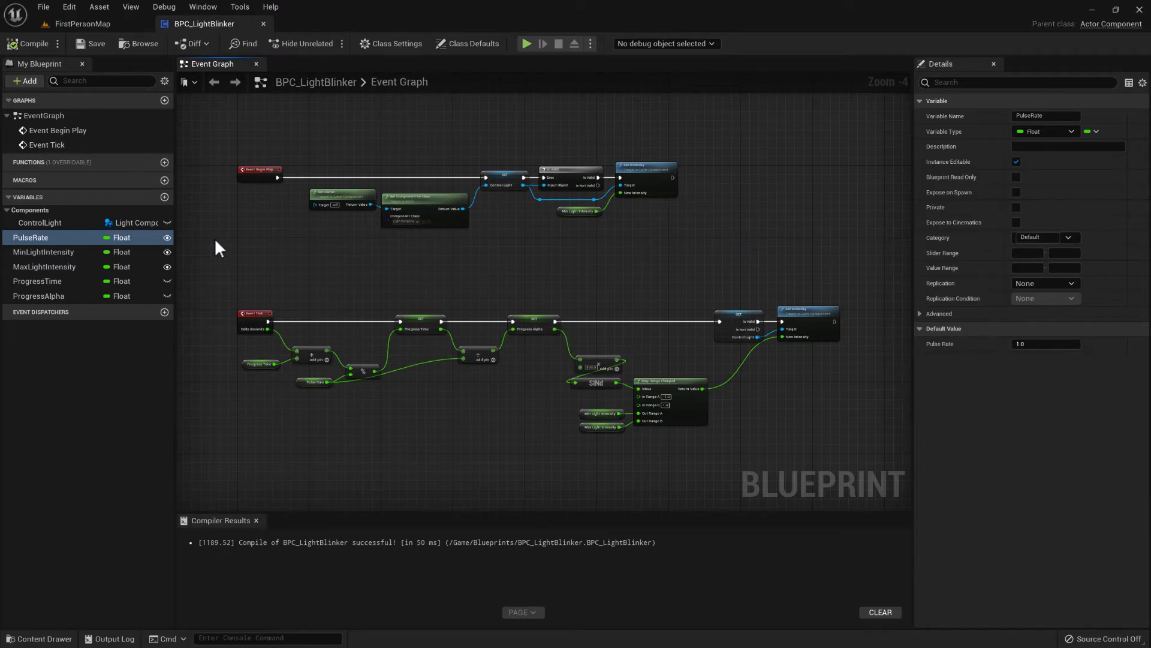
{"action": "mouse_move", "coordinate": [58, 286]}
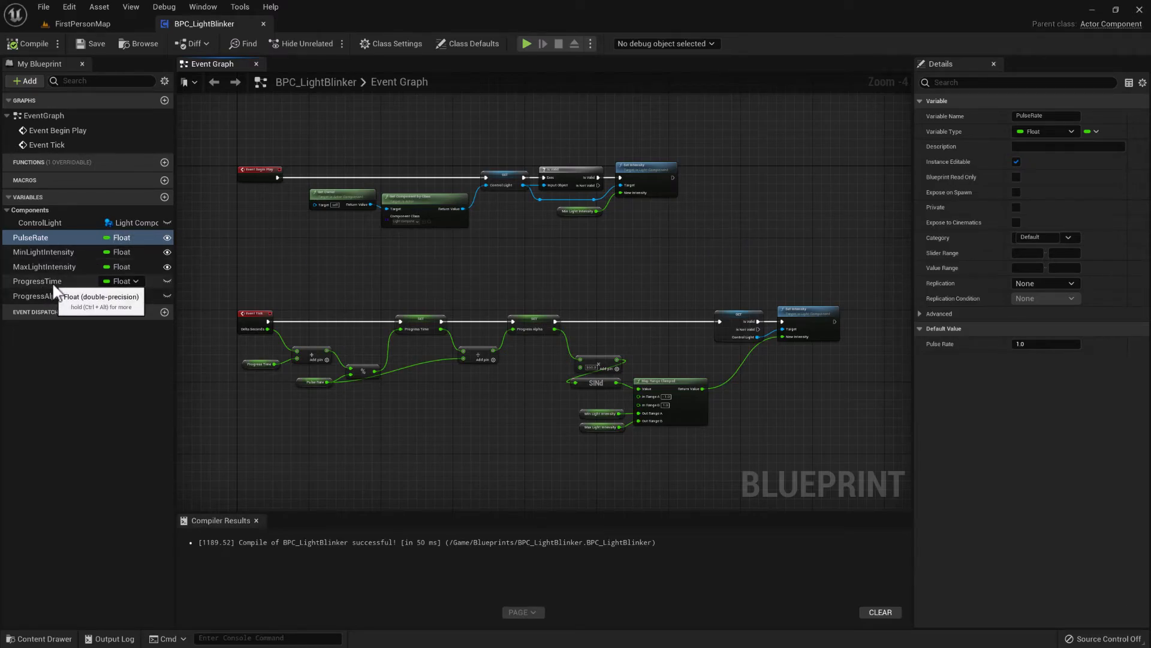
{"action": "mouse_move", "coordinate": [145, 210]}
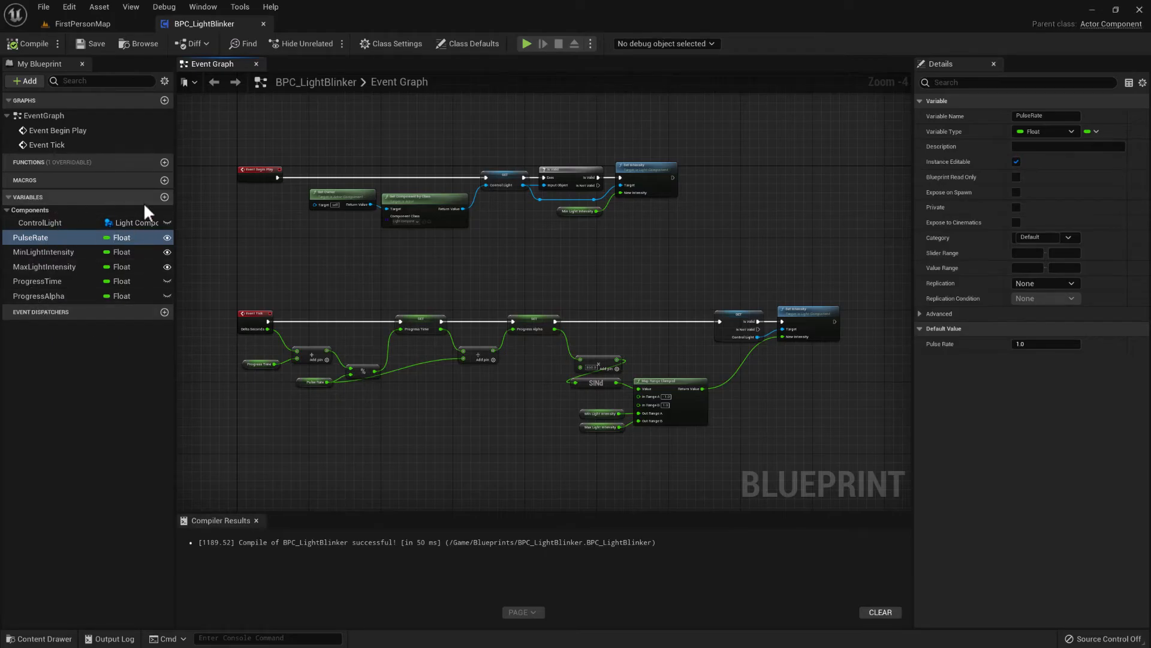
- Create a new variable named PulseOffset, change its type to Float, and compile
{"action": "left_click", "coordinate": [165, 197]}
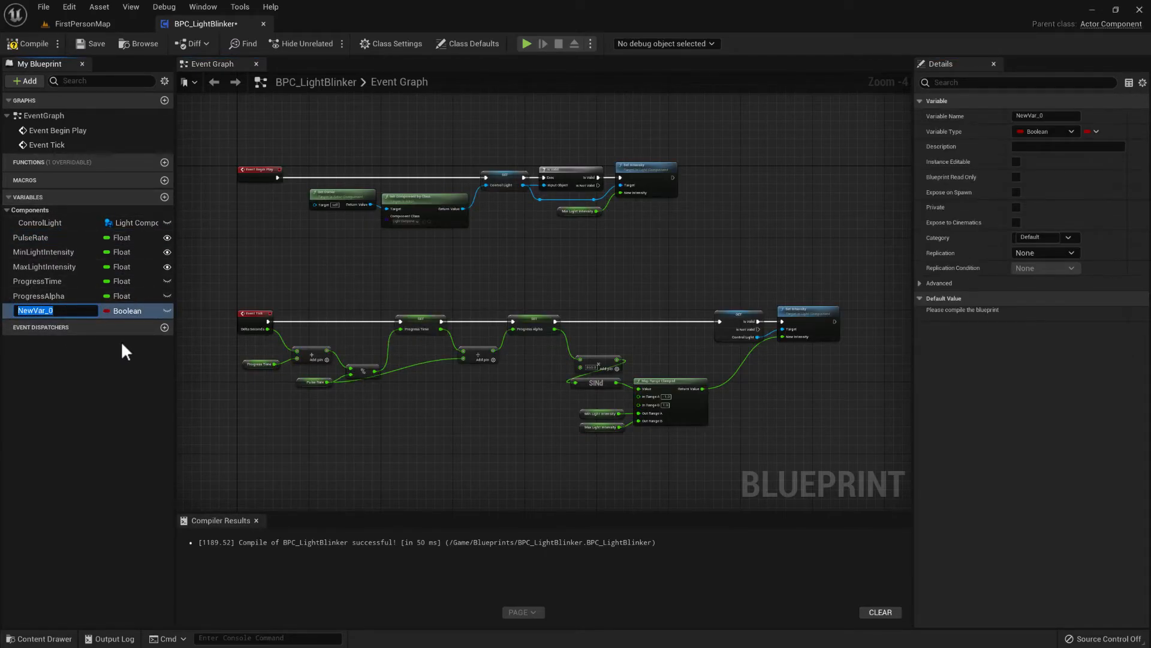
{"action": "type", "text": "Pulse"}
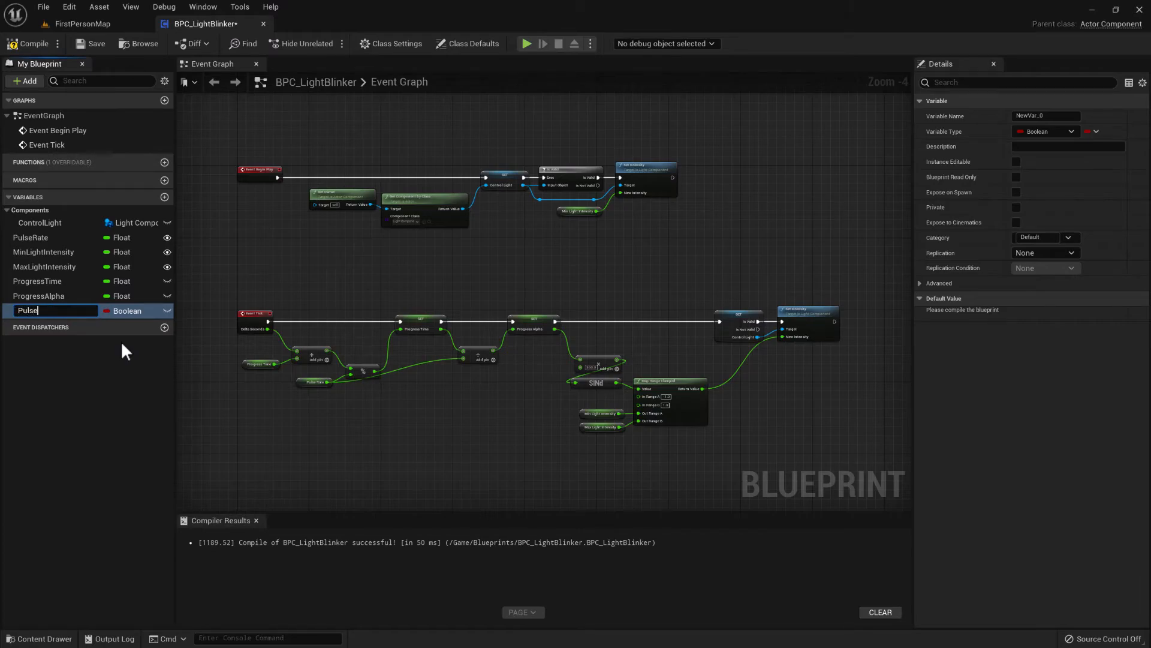
{"action": "type", "text": "PulseOffset"}
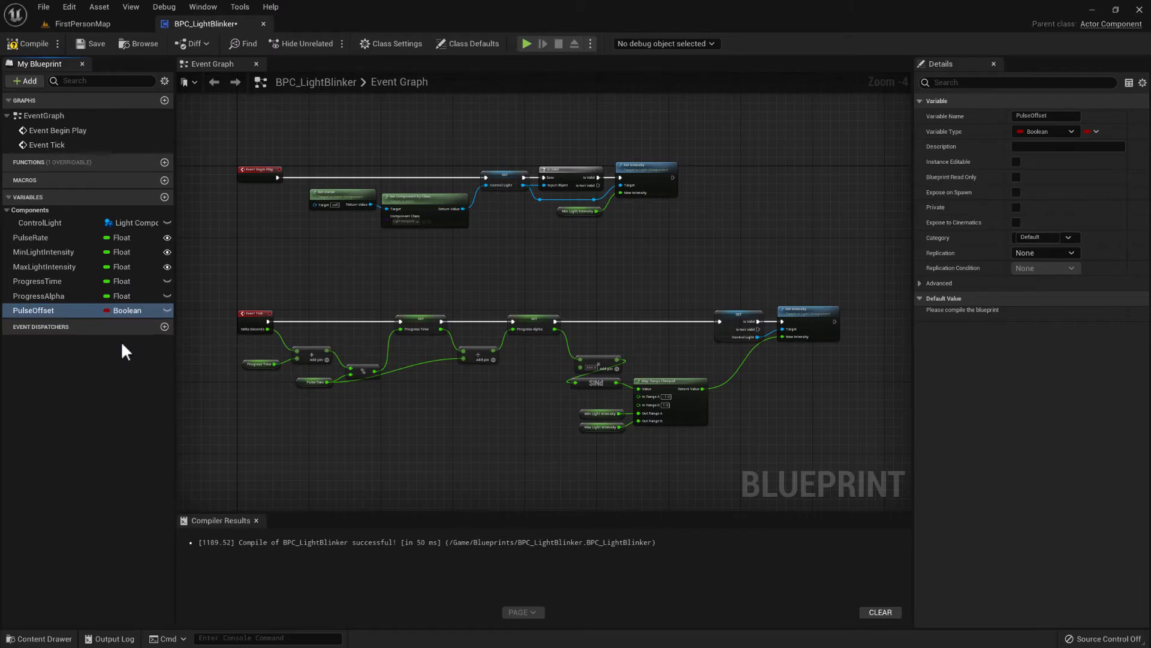
{"action": "left_click", "coordinate": [1046, 131]}
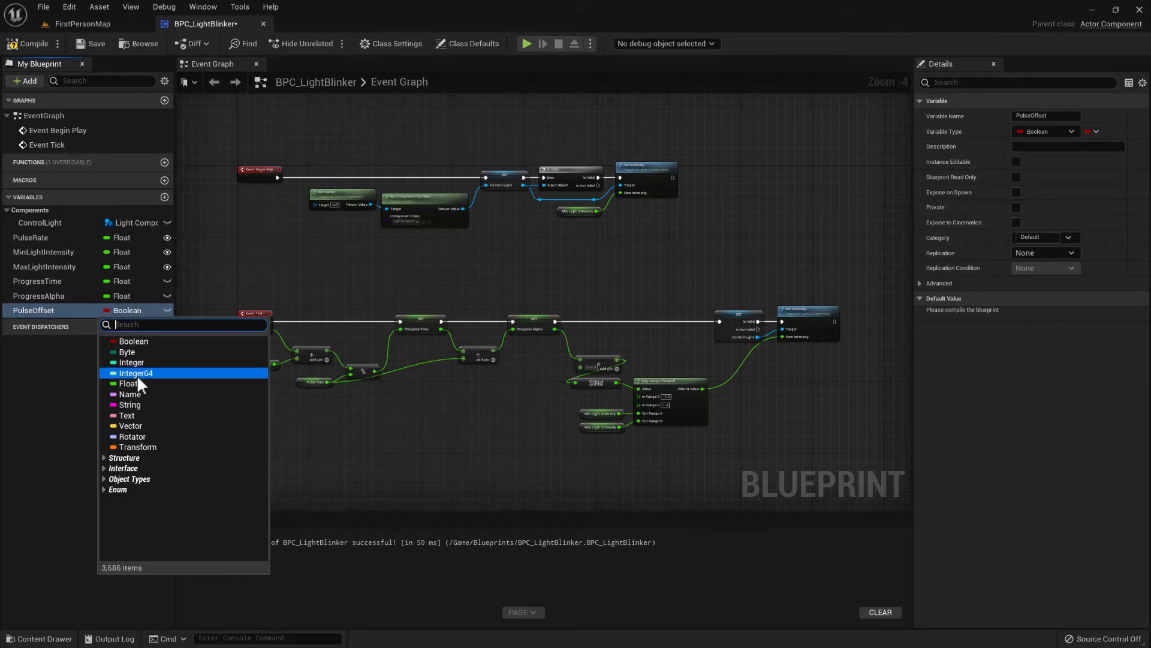
{"action": "left_click", "coordinate": [128, 383]}
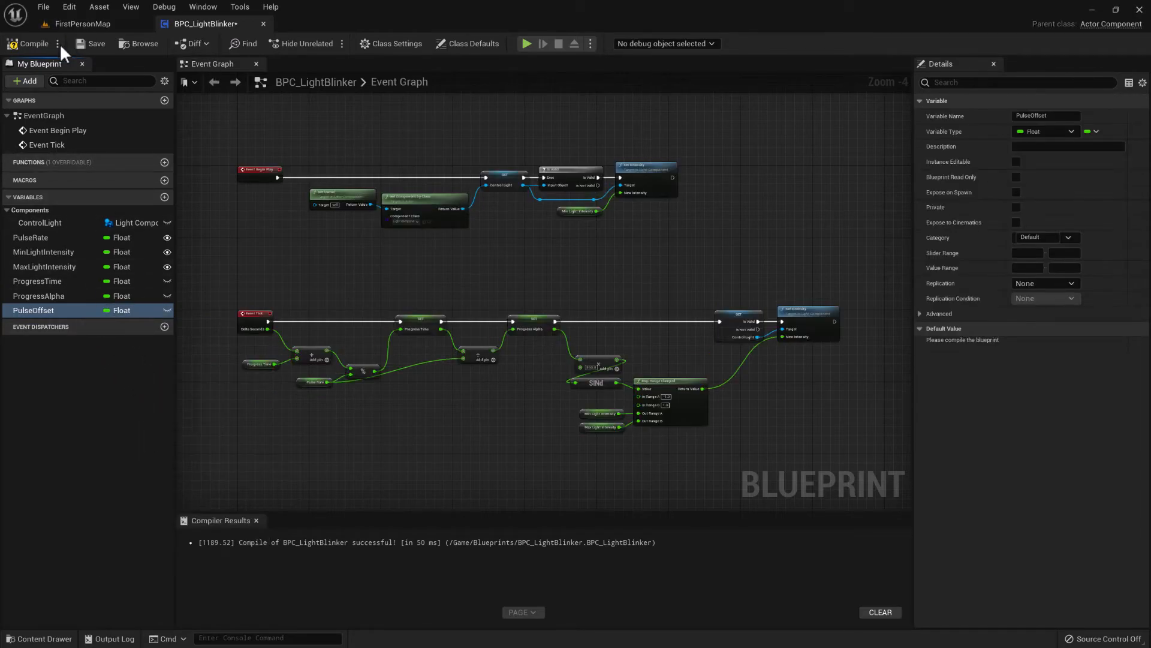
{"action": "left_click", "coordinate": [31, 43]}
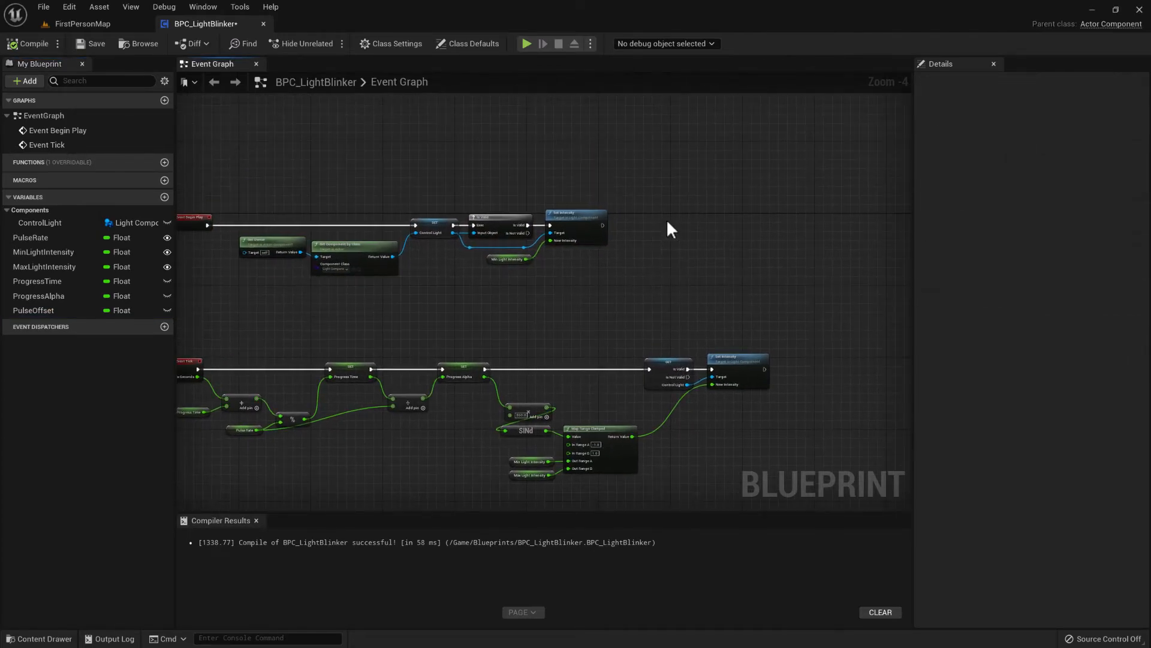
- After Begin Play, SET ProgressTime to ProgressTime + PulseOffset via an Add node, then save
{"action": "scroll", "scroll_direction": "up", "scroll_amount": 3}
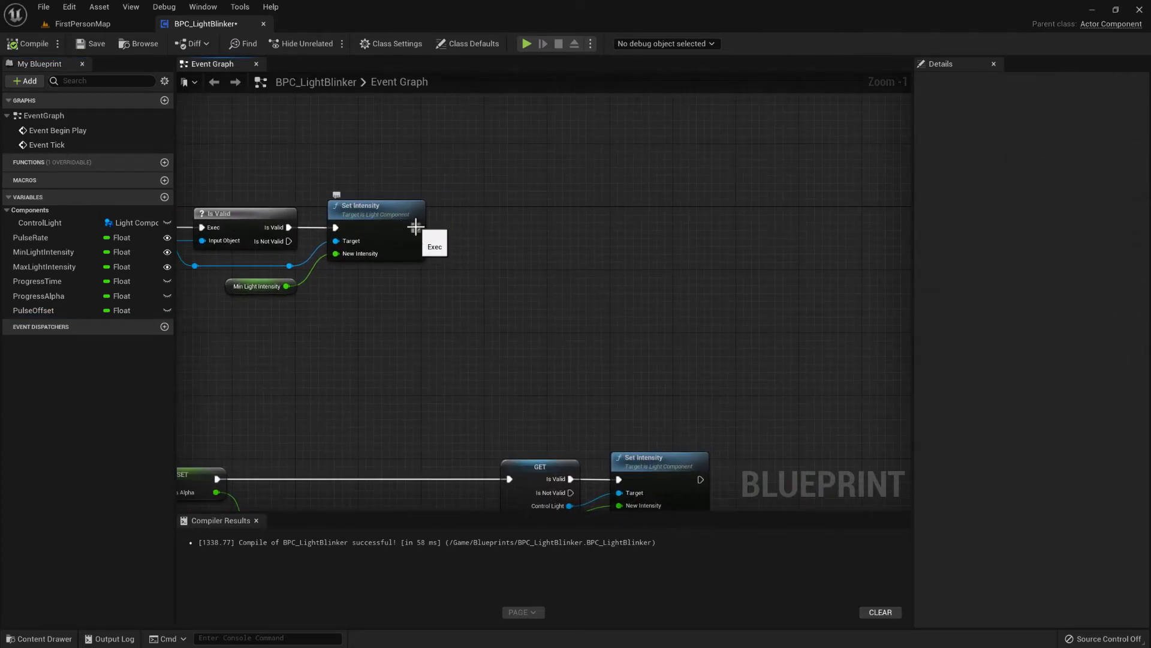
{"action": "left_click", "coordinate": [37, 281]}
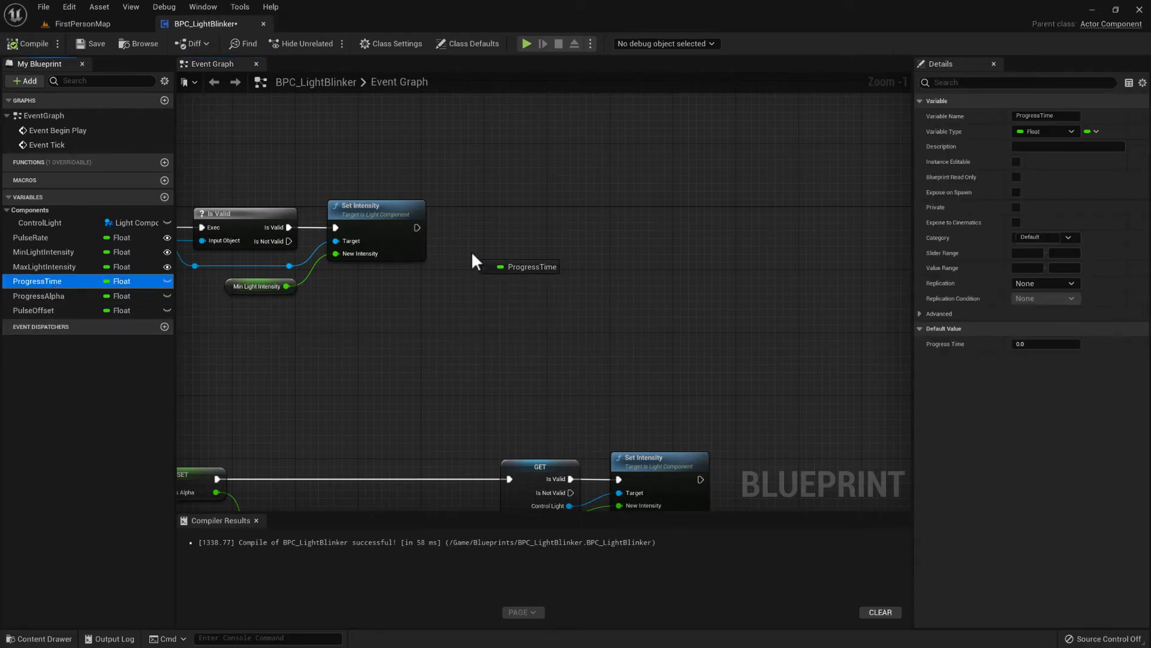
{"action": "left_click", "coordinate": [531, 266]}
{"action": "type", "text": "+"}
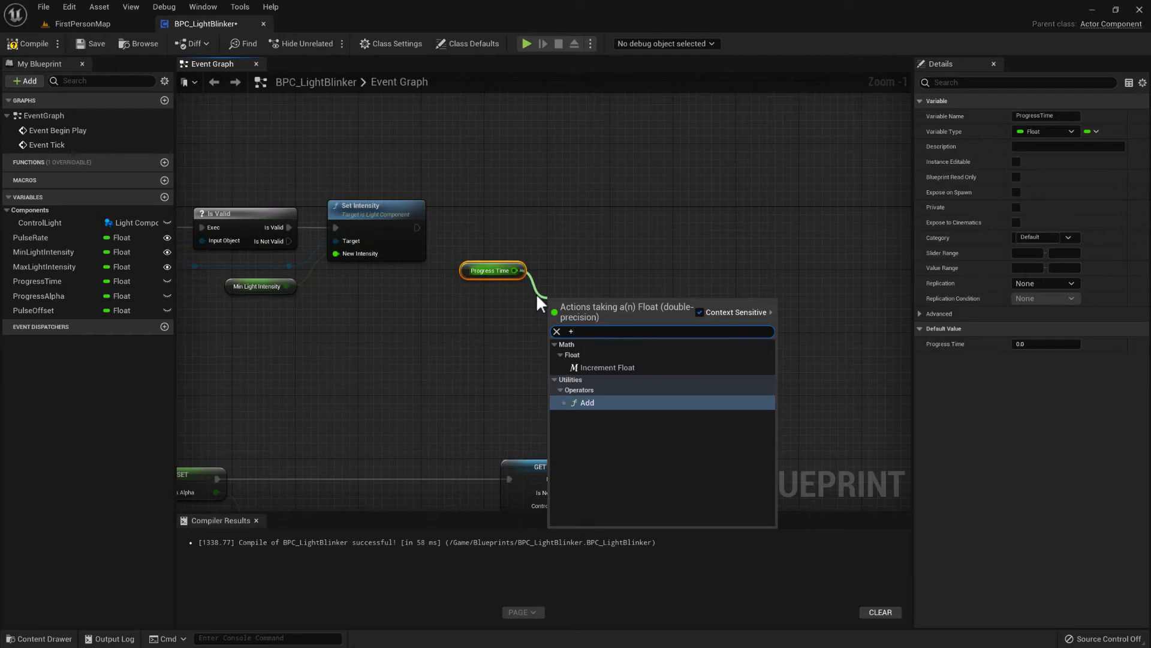
{"action": "left_click", "coordinate": [586, 402]}
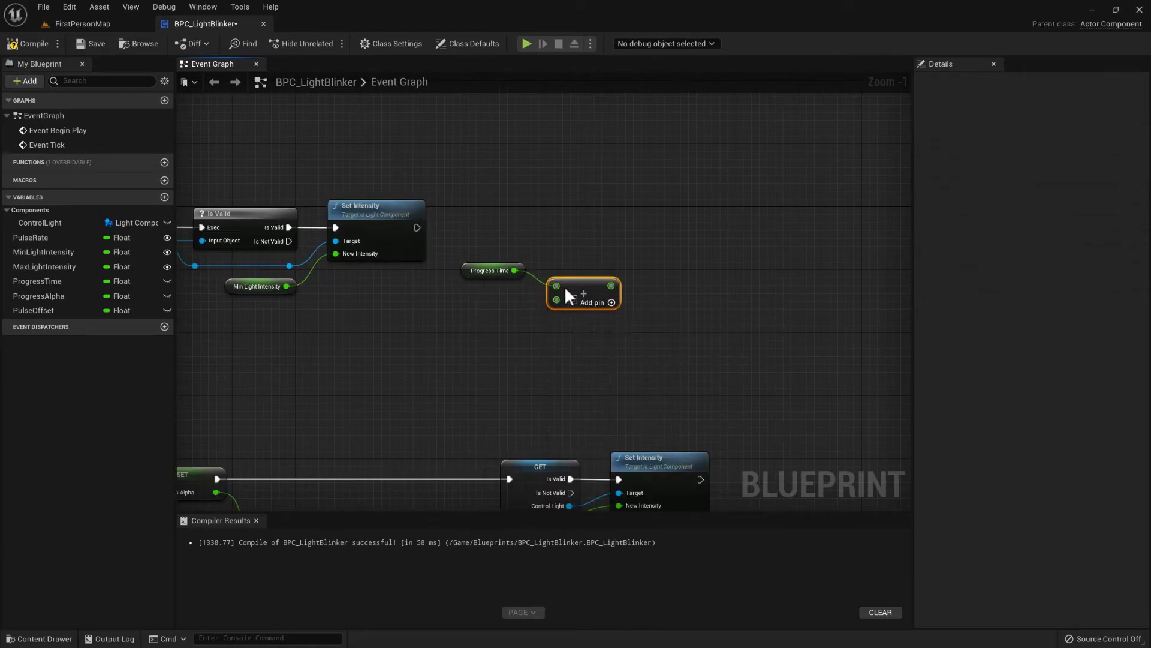
{"action": "left_click", "coordinate": [33, 310]}
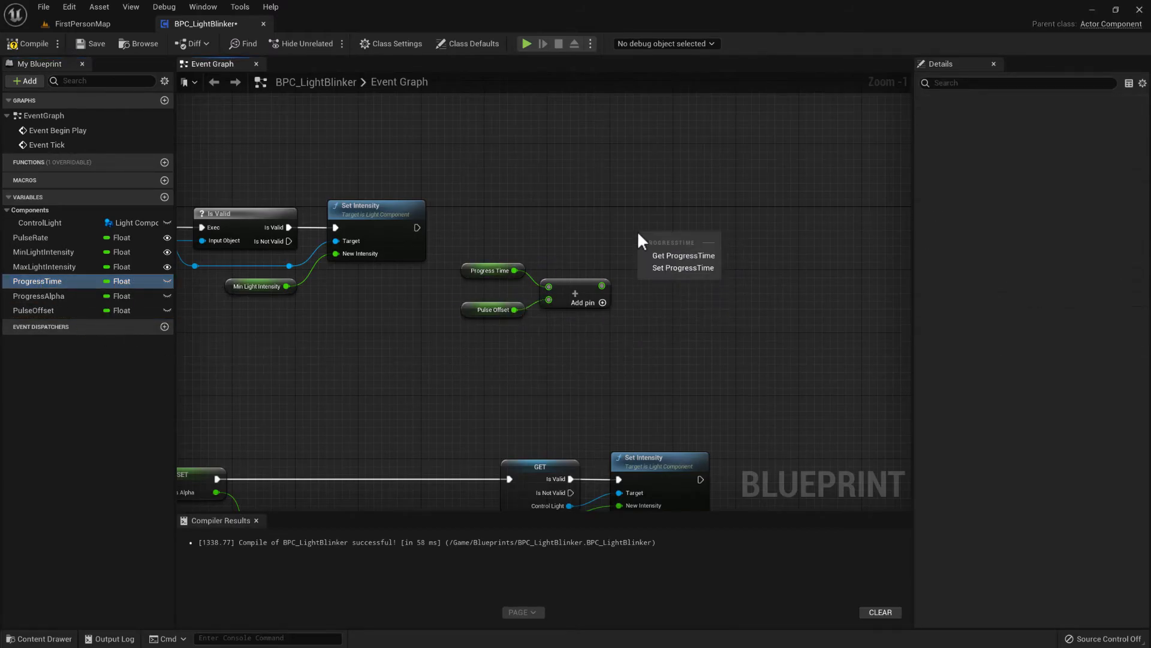
{"action": "left_click", "coordinate": [682, 267]}
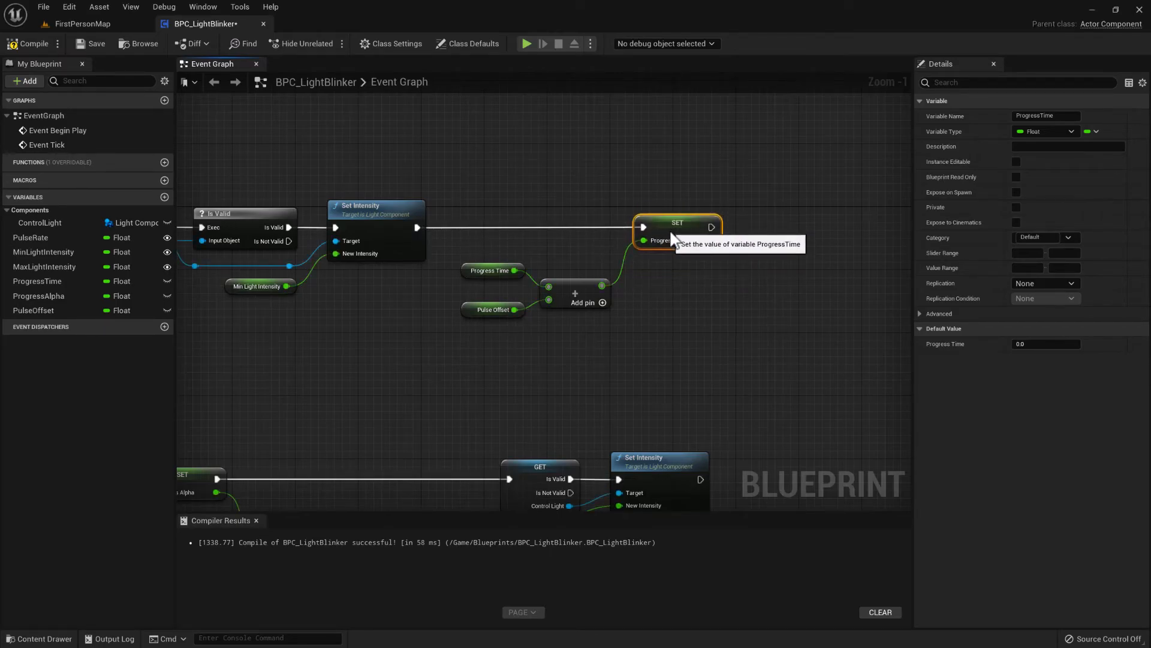
{"action": "scroll", "scroll_direction": "down", "scroll_amount": 3}
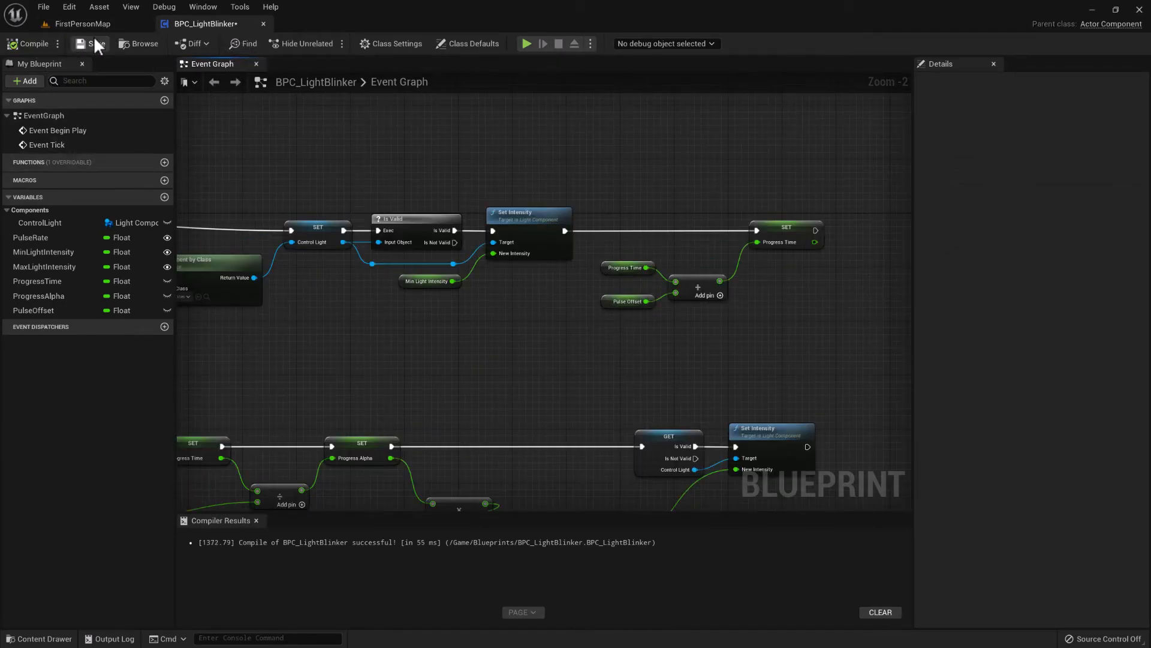
{"action": "left_click", "coordinate": [81, 24]}
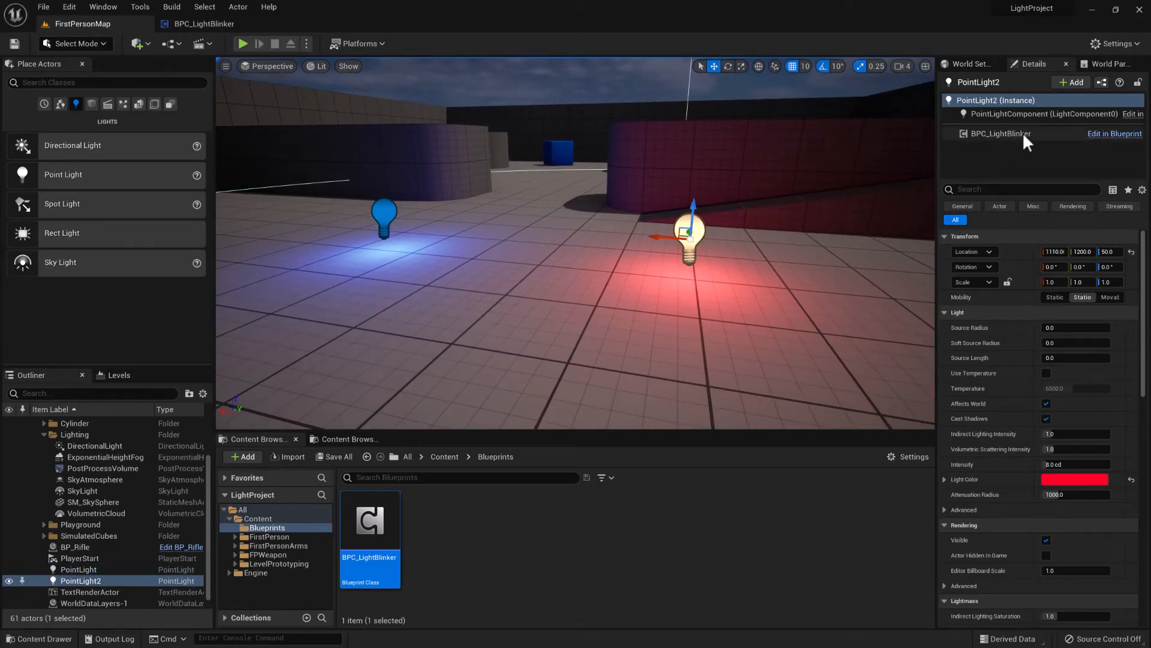
- On FirstPersonMap, check PointLight2's BPC_LightBlinker Details for the new Pulse Offset setting
{"action": "left_click", "coordinate": [1001, 133]}
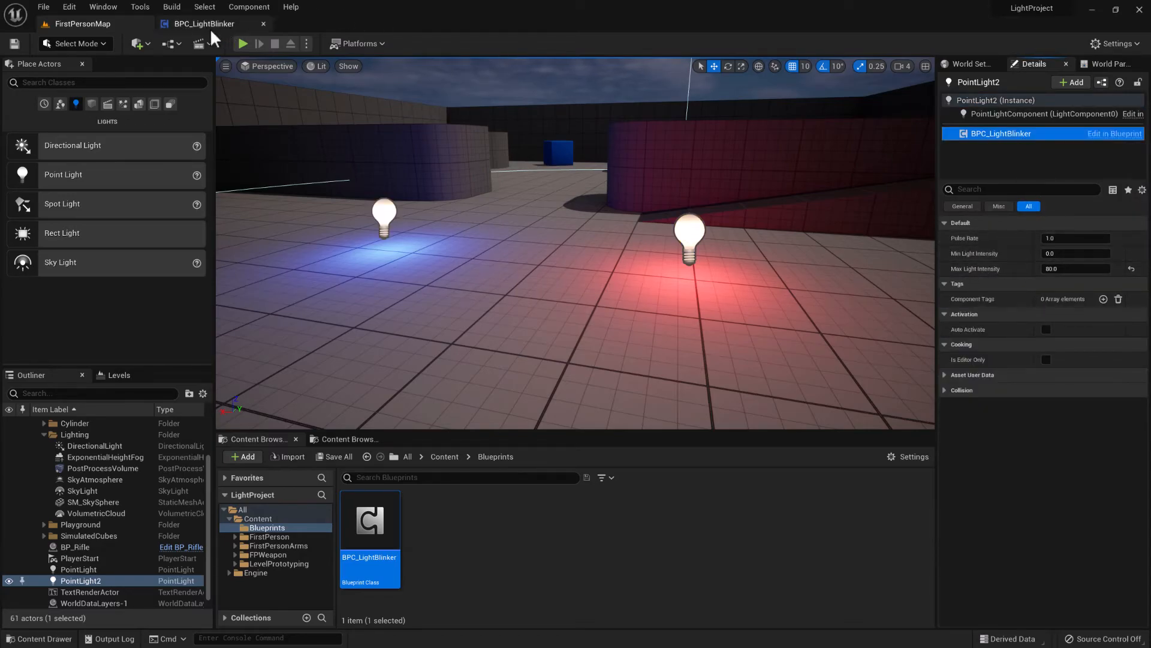
{"action": "double_click", "coordinate": [369, 521]}
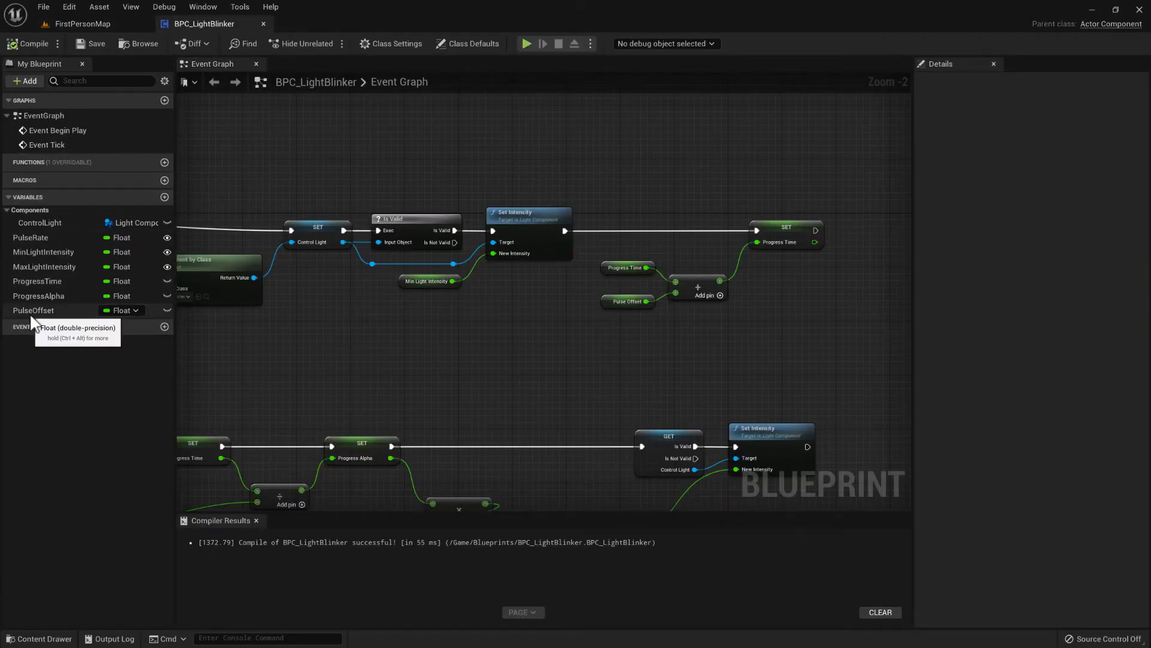
{"action": "left_click", "coordinate": [33, 310]}
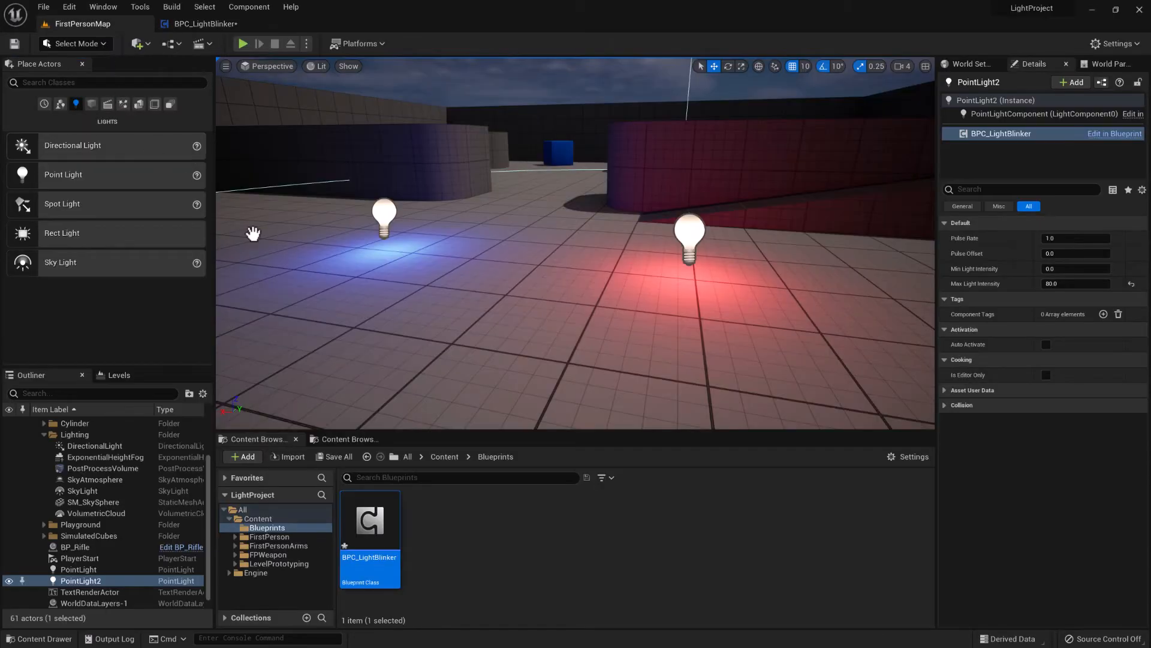
{"action": "left_click", "coordinate": [1042, 114]}
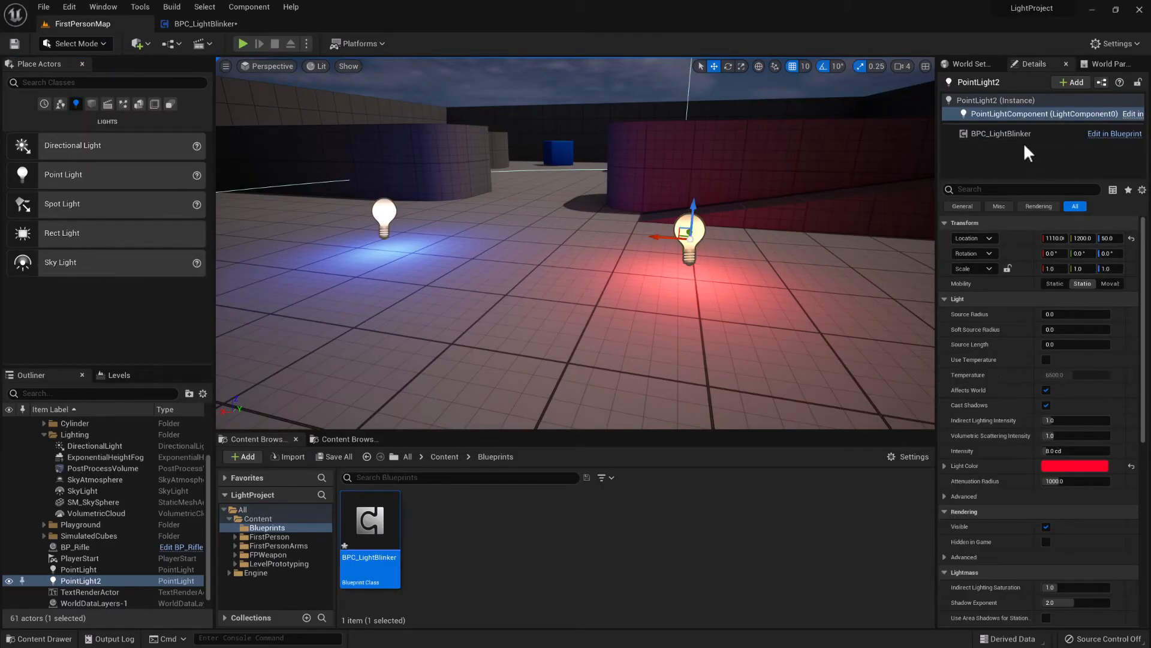
{"action": "left_click", "coordinate": [1000, 133]}
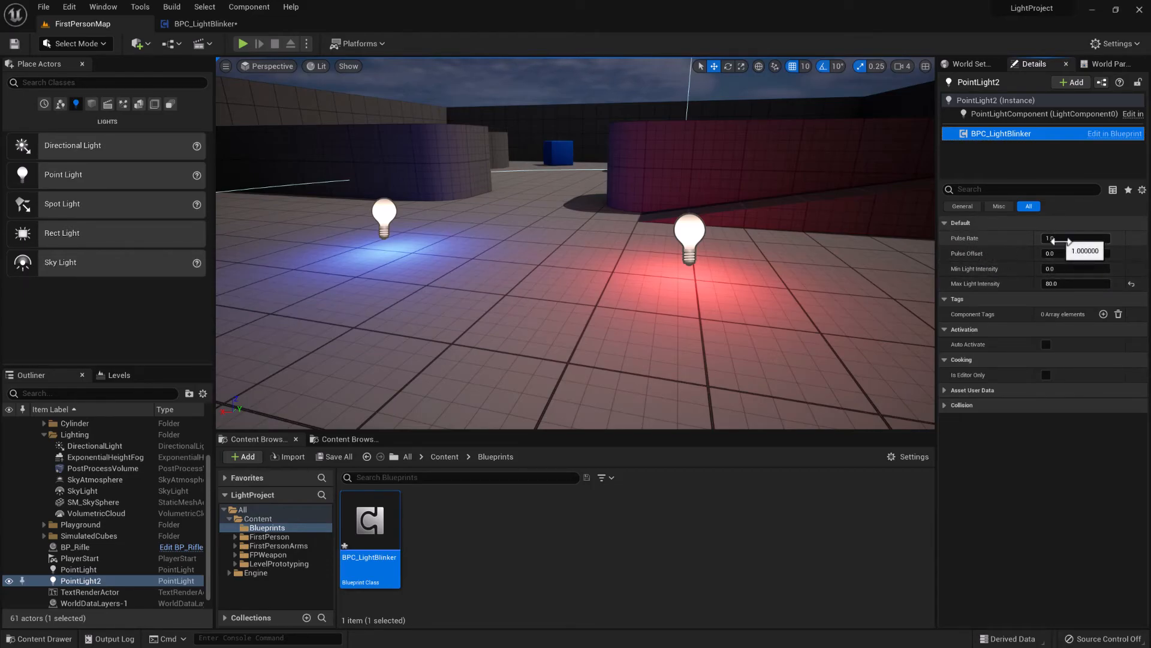
{"action": "left_click", "coordinate": [1075, 253]}
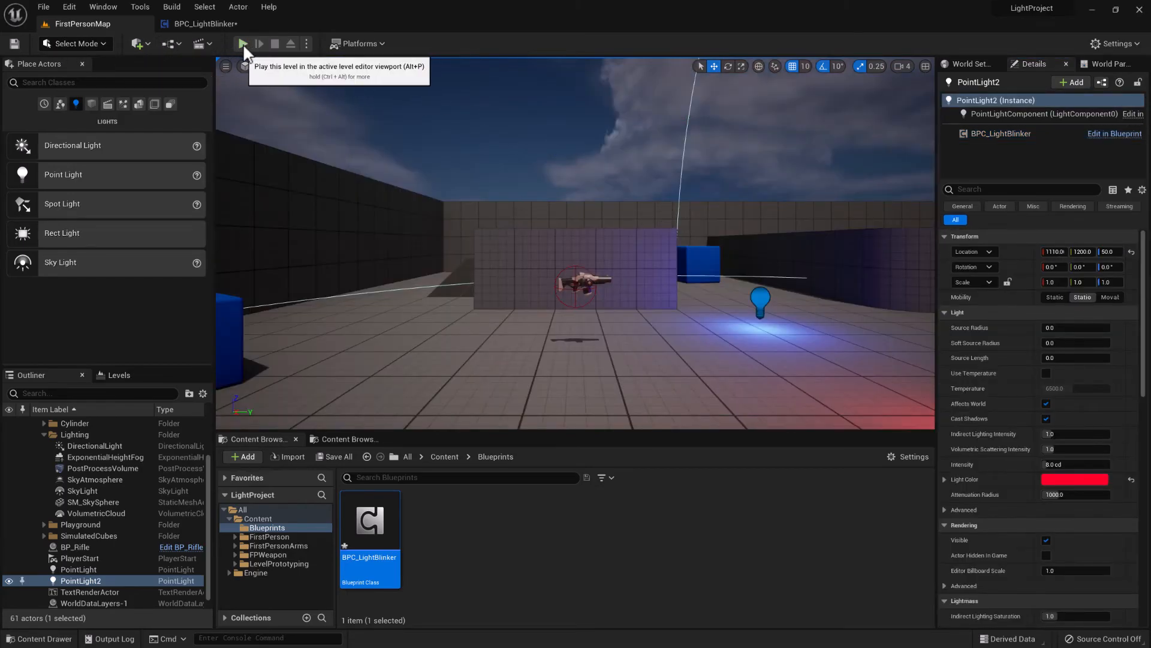
{"action": "left_click", "coordinate": [243, 44]}
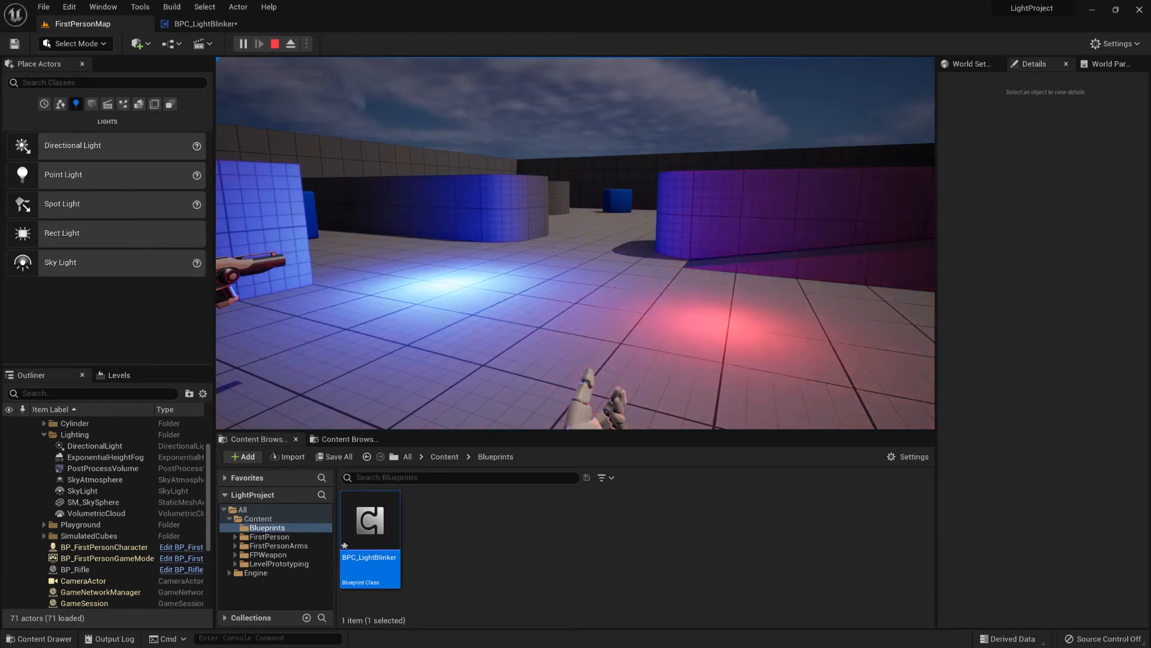
{"action": "left_click", "coordinate": [276, 43]}
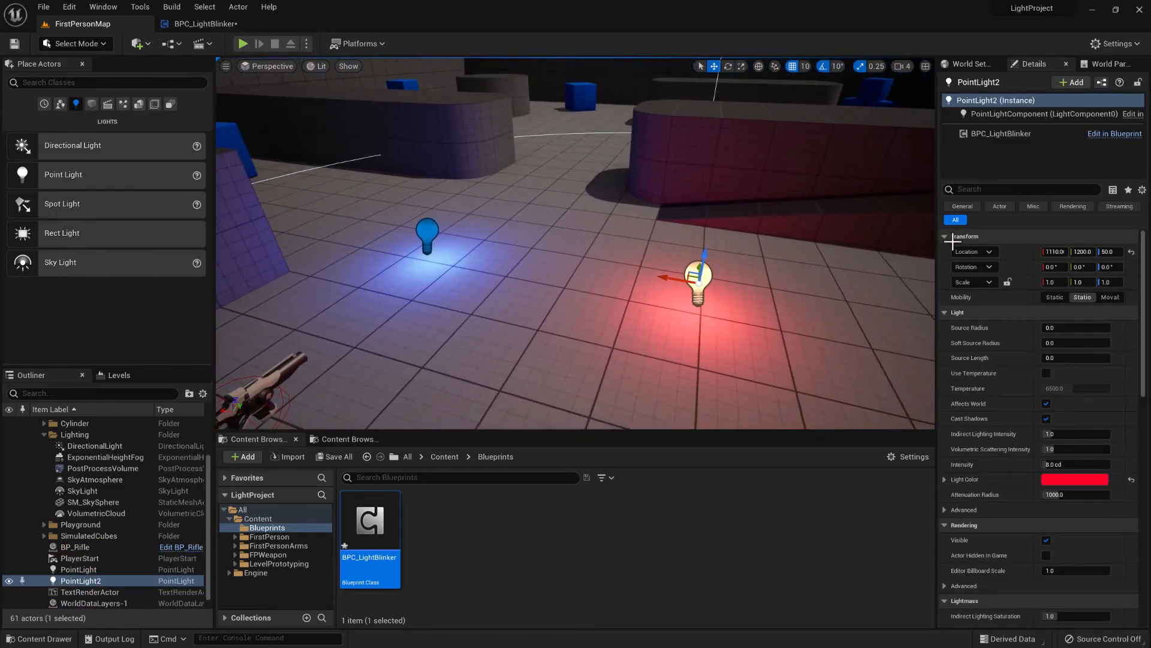
- Adjust the blue PointLight's BPC_LightBlinker settings, then run and stop a play test
{"action": "left_click", "coordinate": [1000, 133]}
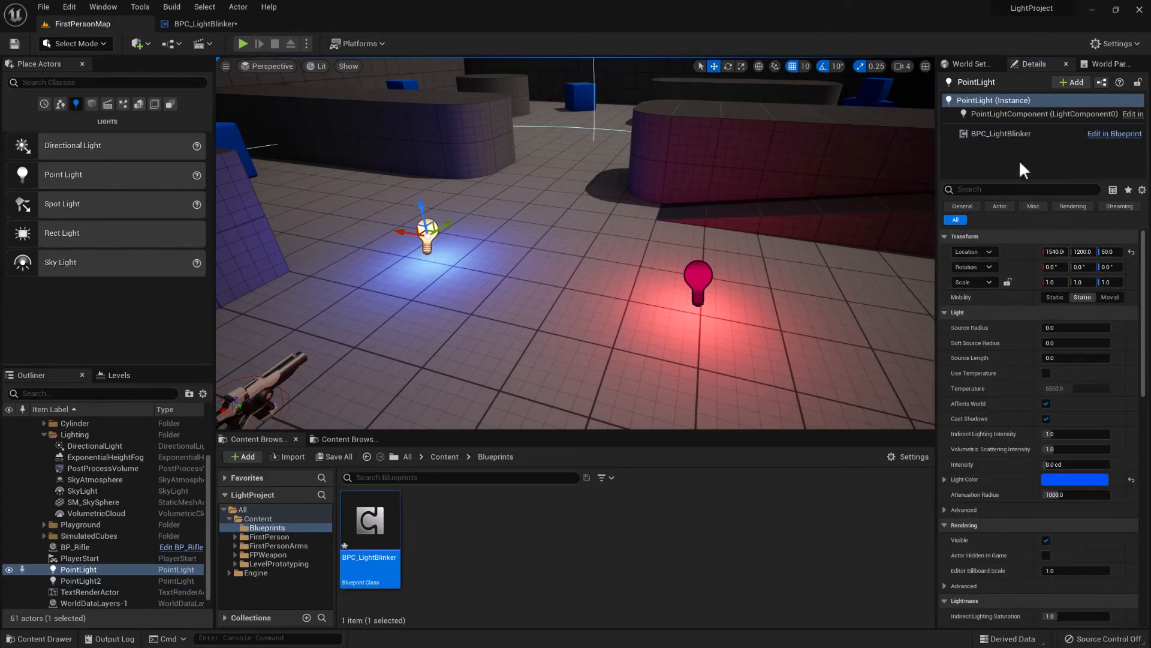
{"action": "left_click", "coordinate": [1000, 133]}
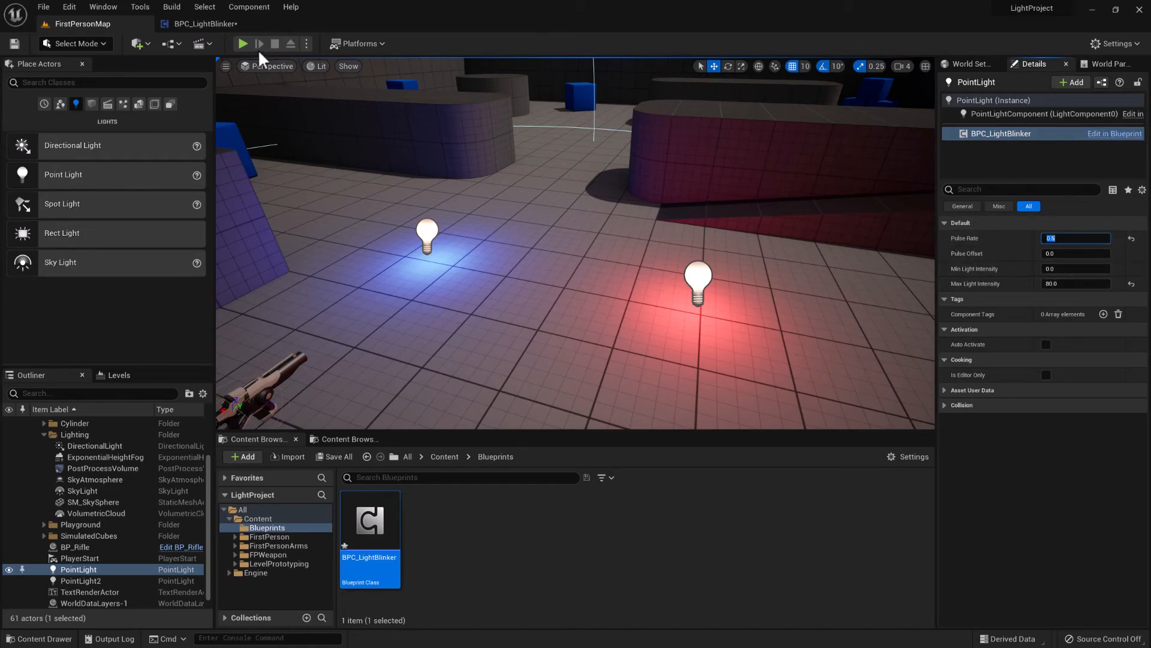
{"action": "left_click", "coordinate": [243, 43]}
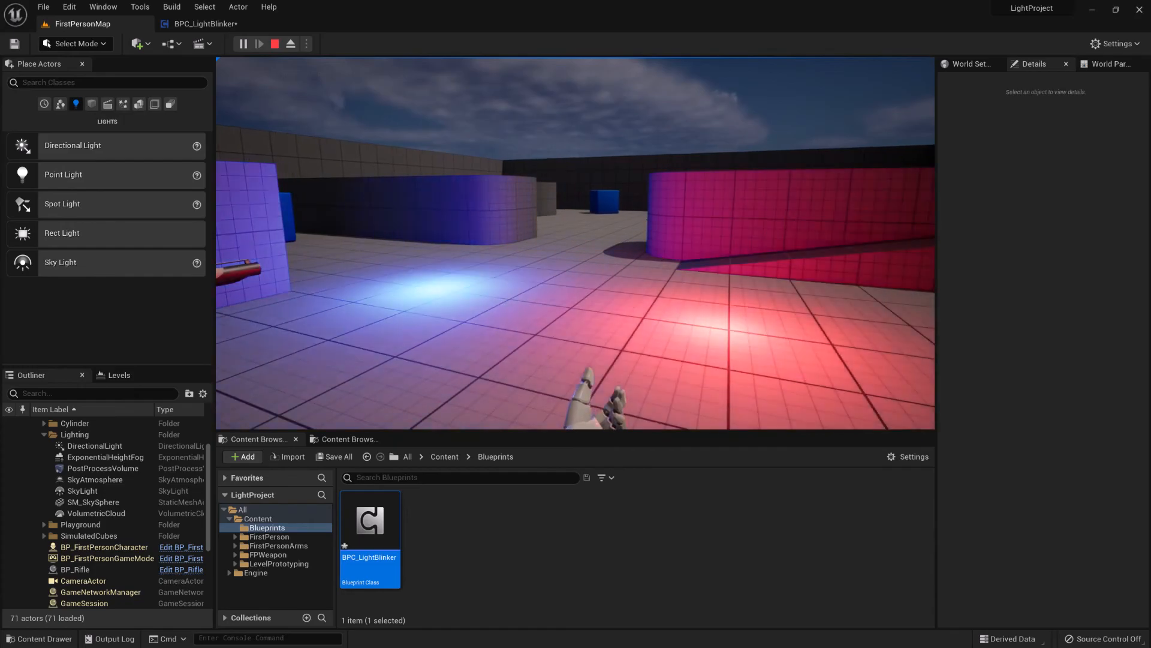
{"action": "left_click", "coordinate": [260, 43]}
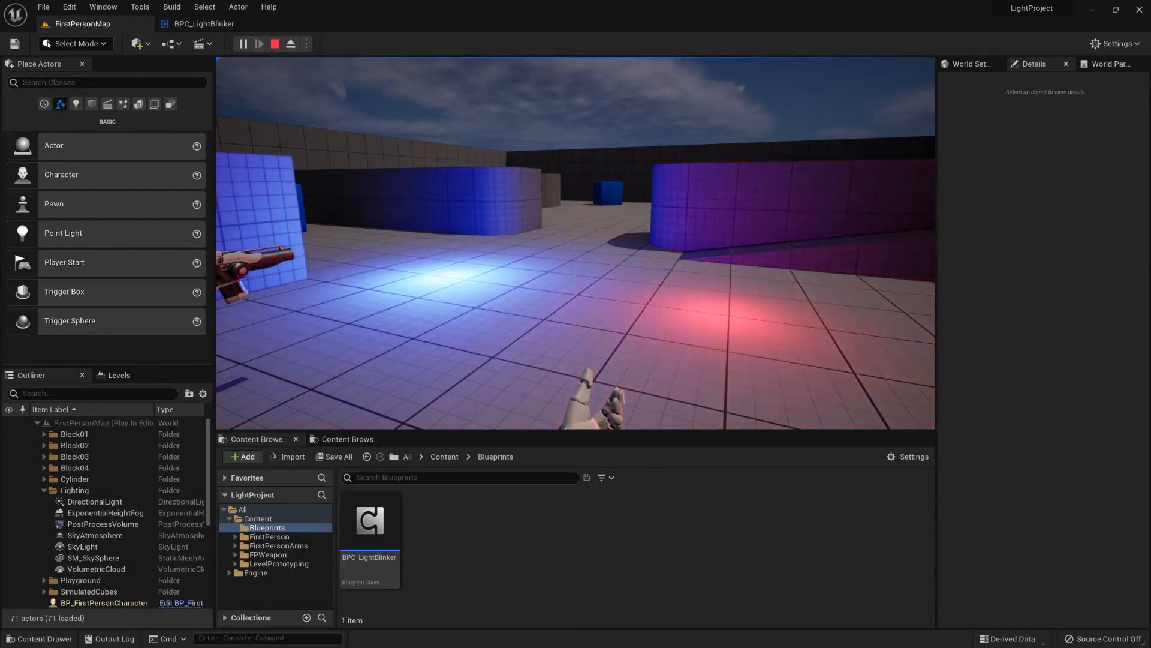
{"action": "left_click", "coordinate": [274, 43]}
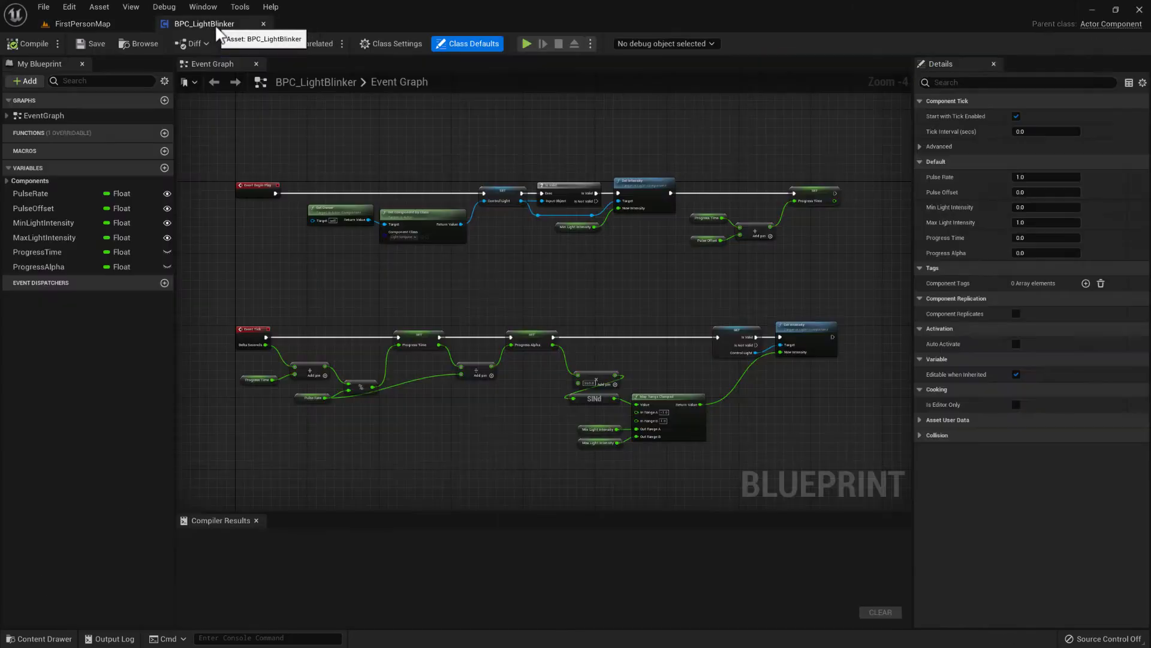
{"action": "mouse_move", "coordinate": [370, 65]}
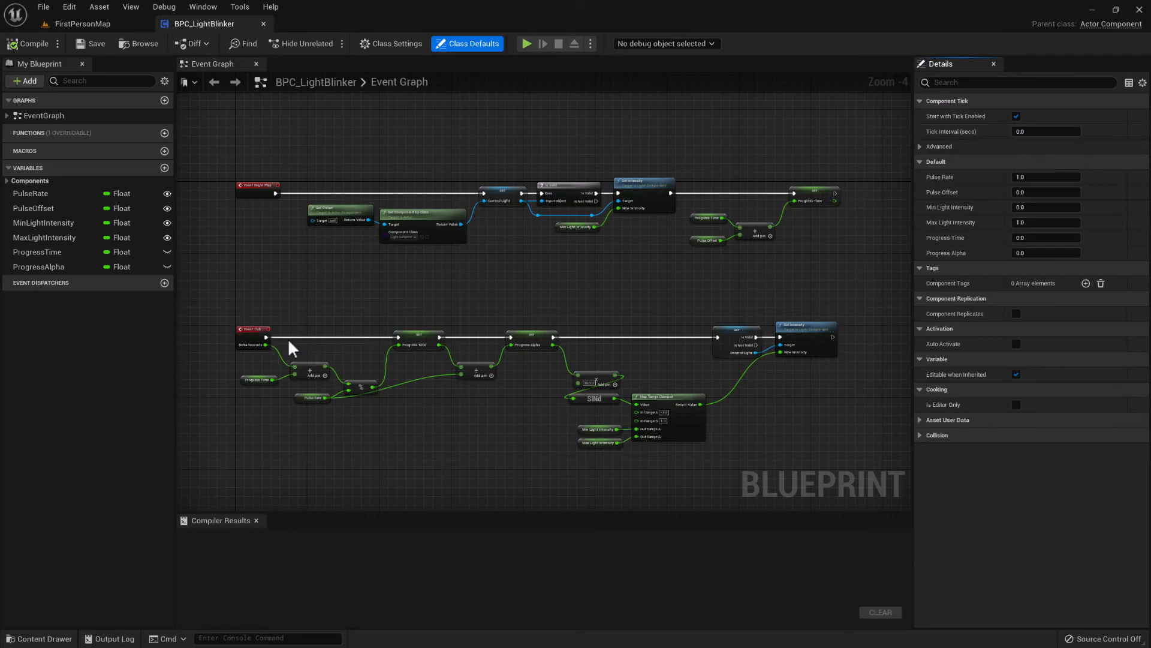
{"action": "mouse_move", "coordinate": [1010, 134]}
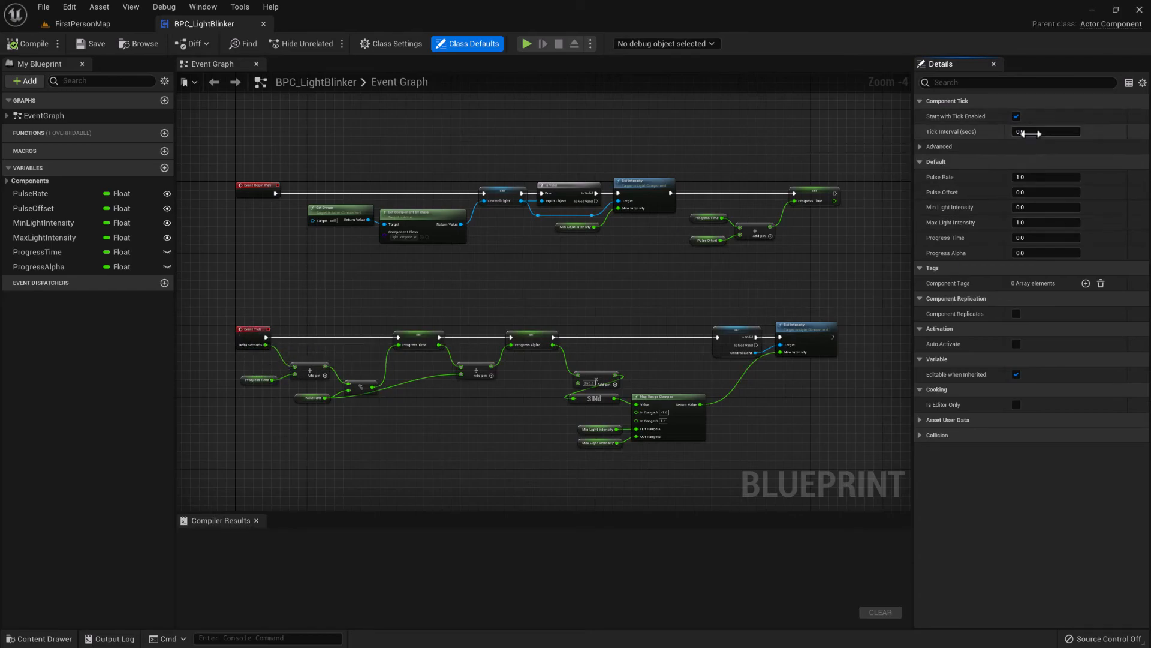
- Set BPC_LightBlinker's Tick Interval (secs) to 0.05, then start a play test
{"action": "left_click", "coordinate": [1045, 131]}
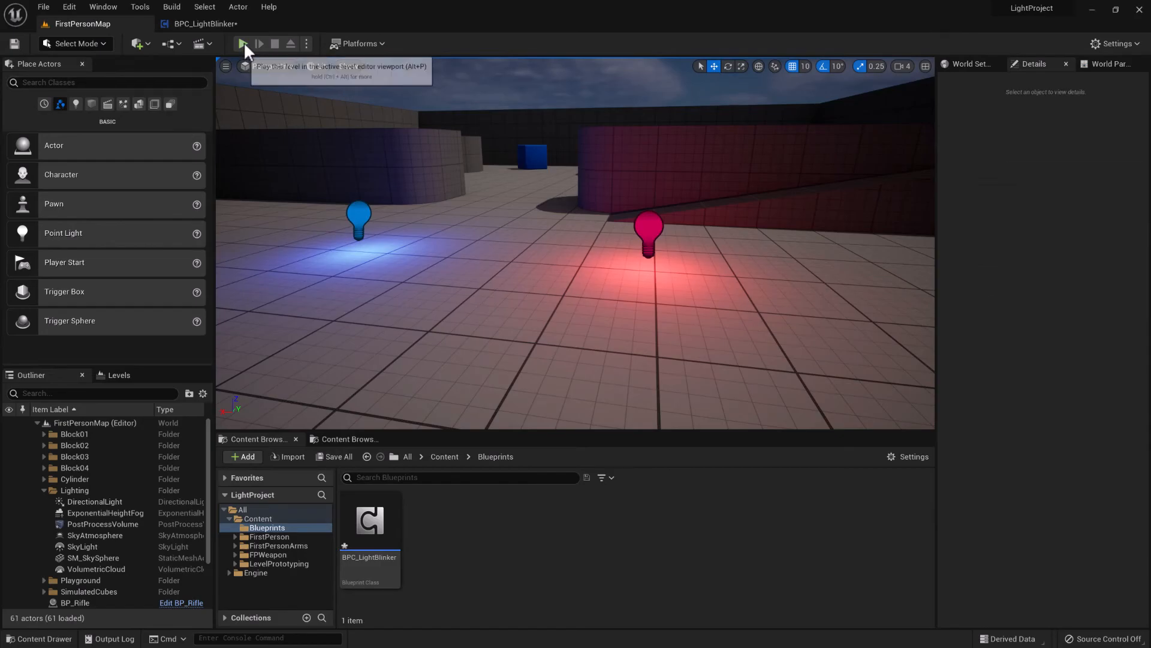
{"action": "left_click", "coordinate": [244, 43]}
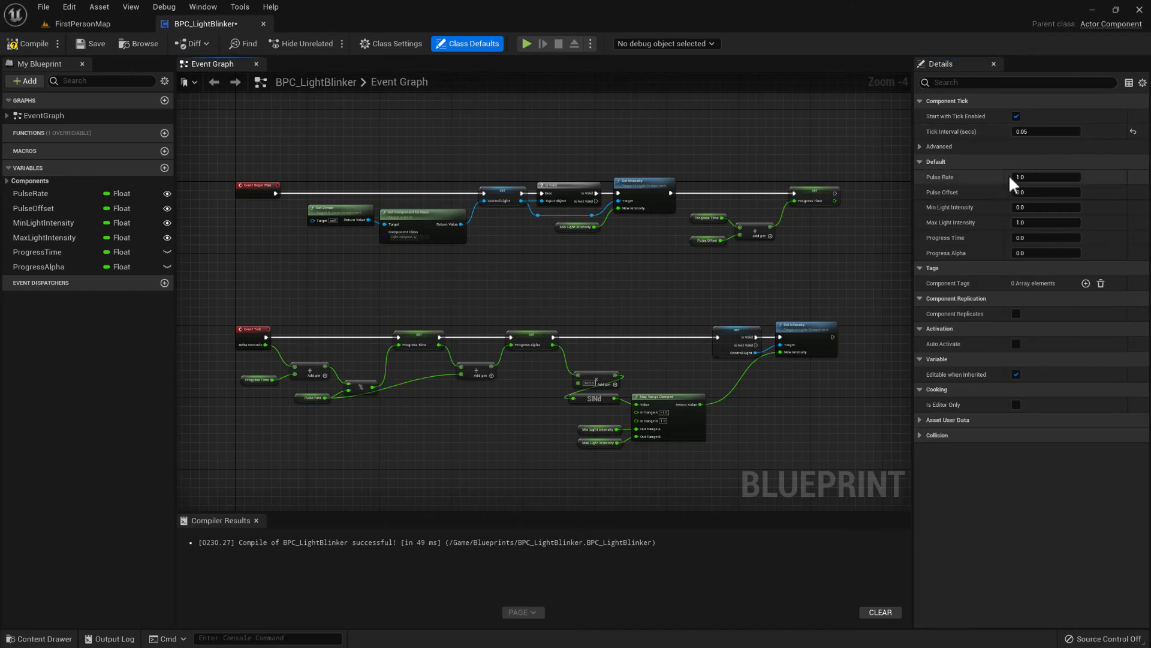
{"action": "mouse_move", "coordinate": [865, 154]}
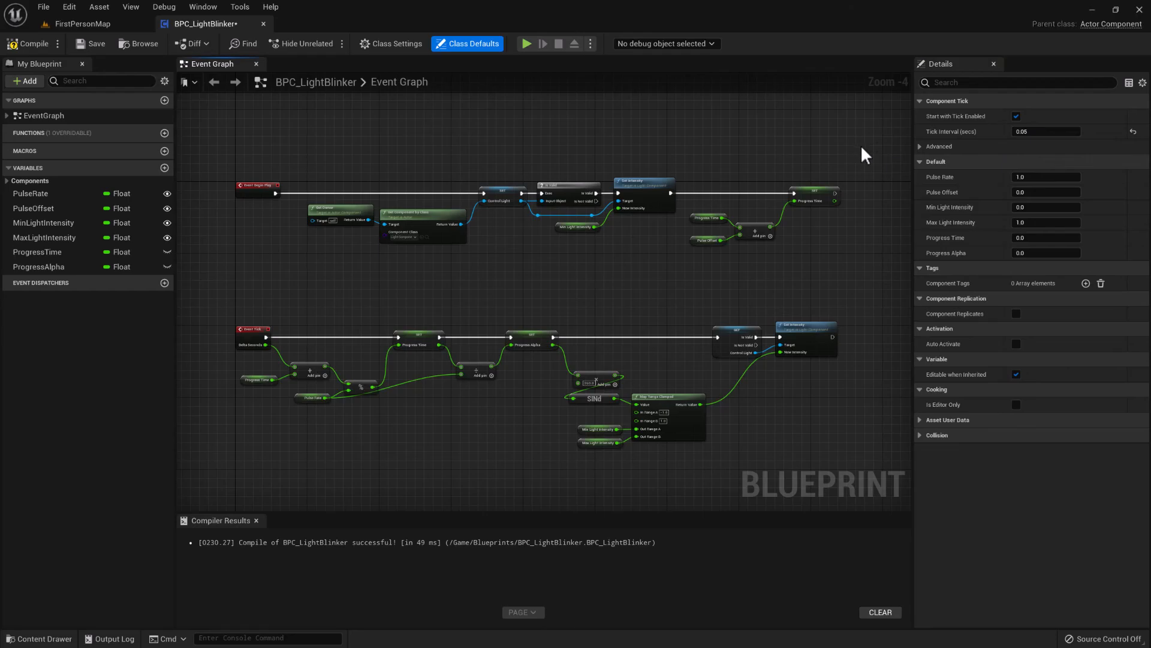
{"action": "mouse_move", "coordinate": [188, 78]}
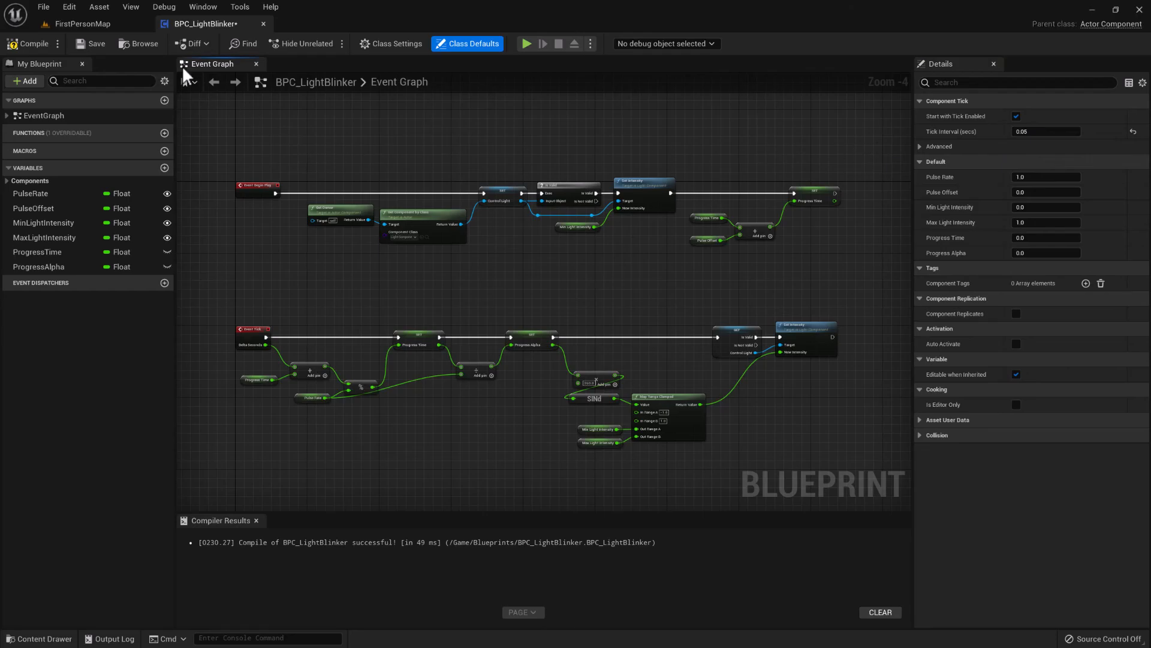
{"action": "left_click", "coordinate": [86, 24]}
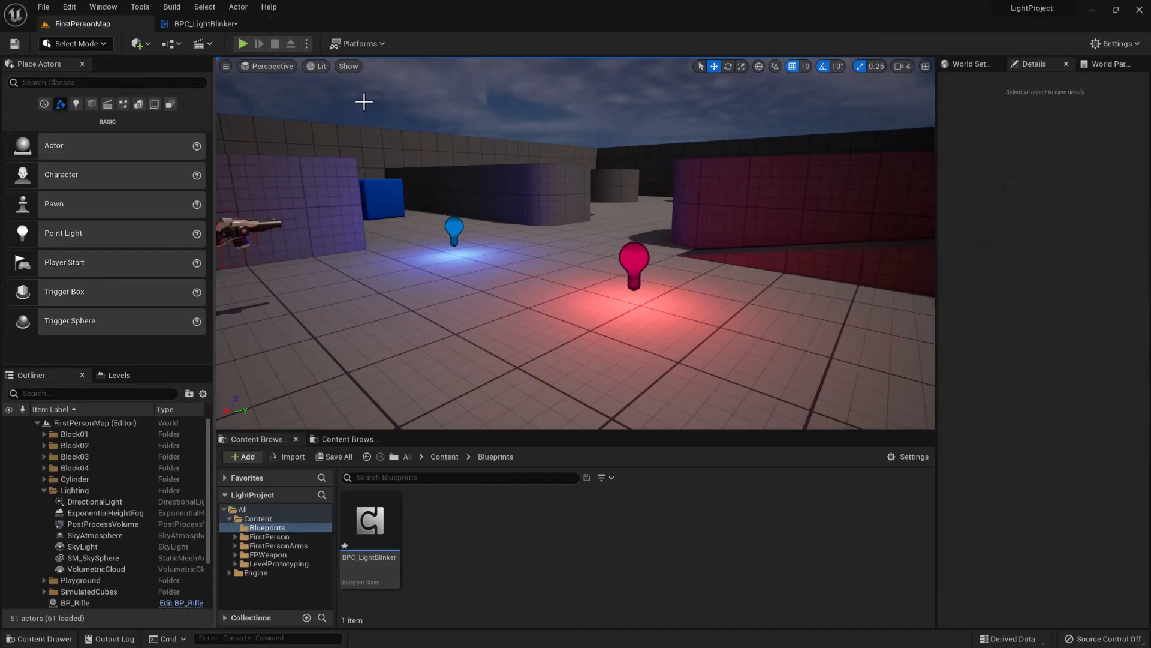
{"action": "left_click", "coordinate": [243, 43]}
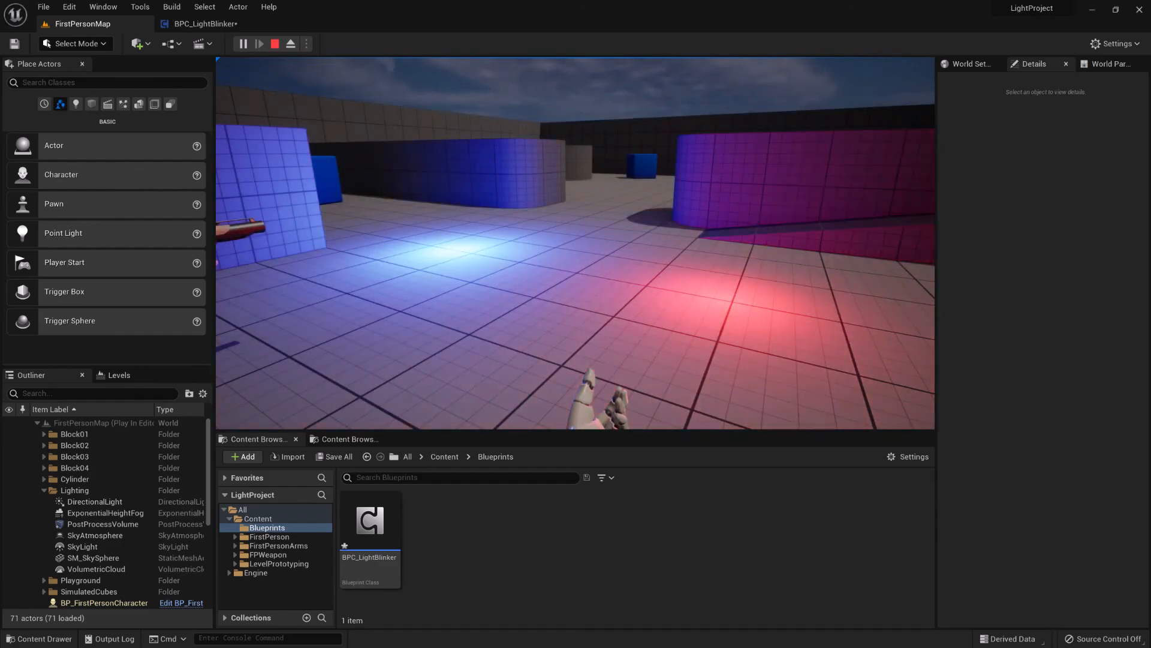
{"action": "left_click", "coordinate": [275, 43]}
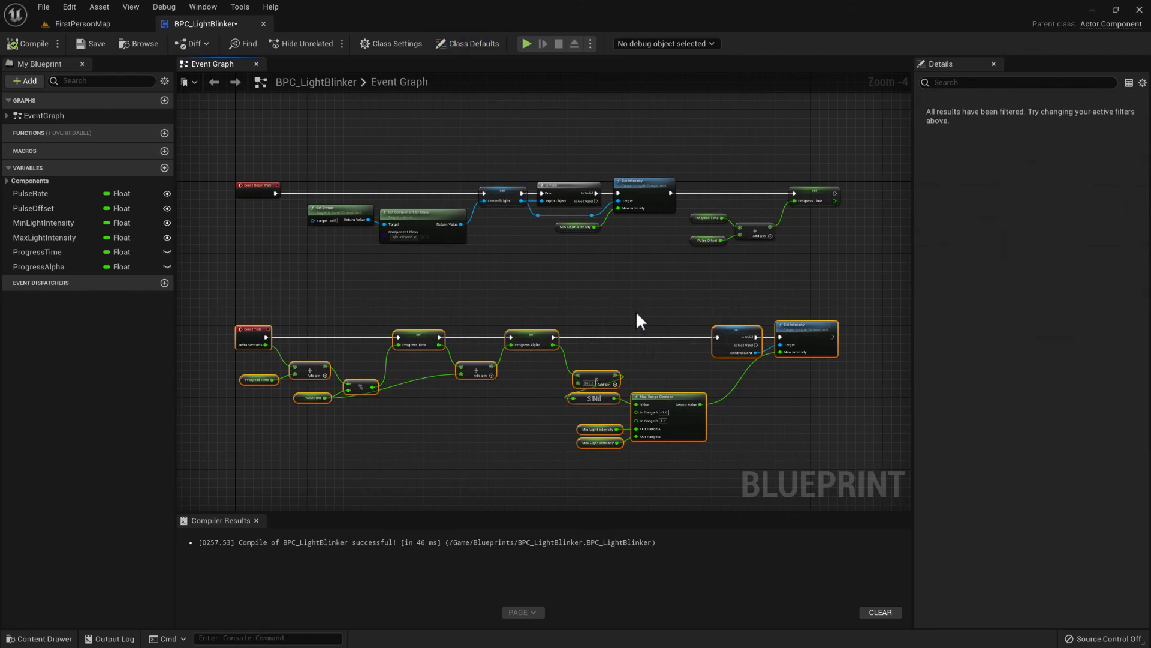
- Set Tick Interval (secs) to 0.025 in Class Defaults and return to FirstPersonMap
{"action": "left_click", "coordinate": [639, 321]}
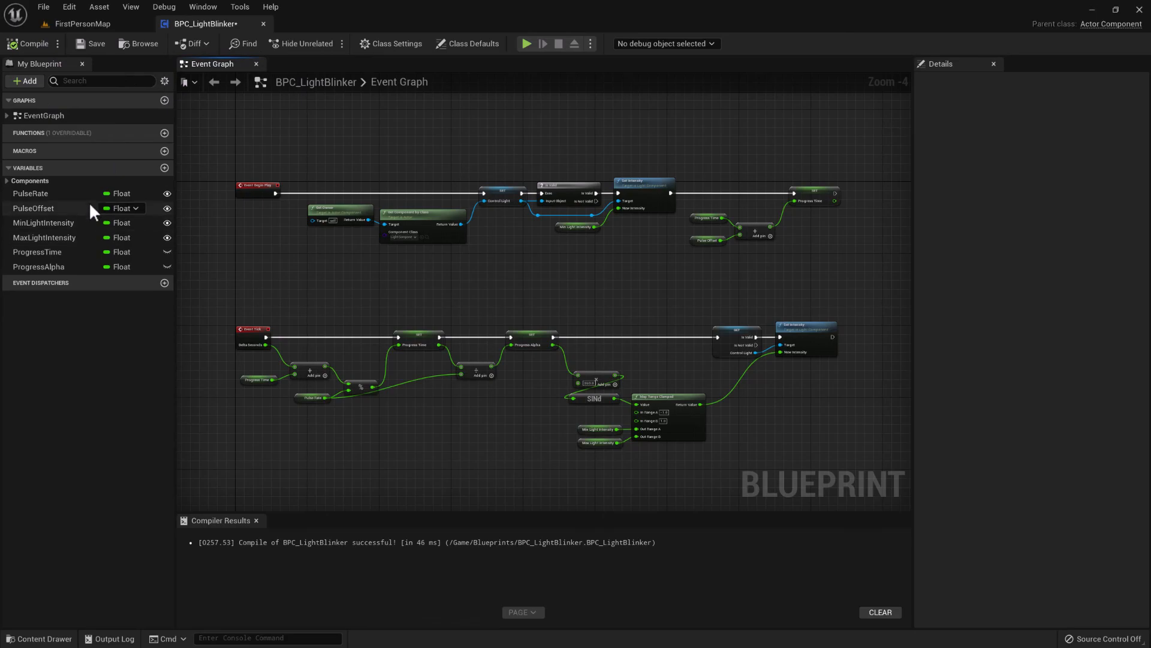
{"action": "left_click", "coordinate": [467, 43]}
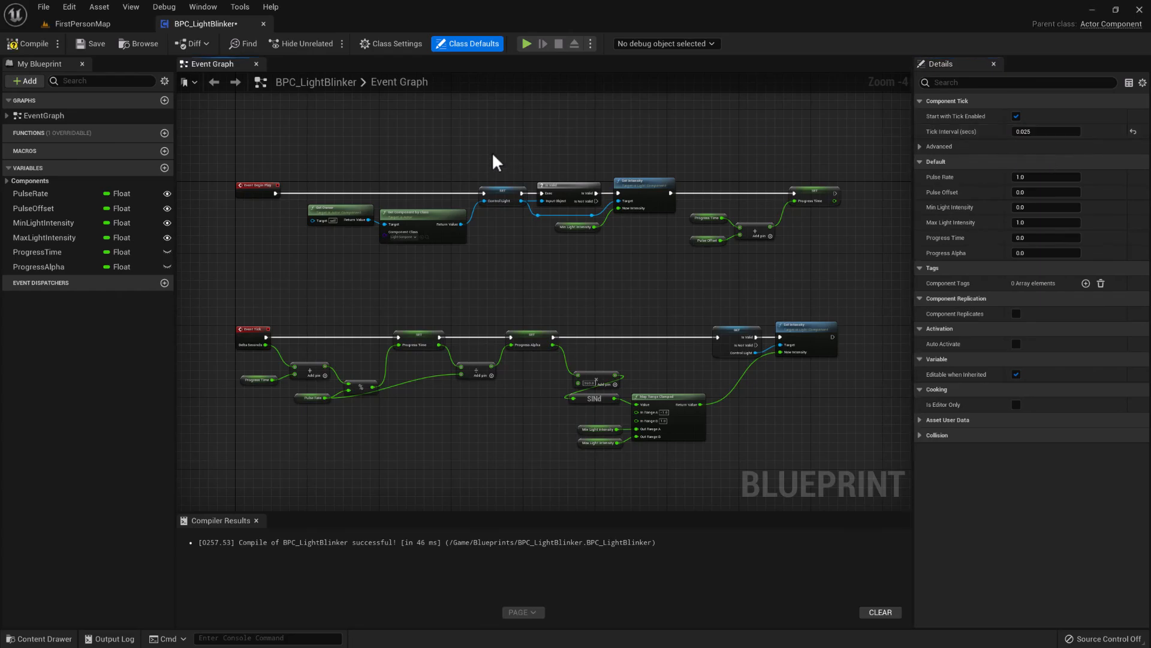
{"action": "mouse_move", "coordinate": [491, 155]}
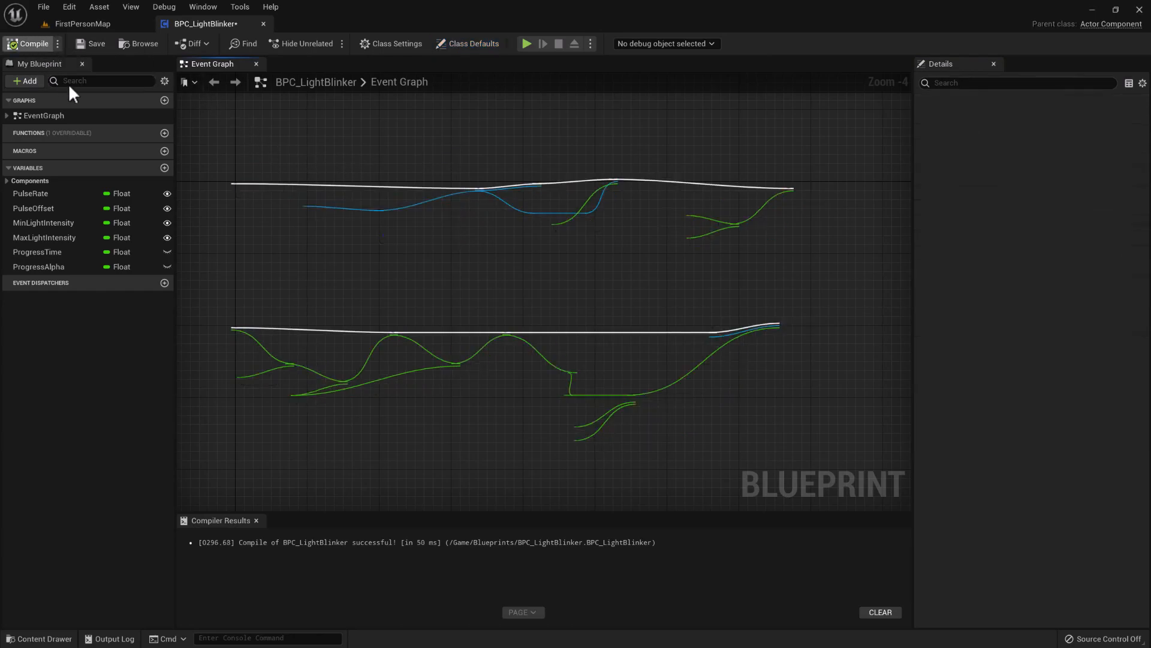
{"action": "left_click", "coordinate": [467, 43]}
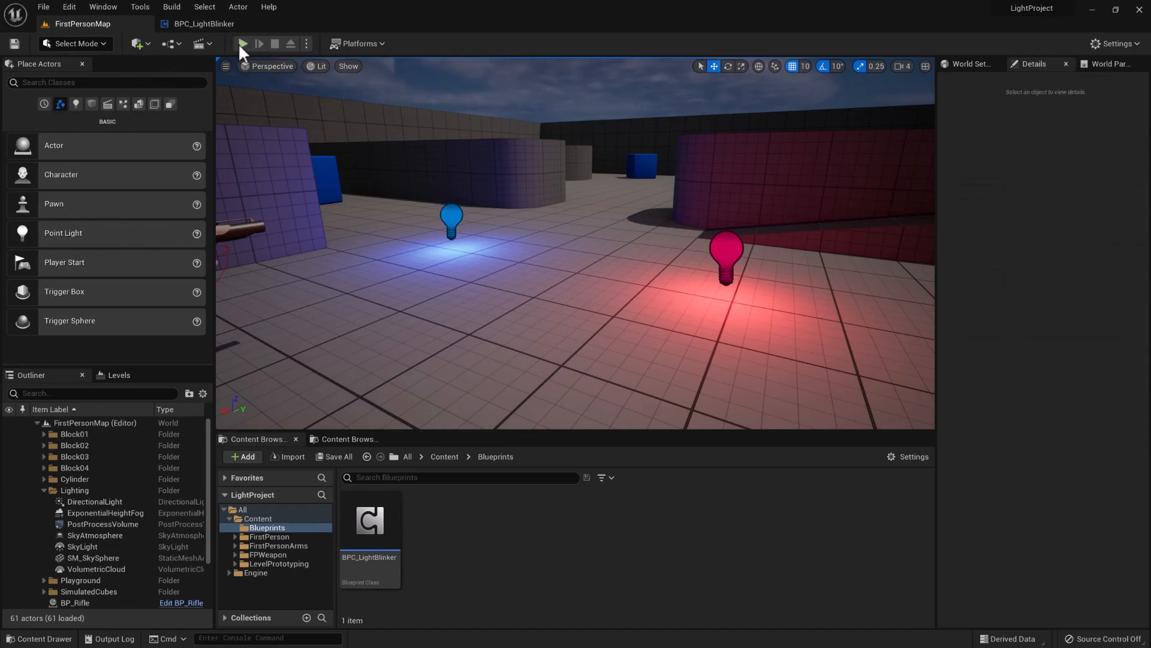
{"action": "mouse_move", "coordinate": [242, 43]}
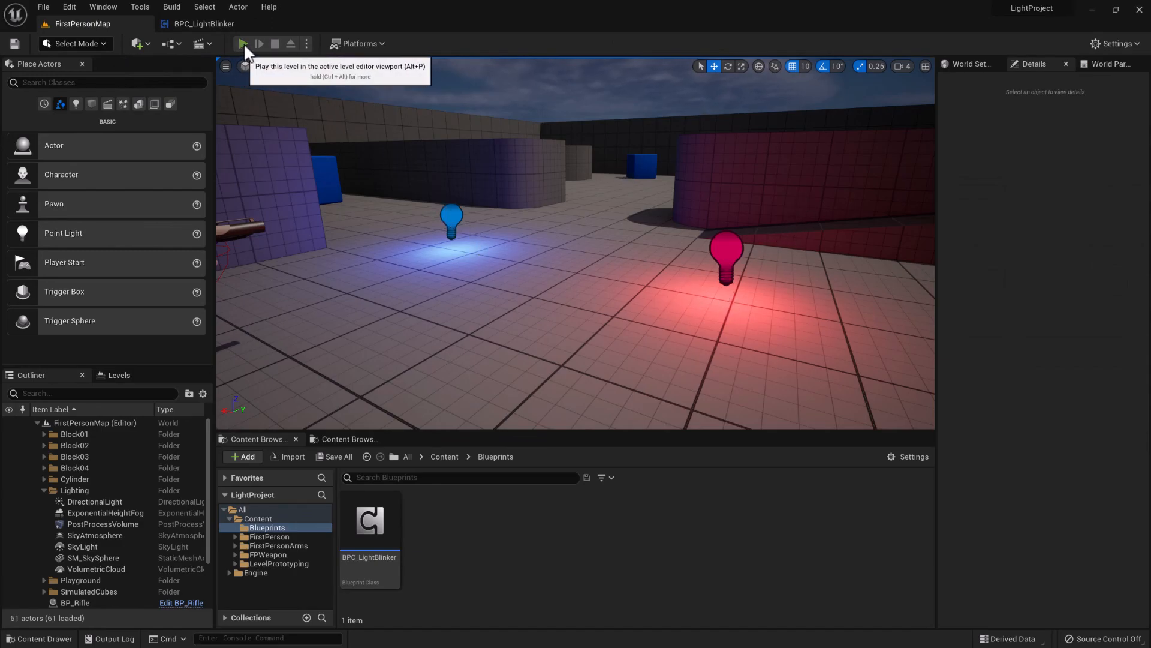
- Start a Play In Editor session to watch the blue and red lights
{"action": "left_click", "coordinate": [246, 44]}
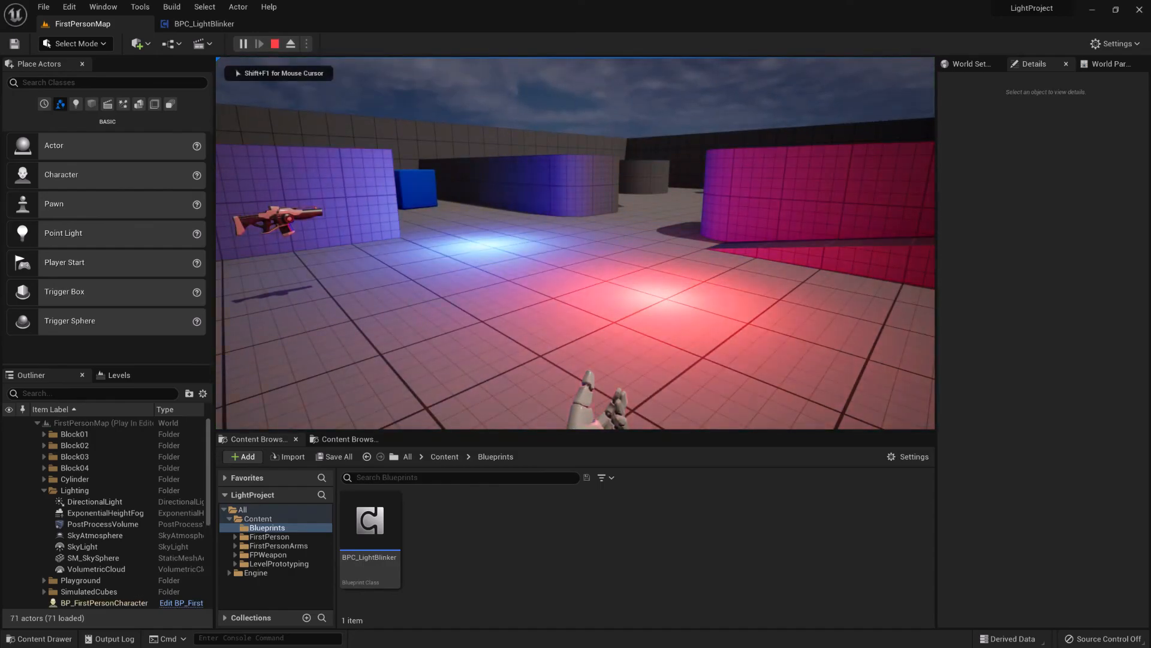